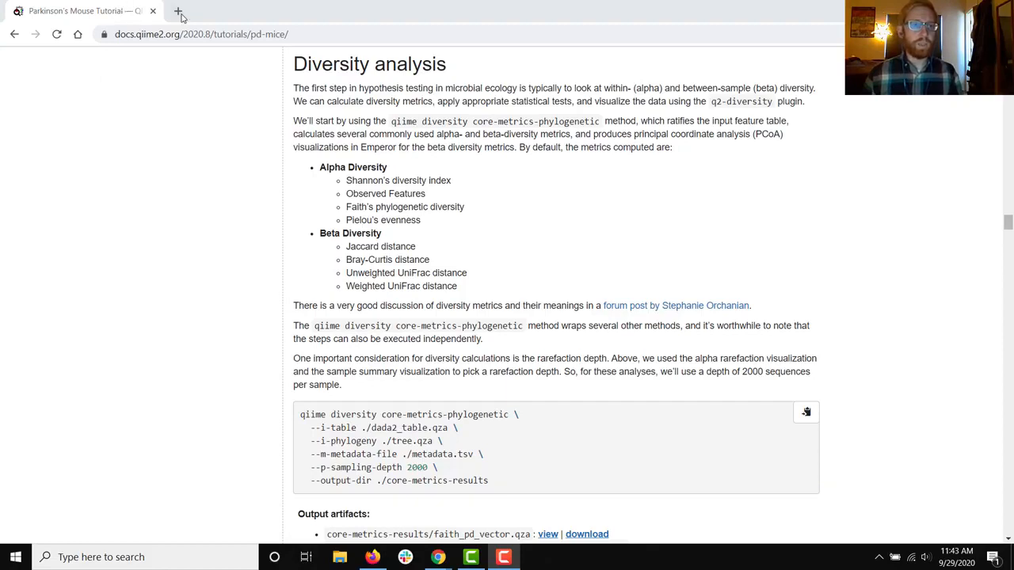
# - Bring up the Chrome apps page (chrome://apps) in a new browser tab
pyautogui.click(179, 12)
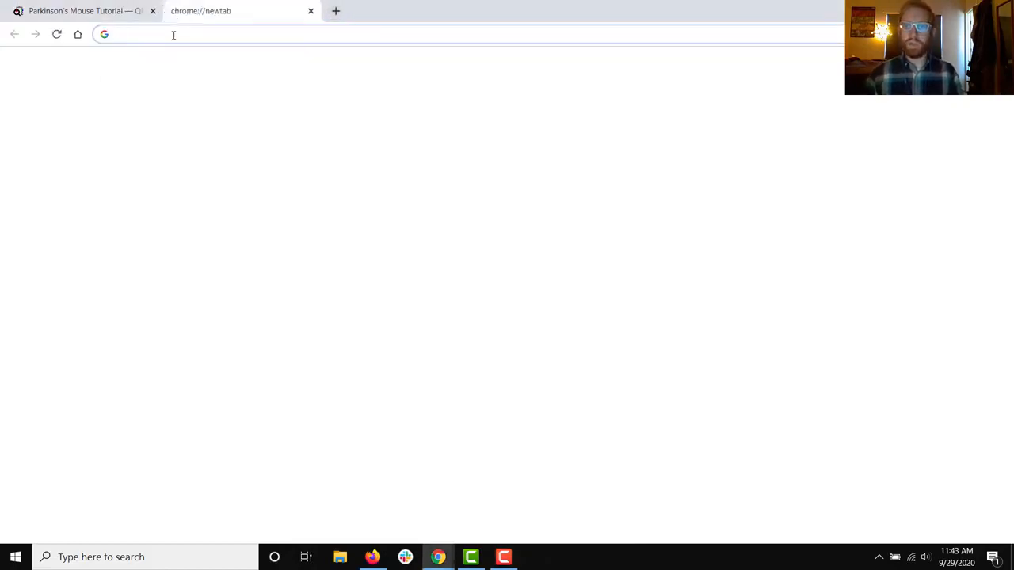
pyautogui.write('chro')
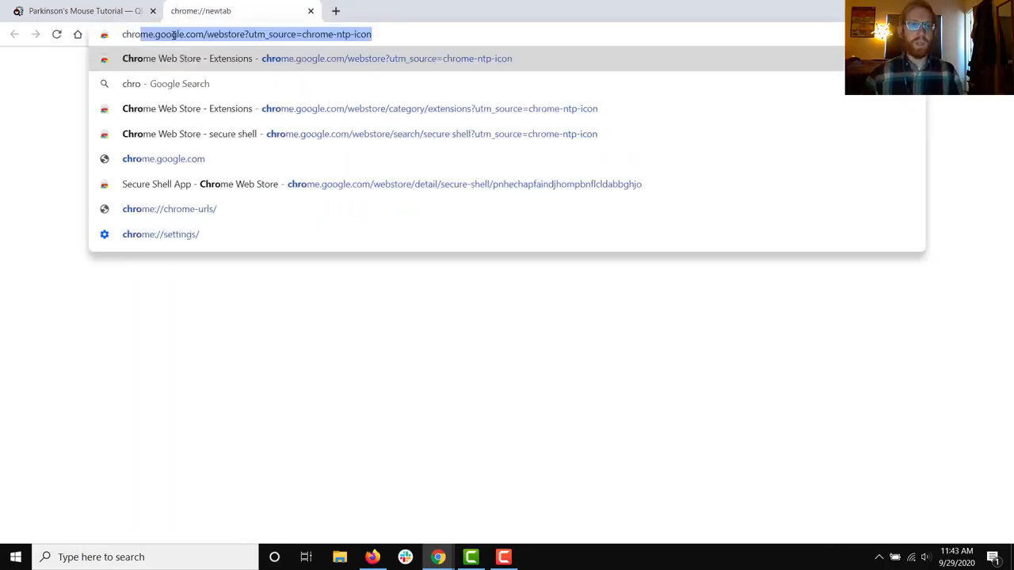
pyautogui.write('chrome://apps')
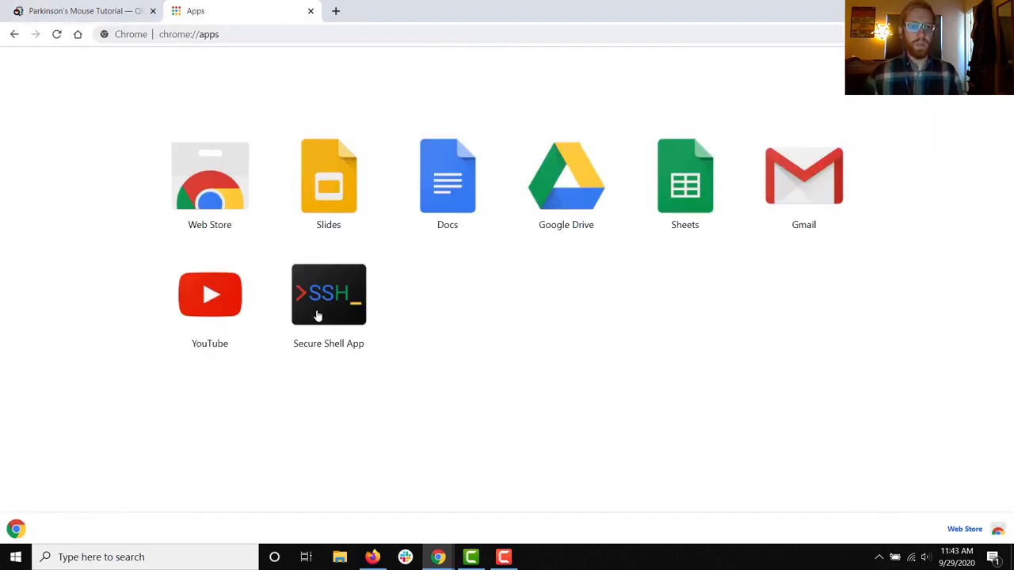
# - Connect to the saved workshop-server session in Secure Shell App as migratory-mole
pyautogui.click(328, 295)
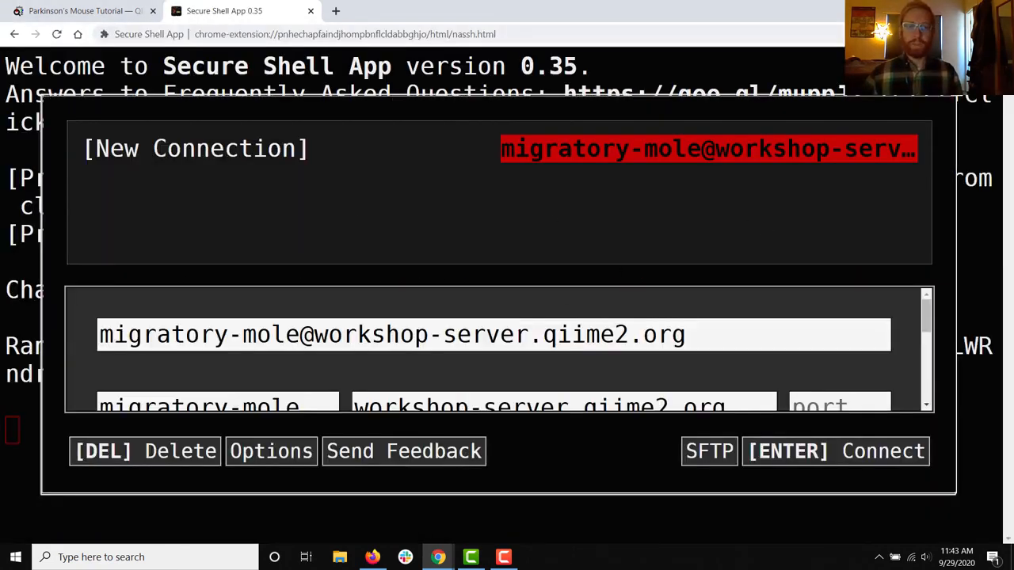
pyautogui.moveTo(598, 180)
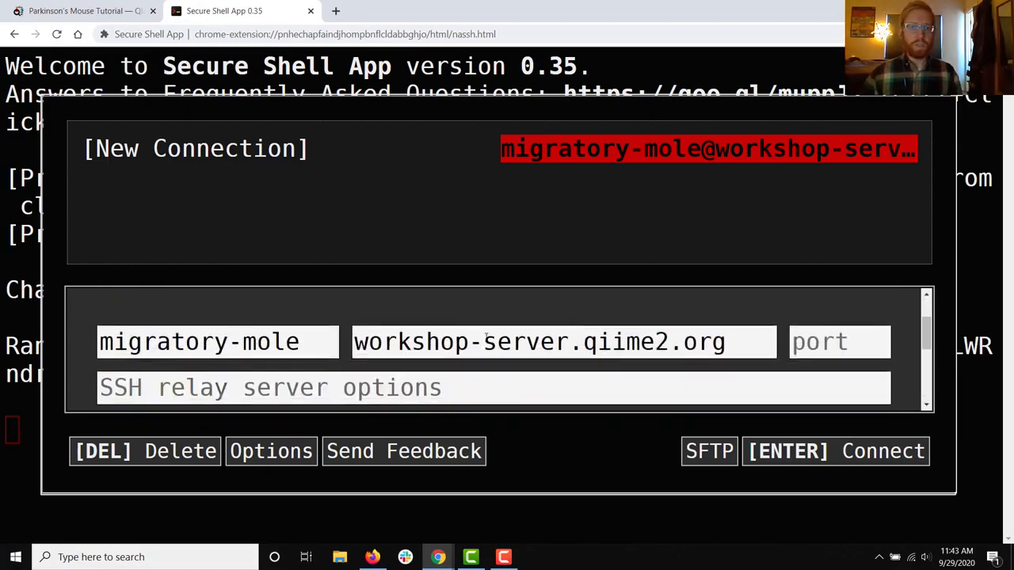
pyautogui.click(218, 342)
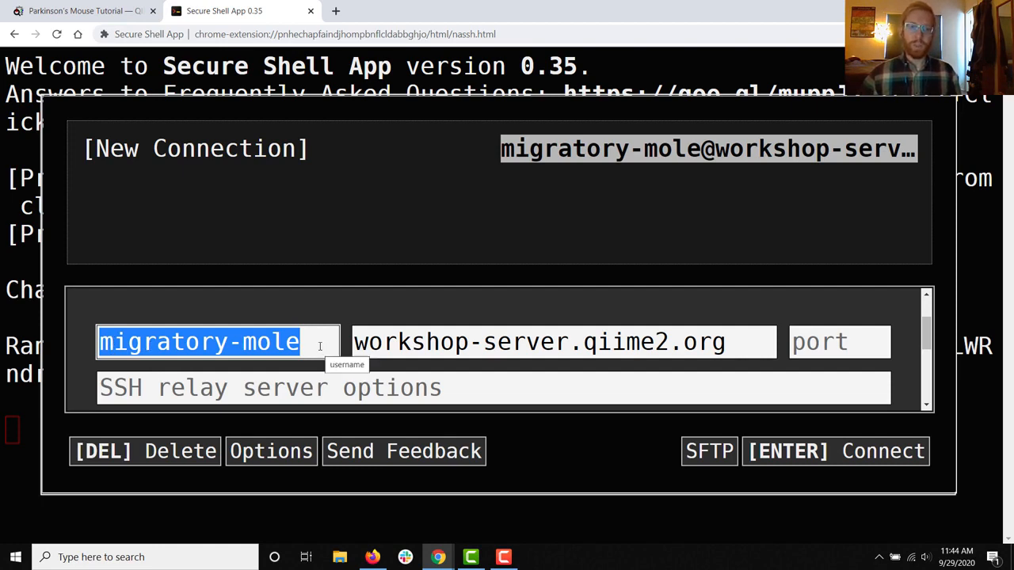
pyautogui.moveTo(816, 457)
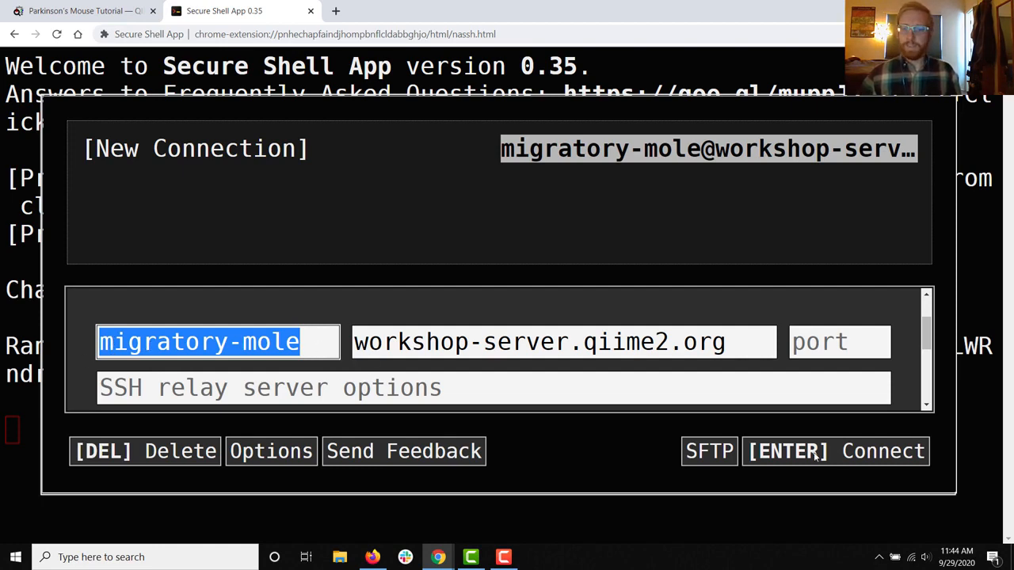
pyautogui.click(833, 449)
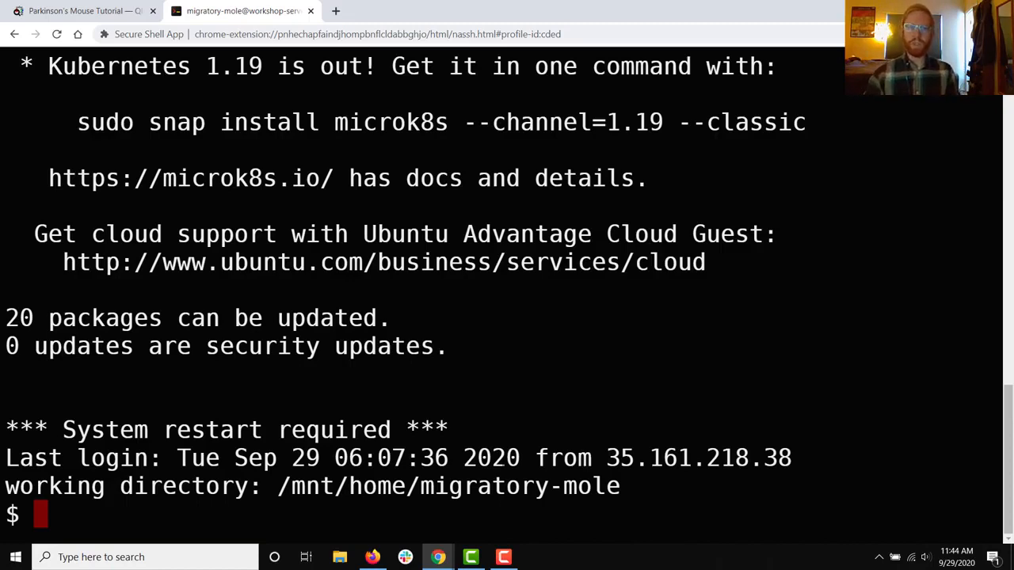
# - Clear the terminal, list the home folder, then change into workshop/ and list it
pyautogui.write('clear')
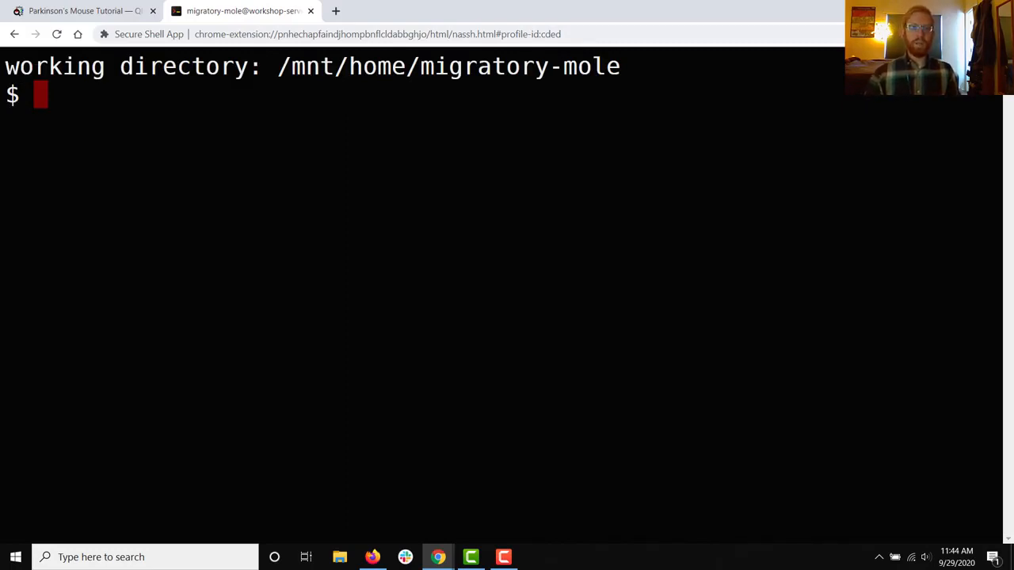
pyautogui.write('ls')
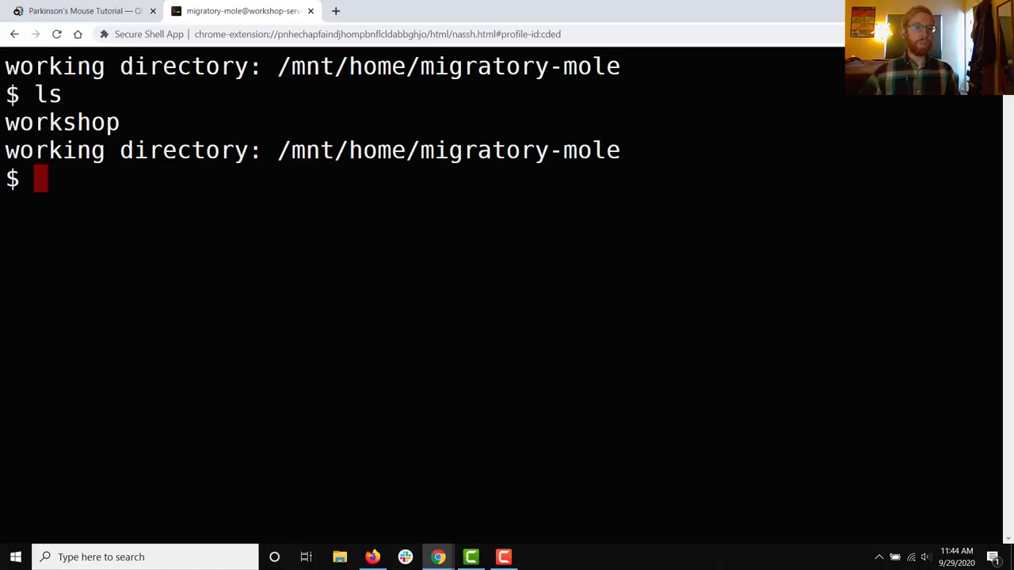
pyautogui.write('cd')
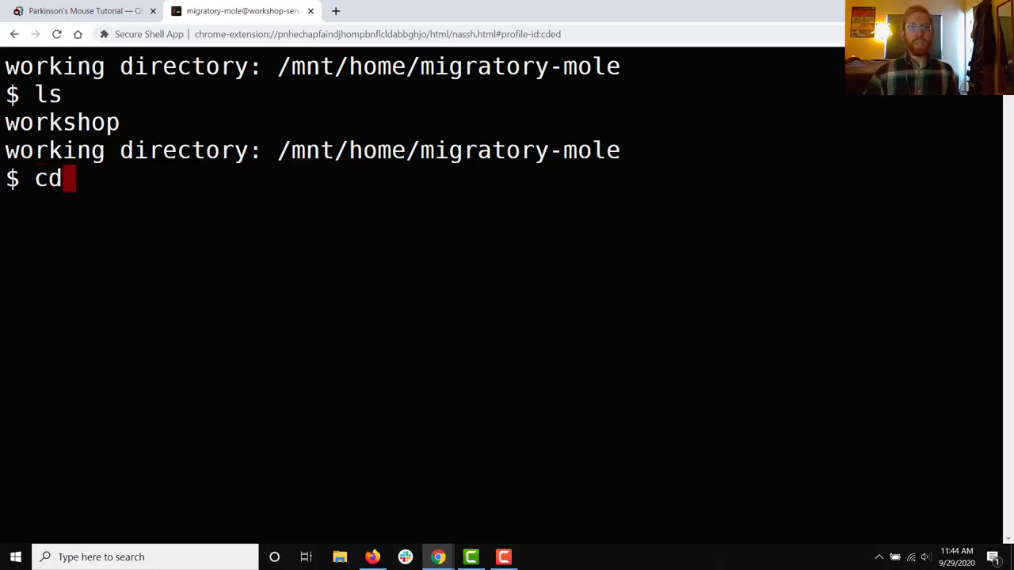
pyautogui.write('workshop/')
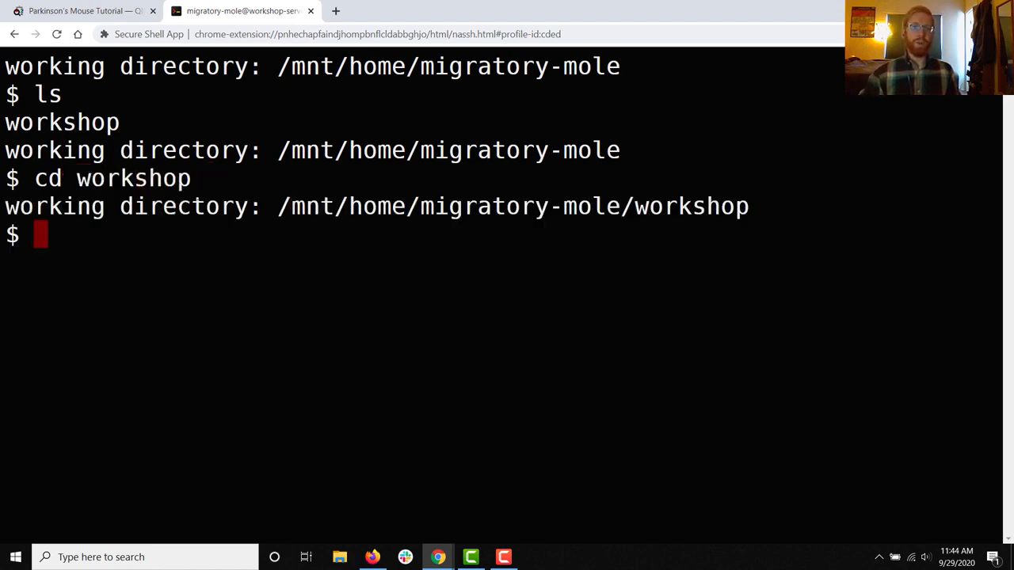
pyautogui.write('ls')
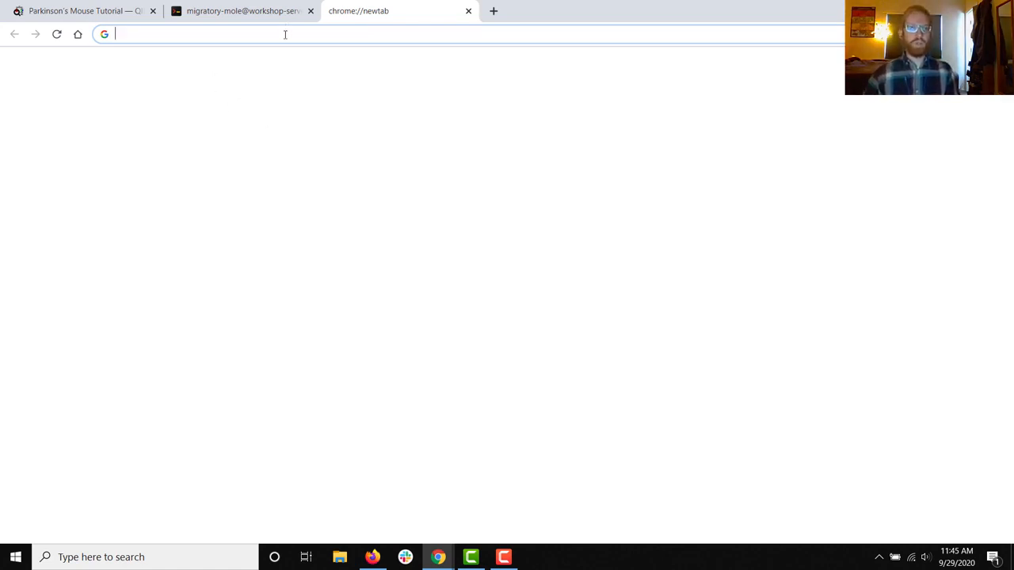
pyautogui.write('workshop.qiime2')
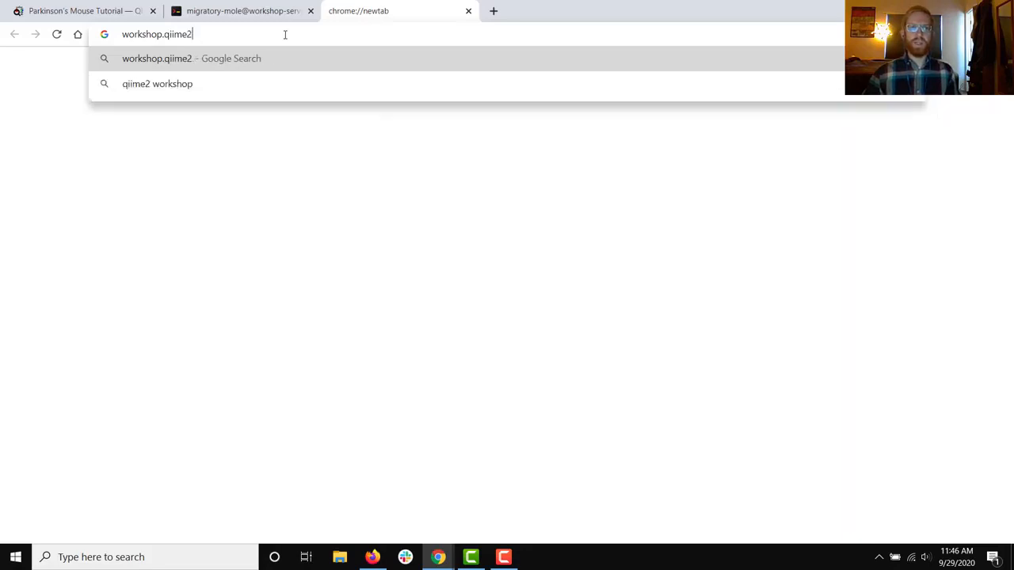
pyautogui.write('workshop-she')
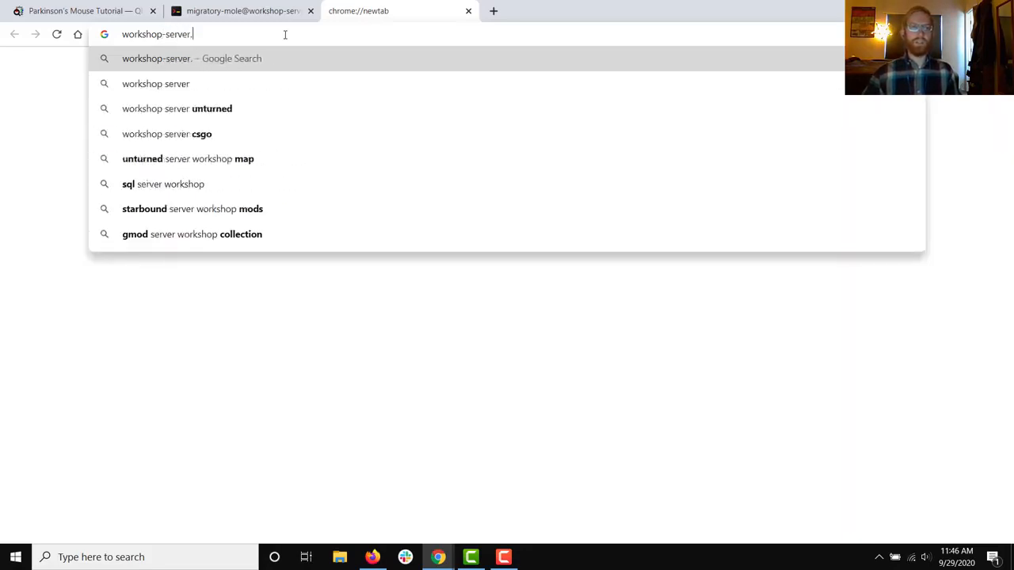
pyautogui.write('qiime2.org')
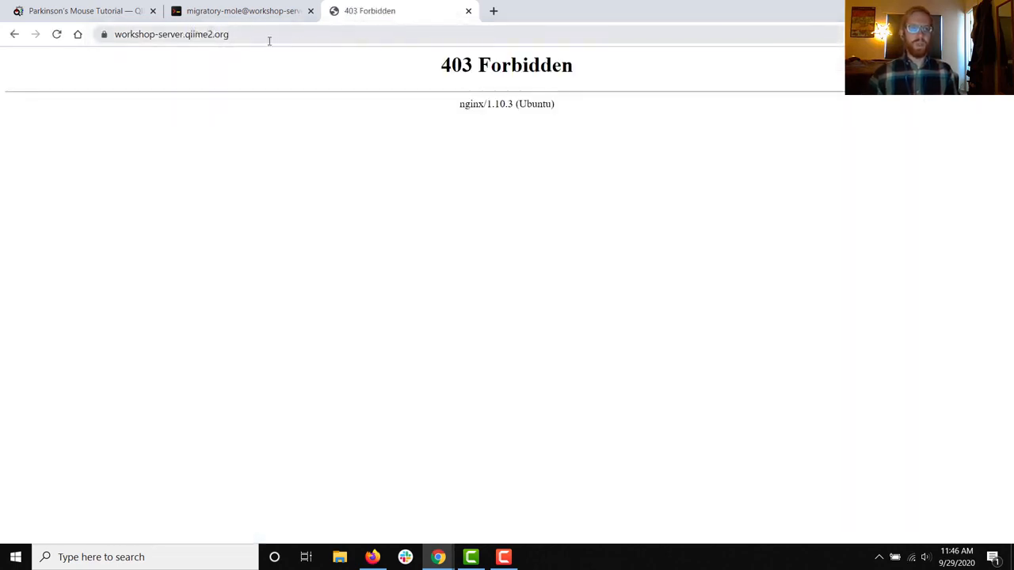
pyautogui.click(171, 35)
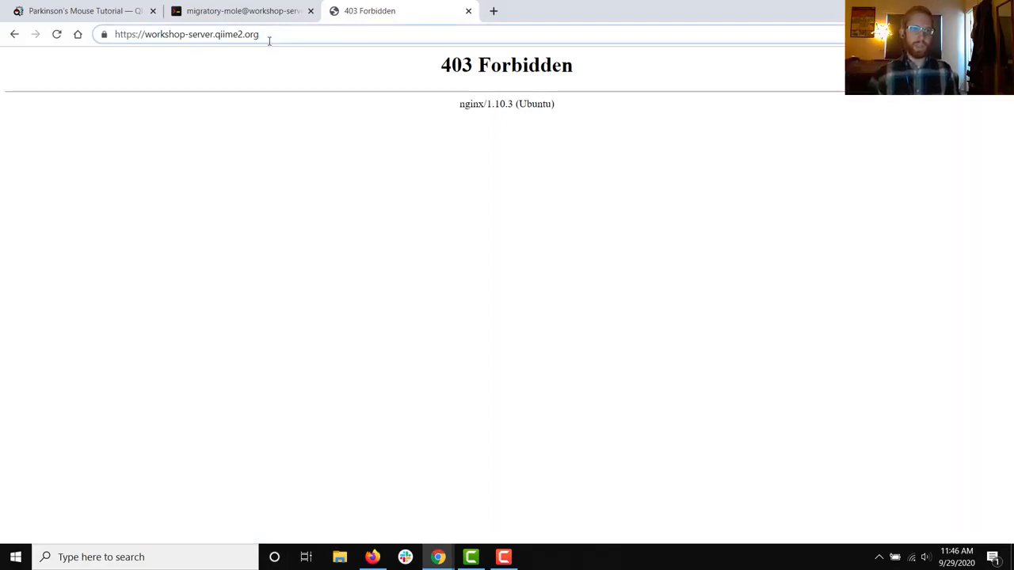
pyautogui.click(187, 35)
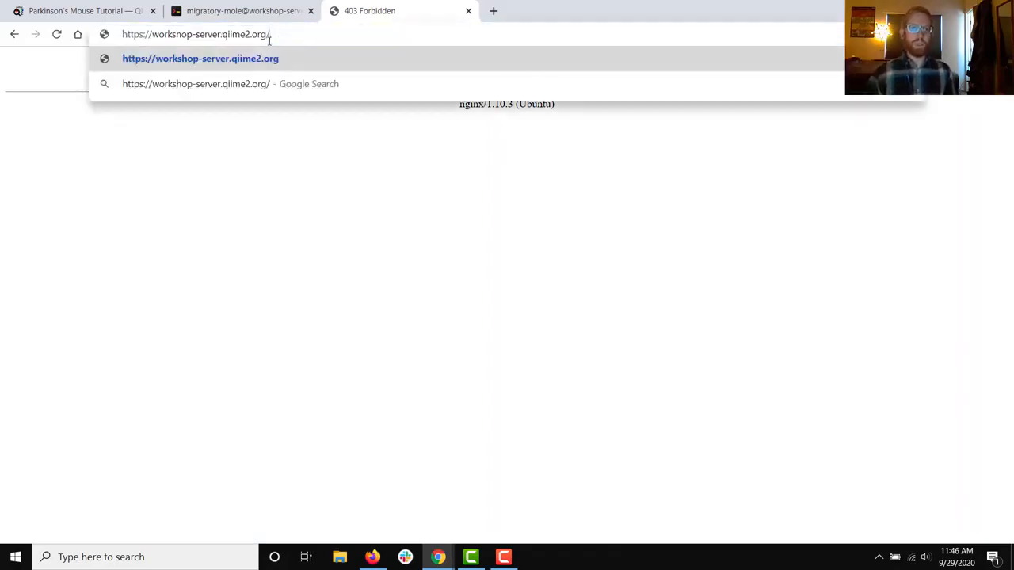
pyautogui.write('migra')
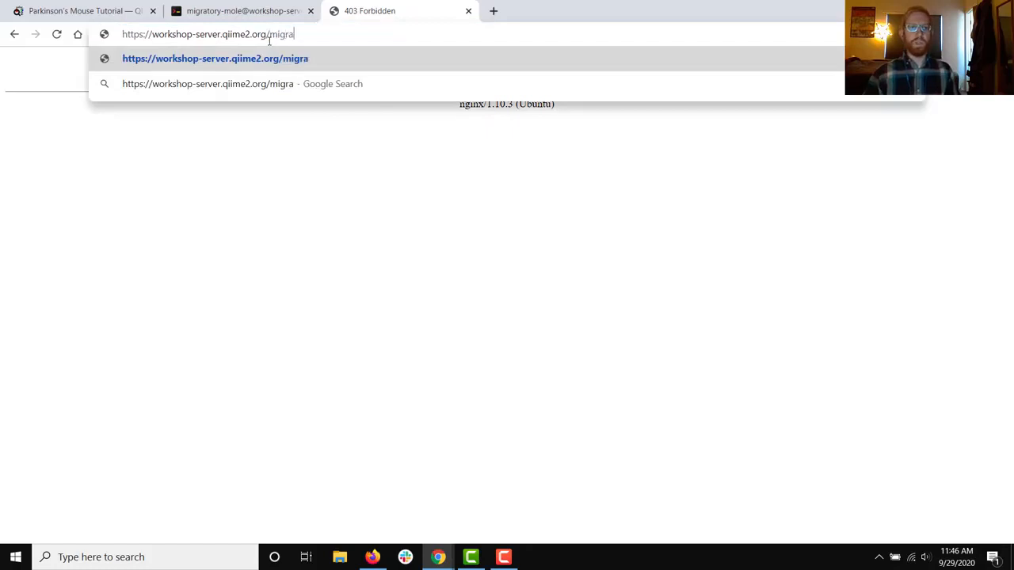
pyautogui.write('tory-mole')
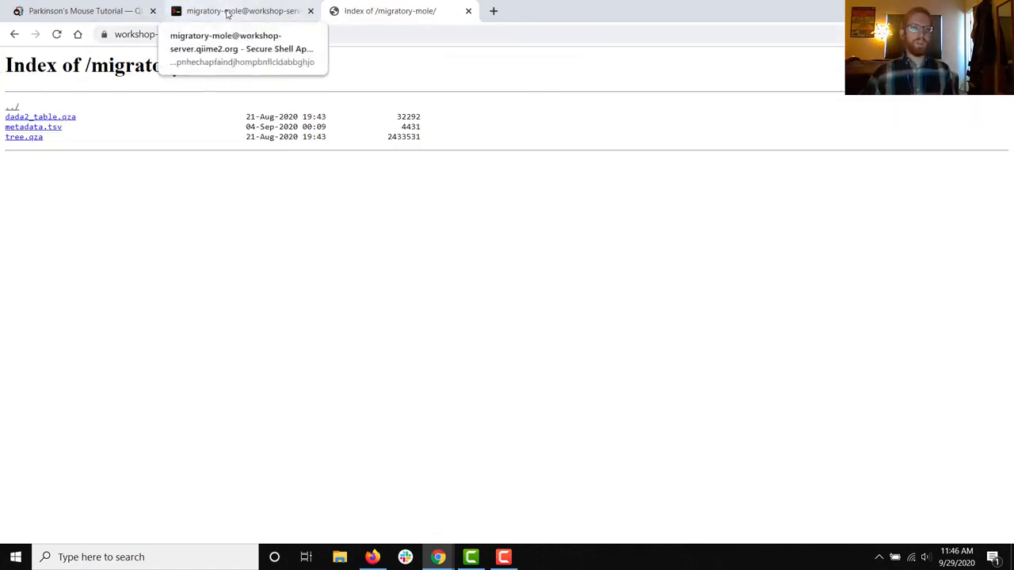
pyautogui.click(241, 9)
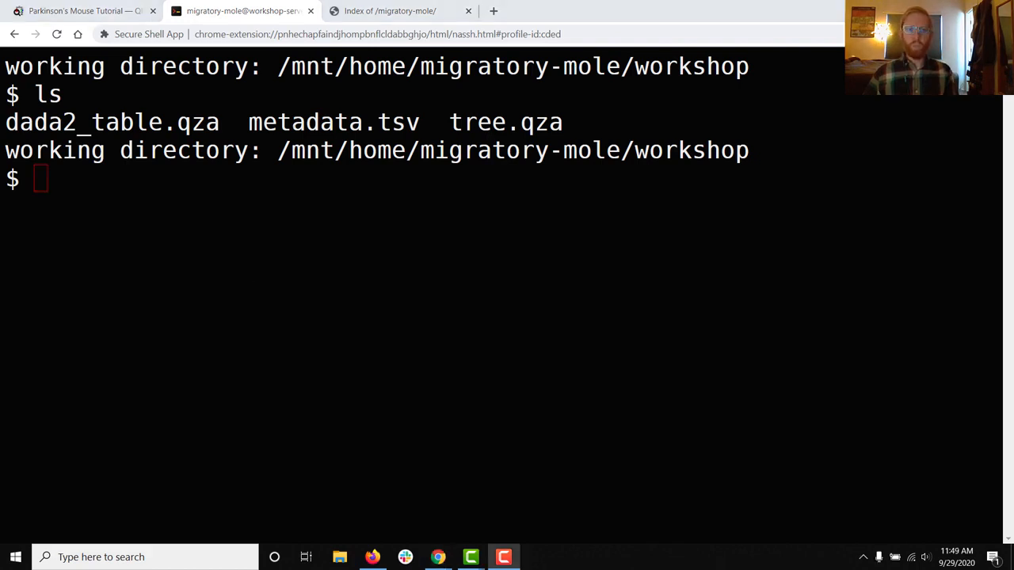
pyautogui.moveTo(390, 10)
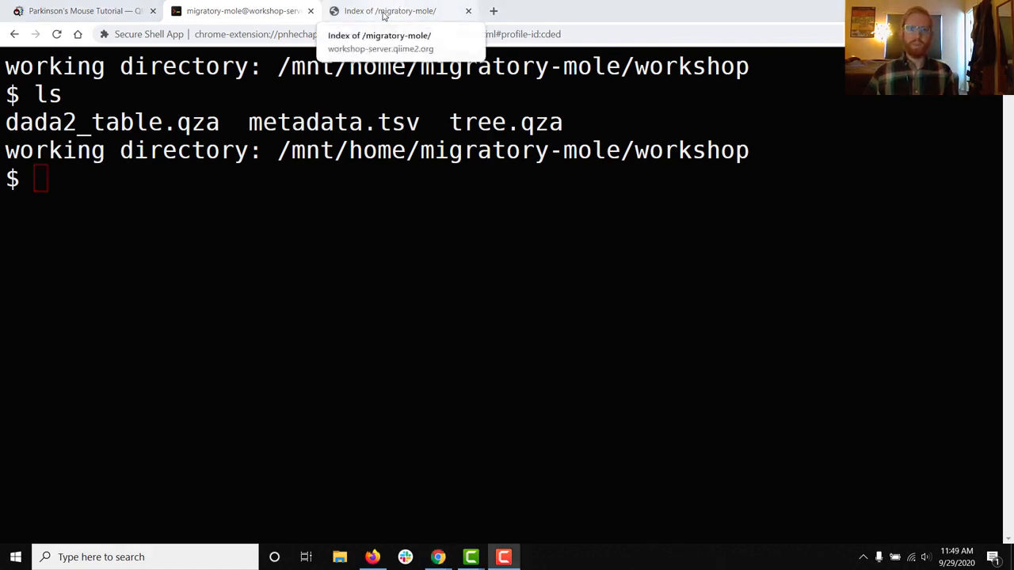
# - Return to the Index of / tab showing the three workshop files
pyautogui.click(388, 9)
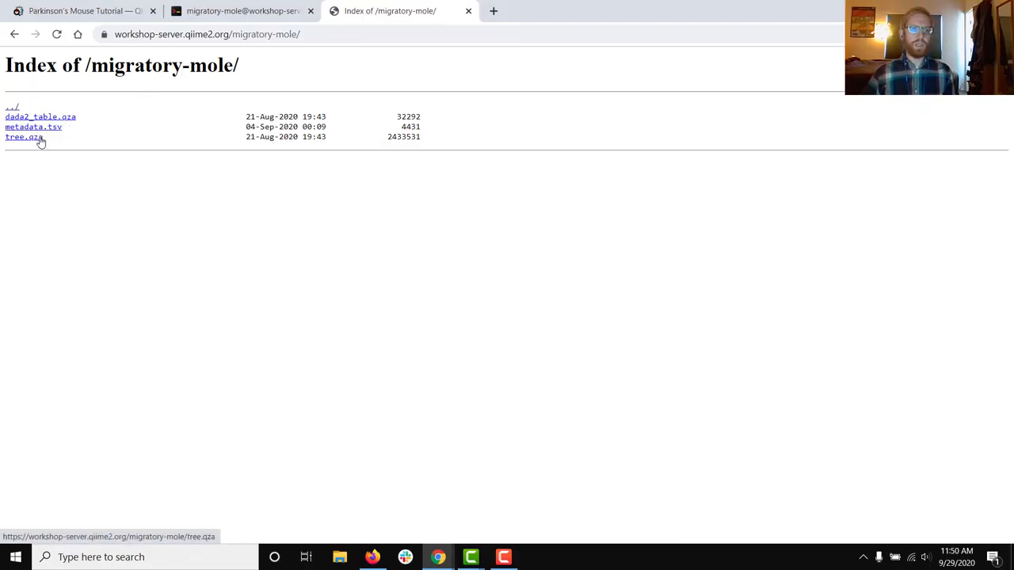
pyautogui.moveTo(93, 166)
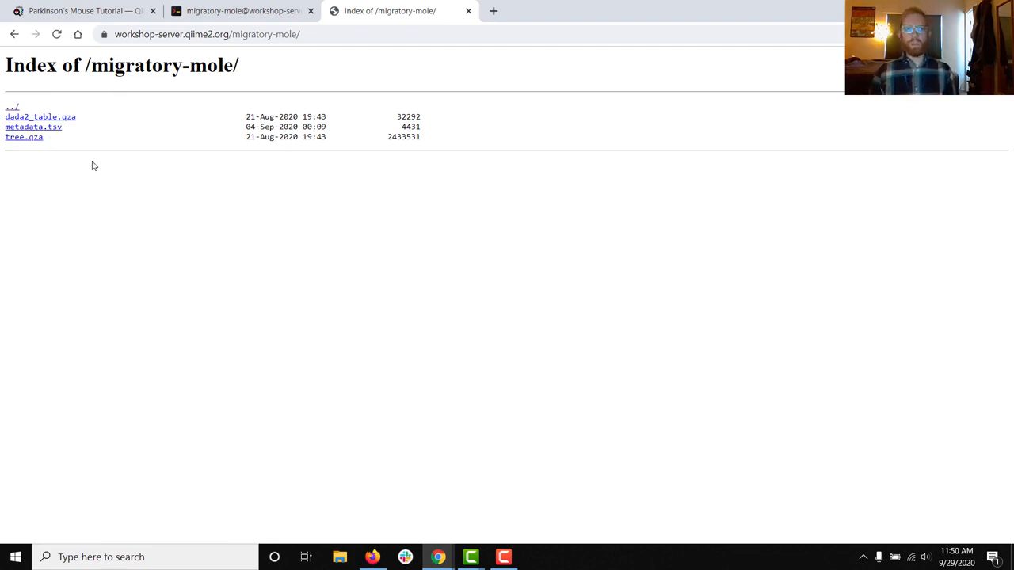
pyautogui.moveTo(289, 63)
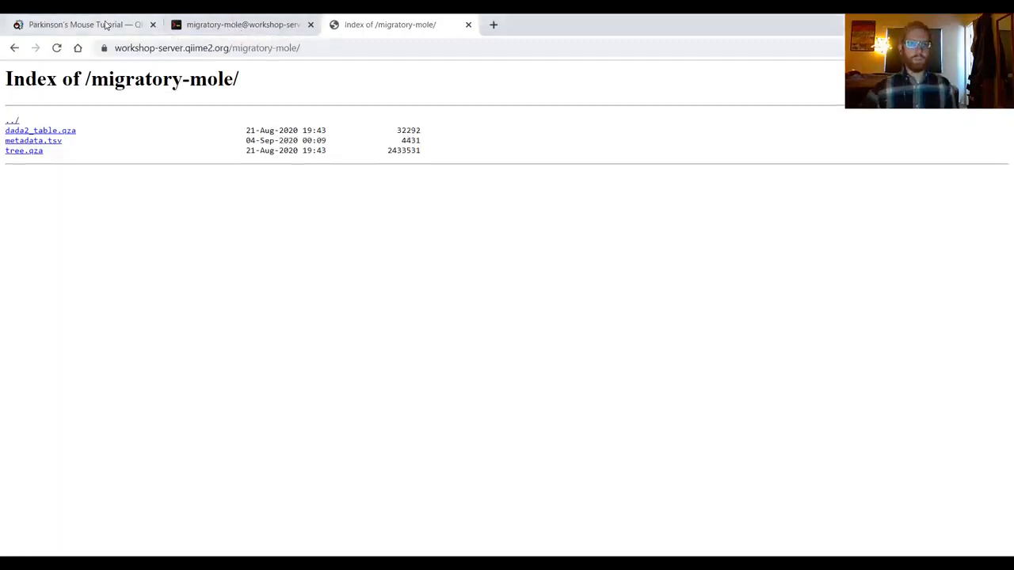
# - Switch to the Parkinson's Mouse Tutorial at its Diversity analysis section
pyautogui.click(79, 26)
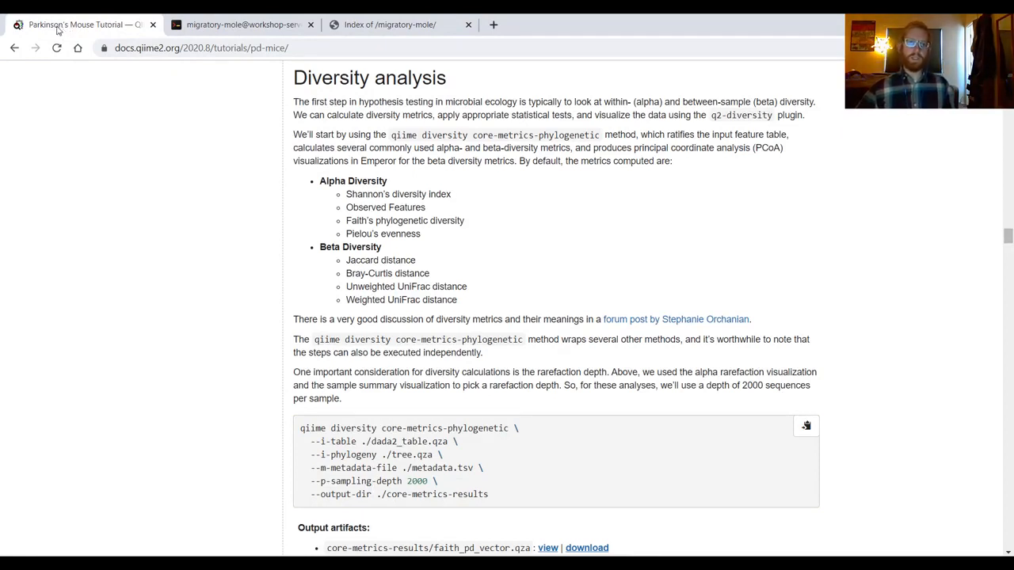
pyautogui.moveTo(500, 310)
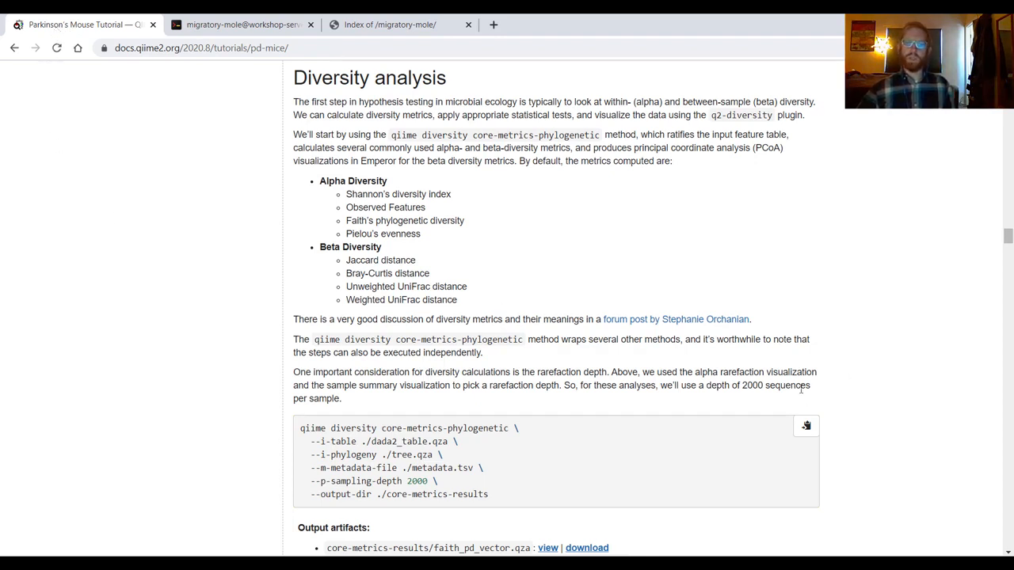
pyautogui.moveTo(804, 426)
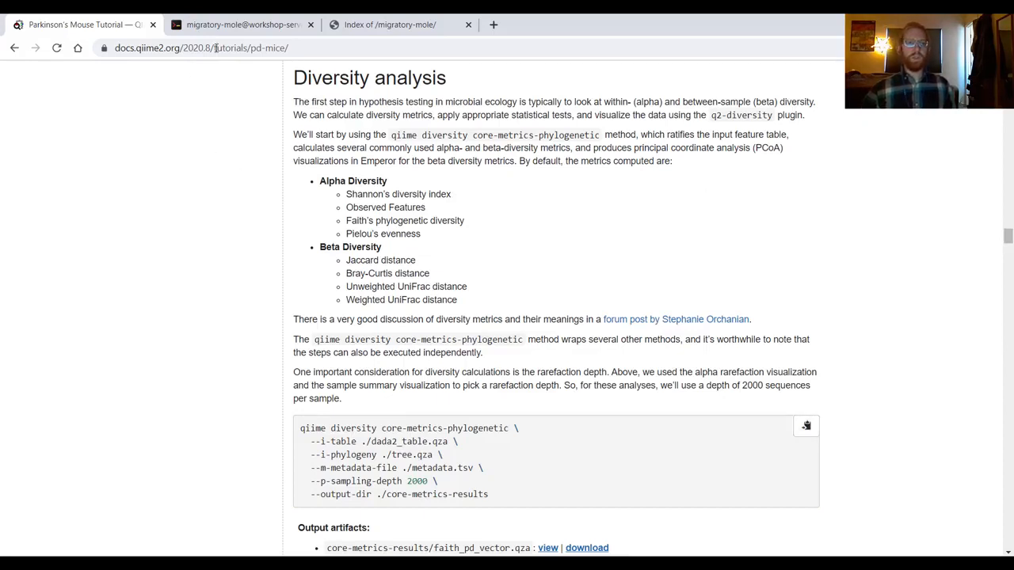
pyautogui.moveTo(243, 25)
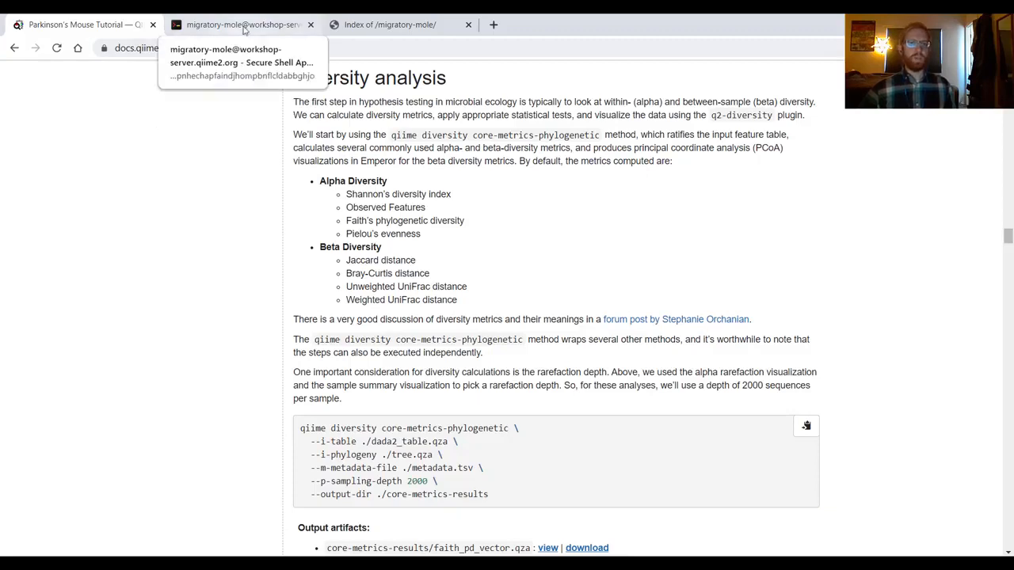
# - Submit the core-metrics-phylogenetic command in the terminal and return to the tutorial
pyautogui.click(240, 25)
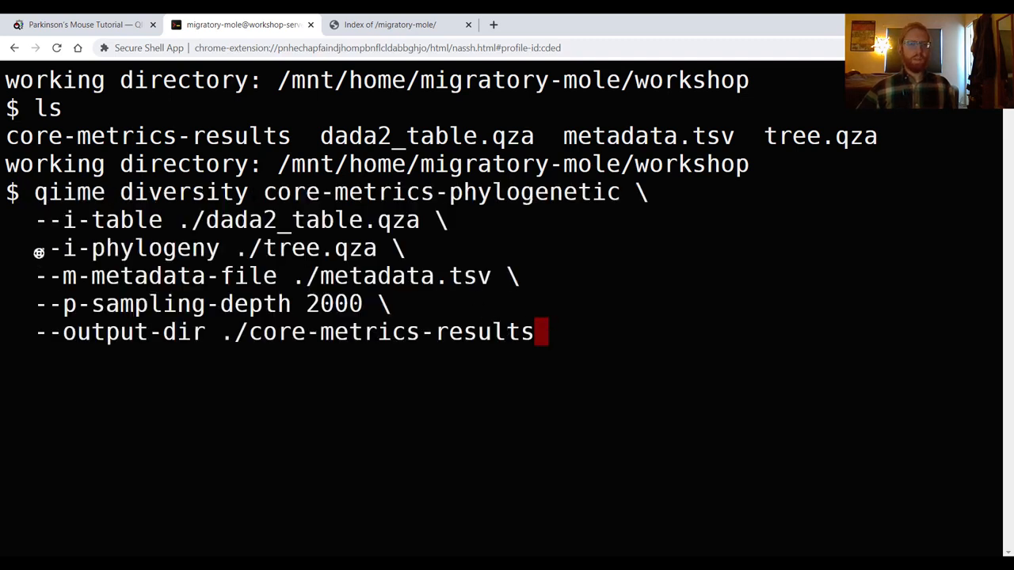
pyautogui.moveTo(390, 225)
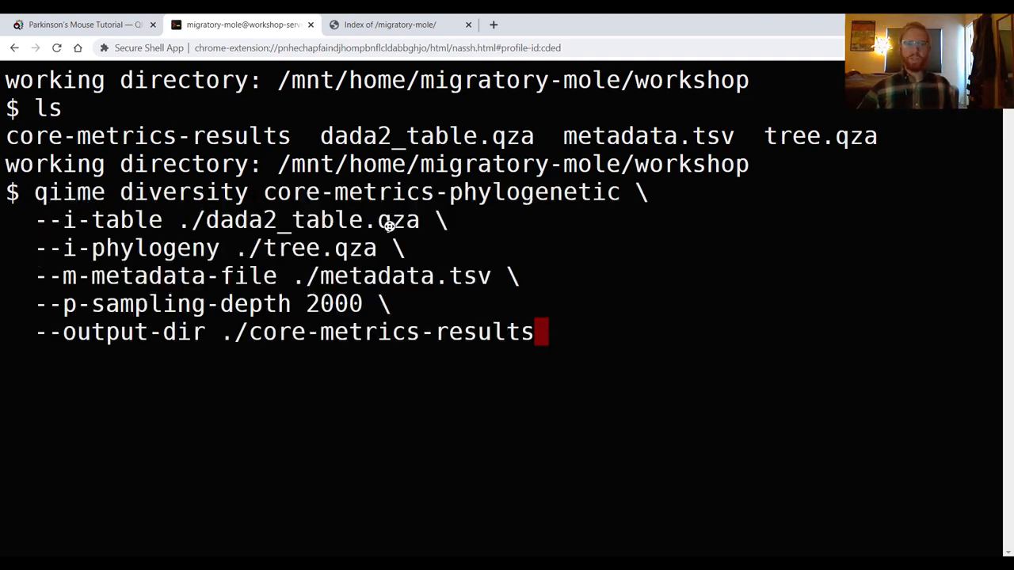
pyautogui.moveTo(614, 342)
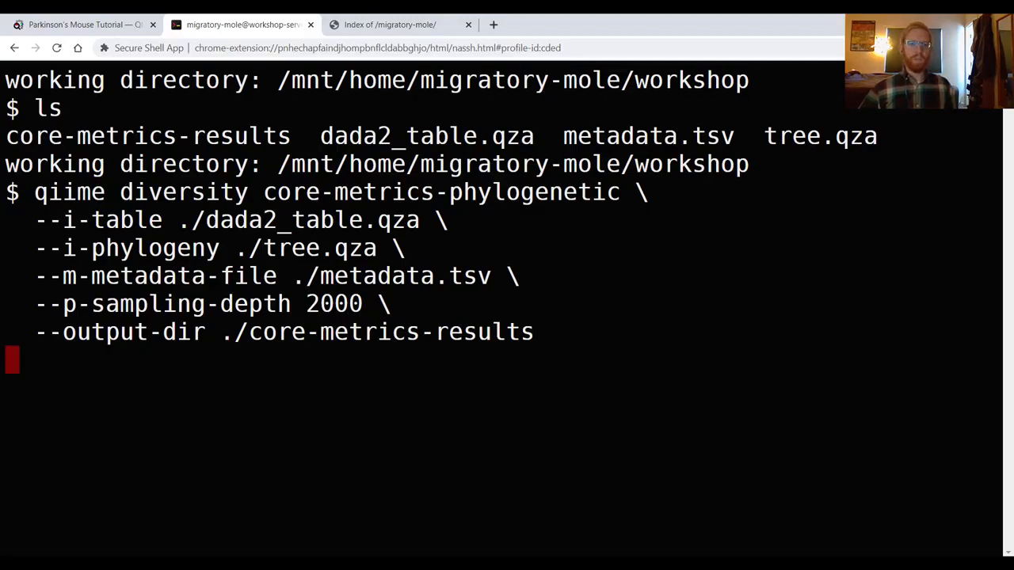
pyautogui.click(79, 25)
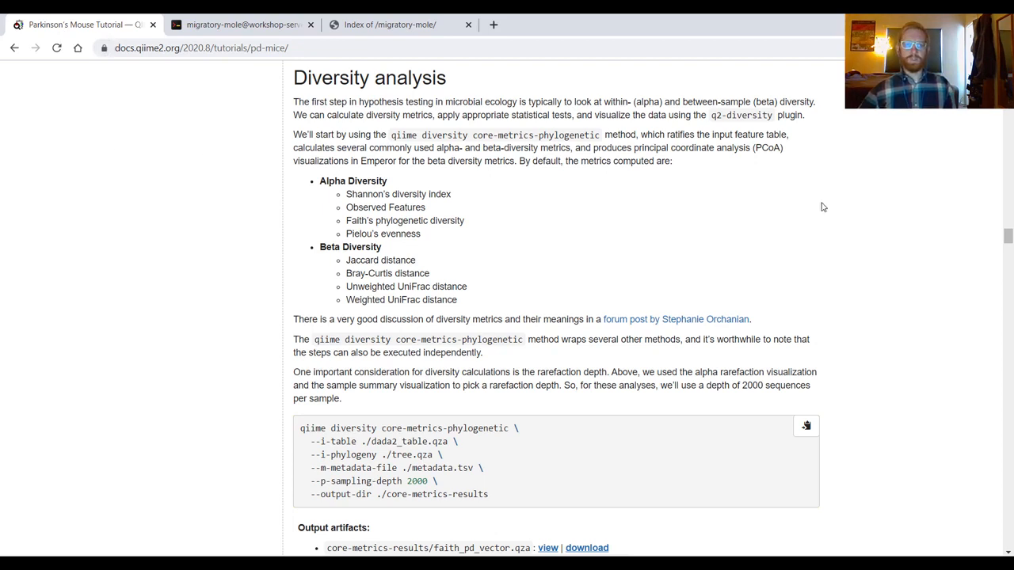
pyautogui.moveTo(747, 211)
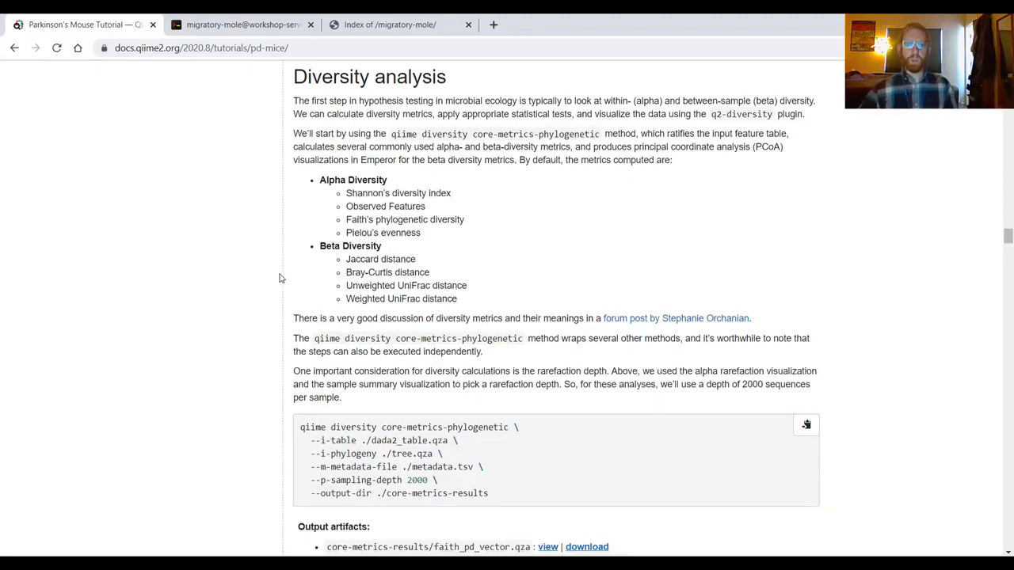
pyautogui.scroll(-3)
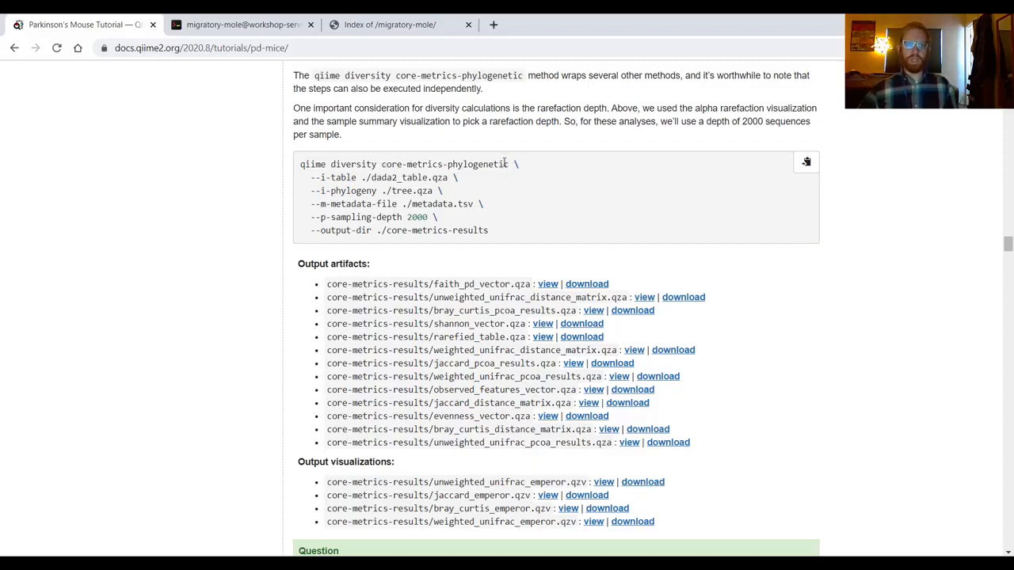
pyautogui.moveTo(483, 182)
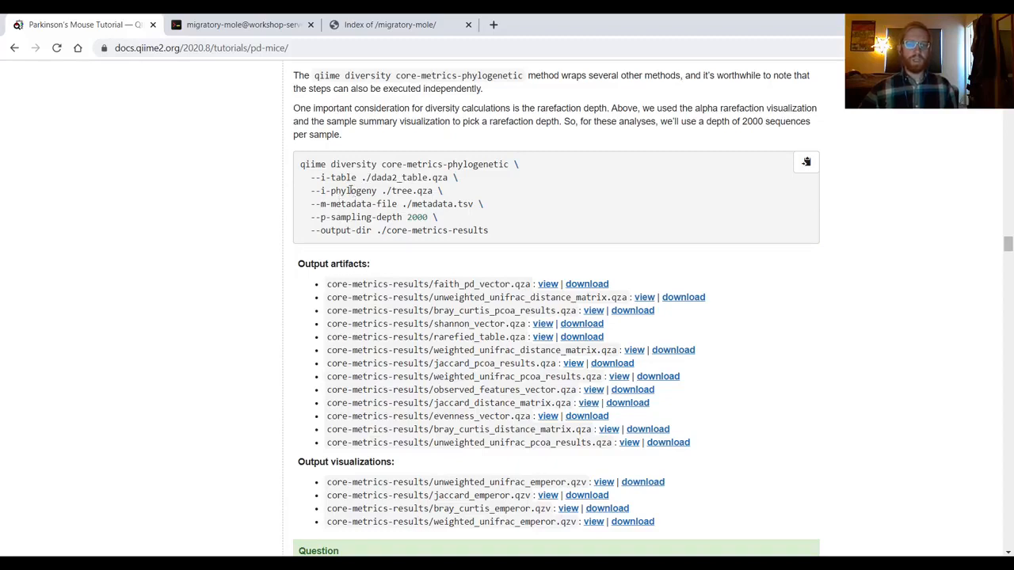
pyautogui.moveTo(361, 204)
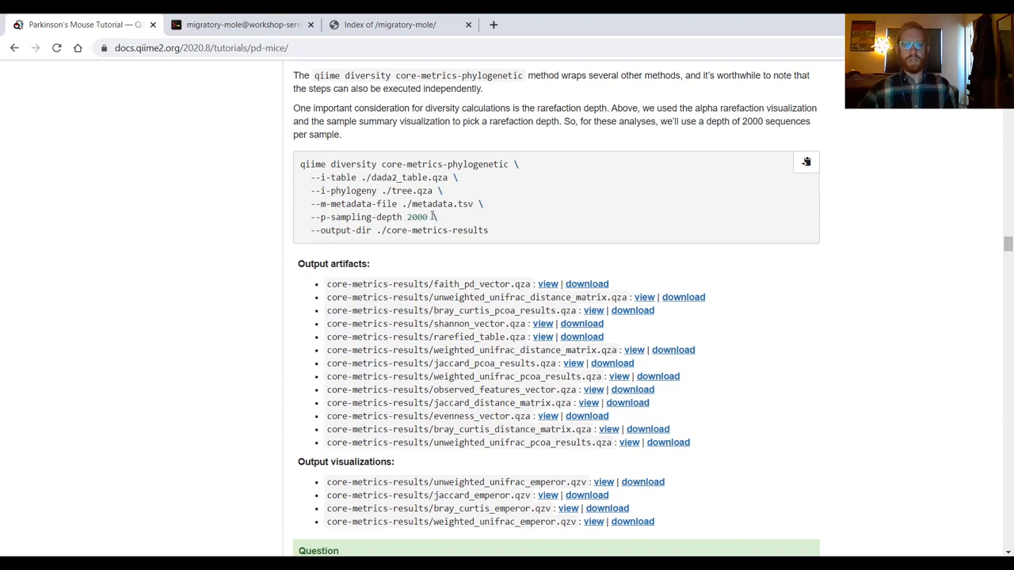
pyautogui.moveTo(437, 220)
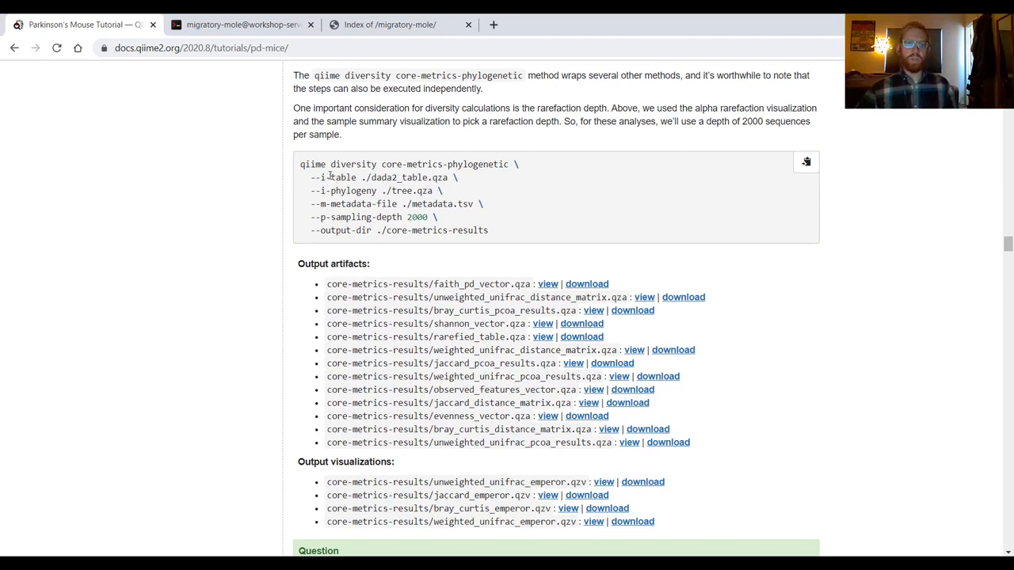
pyautogui.moveTo(522, 209)
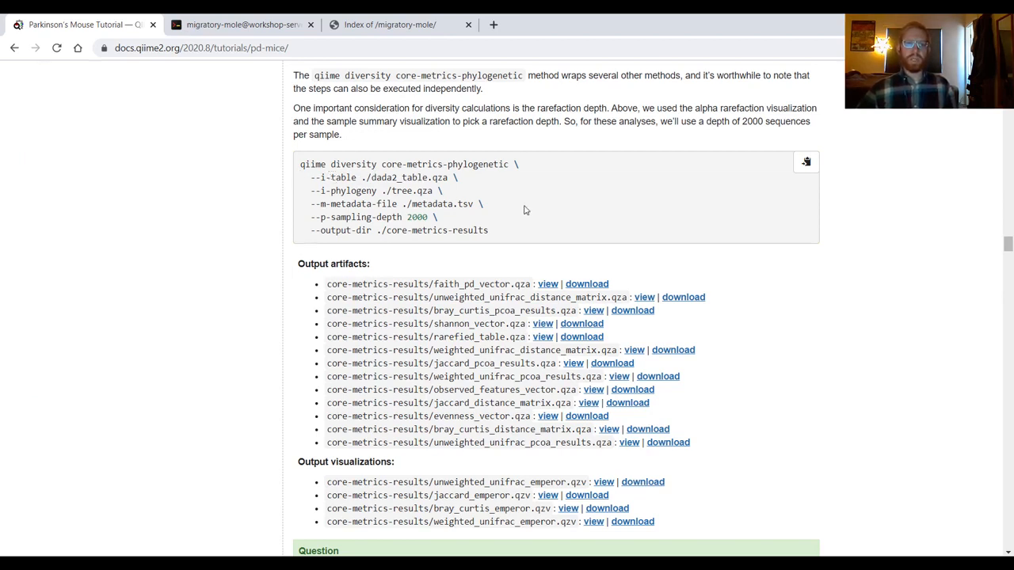
pyautogui.moveTo(488, 208)
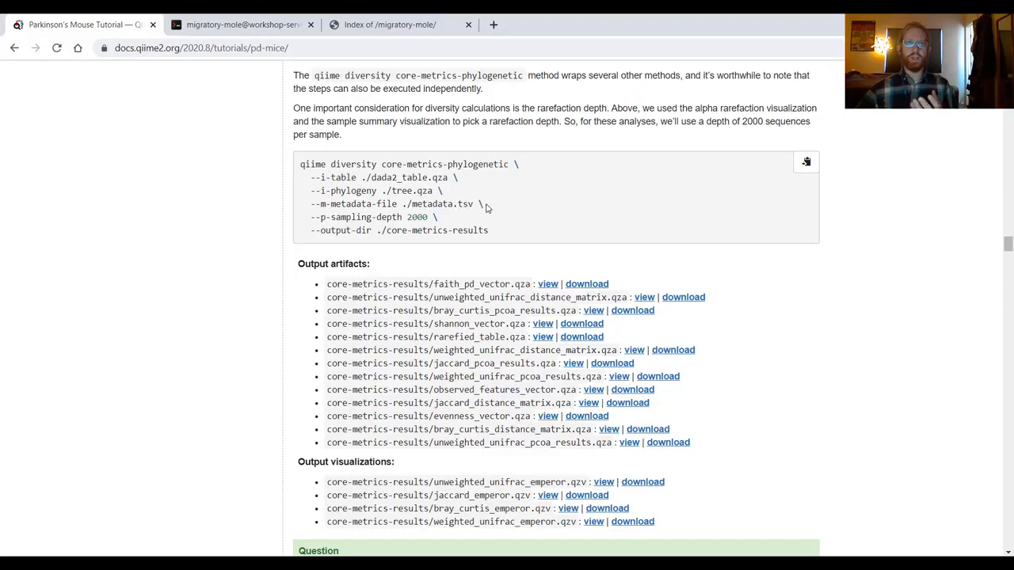
pyautogui.moveTo(294, 41)
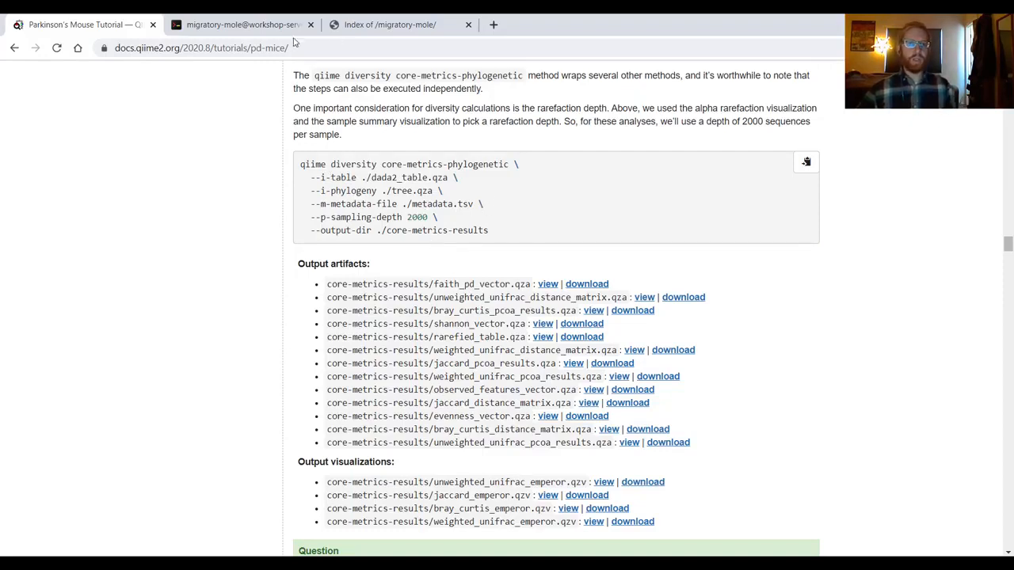
pyautogui.moveTo(231, 150)
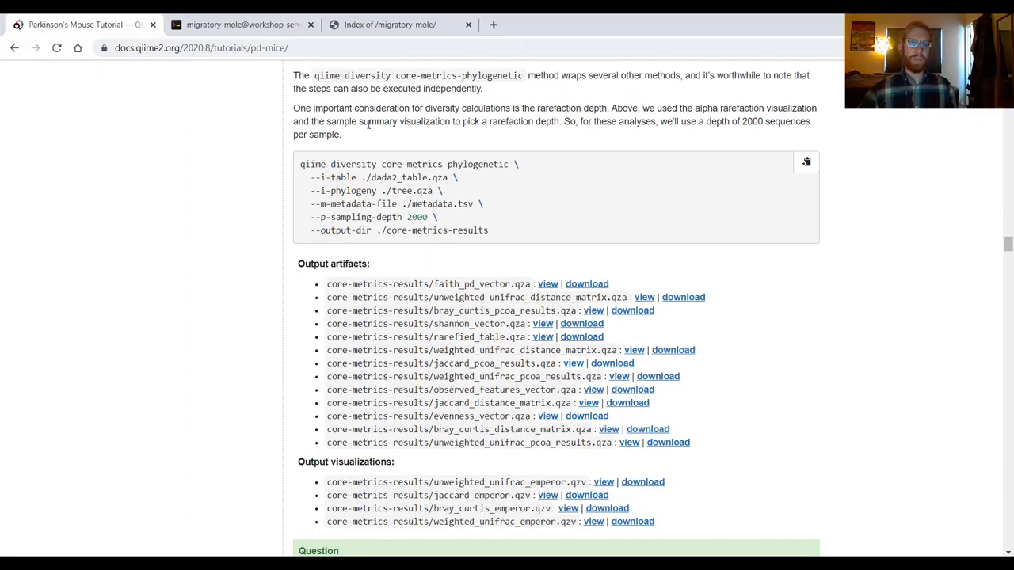
pyautogui.moveTo(364, 135)
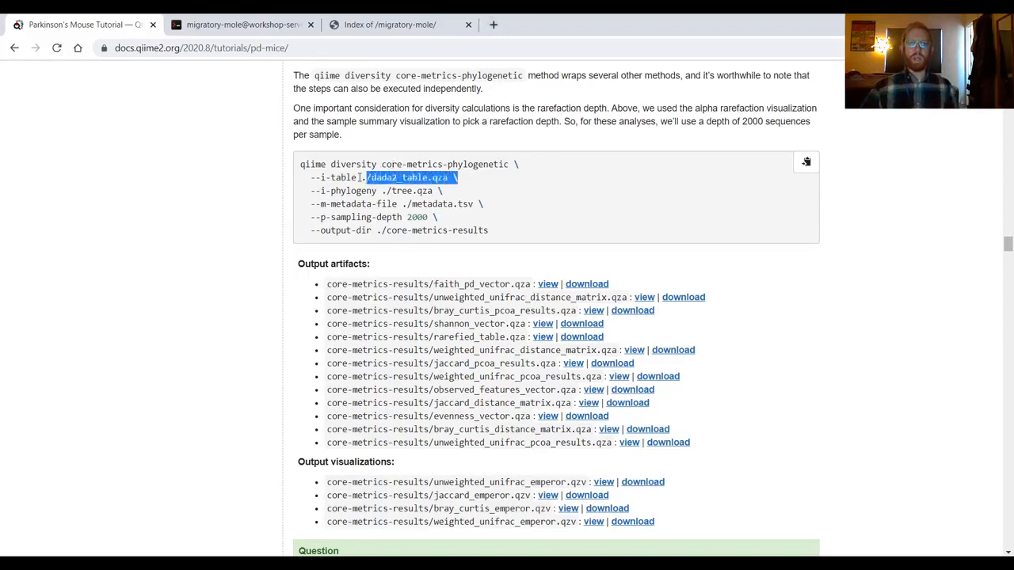
pyautogui.moveTo(368, 178); pyautogui.dragTo(311, 178)
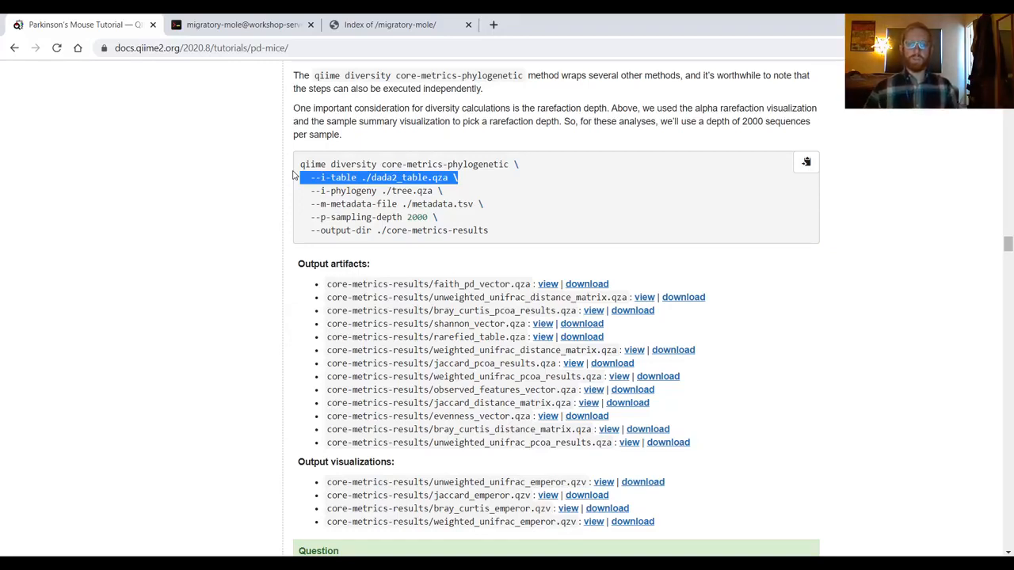
# - Clear the command highlight and start a fourth blank Chrome tab
pyautogui.click(499, 185)
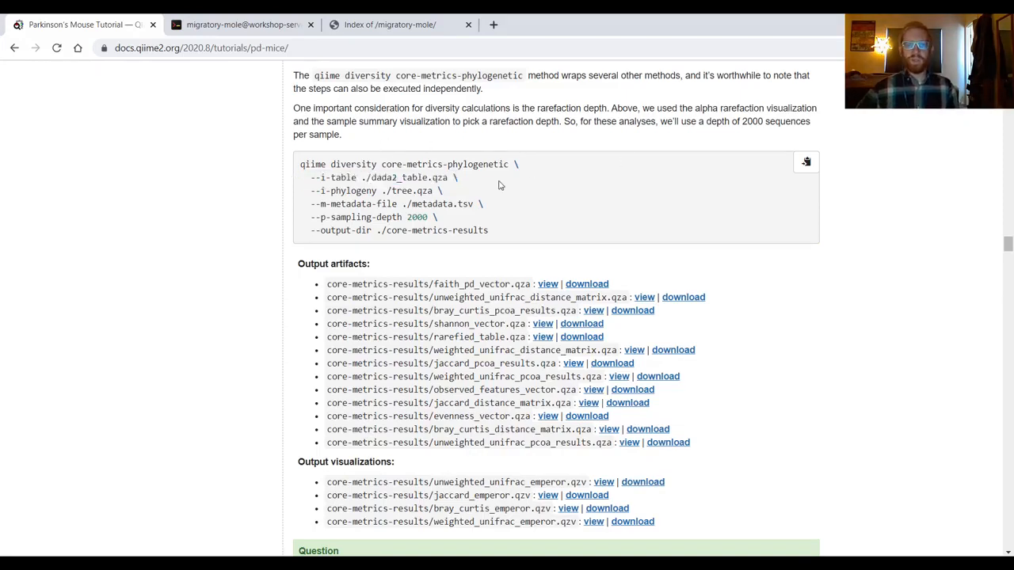
pyautogui.moveTo(479, 179)
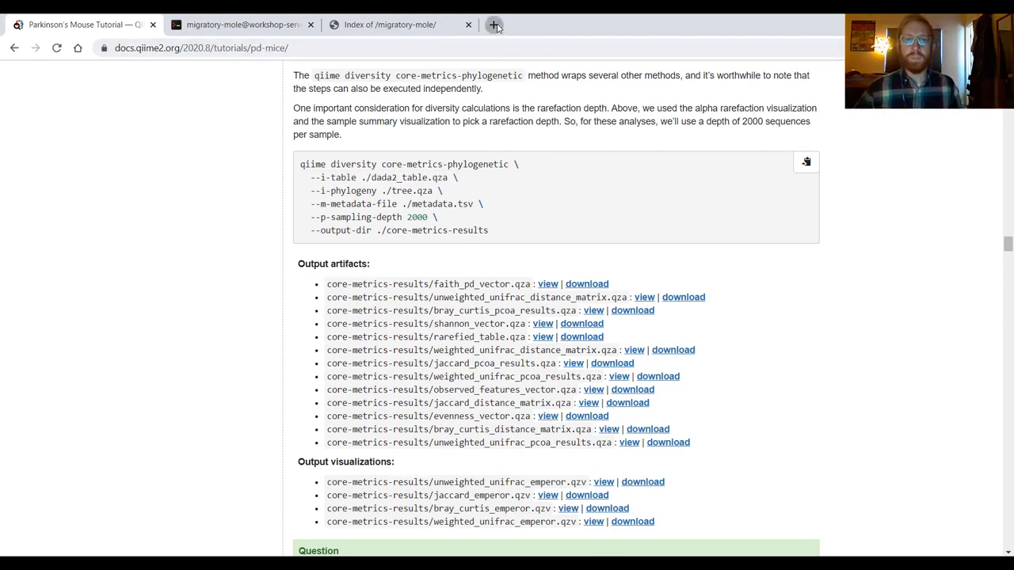
pyautogui.click(494, 26)
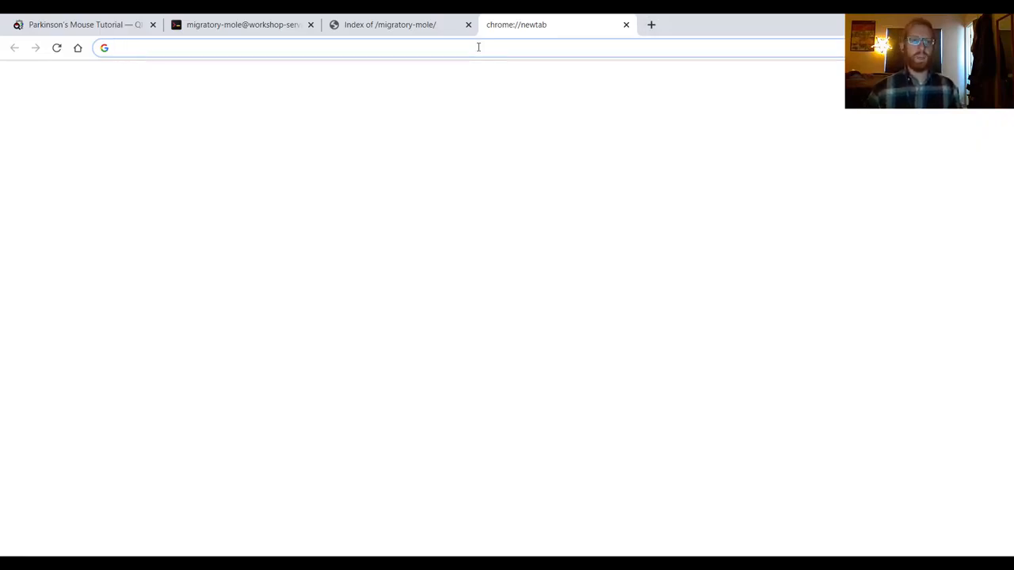
# - Load docs.qiime2.org and scroll through the 2020.8 documentation table of contents
pyautogui.write('docs.qiime2.org/2020.8/')
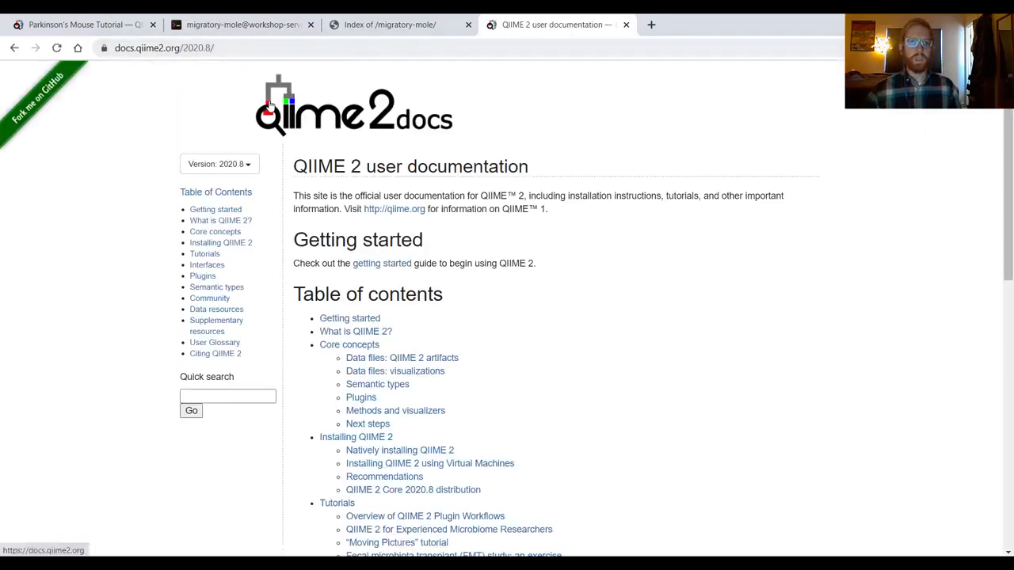
pyautogui.moveTo(297, 427)
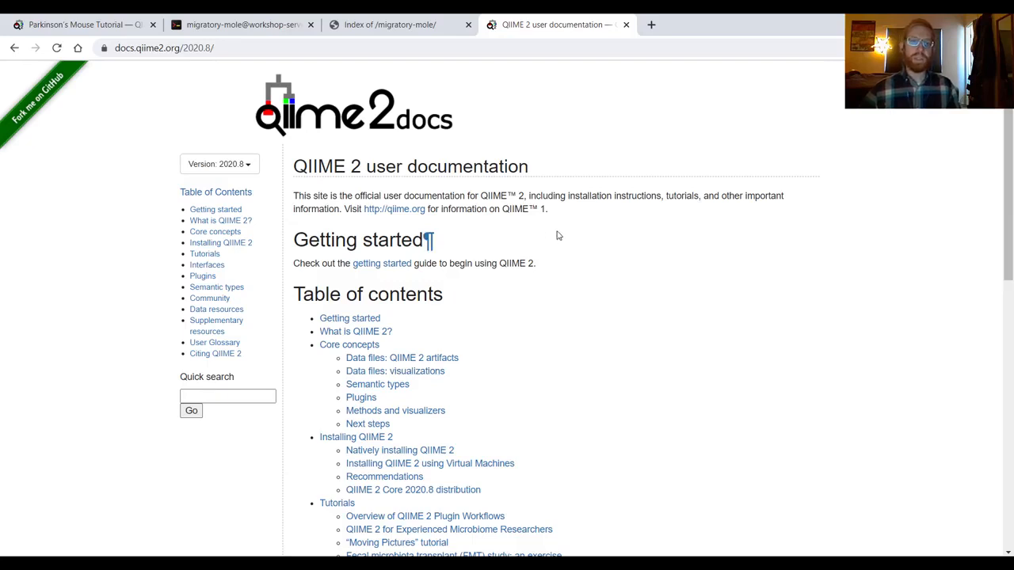
pyautogui.moveTo(535, 167)
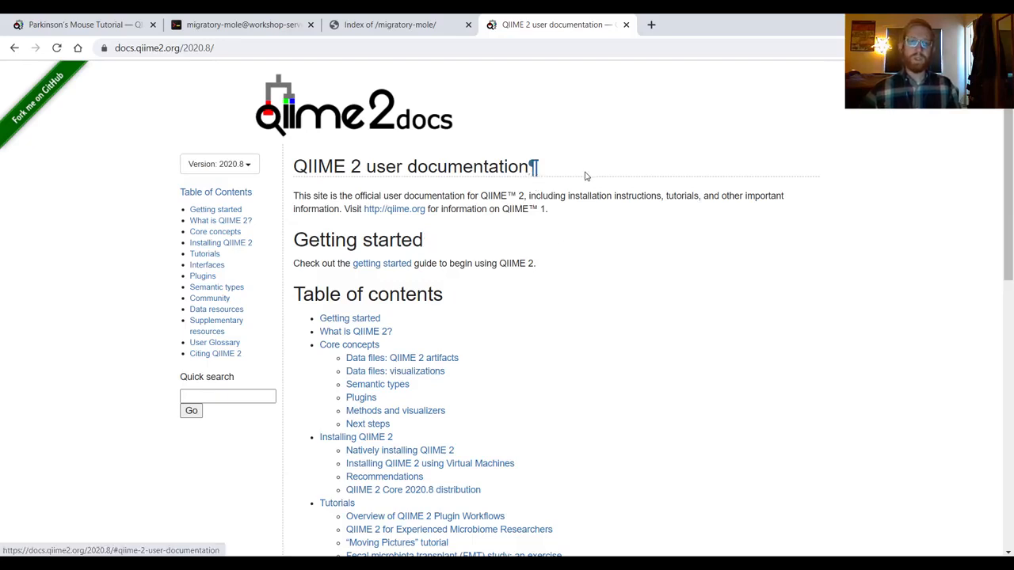
pyautogui.moveTo(622, 173)
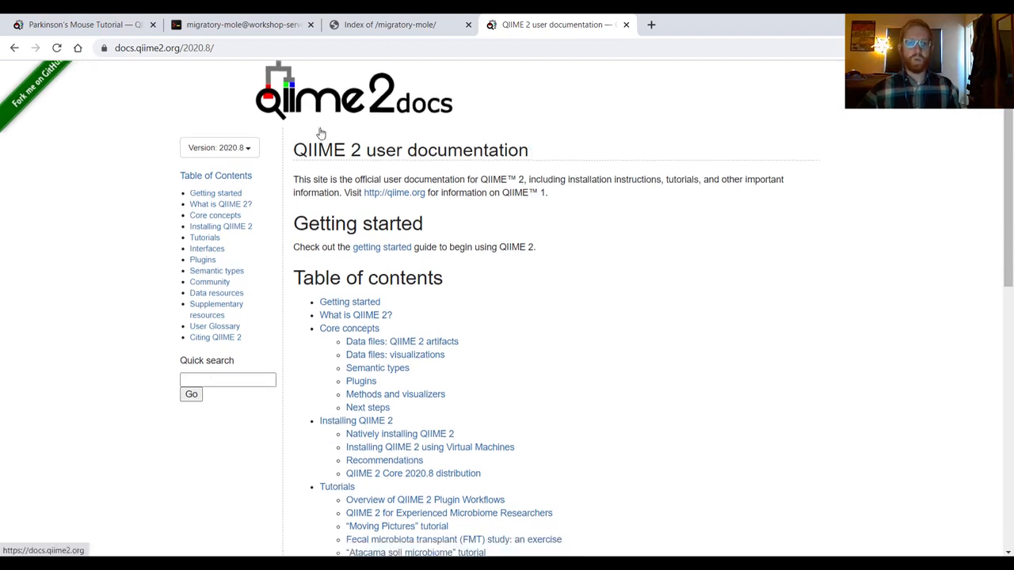
pyautogui.scroll(-3)
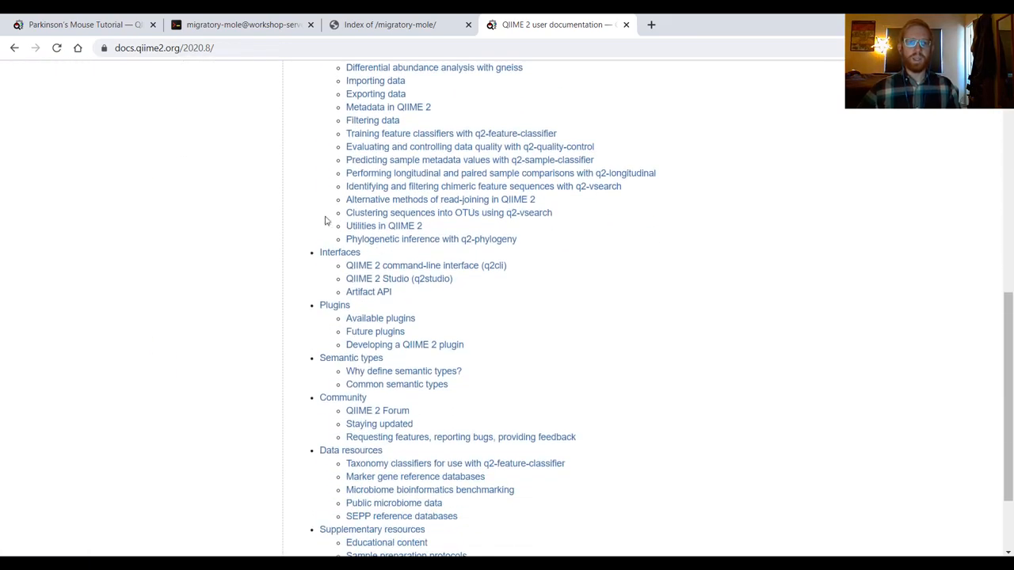
pyautogui.moveTo(339, 314)
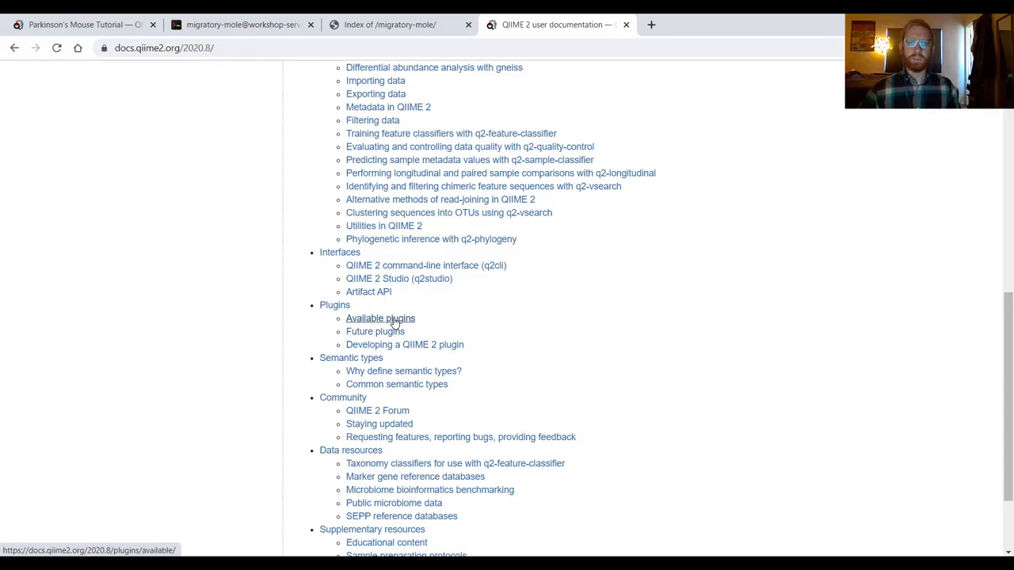
# - Go to the Available plugins page, checking the word diversity in the tutorial command on the way
pyautogui.click(380, 316)
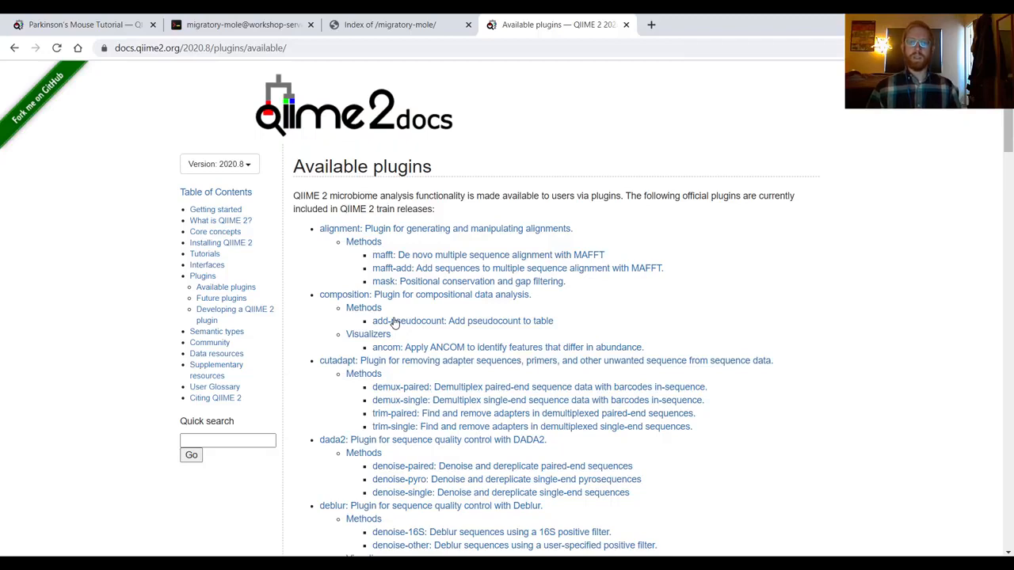
pyautogui.moveTo(364, 241)
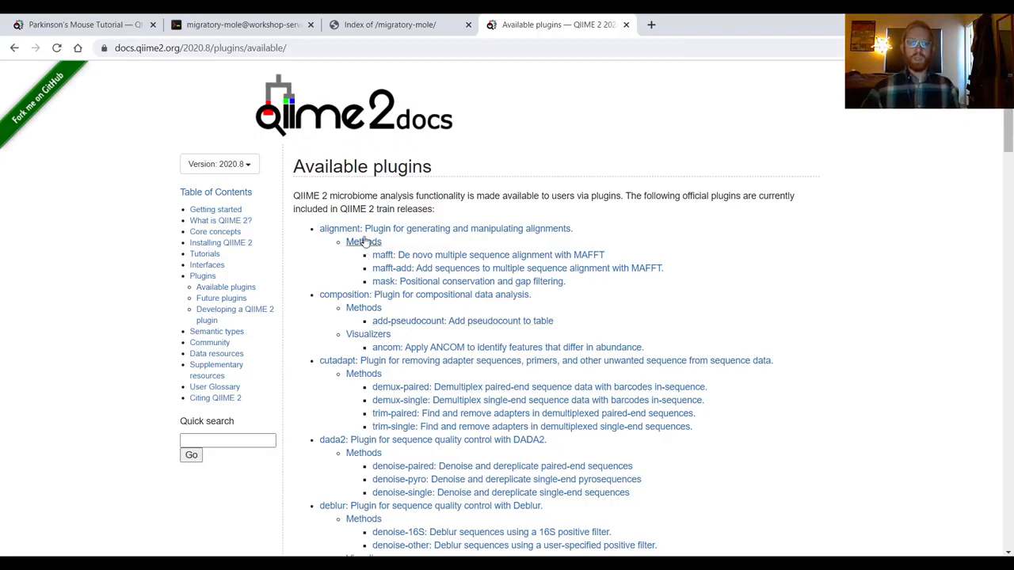
pyautogui.moveTo(273, 149)
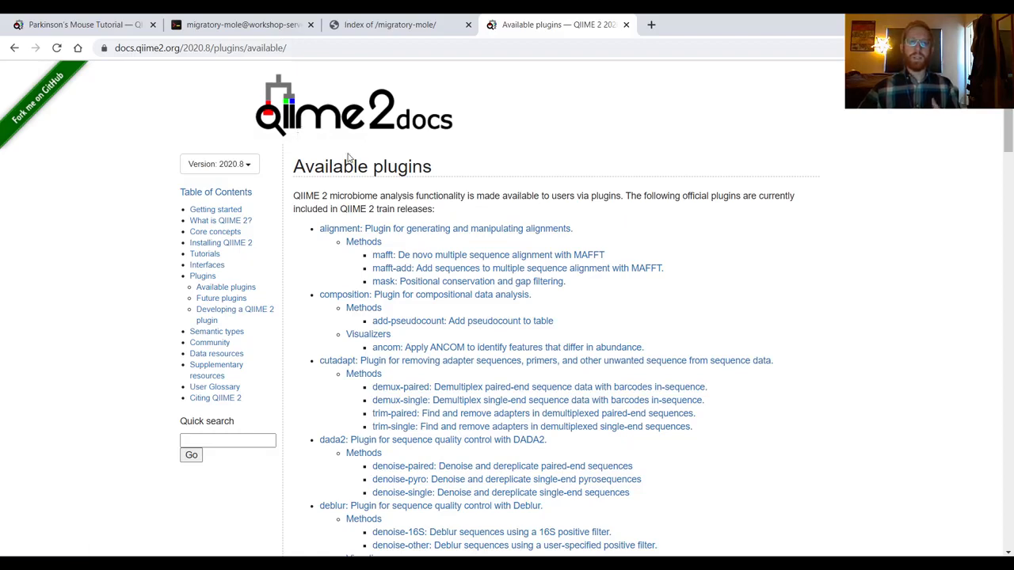
pyautogui.moveTo(317, 158)
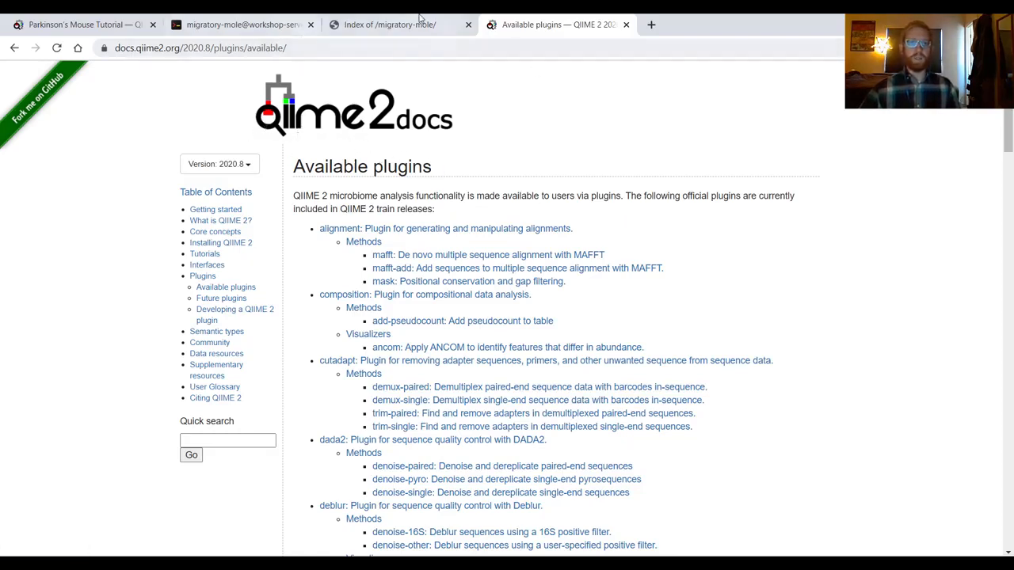
pyautogui.moveTo(80, 25)
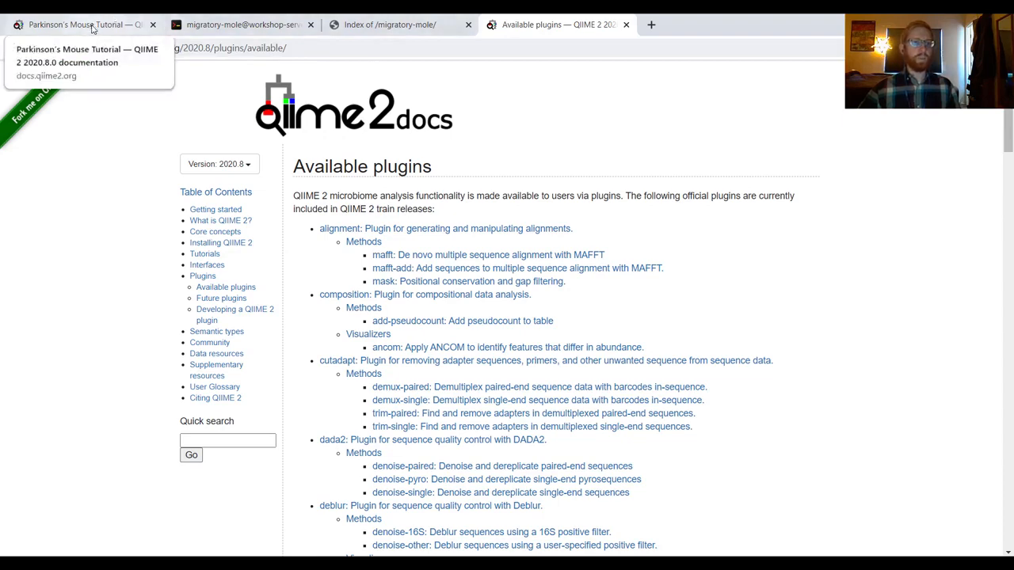
pyautogui.click(79, 25)
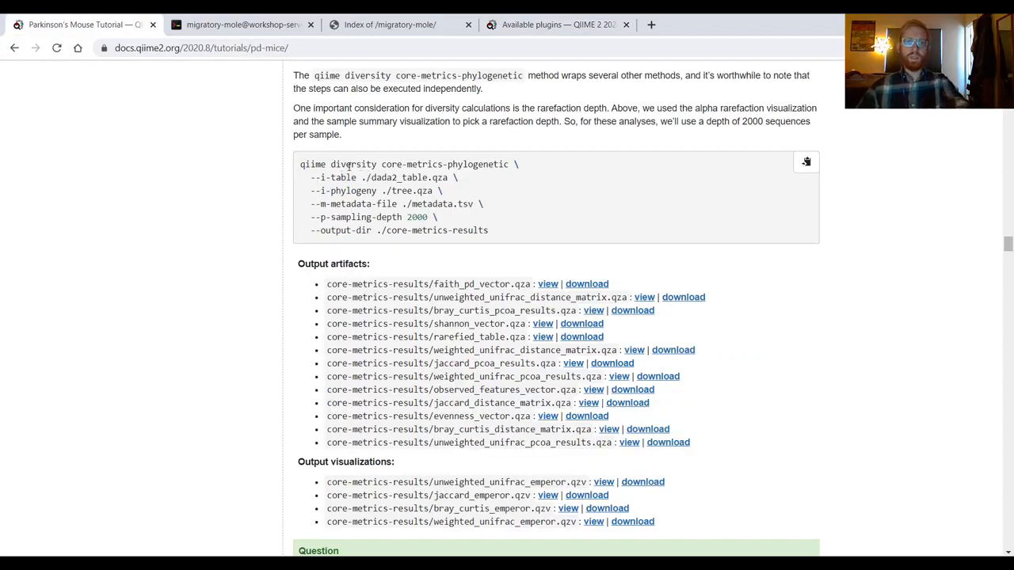
pyautogui.doubleClick(351, 163)
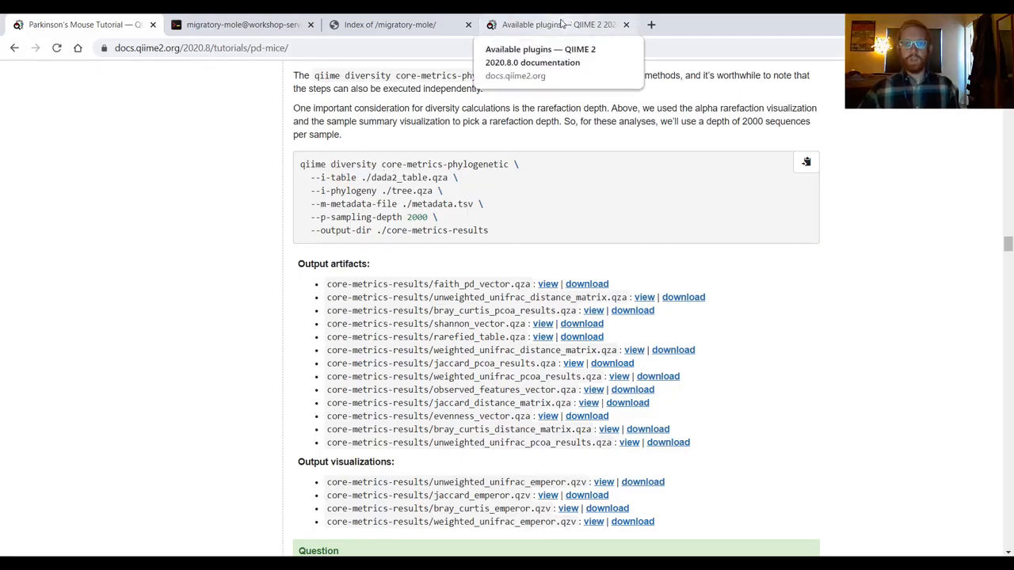
pyautogui.click(554, 25)
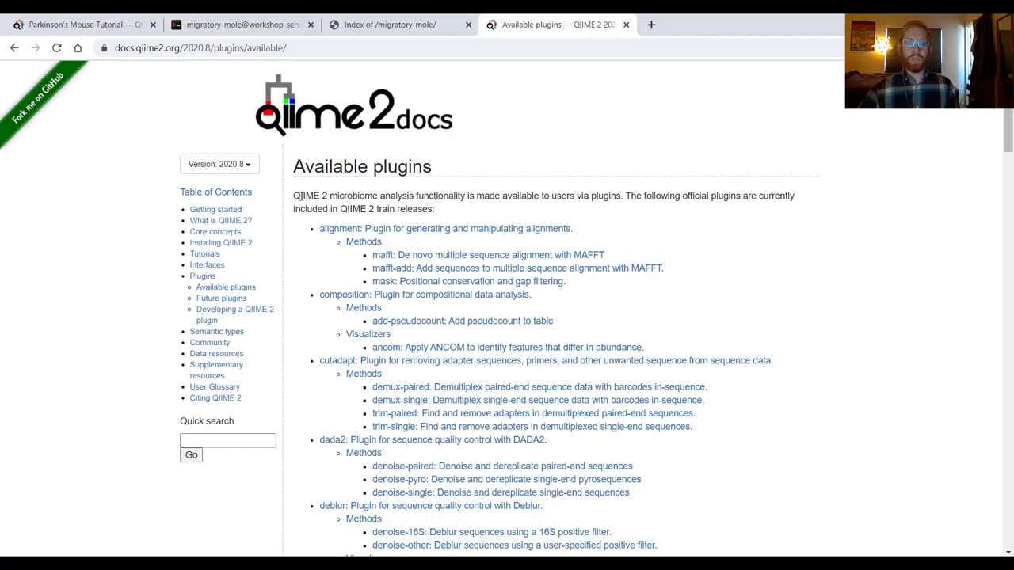
# - Scroll down to the diversity plugin's pipelines, methods and visualizers
pyautogui.scroll(-3)
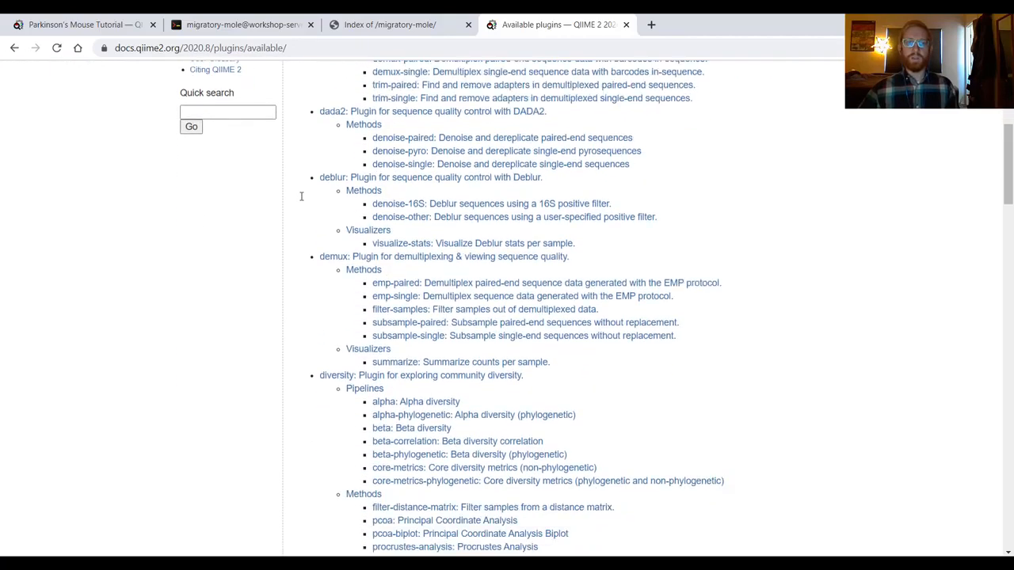
pyautogui.scroll(-3)
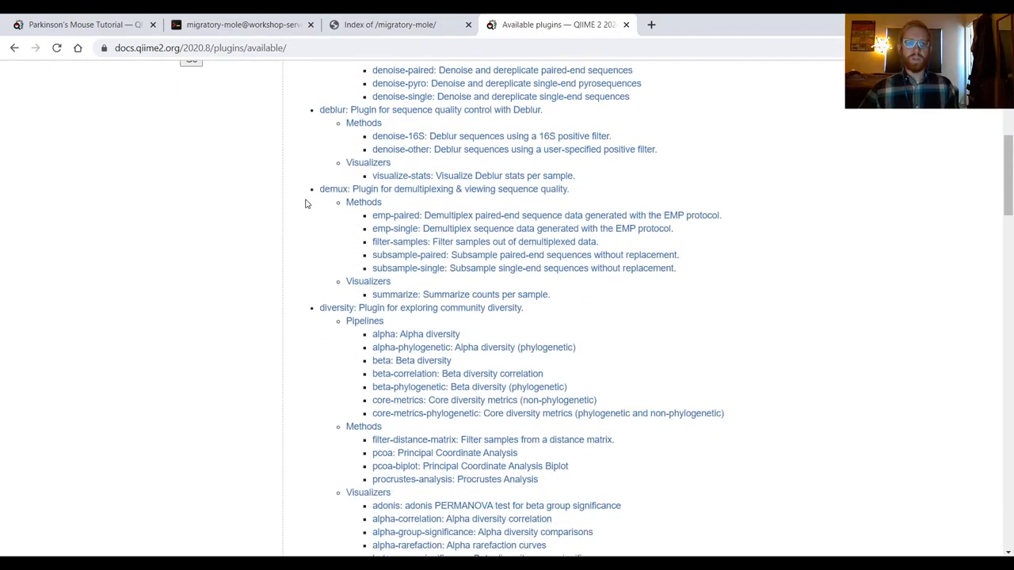
pyautogui.scroll(-3)
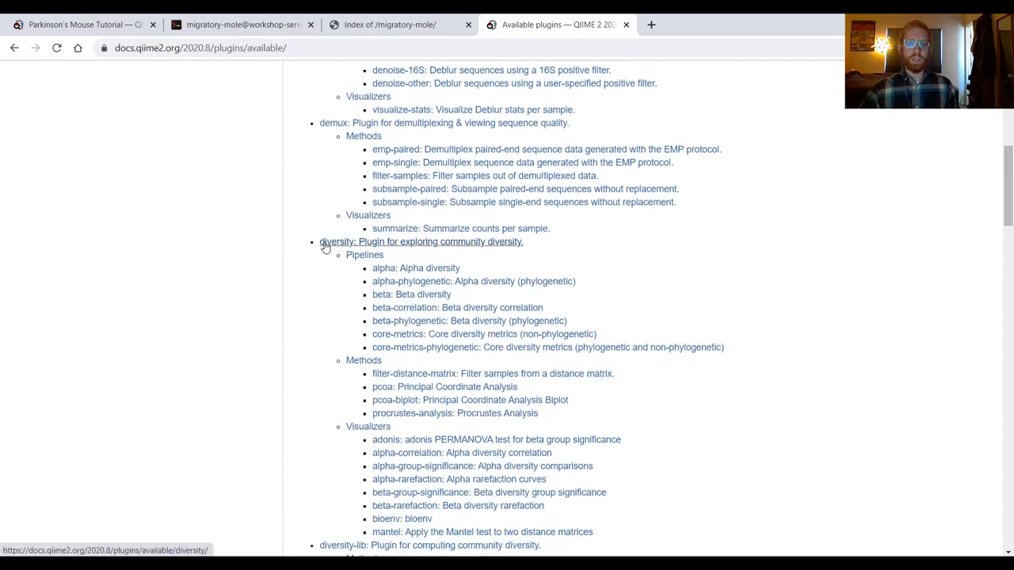
pyautogui.moveTo(412, 282)
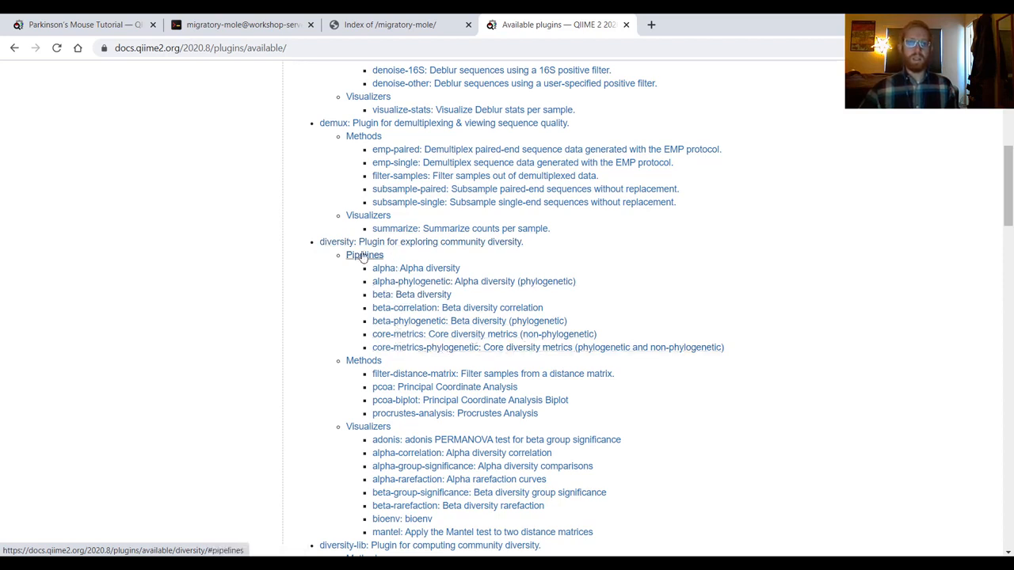
pyautogui.moveTo(425, 347)
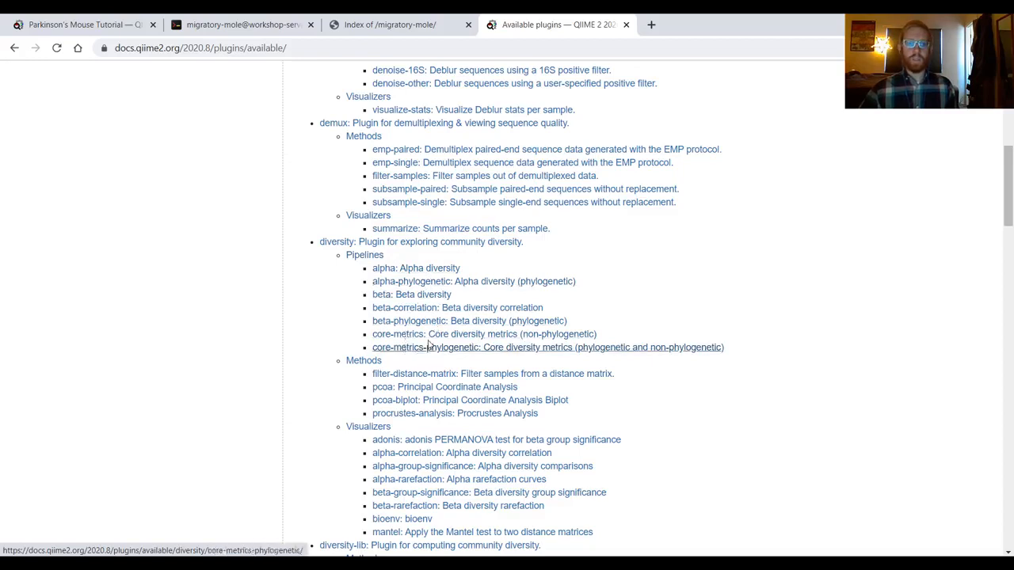
pyautogui.moveTo(431, 348)
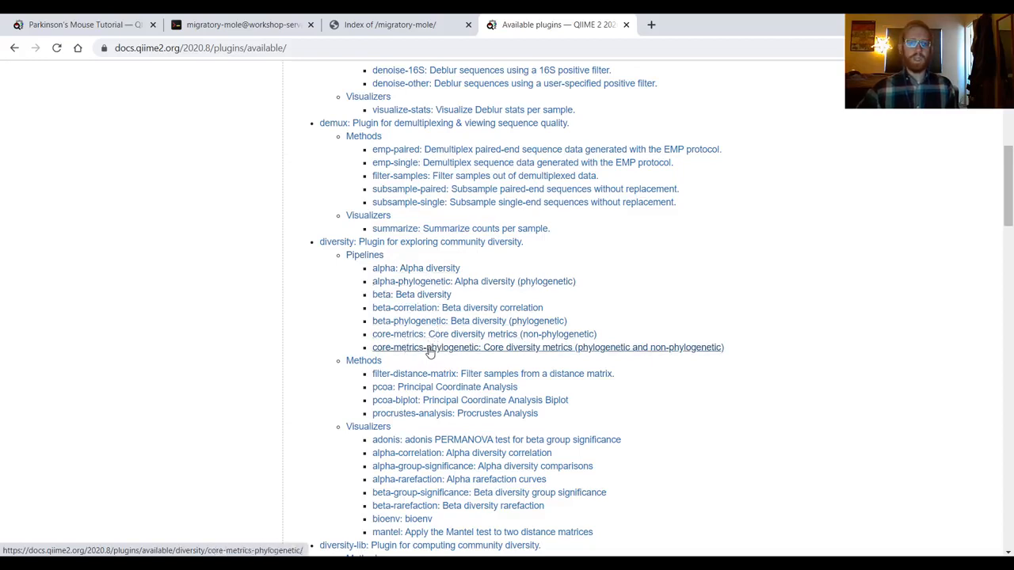
# - View the core-metrics-phylogenetic docs page and highlight its FeatureTable[Frequency] input type
pyautogui.click(548, 346)
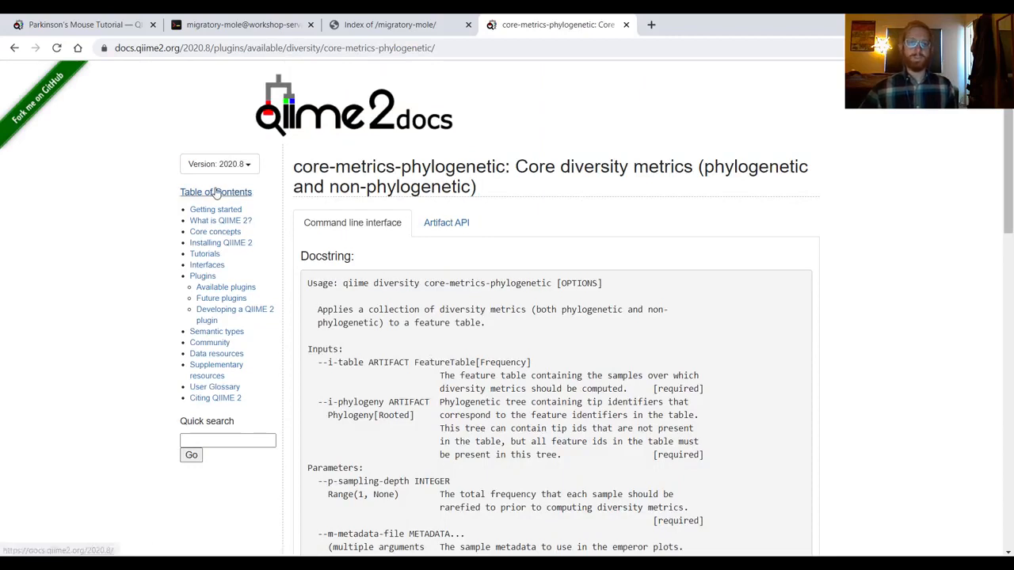
pyautogui.scroll(-3)
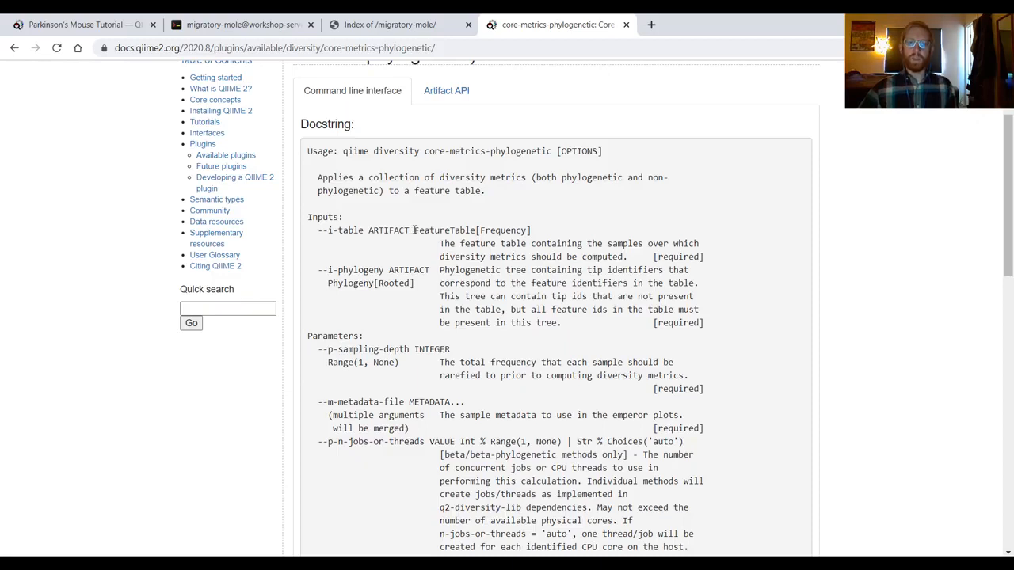
pyautogui.doubleClick(472, 230)
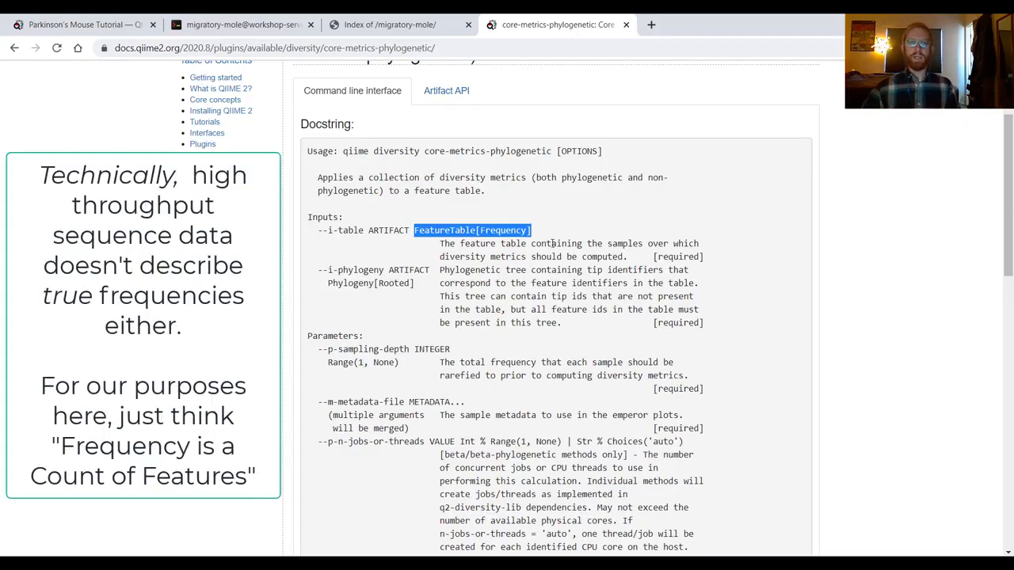
pyautogui.click(553, 232)
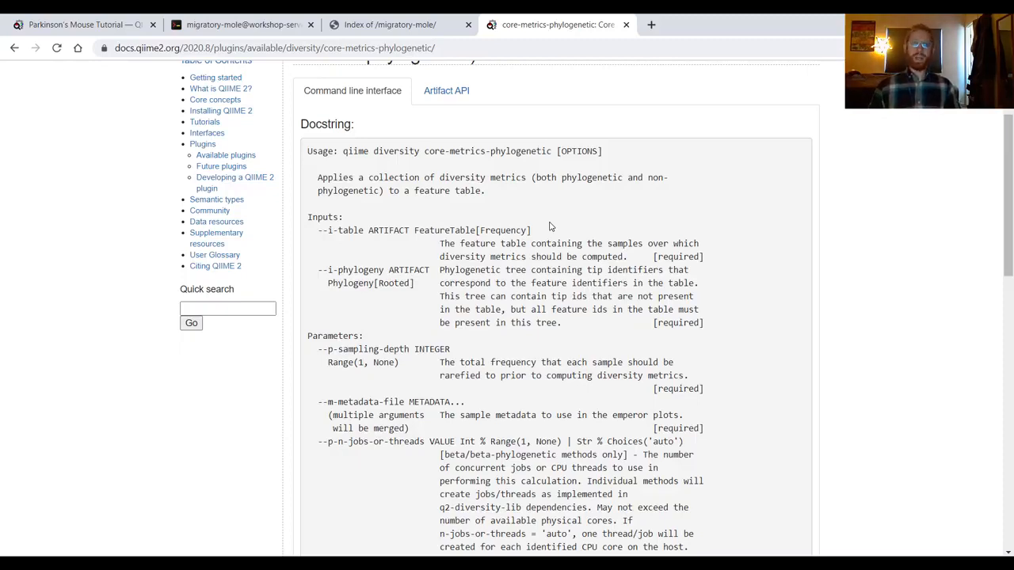
pyautogui.moveTo(581, 213)
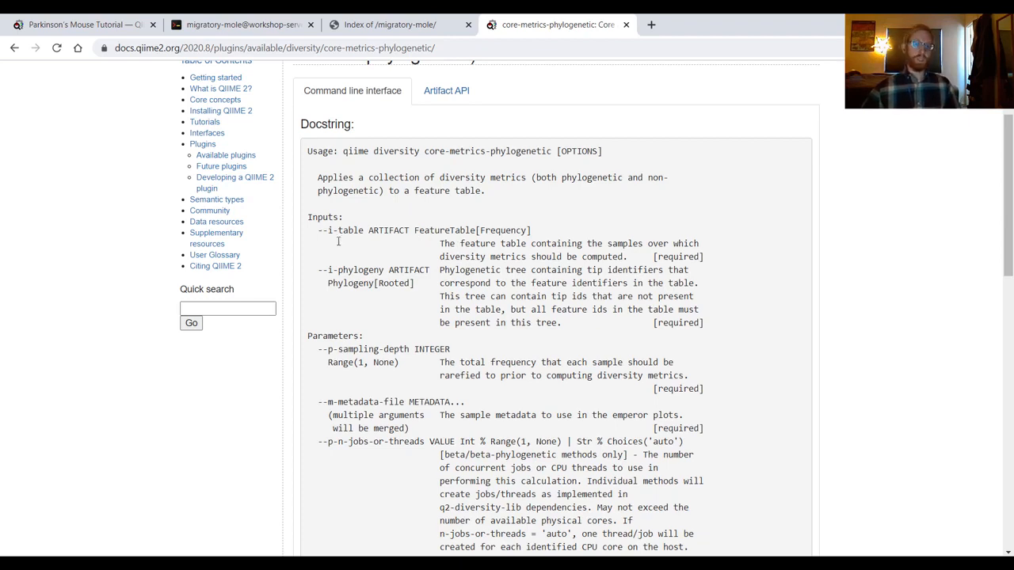
pyautogui.scroll(-3)
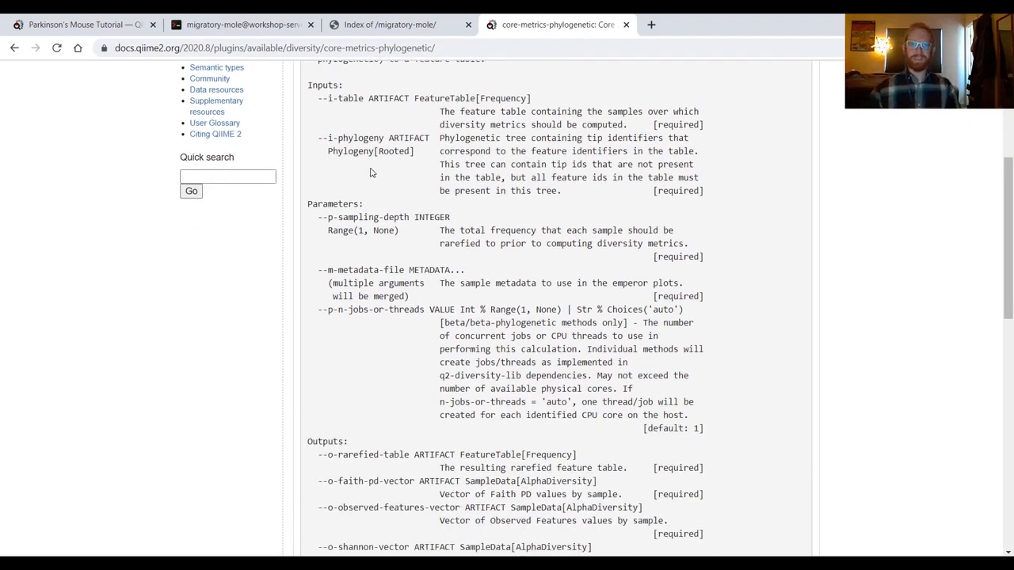
pyautogui.moveTo(345, 151)
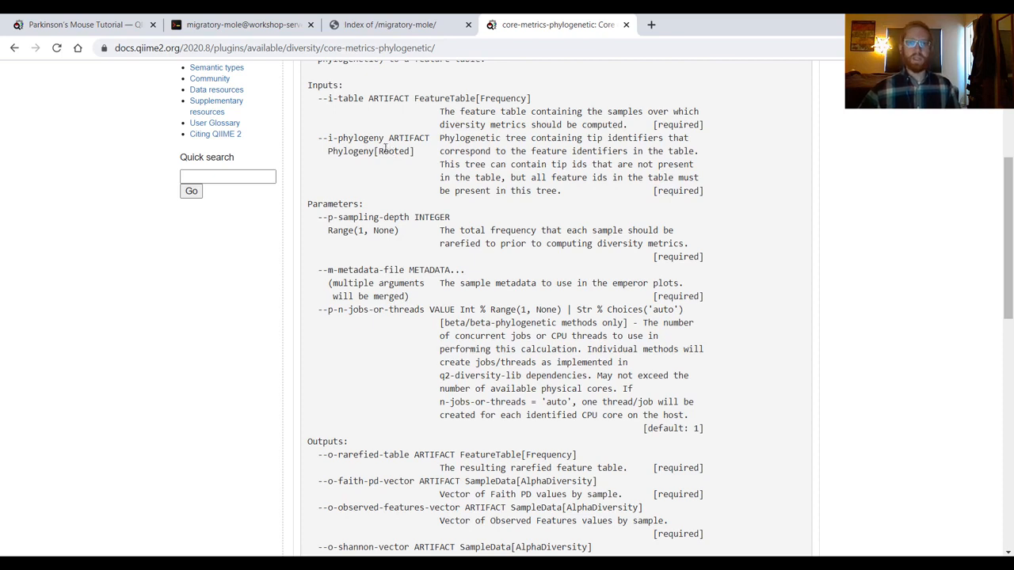
pyautogui.moveTo(307, 165)
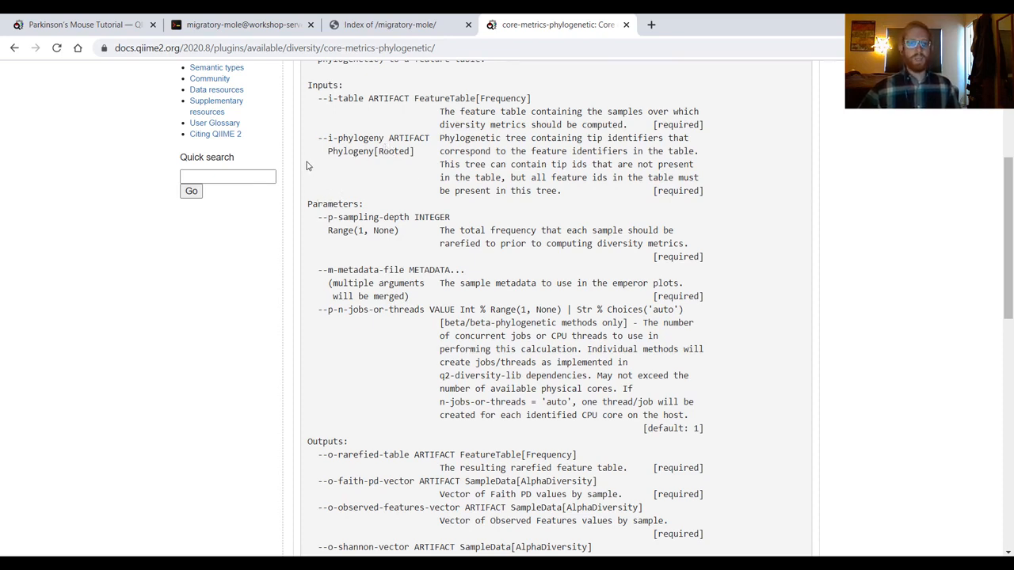
pyautogui.scroll(-3)
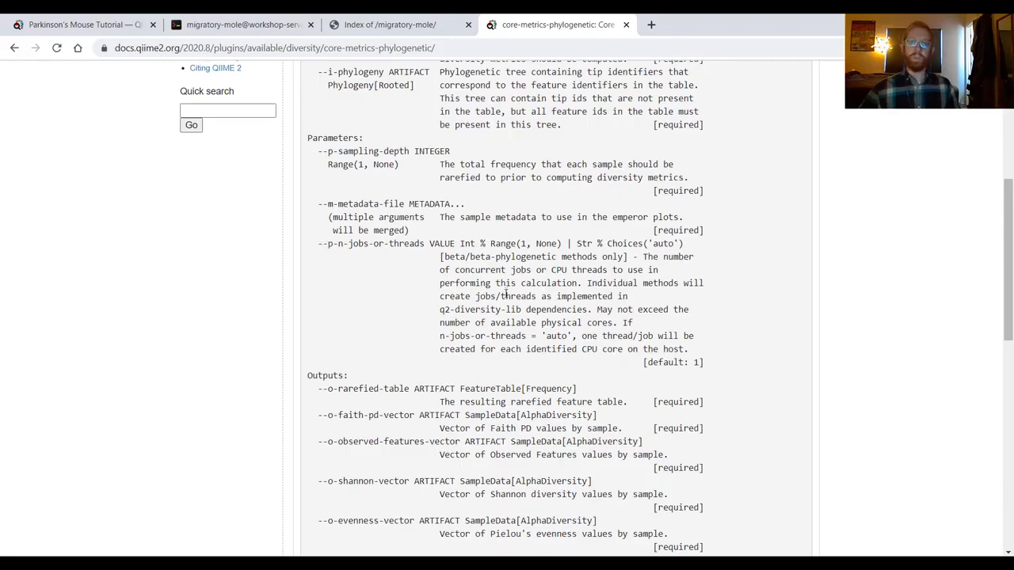
pyautogui.moveTo(526, 260)
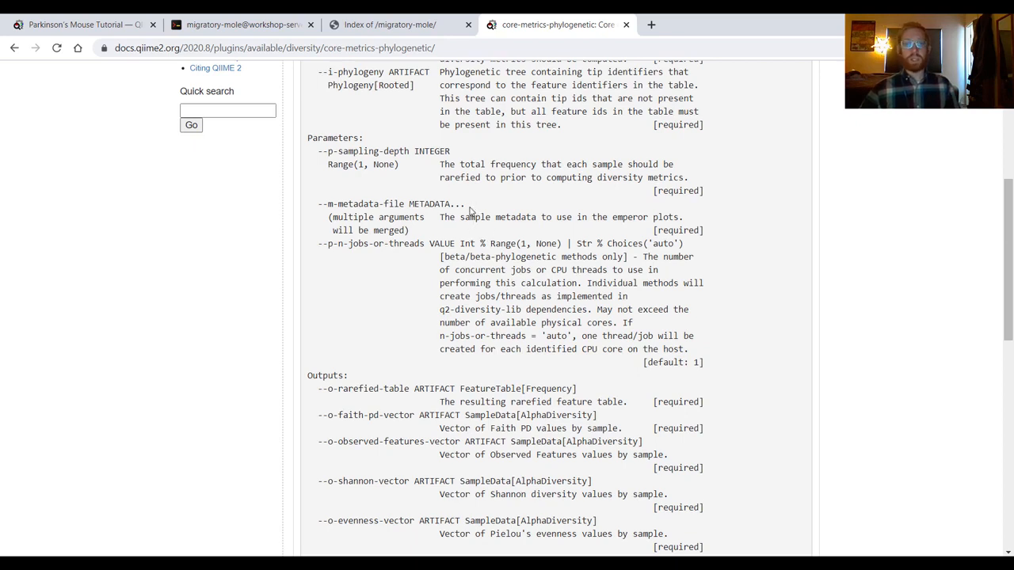
pyautogui.moveTo(342, 248)
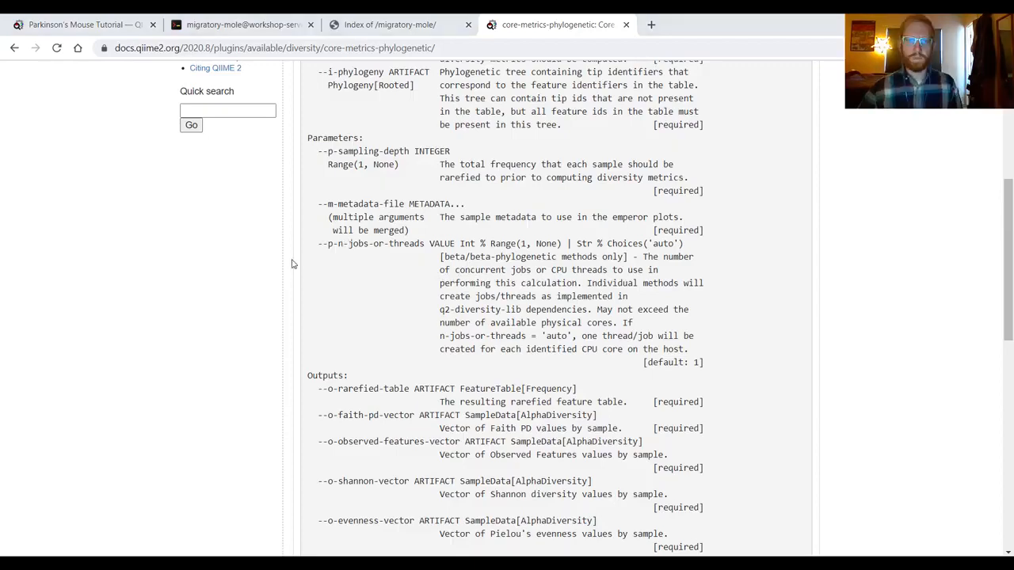
pyautogui.moveTo(272, 60)
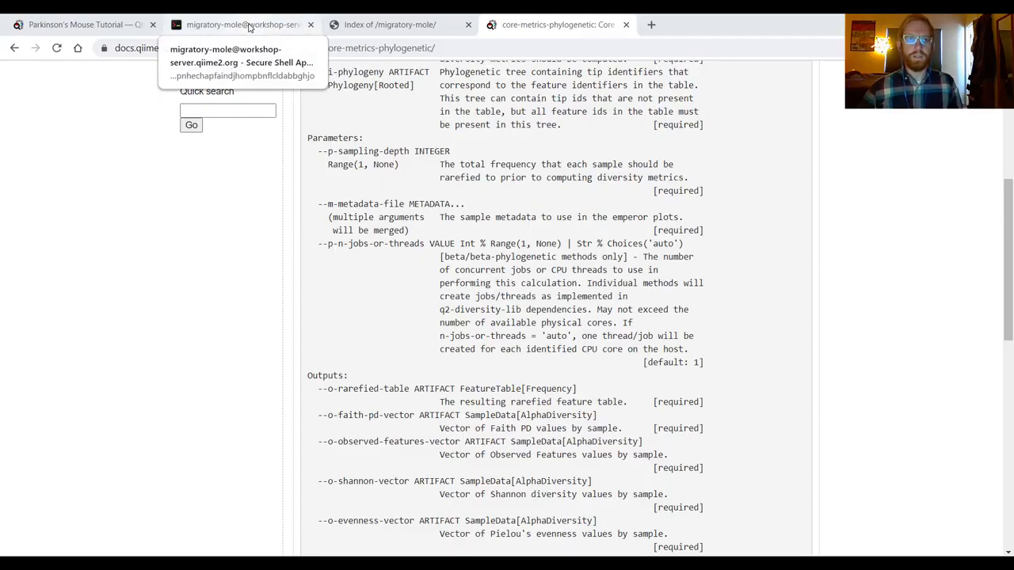
# - Review the core-metrics saved-results output in the remote shell, then clear the terminal
pyautogui.click(241, 26)
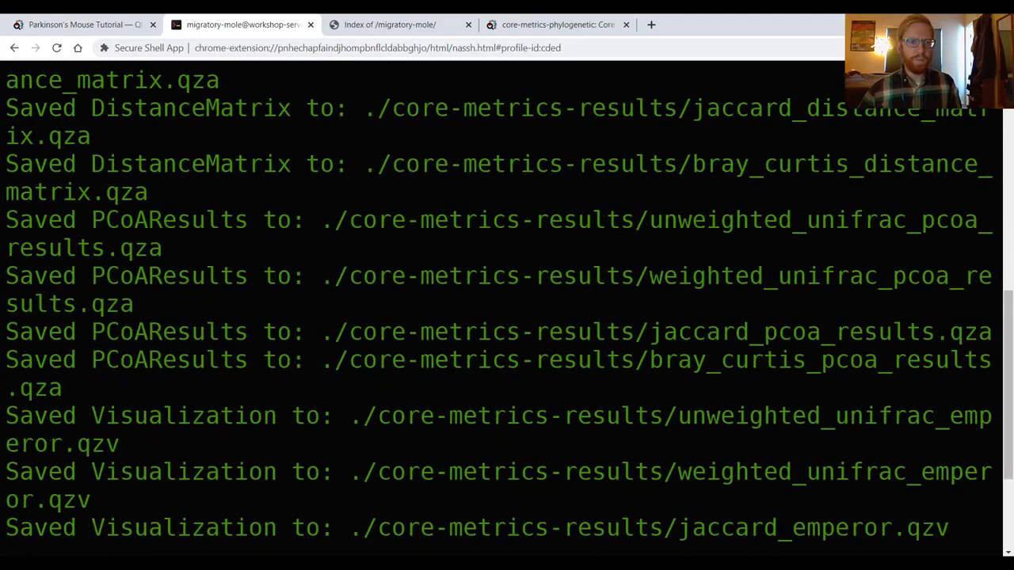
pyautogui.scroll(-3)
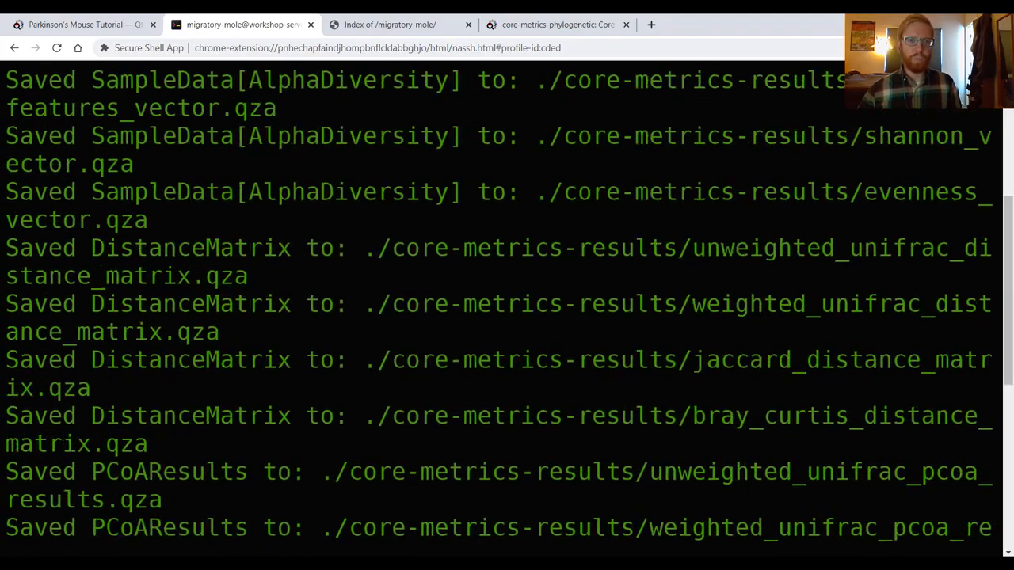
pyautogui.scroll(3)
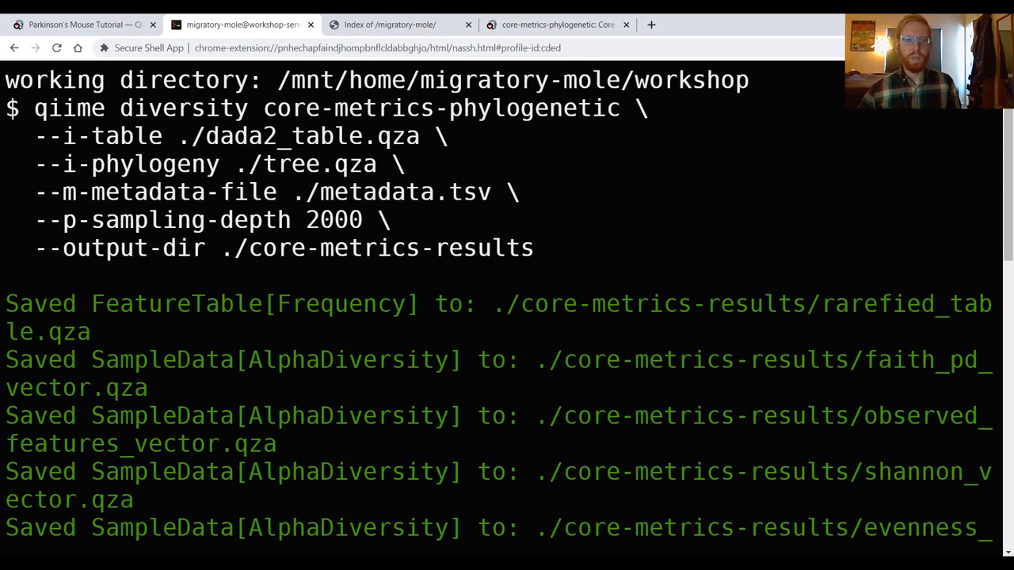
pyautogui.scroll(-3)
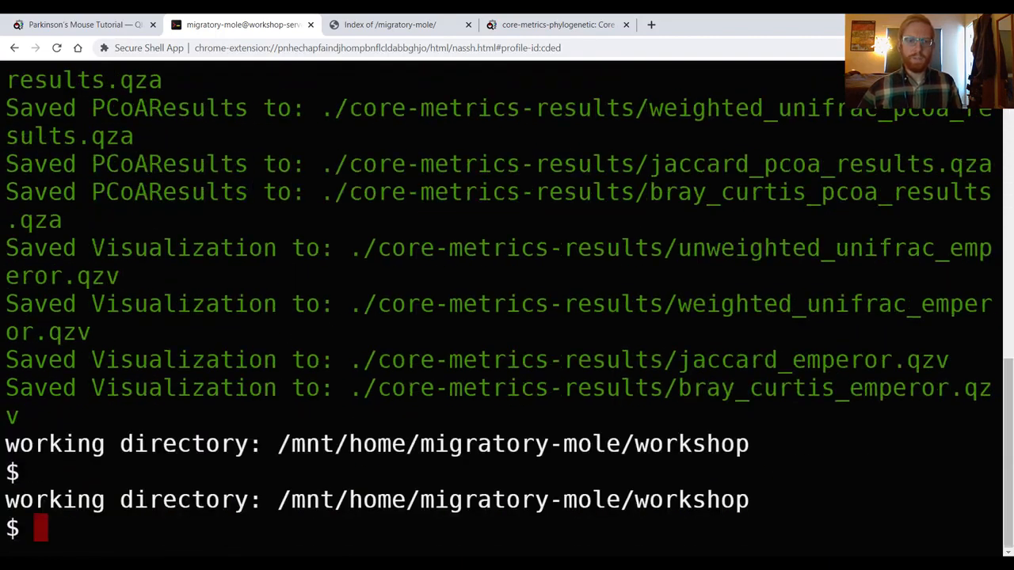
pyautogui.write('clear')
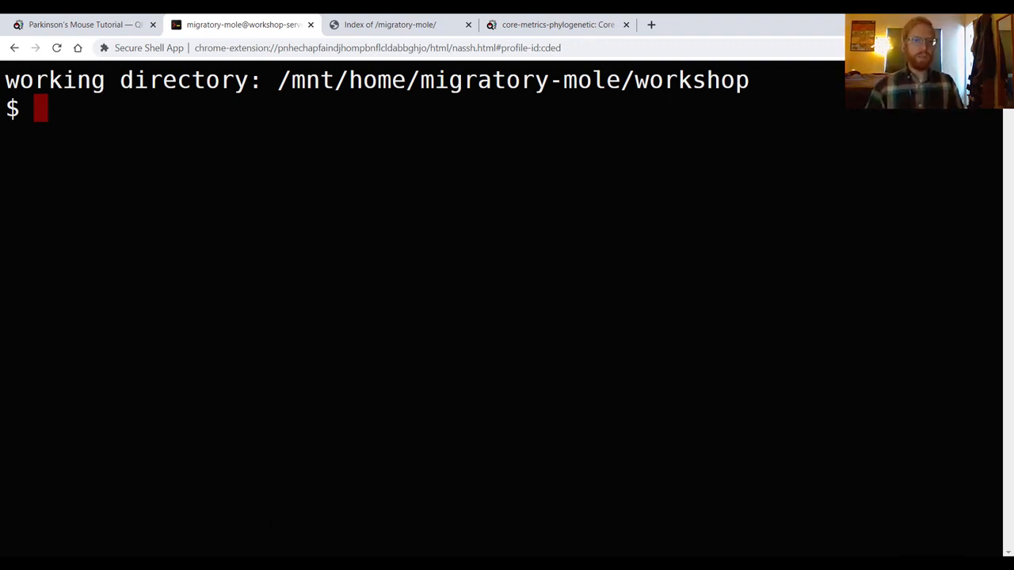
# - List the workshop folder and draft a qiime tools peek command, consulting its --help
pyautogui.write('ls')
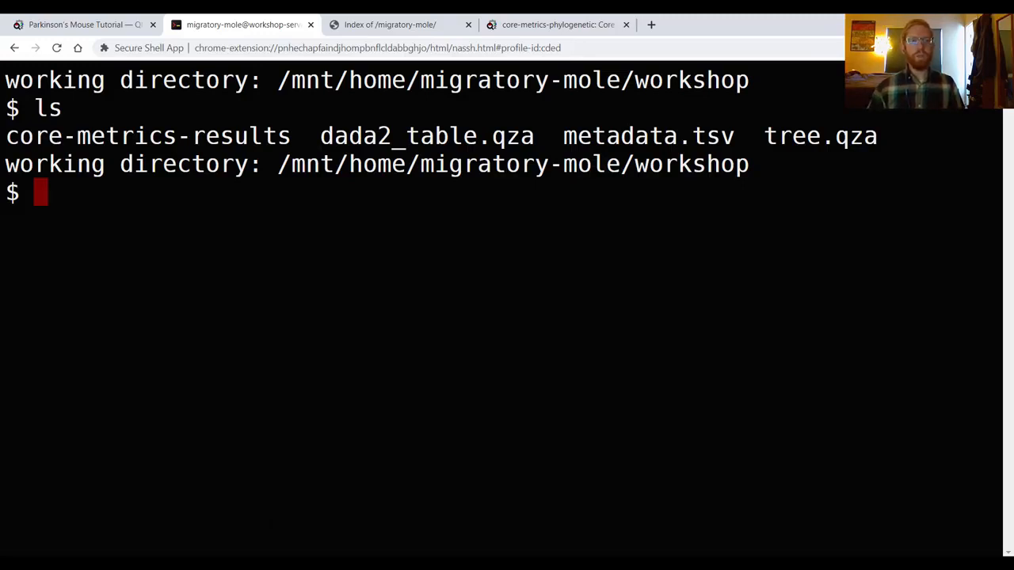
pyautogui.write('qi')
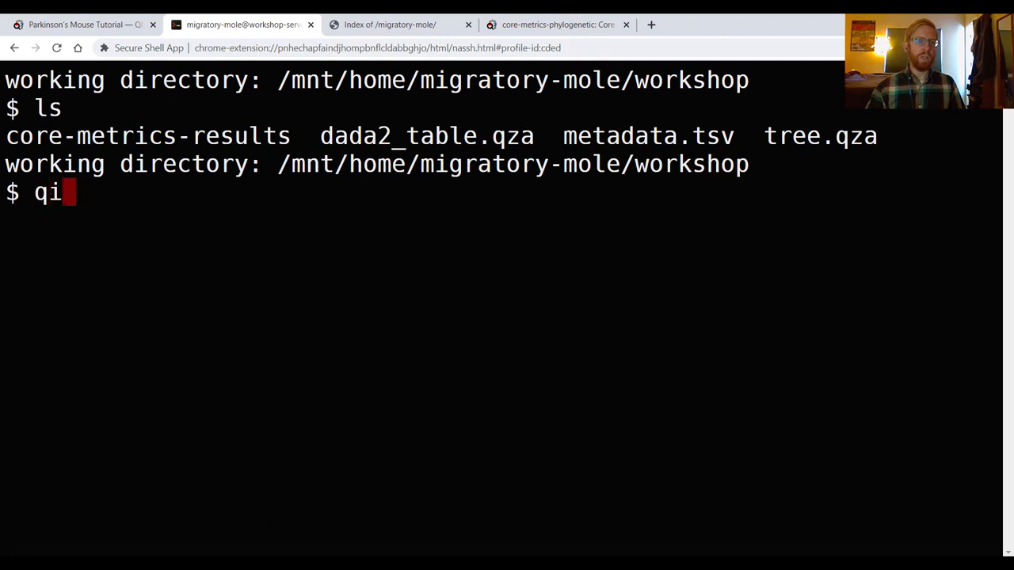
pyautogui.write('ime tools pe')
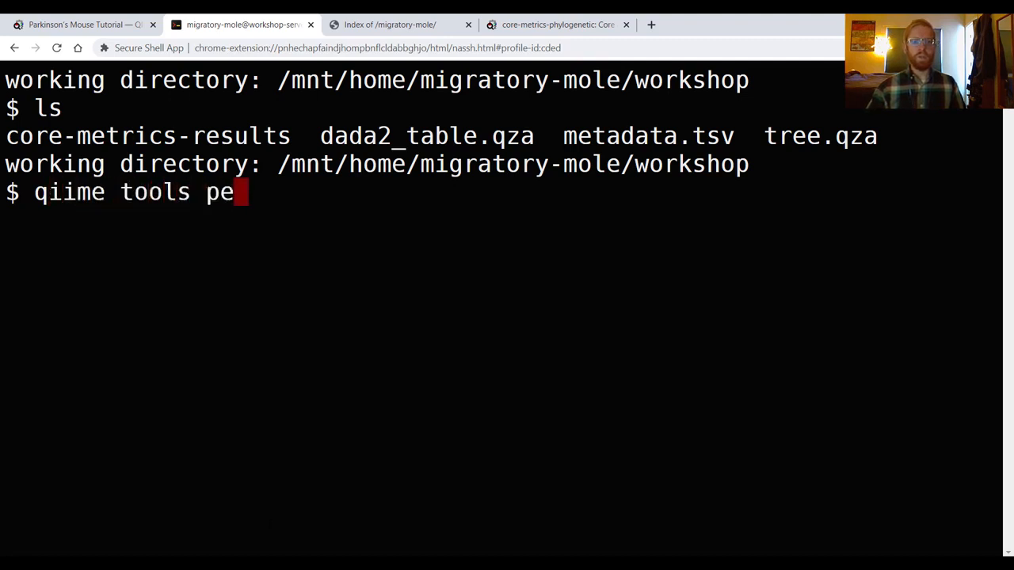
pyautogui.write('ek')
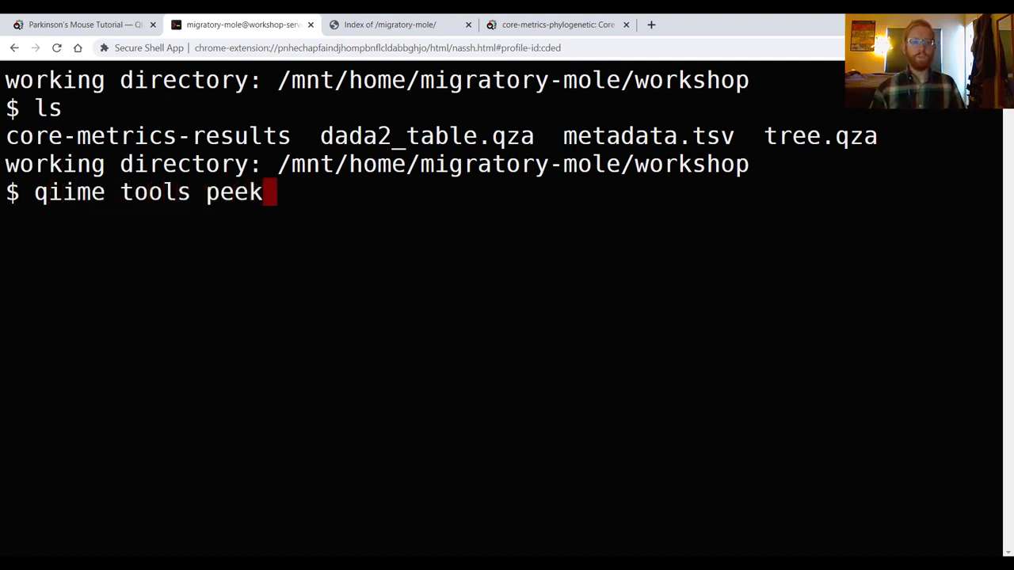
pyautogui.write('--')
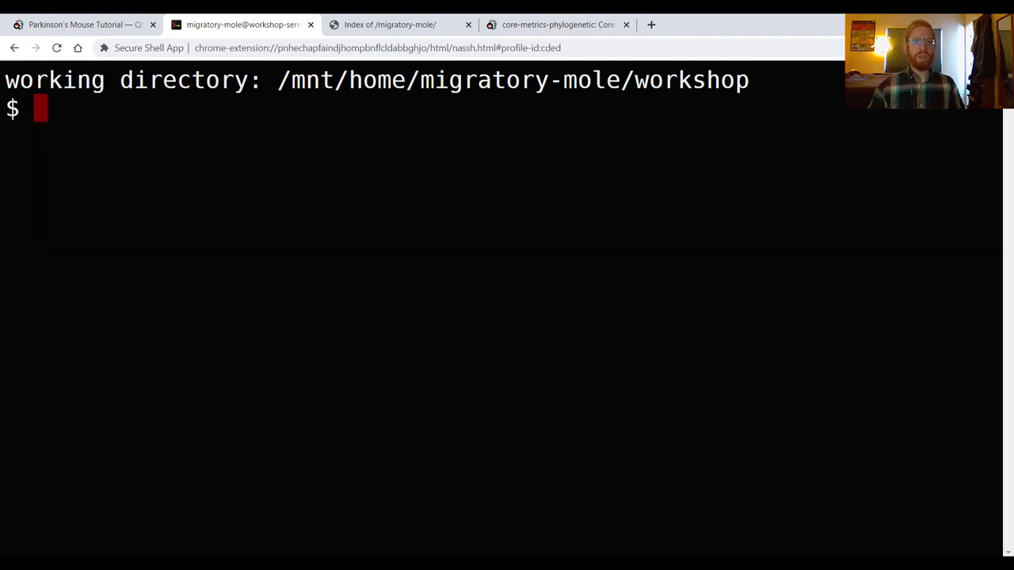
pyautogui.write('qiime tools peek --help')
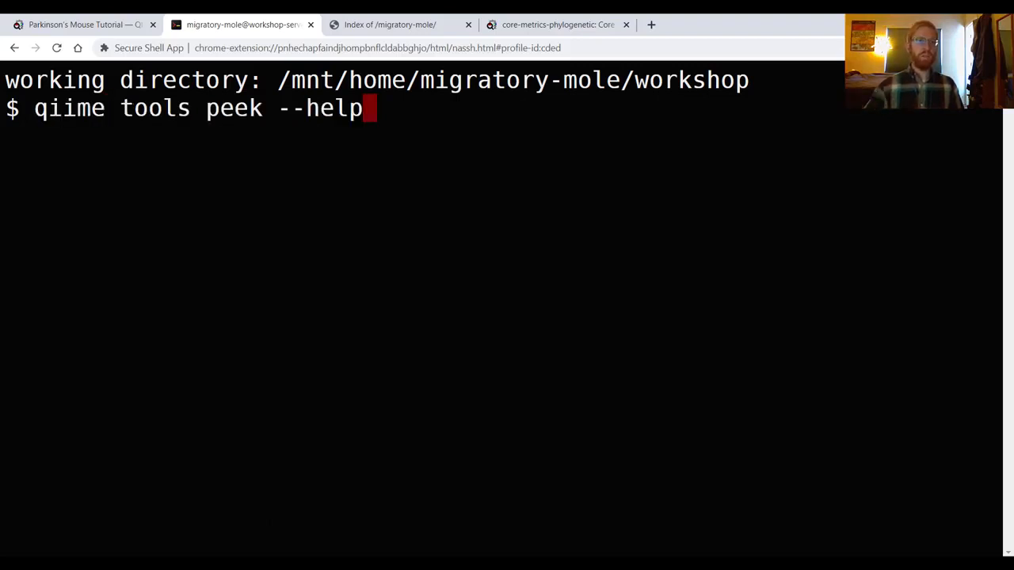
pyautogui.press('BackSpace')
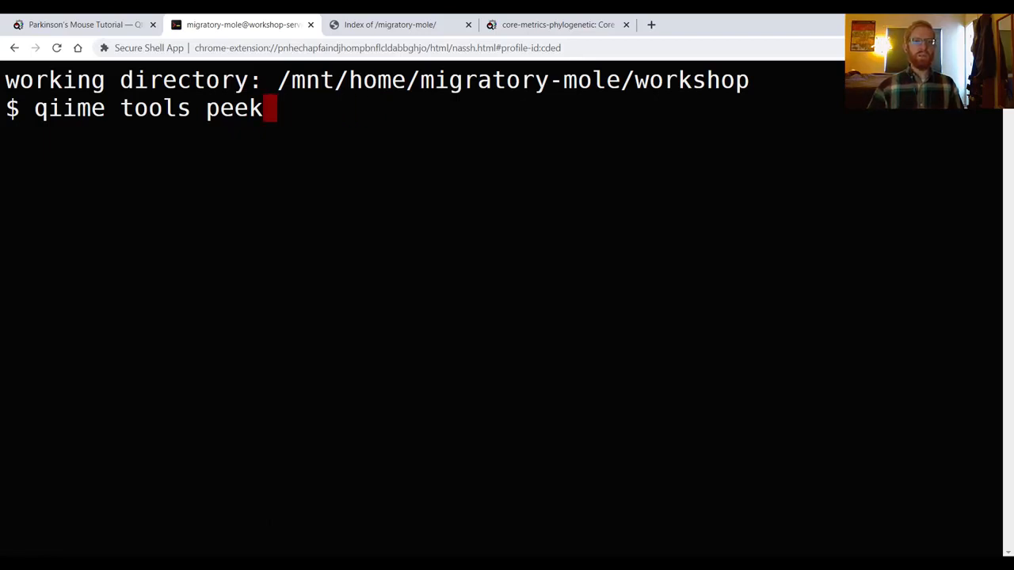
pyautogui.write('" "')
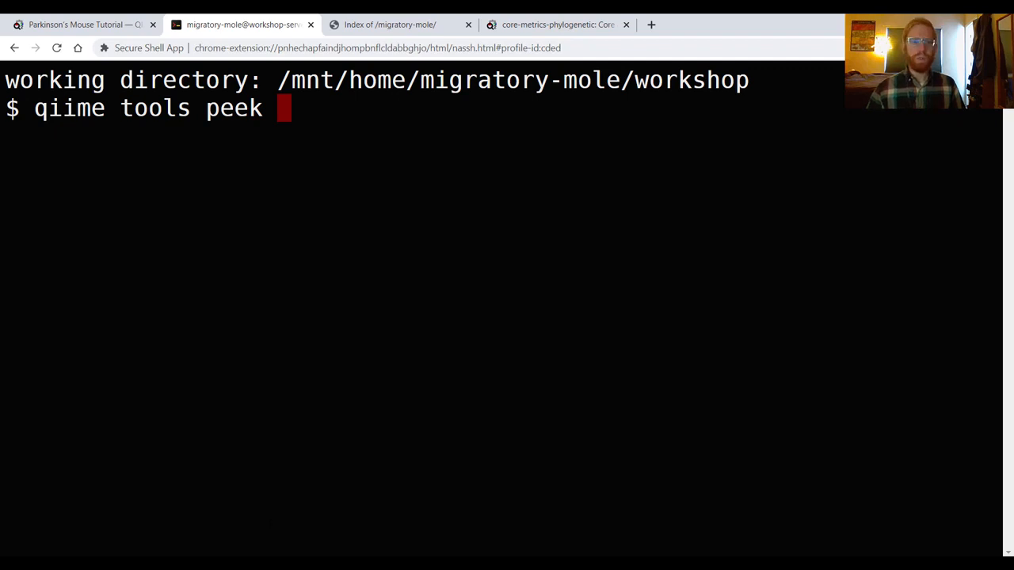
pyautogui.press('BackSpace')
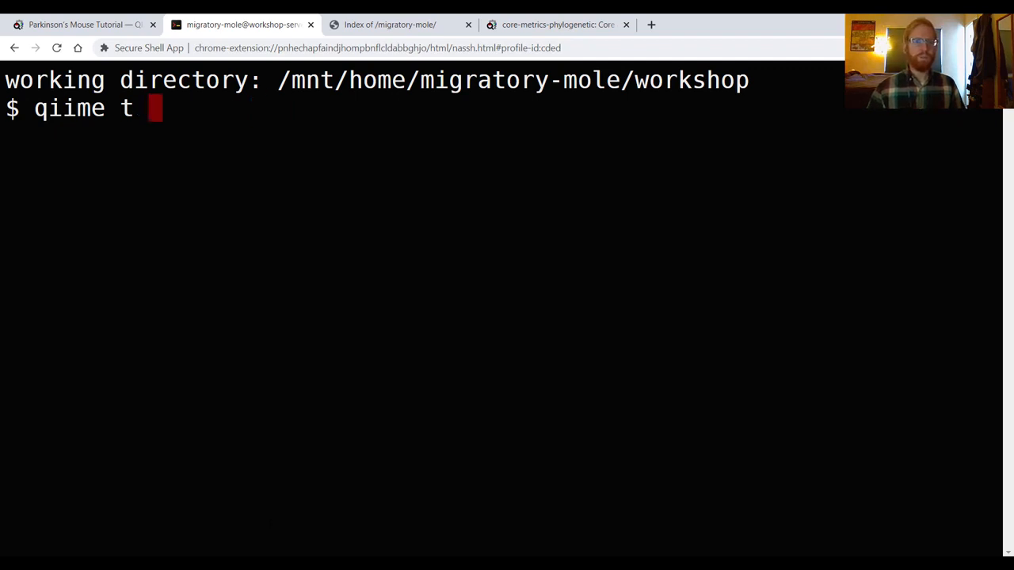
pyautogui.press('Return')
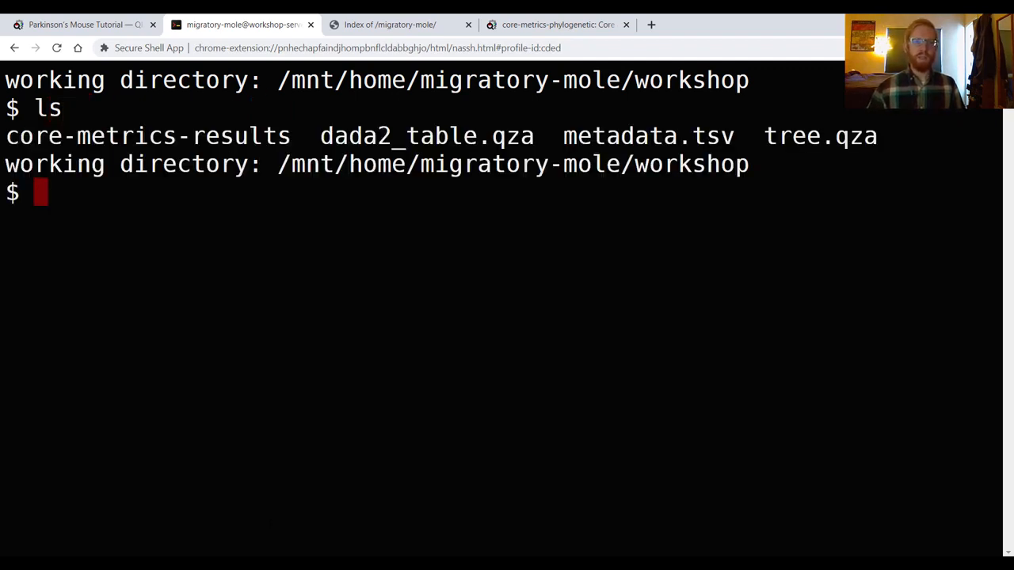
# - Start the qiime tools peek command for dada2_table.qza
pyautogui.write('qiime tools peek --help')
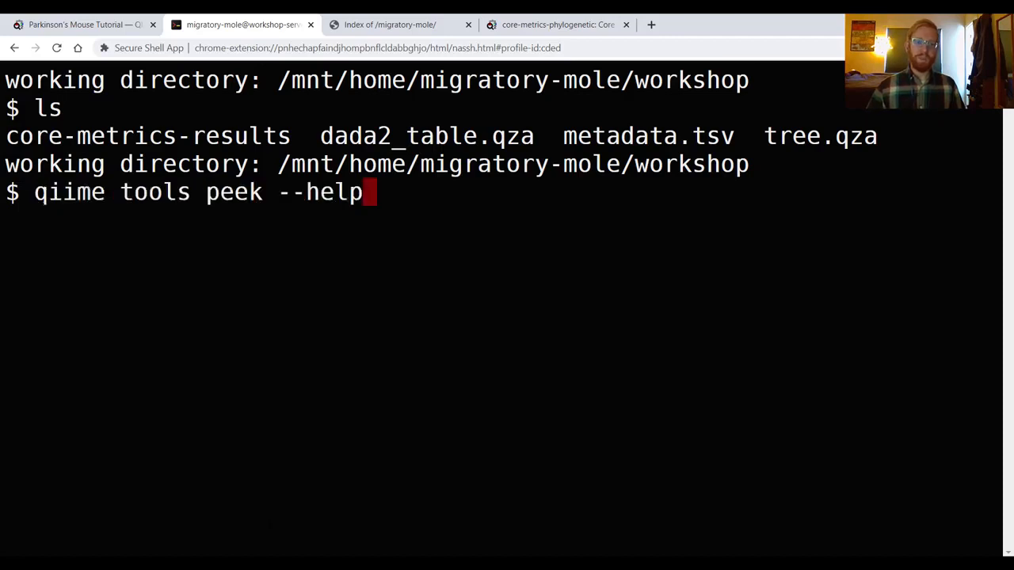
pyautogui.write('dada2_table.qza')
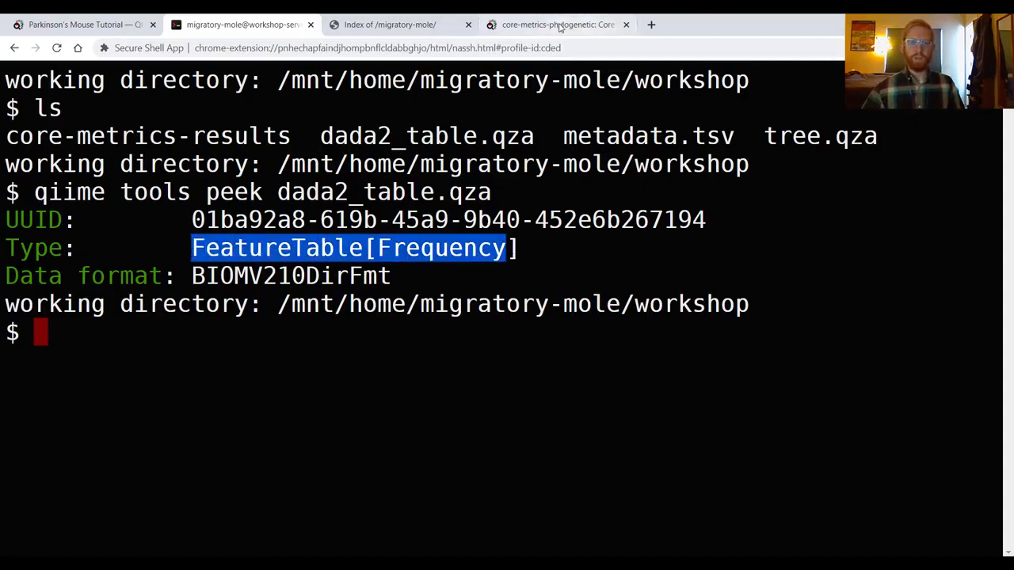
pyautogui.click(554, 26)
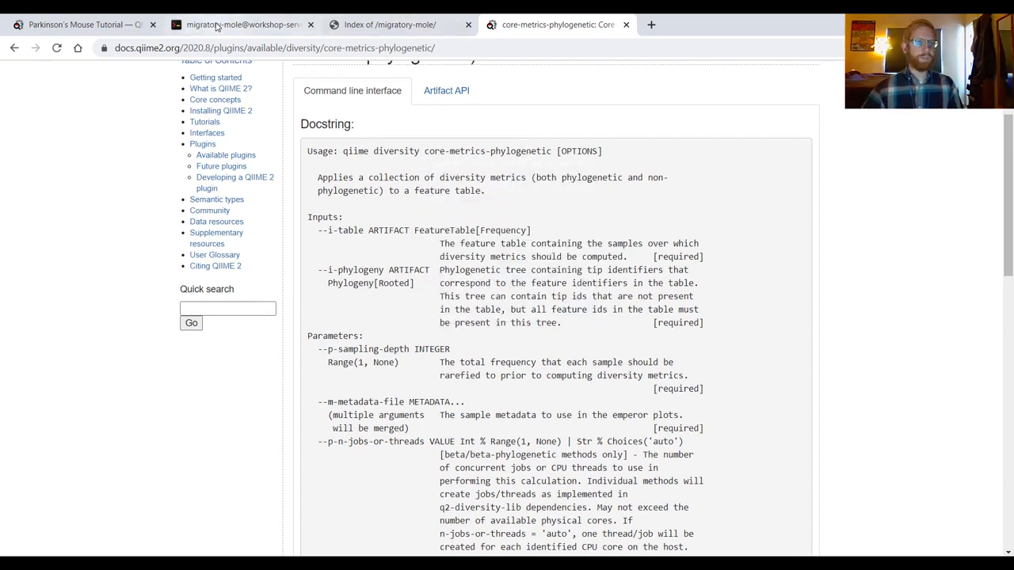
pyautogui.moveTo(241, 25)
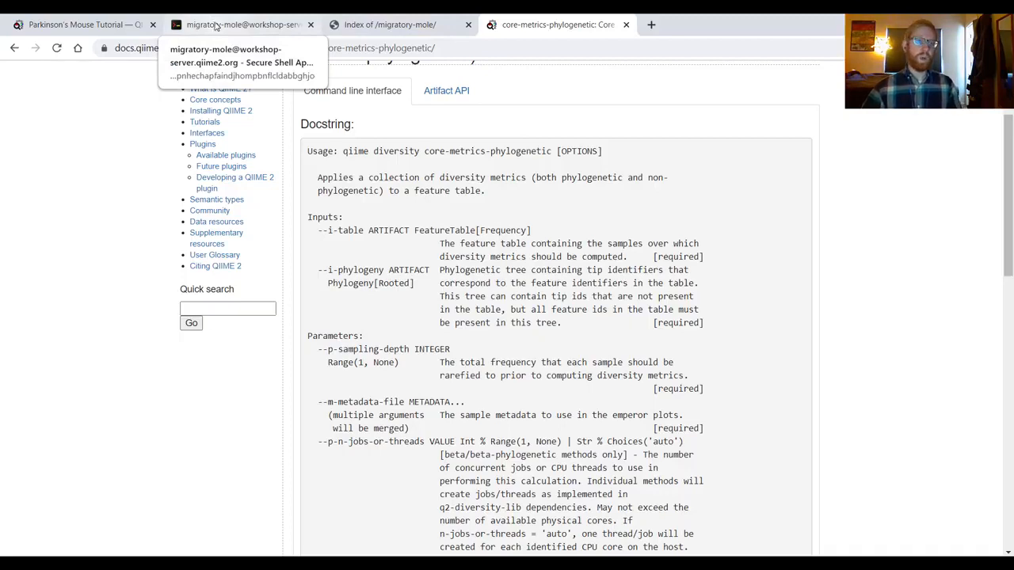
pyautogui.click(241, 26)
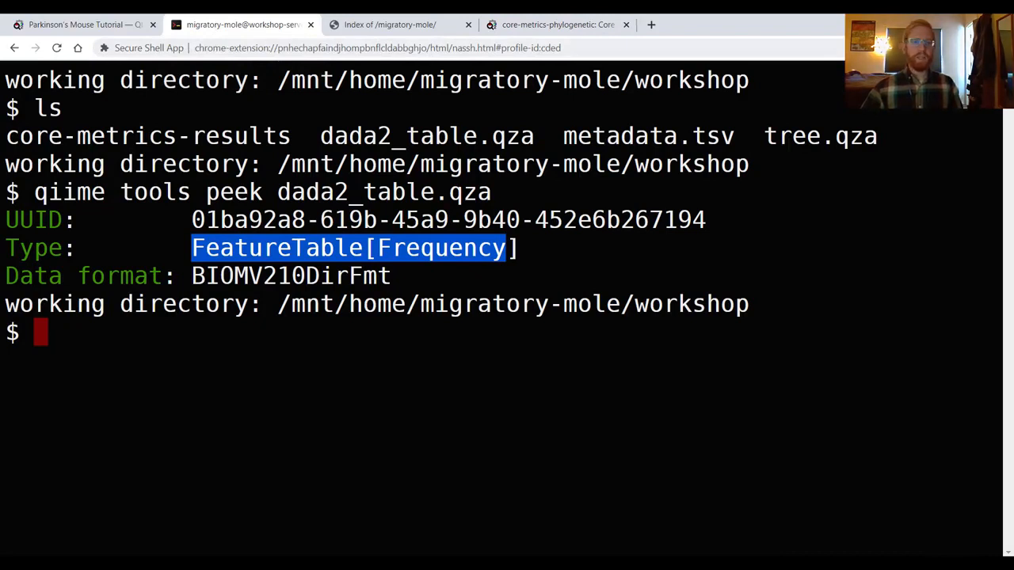
# - List the workshop directory again with ls below the peek summary
pyautogui.write('ls')
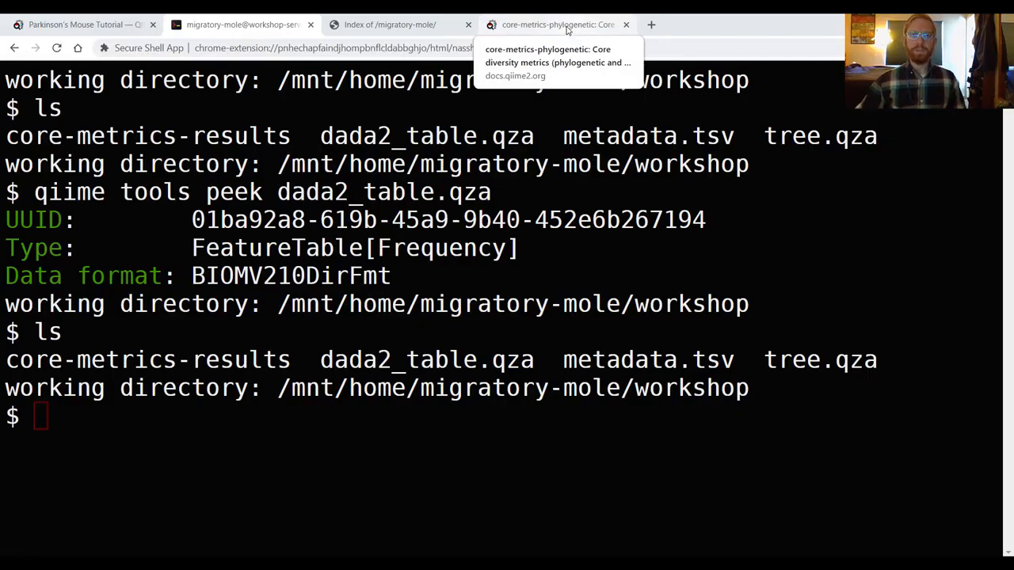
# - Highlight the core-metrics-phylogenetic inputs and parameters, then scroll to its Outputs section
pyautogui.click(558, 25)
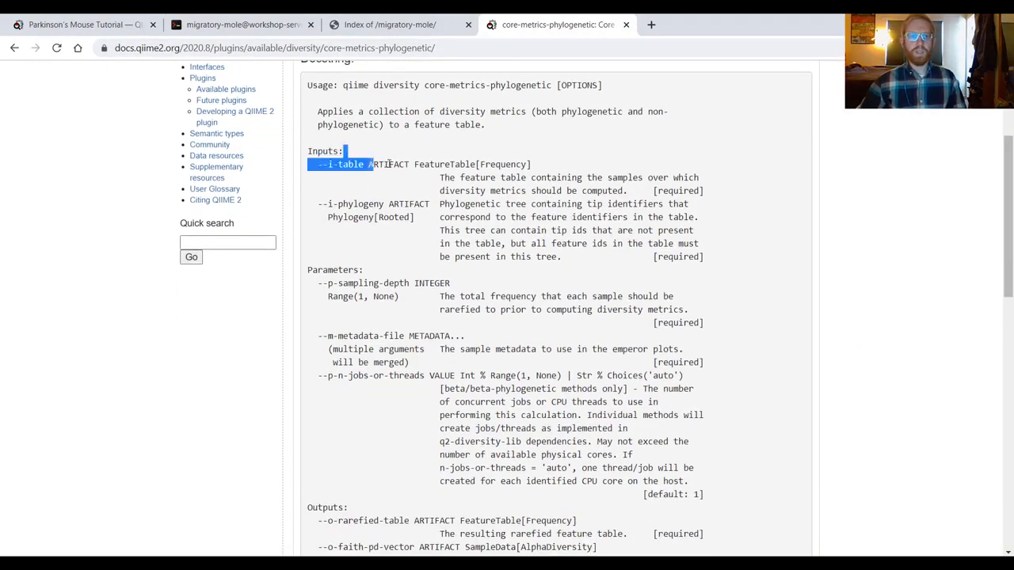
pyautogui.moveTo(372, 163); pyautogui.dragTo(697, 494)
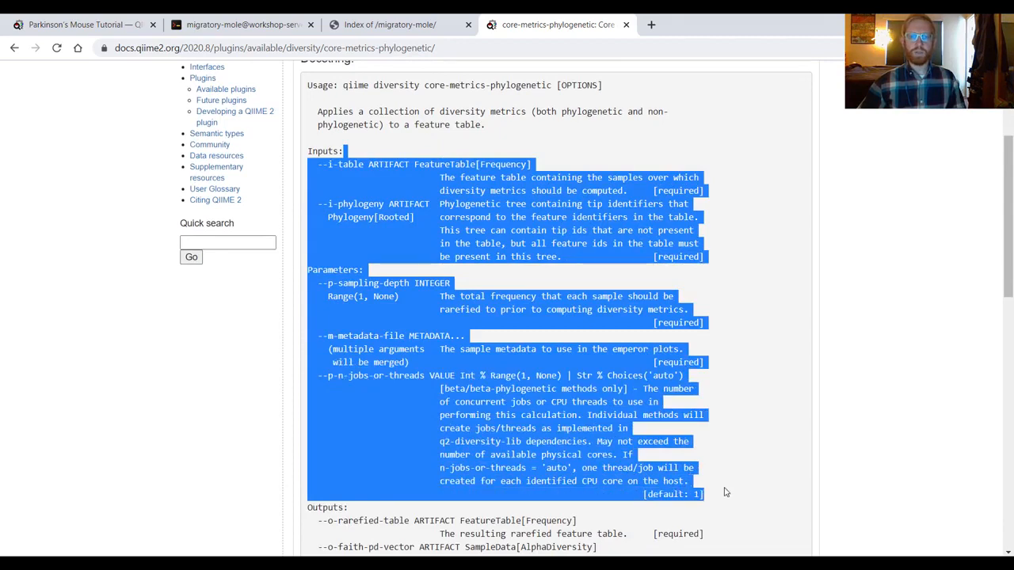
pyautogui.moveTo(789, 312)
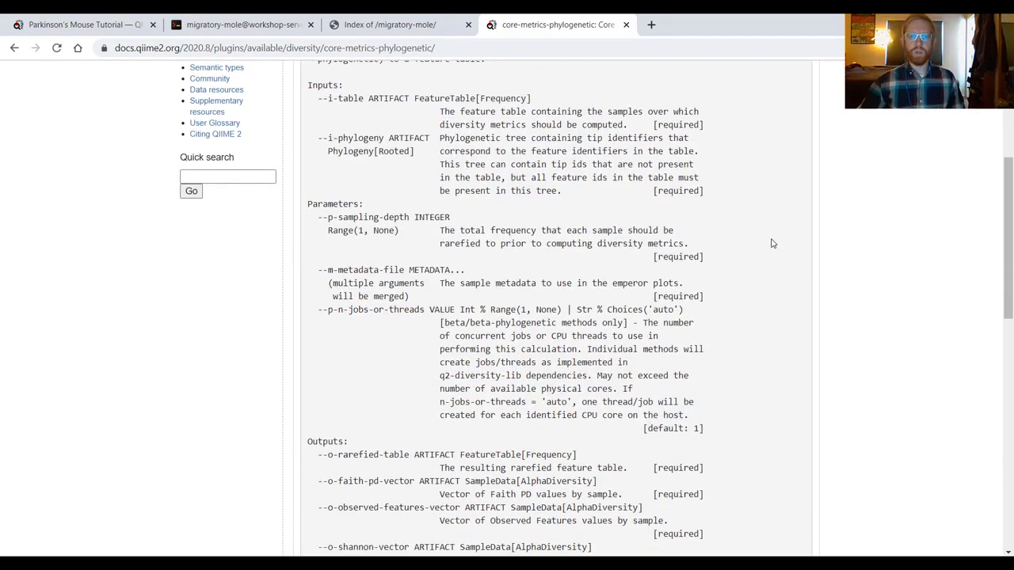
pyautogui.scroll(-3)
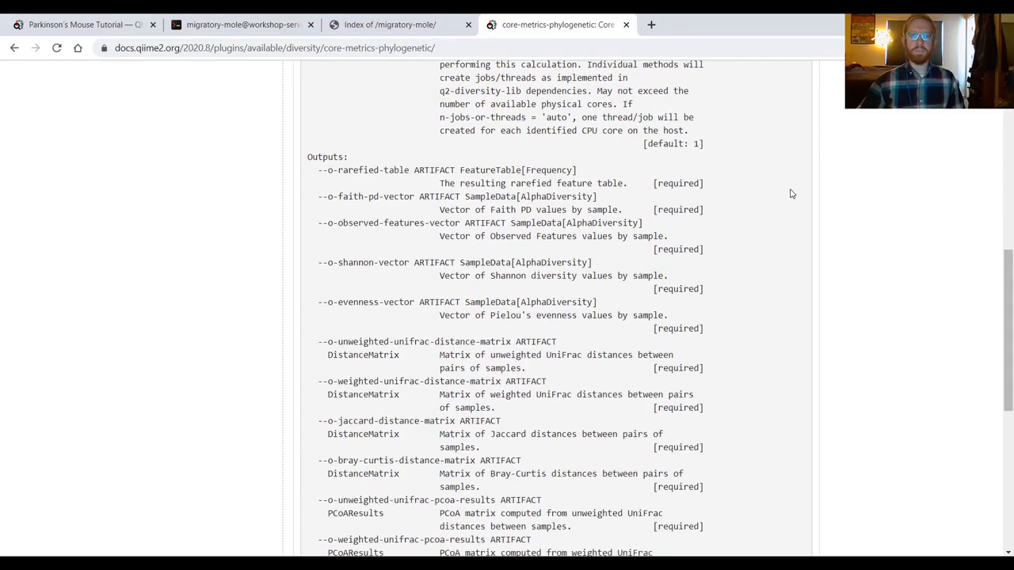
pyautogui.scroll(-3)
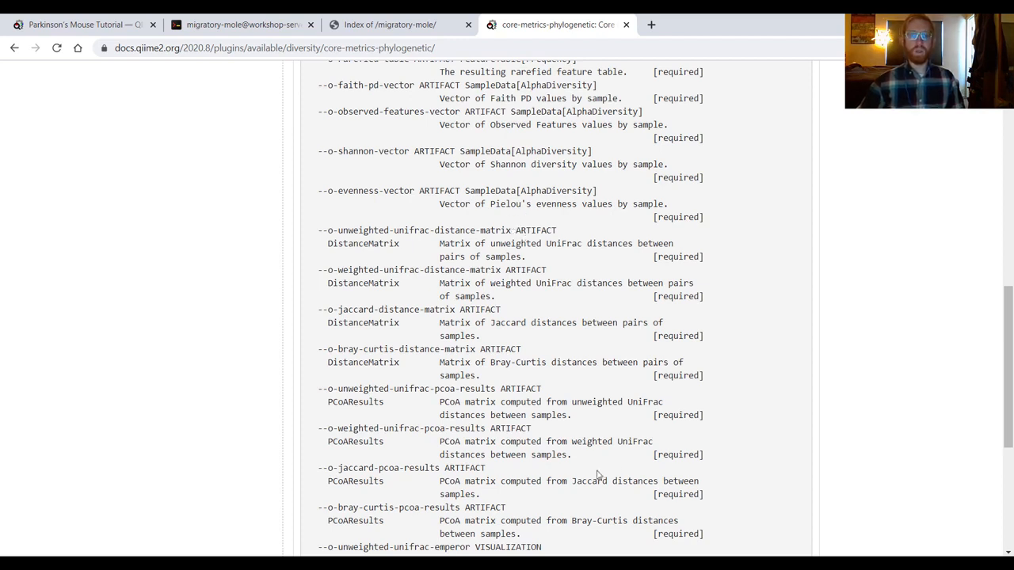
pyautogui.scroll(-3)
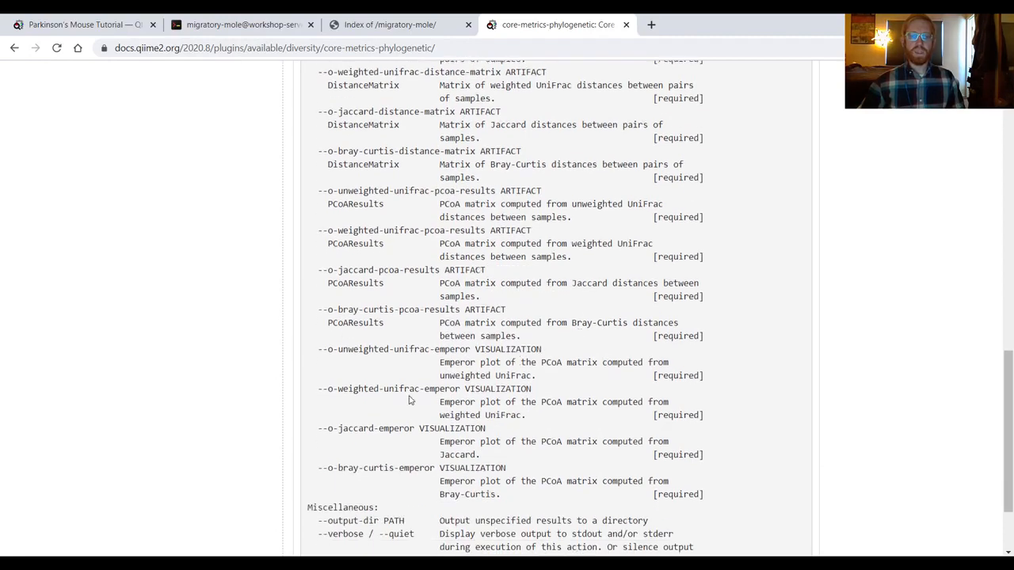
pyautogui.moveTo(636, 497)
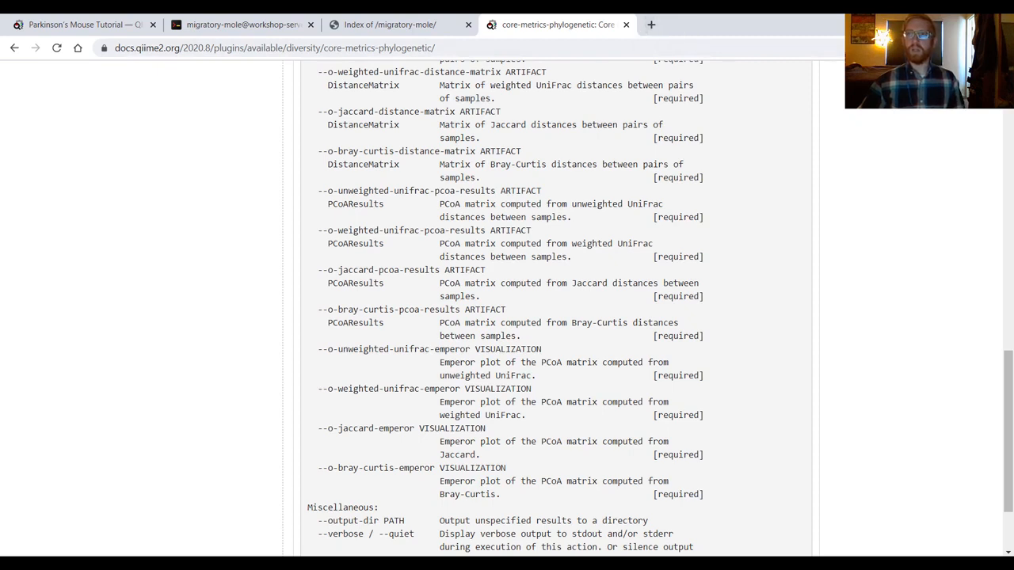
pyautogui.moveTo(348, 209)
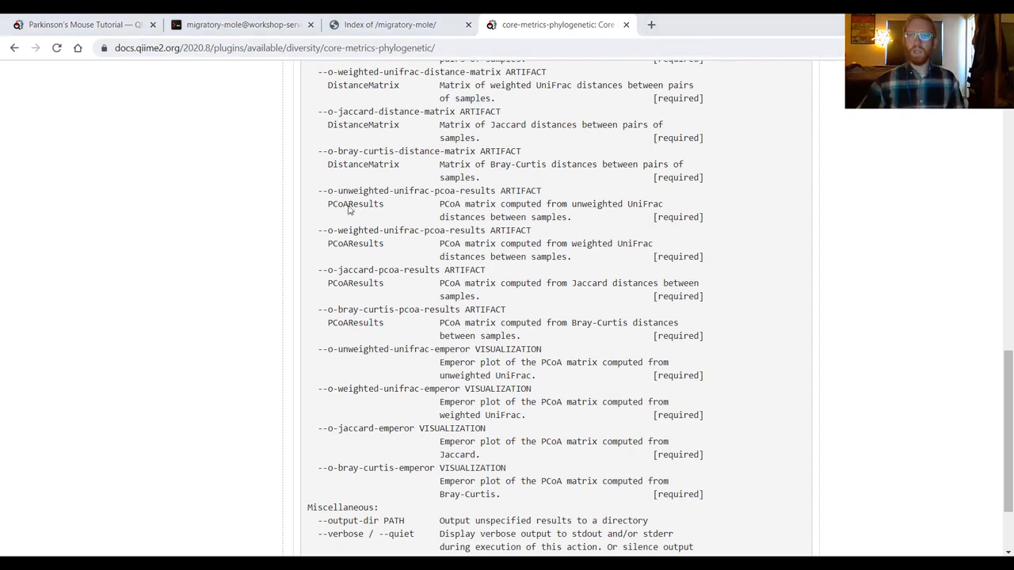
pyautogui.click(651, 26)
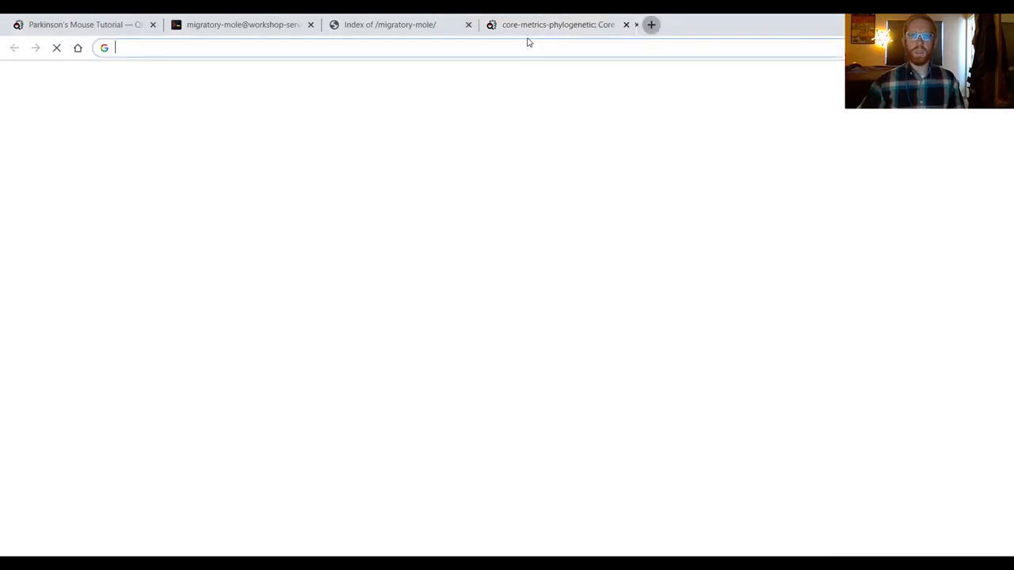
pyautogui.write('https://docs.qiime2.org/2020.8/_images/diversity.png')
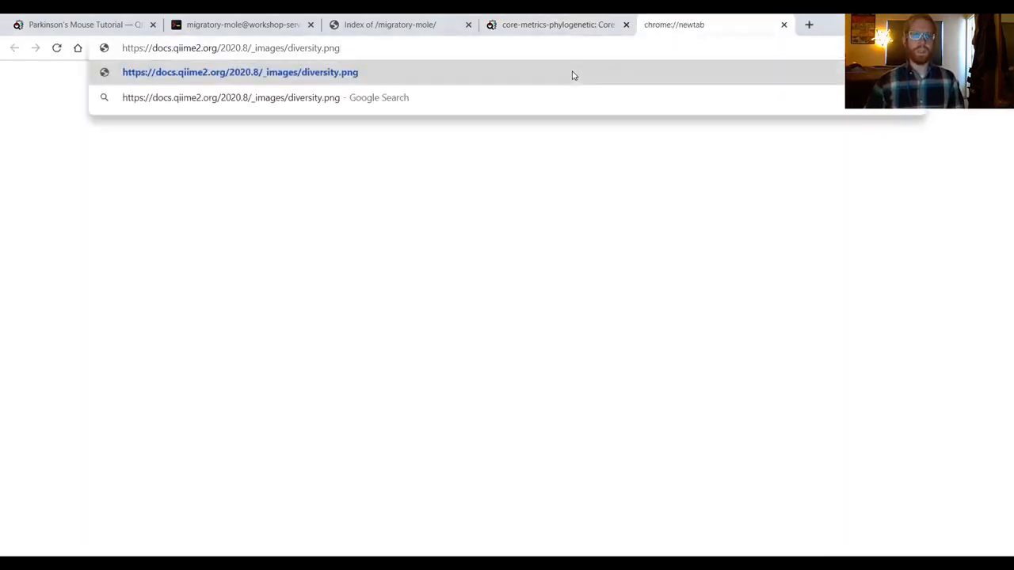
pyautogui.click(241, 73)
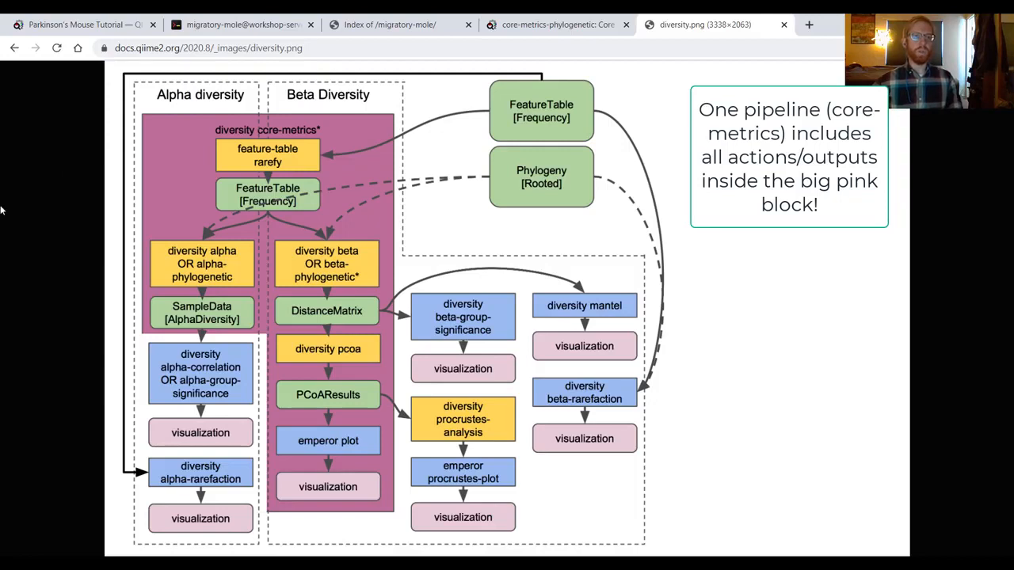
pyautogui.moveTo(301, 139)
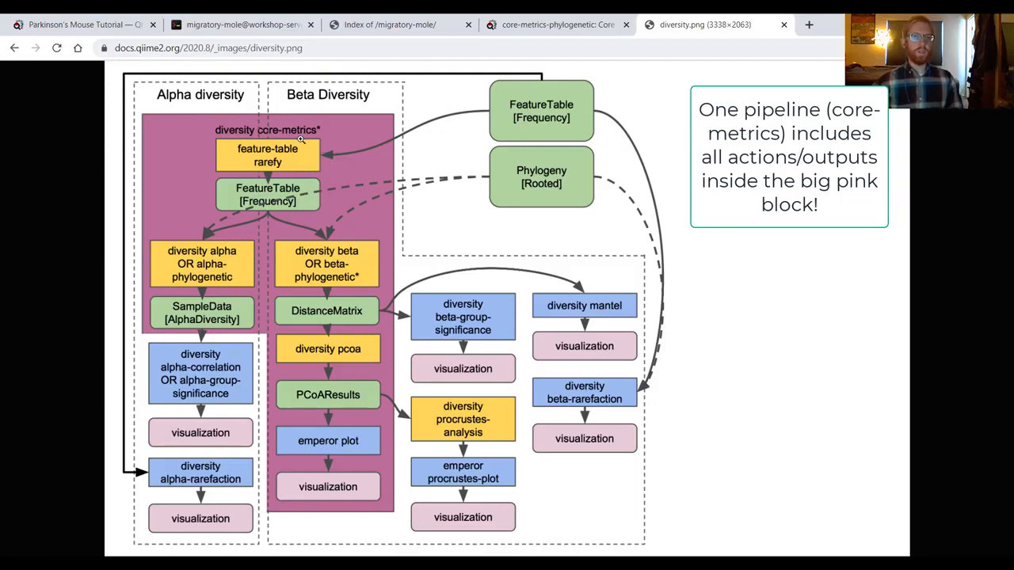
pyautogui.moveTo(297, 159)
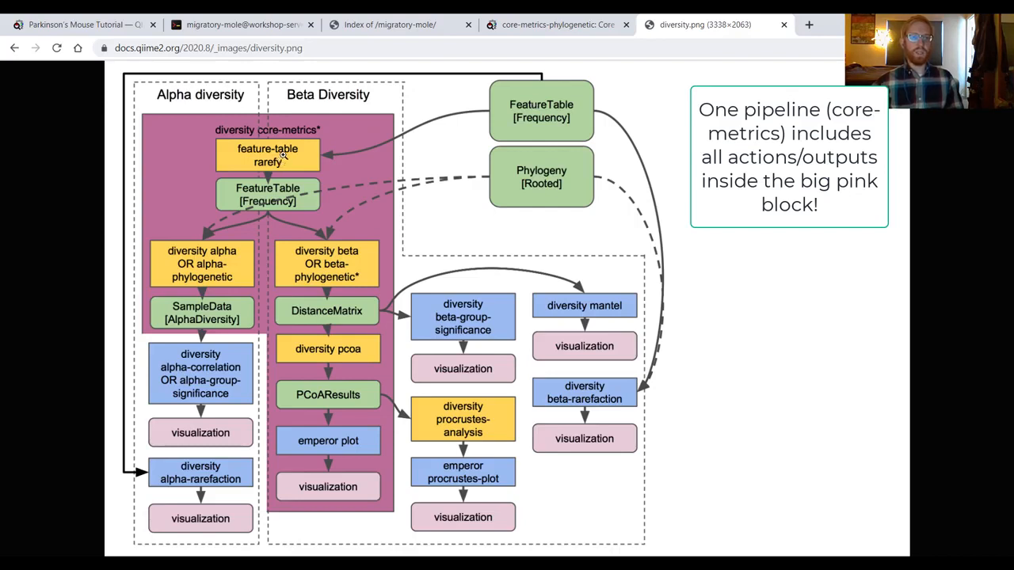
pyautogui.moveTo(208, 175)
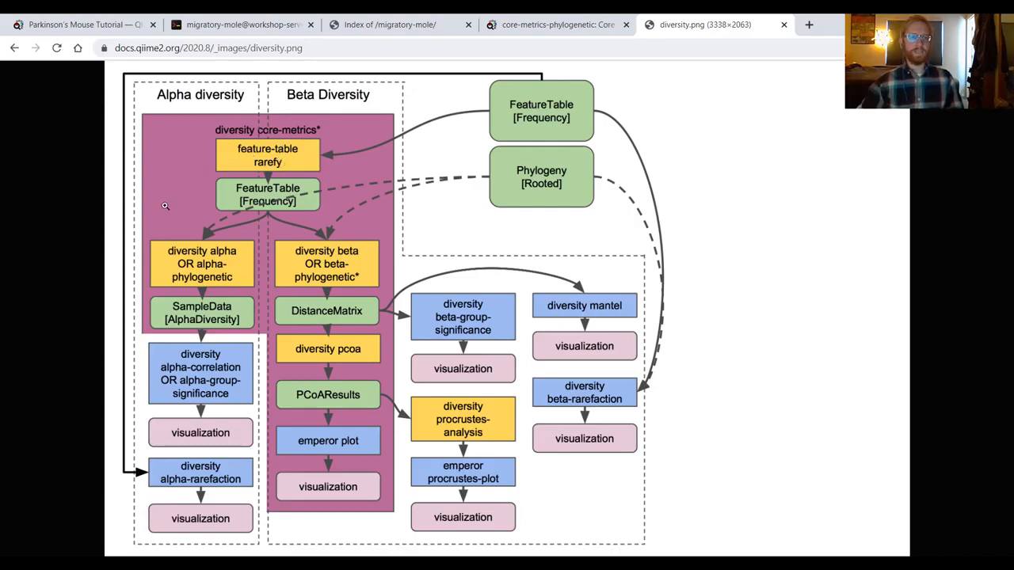
pyautogui.moveTo(266, 162)
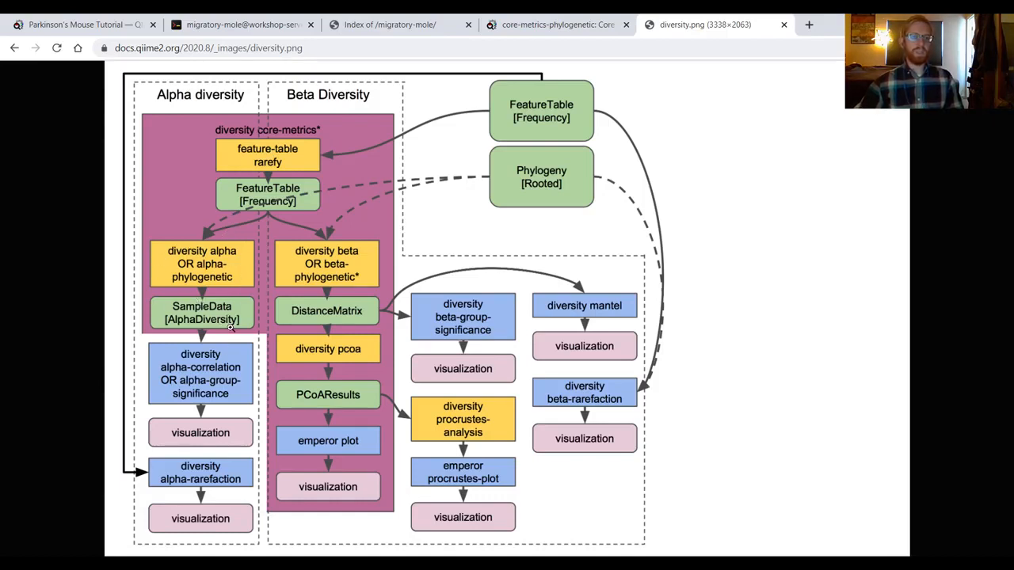
pyautogui.moveTo(342, 239)
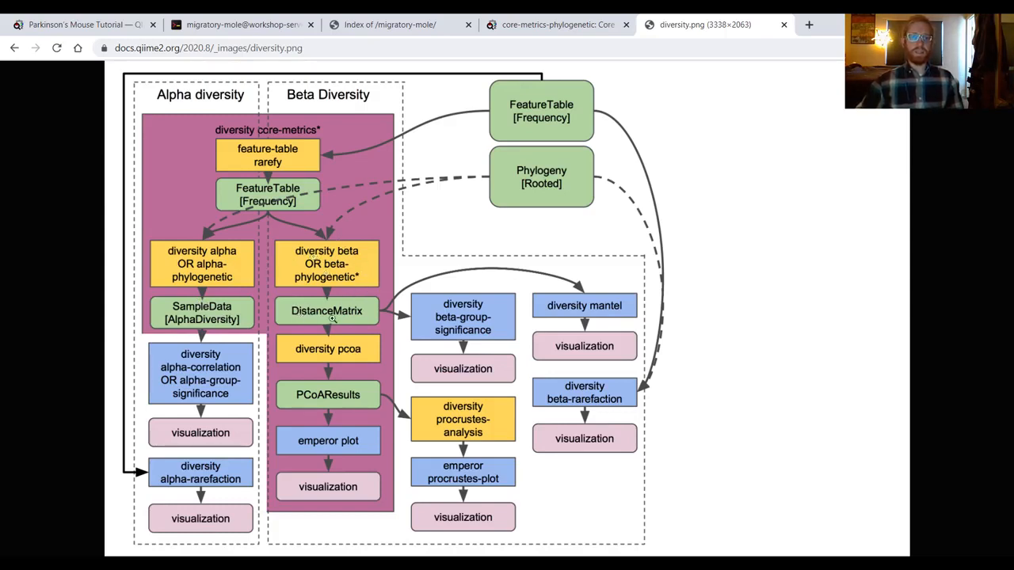
pyautogui.moveTo(339, 310)
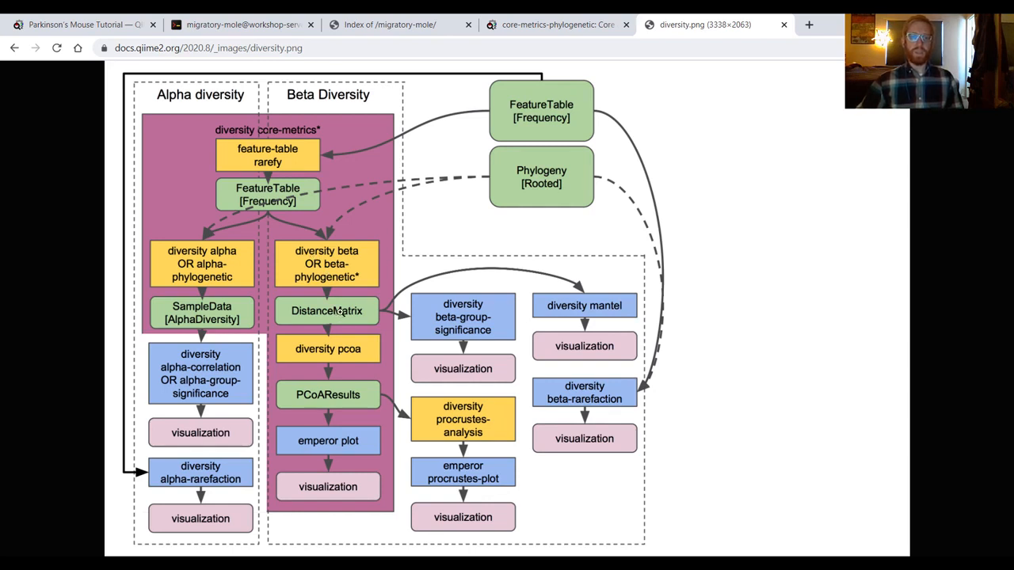
pyautogui.moveTo(345, 349)
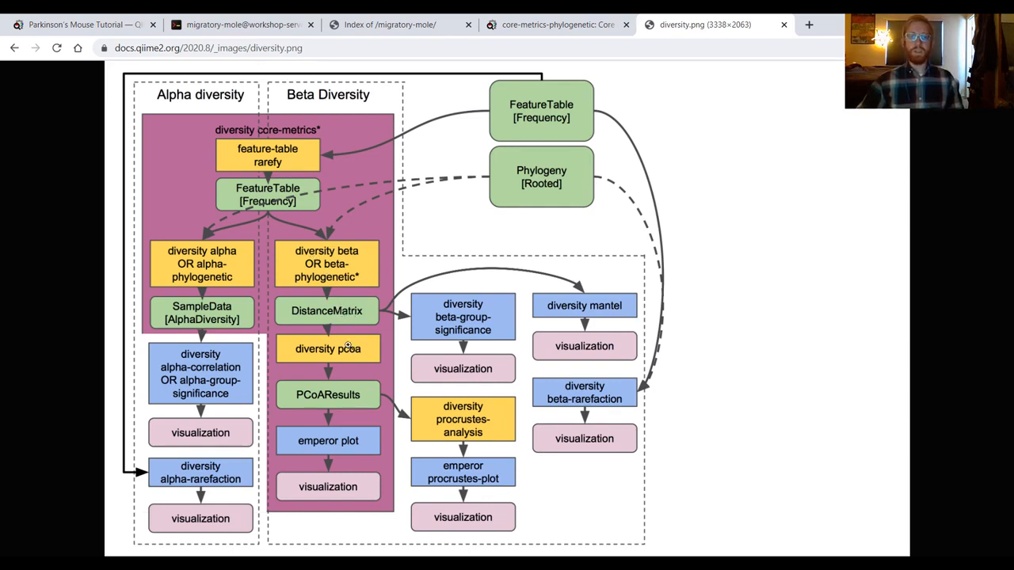
pyautogui.moveTo(341, 394)
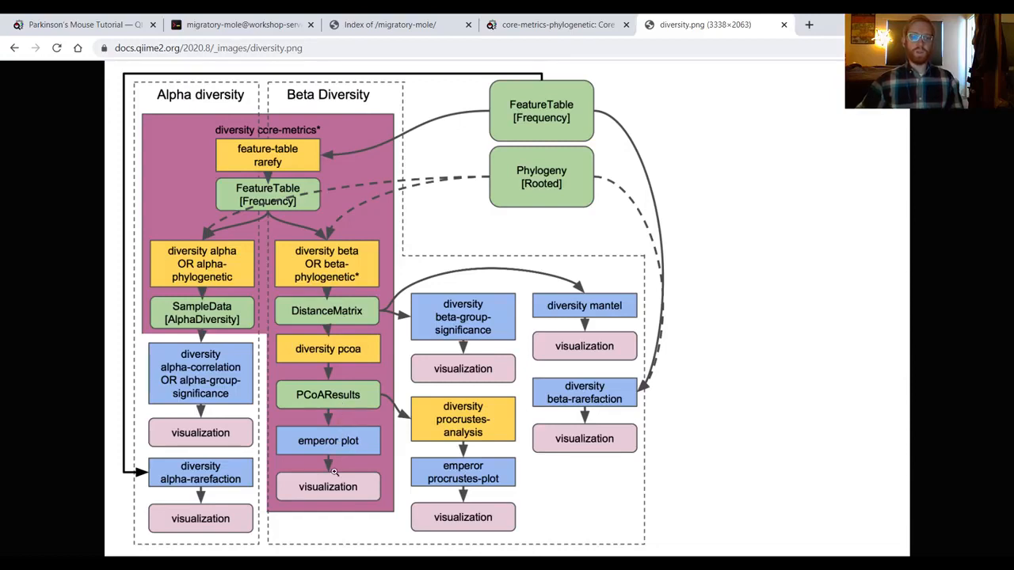
pyautogui.moveTo(339, 483)
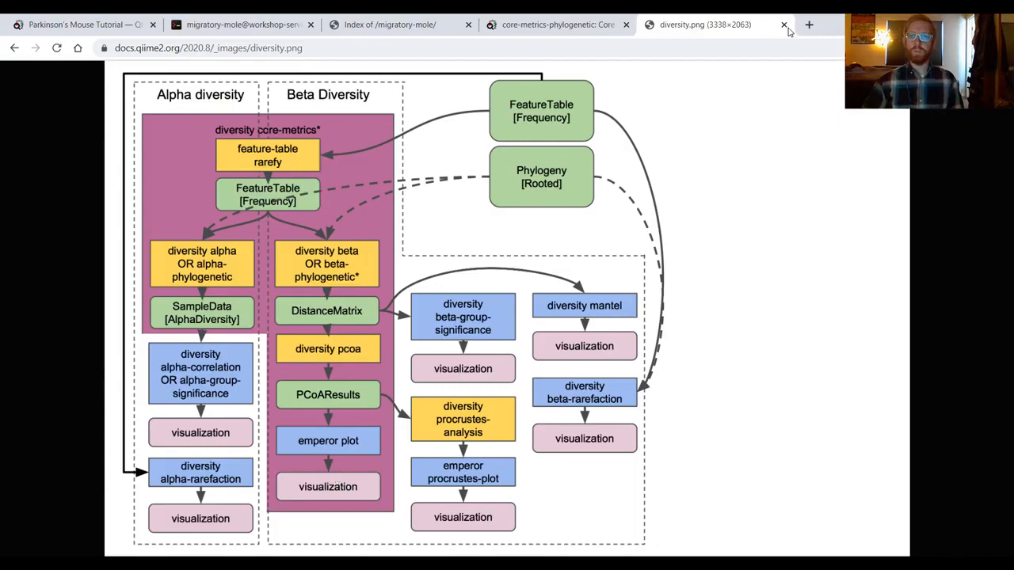
# - Close the diversity.png tab and review the core-metrics-phylogenetic outputs, PCoA results and Emperor visualizations
pyautogui.click(782, 26)
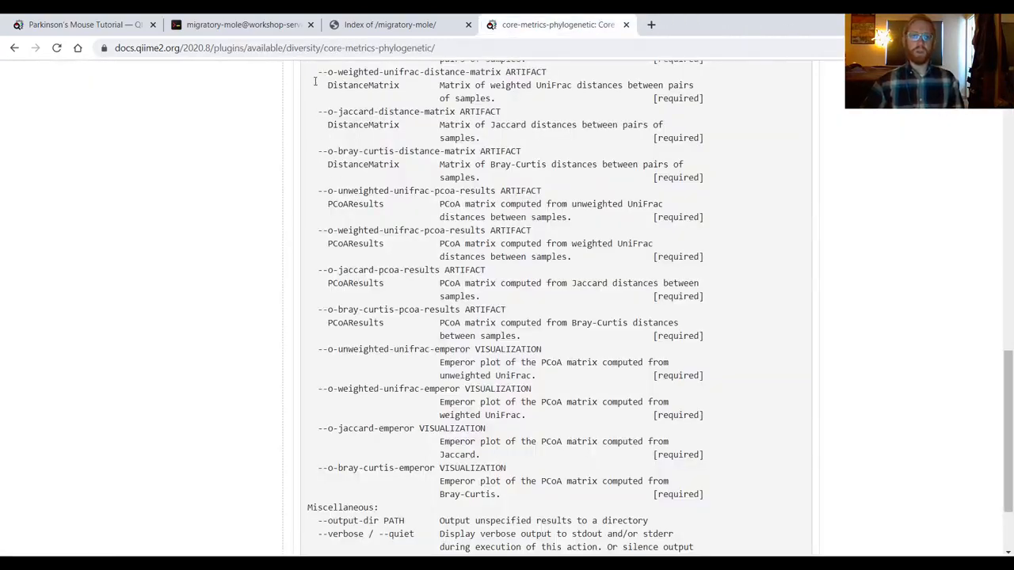
pyautogui.moveTo(342, 72); pyautogui.dragTo(709, 483)
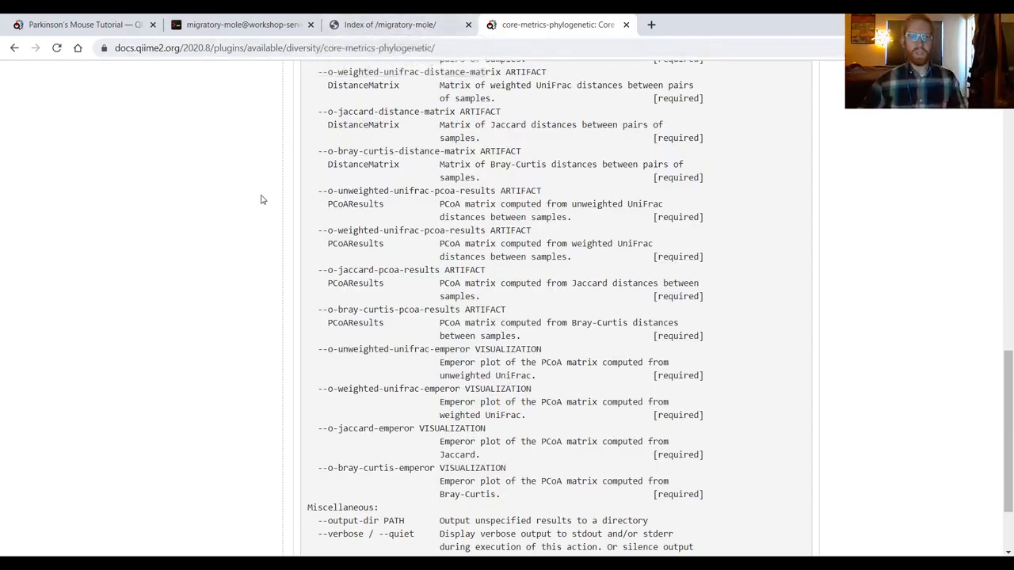
pyautogui.moveTo(177, 247)
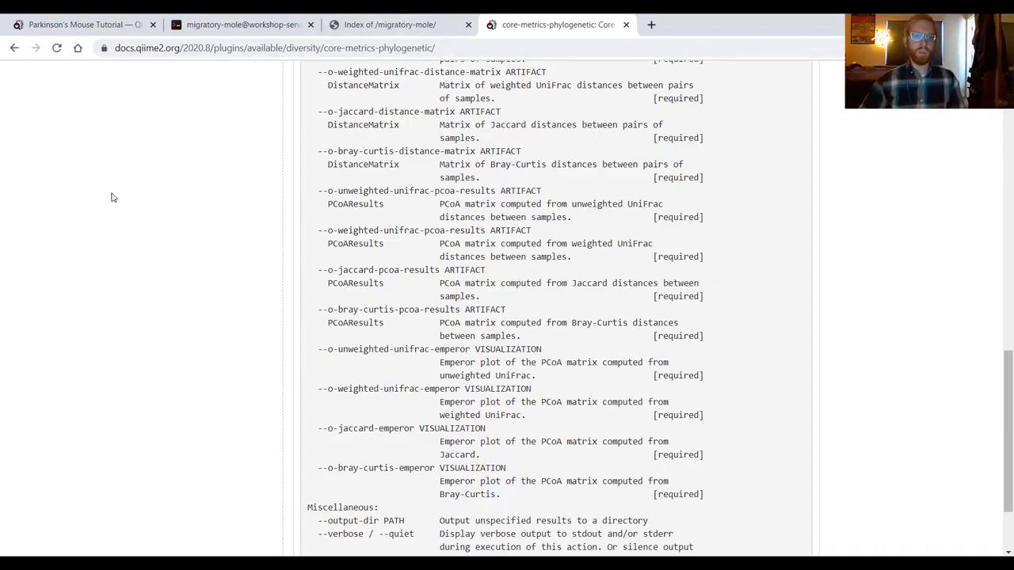
pyautogui.moveTo(218, 166)
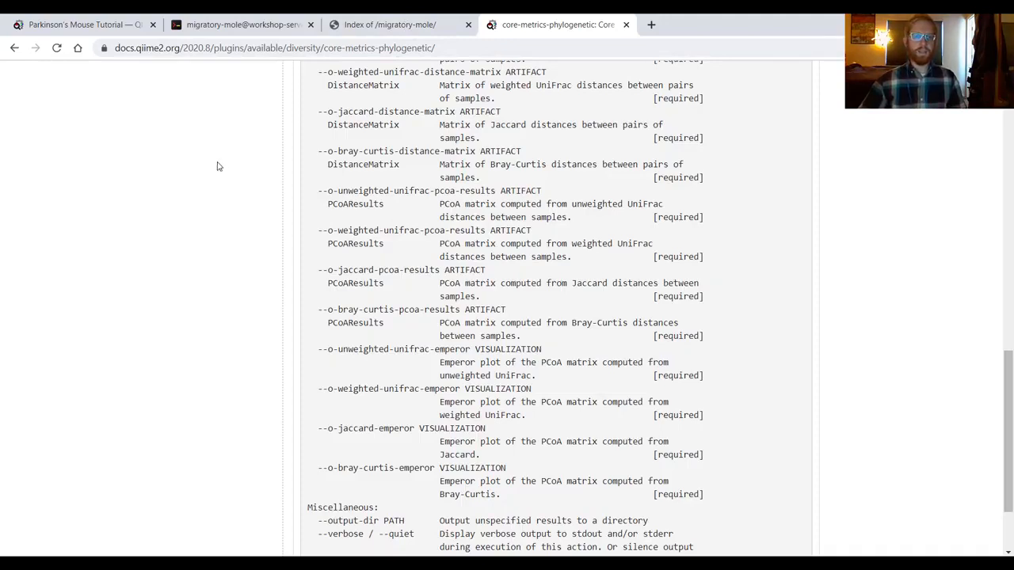
pyautogui.scroll(-3)
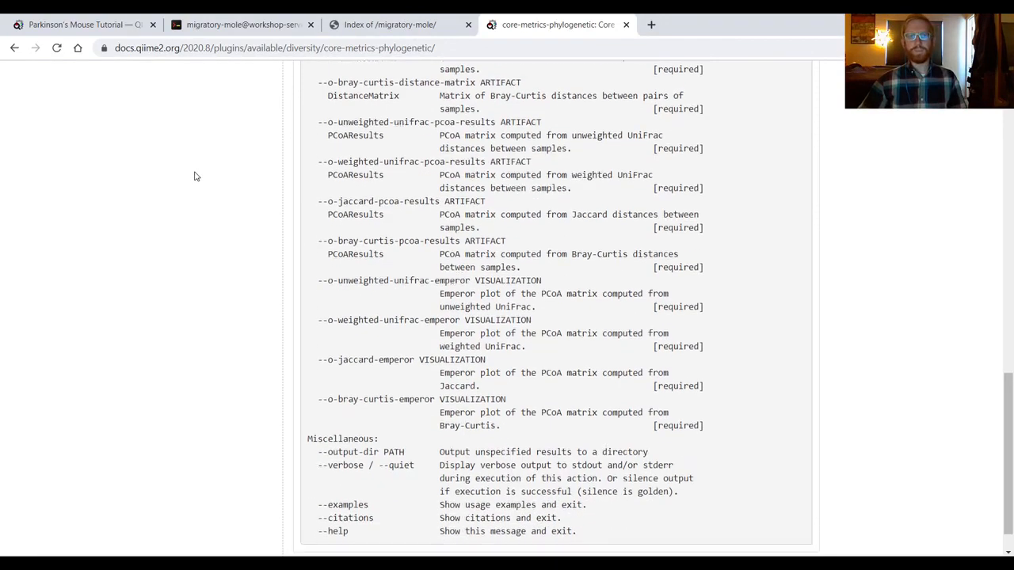
pyautogui.scroll(-3)
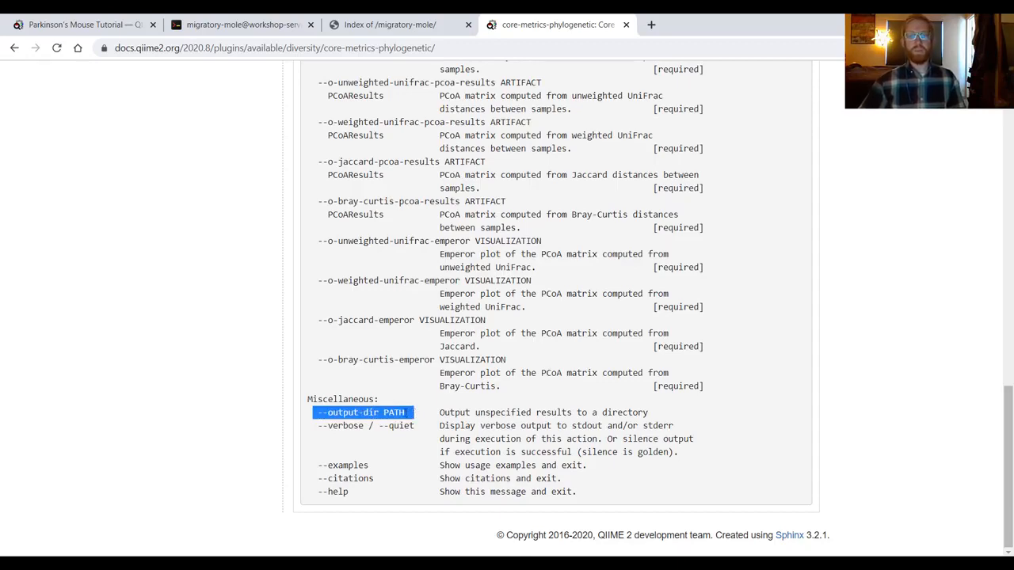
pyautogui.scroll(3)
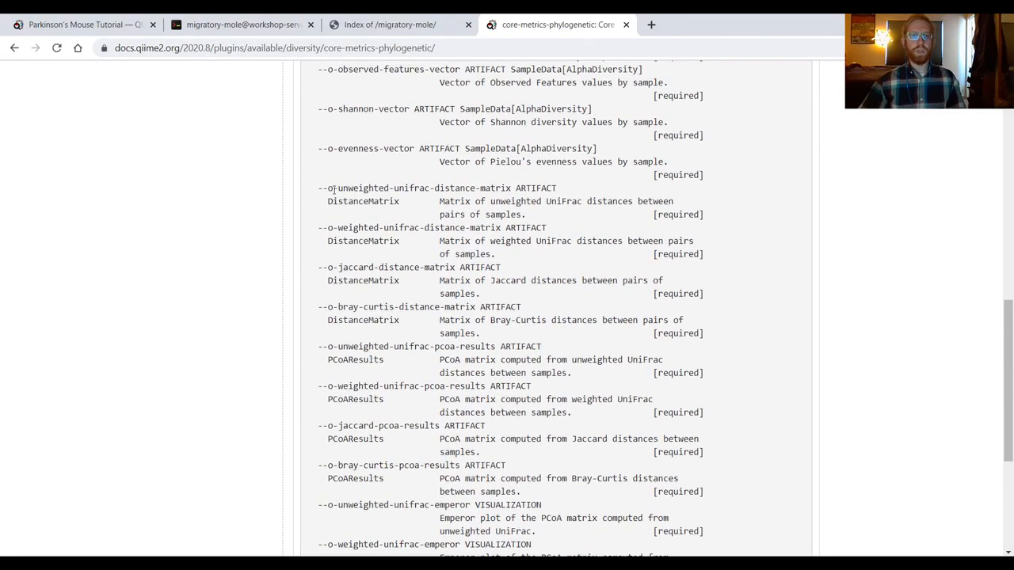
pyautogui.moveTo(653, 179)
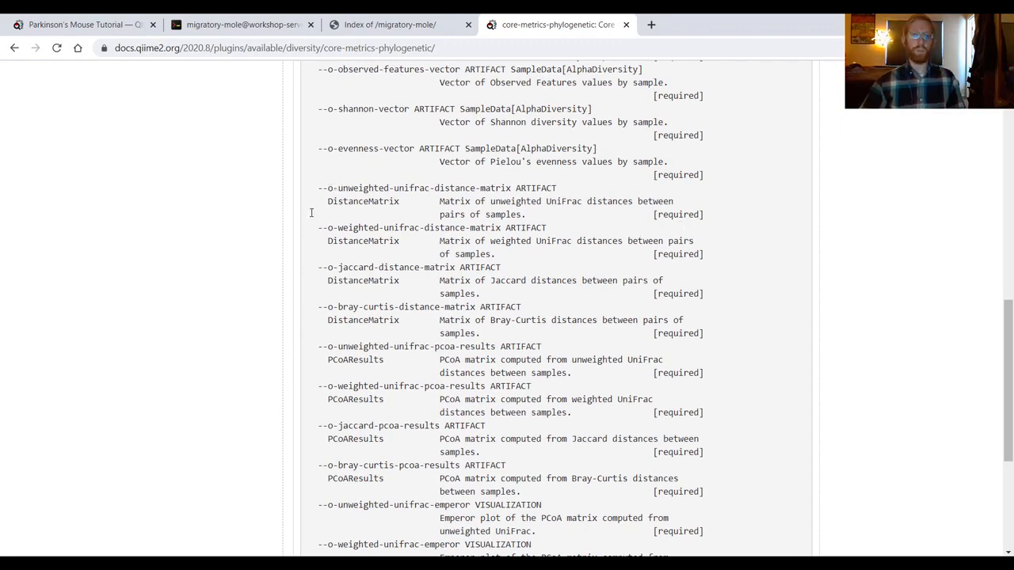
pyautogui.scroll(-3)
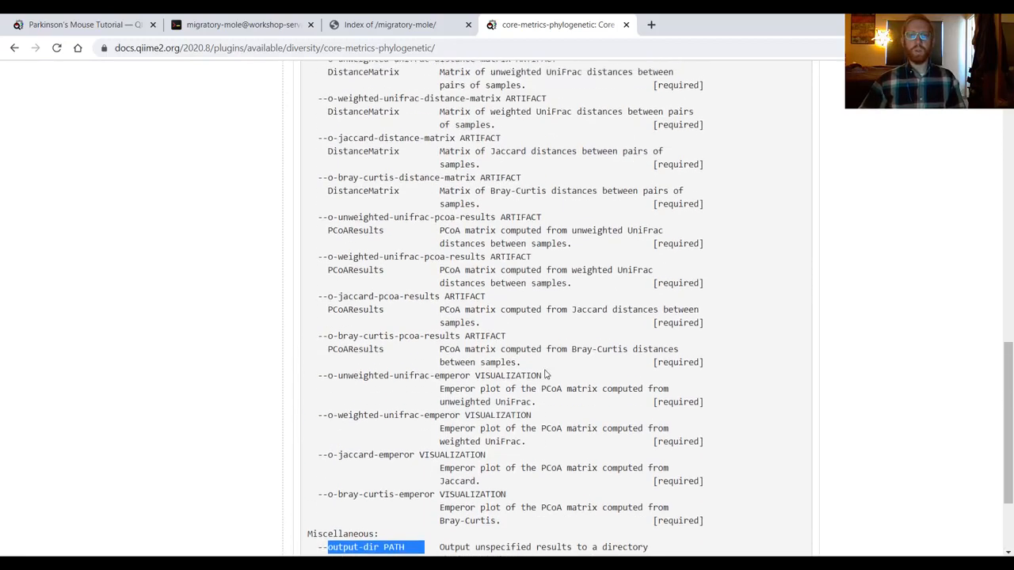
pyautogui.scroll(3)
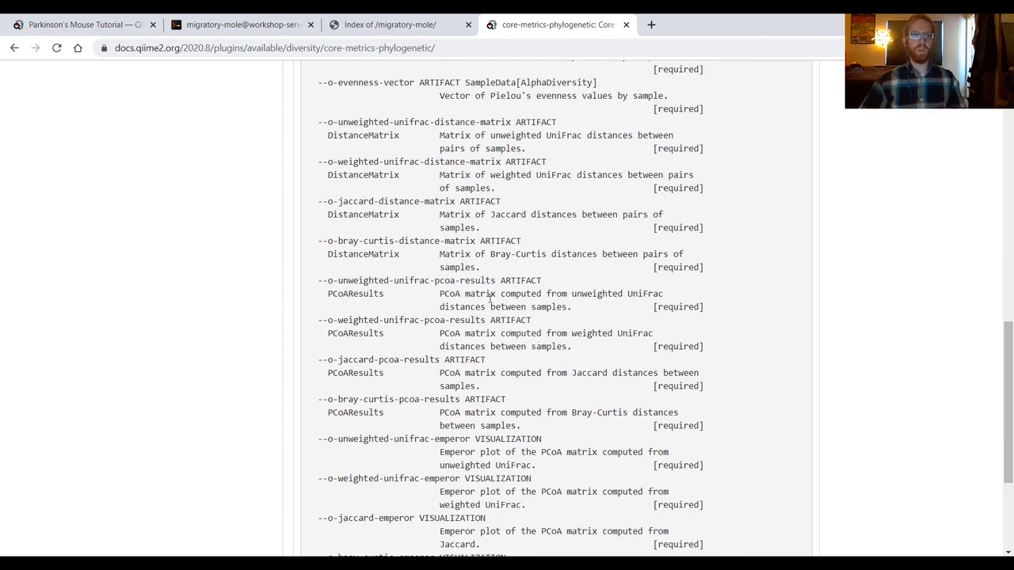
pyautogui.moveTo(388, 25)
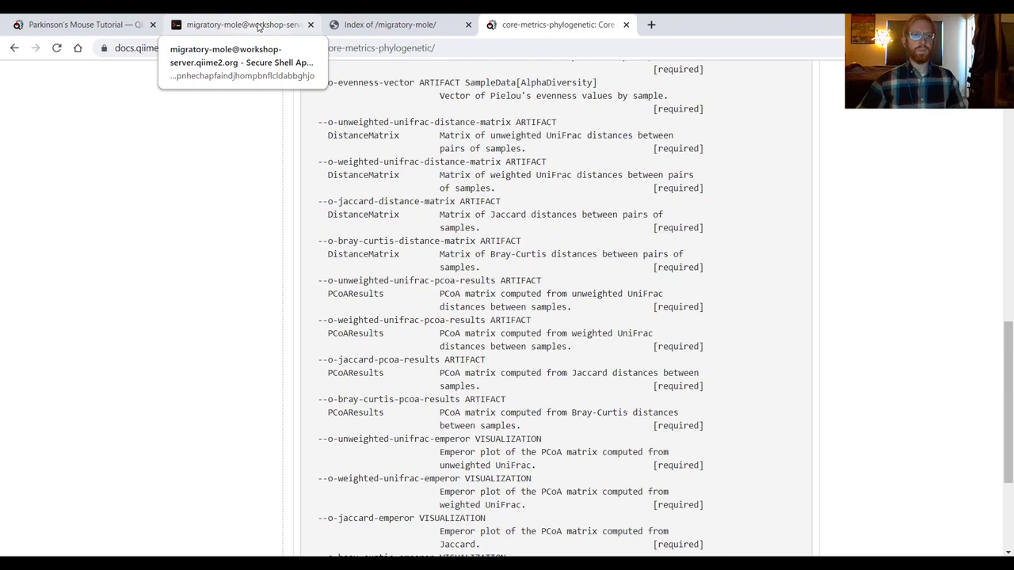
# - Change into core-metrics-results/ in the remote shell and list its contents
pyautogui.click(244, 25)
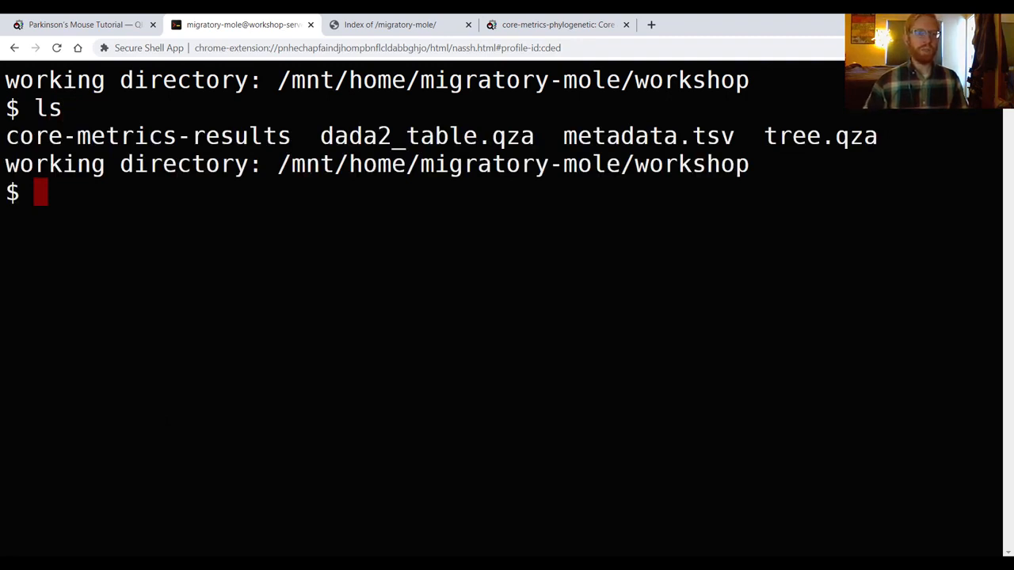
pyautogui.write('cd core-metrics-results/')
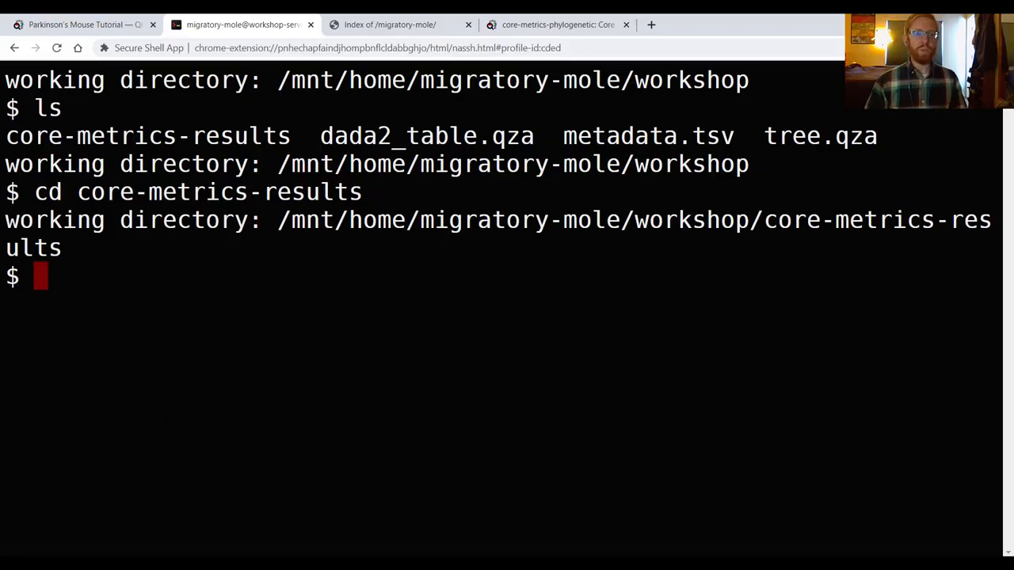
pyautogui.write('ls')
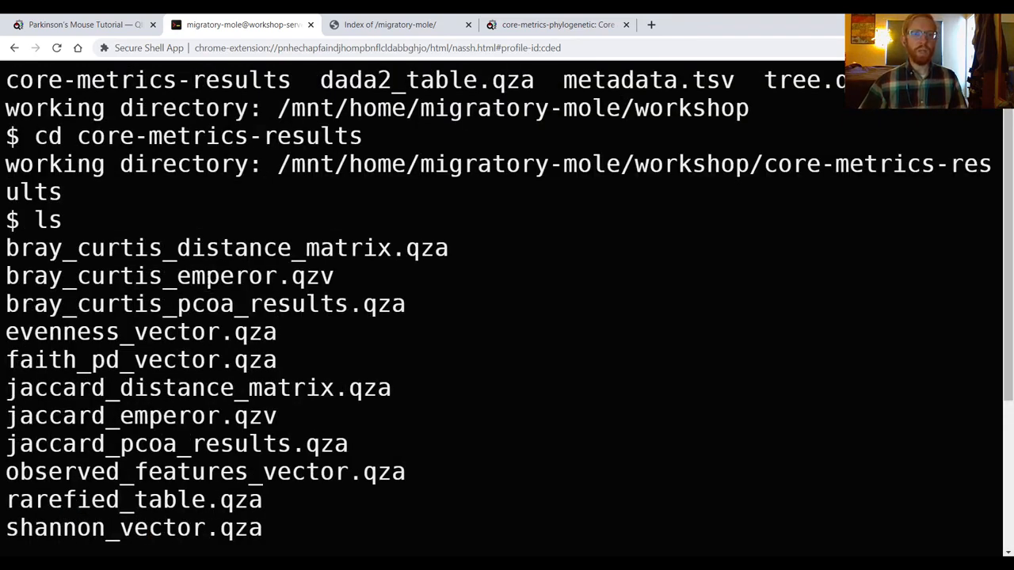
pyautogui.scroll(-3)
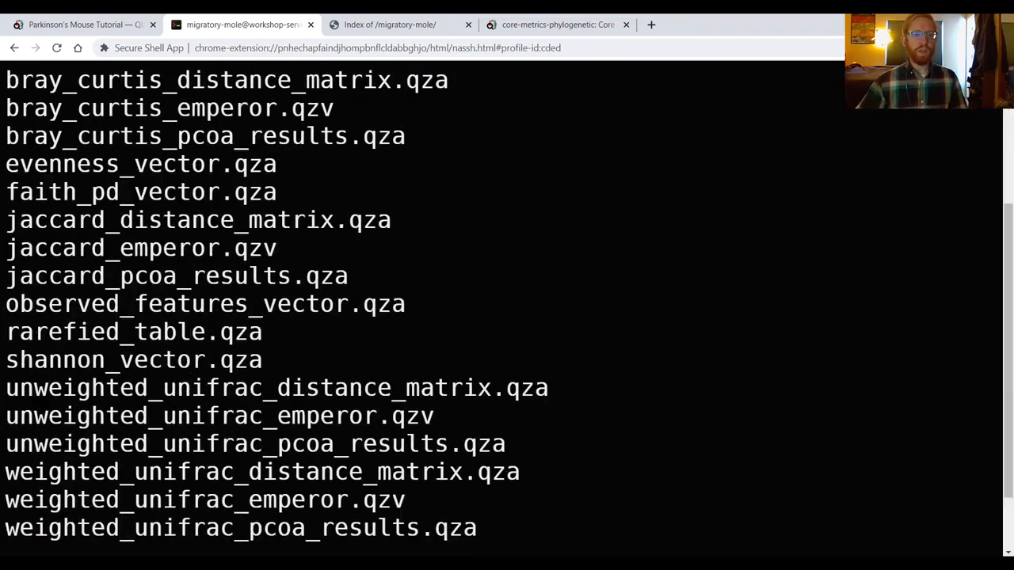
# - Clear the terminal and relist the core-metrics-results folder
pyautogui.write('clear')
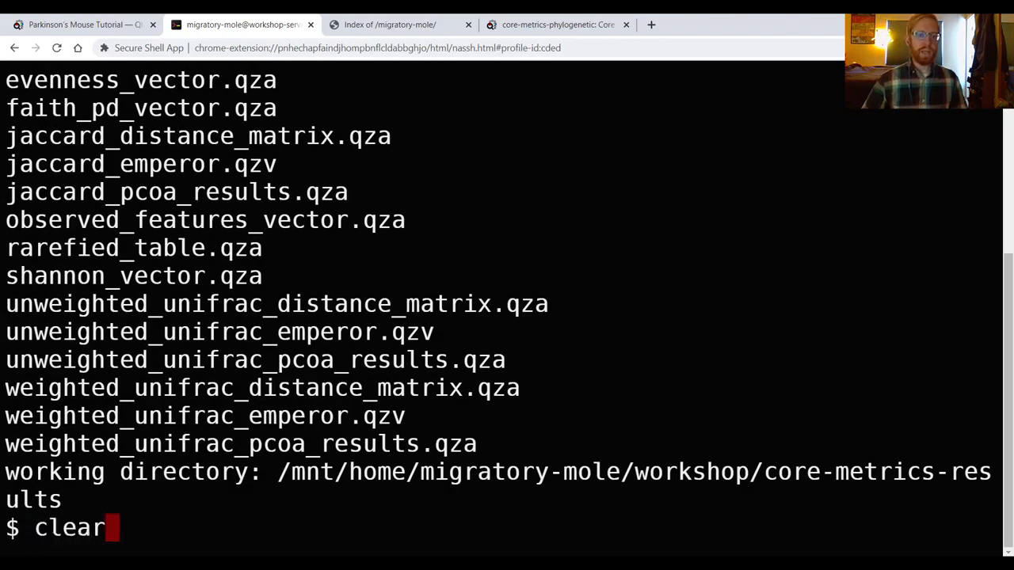
pyautogui.write('ls')
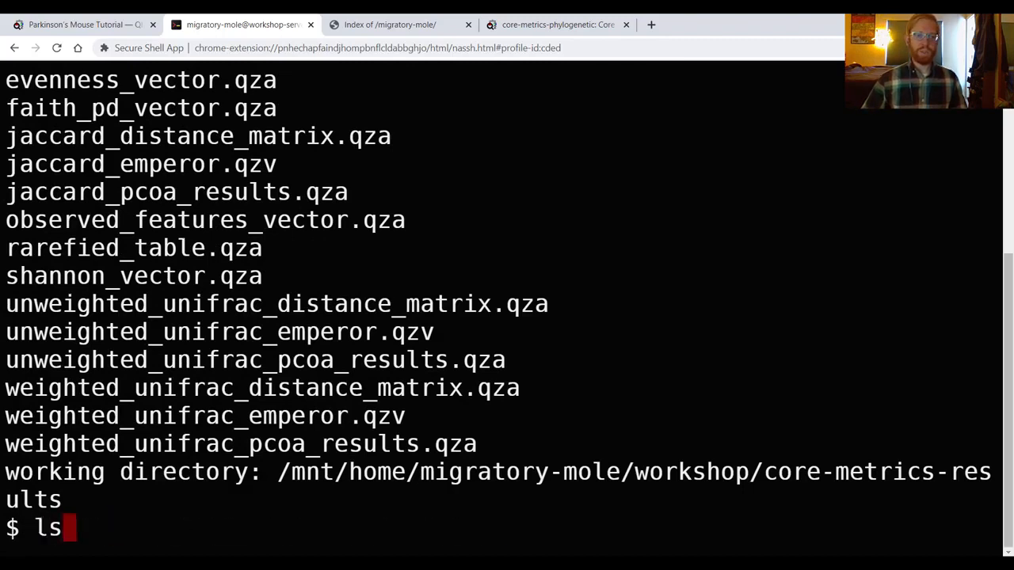
pyautogui.write('clear')
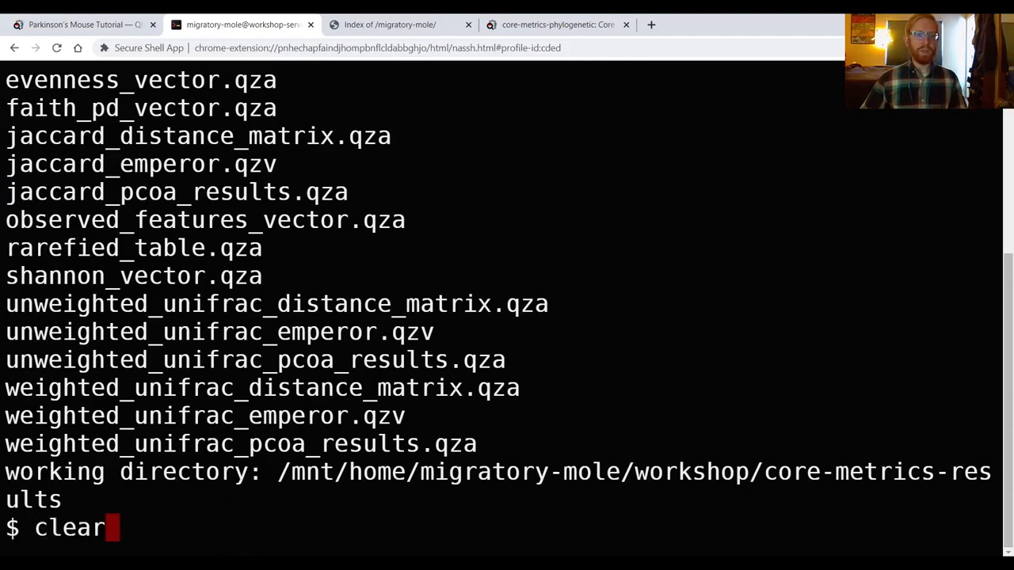
pyautogui.scroll(-3)
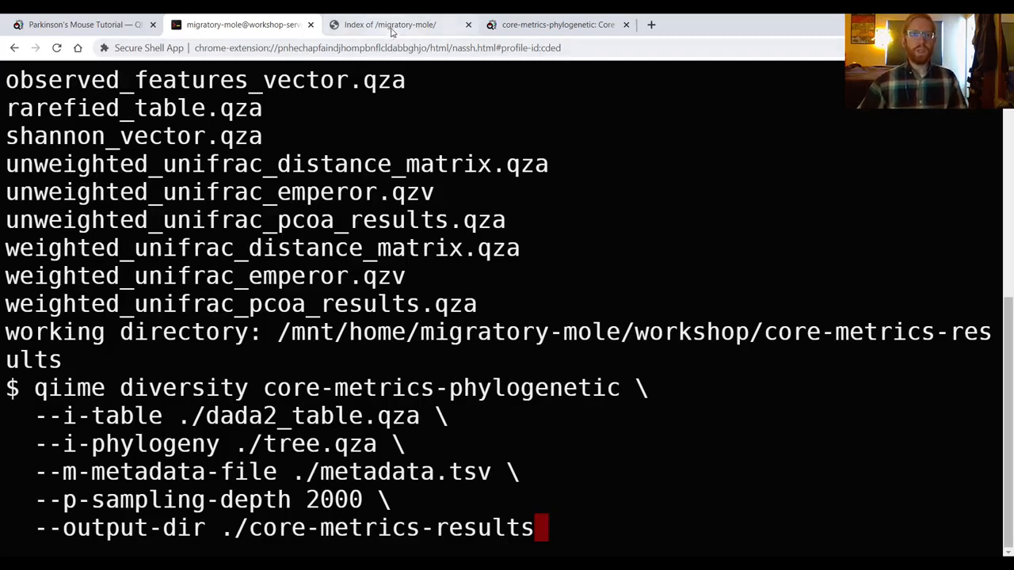
# - Refresh the Index of /migratory-mole/ page and browse into core-metrics-results/
pyautogui.click(390, 26)
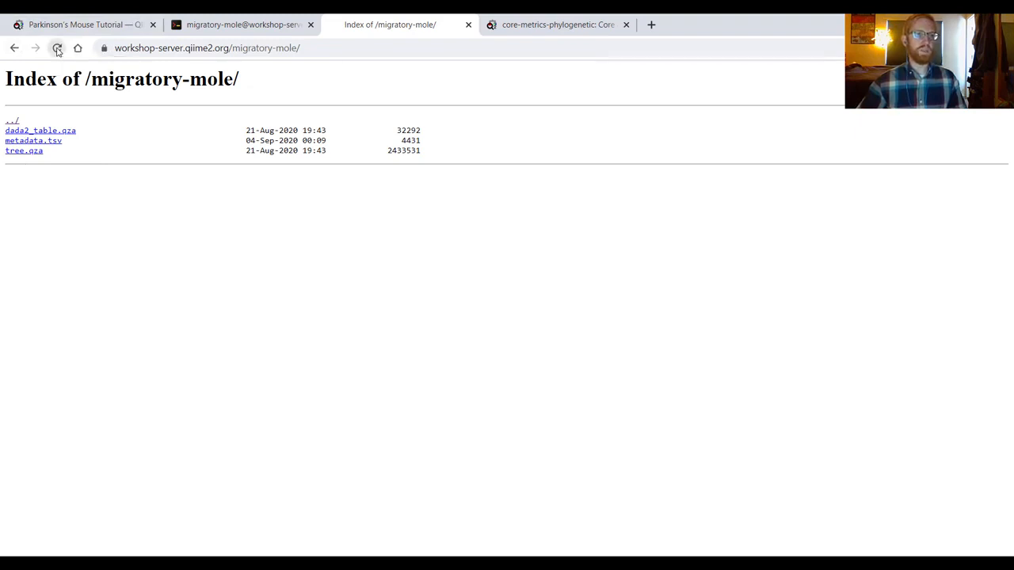
pyautogui.click(57, 47)
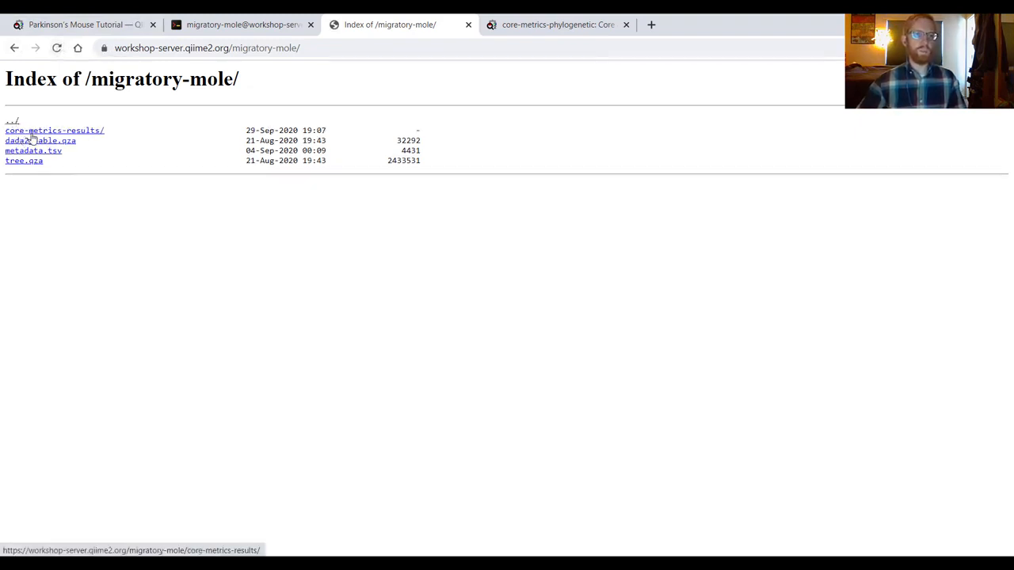
pyautogui.moveTo(35, 139)
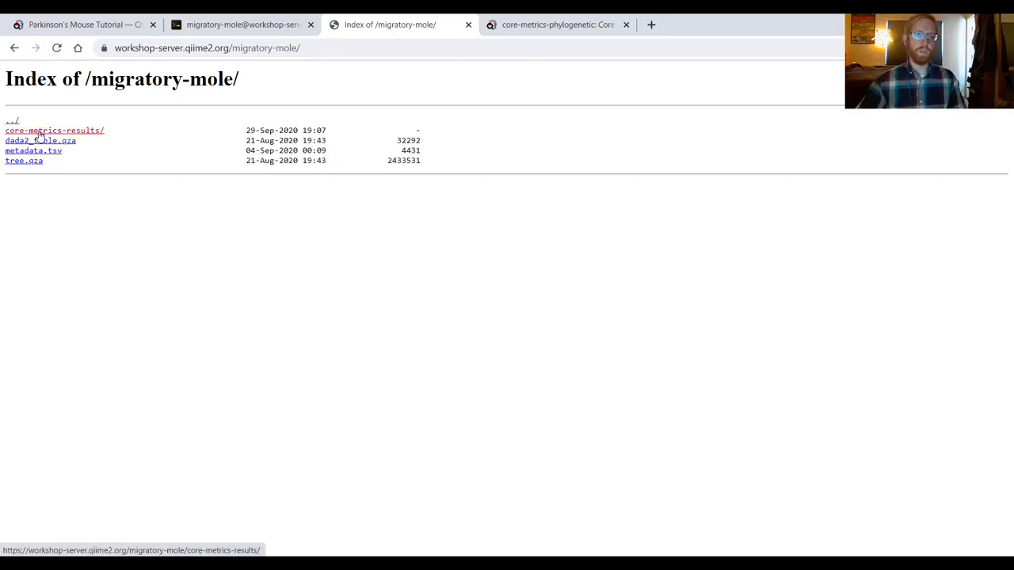
pyautogui.click(54, 130)
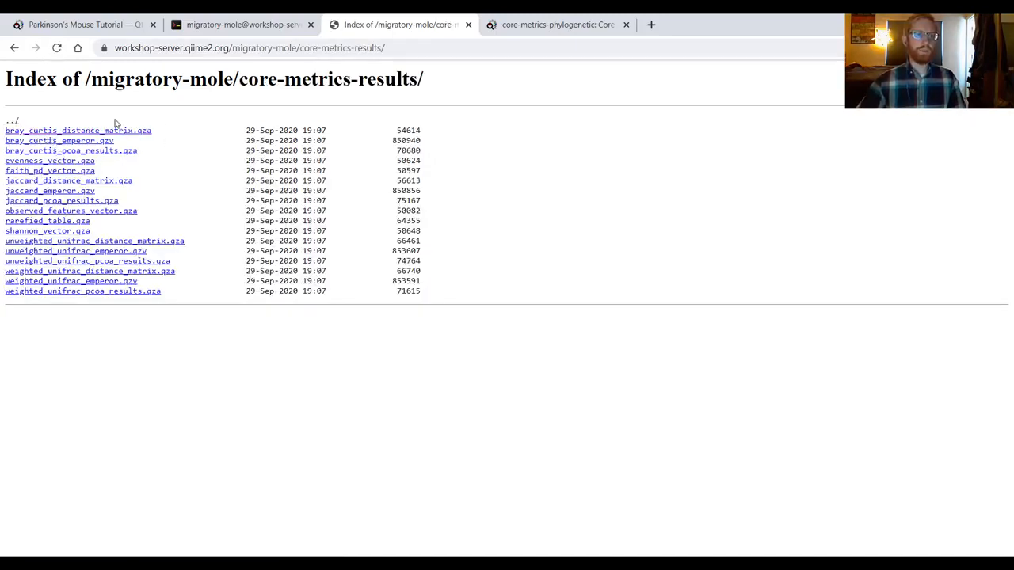
pyautogui.moveTo(87, 135)
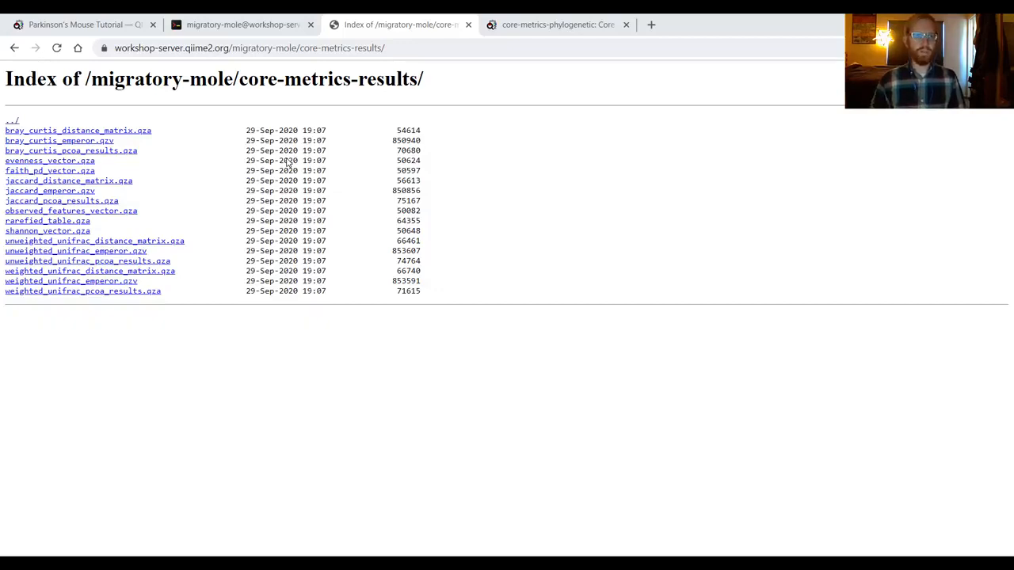
pyautogui.moveTo(61, 101)
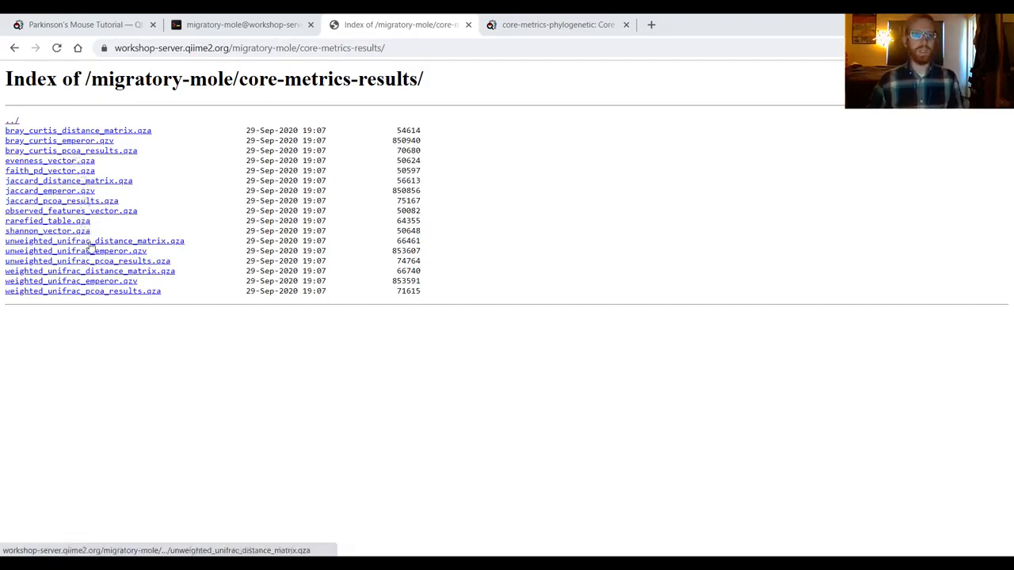
pyautogui.moveTo(76, 250)
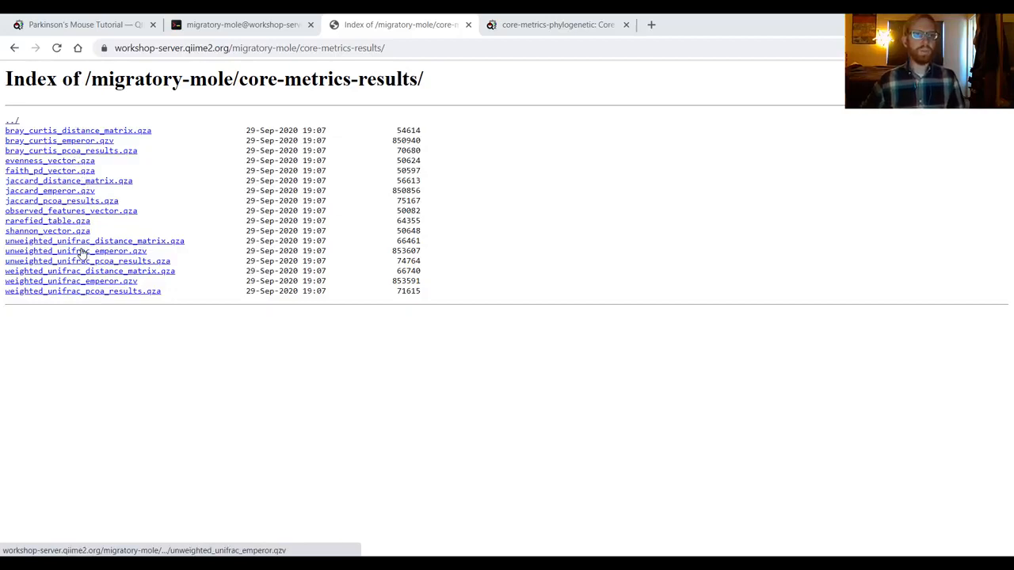
pyautogui.moveTo(76, 251)
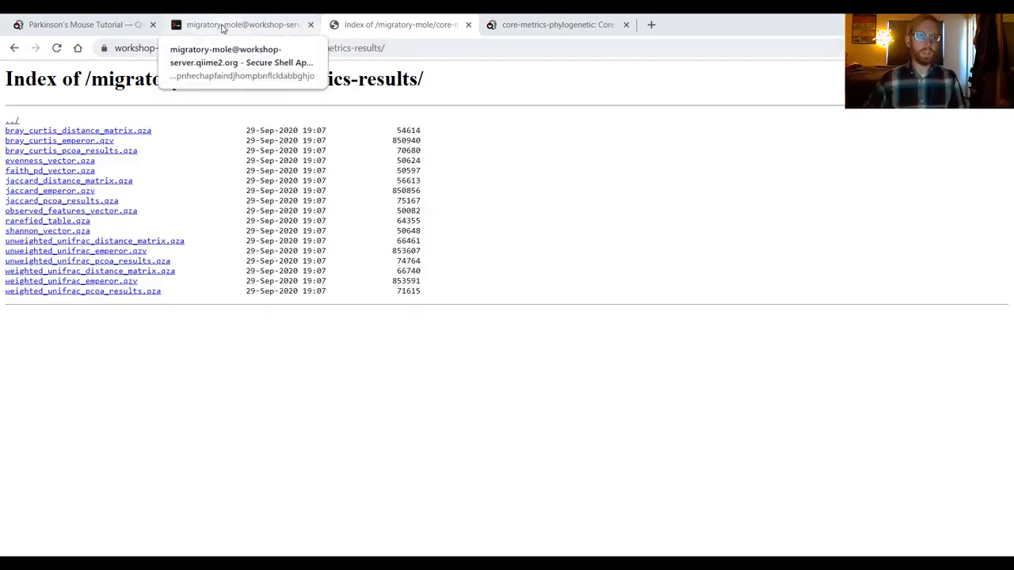
# - Run qiime tools peek rarefied_table.qza in the remote shell
pyautogui.click(240, 25)
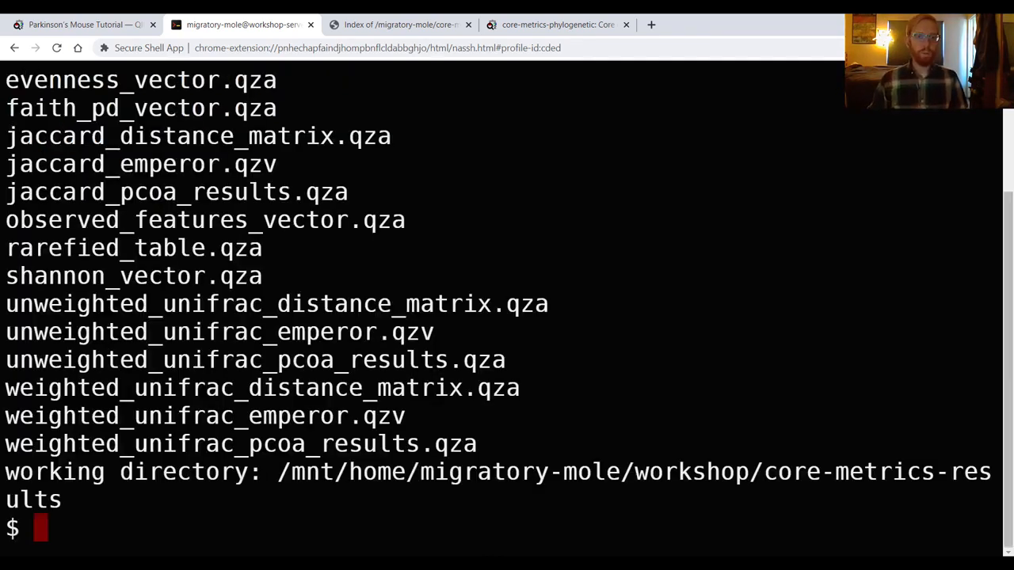
pyautogui.write('qiime tool')
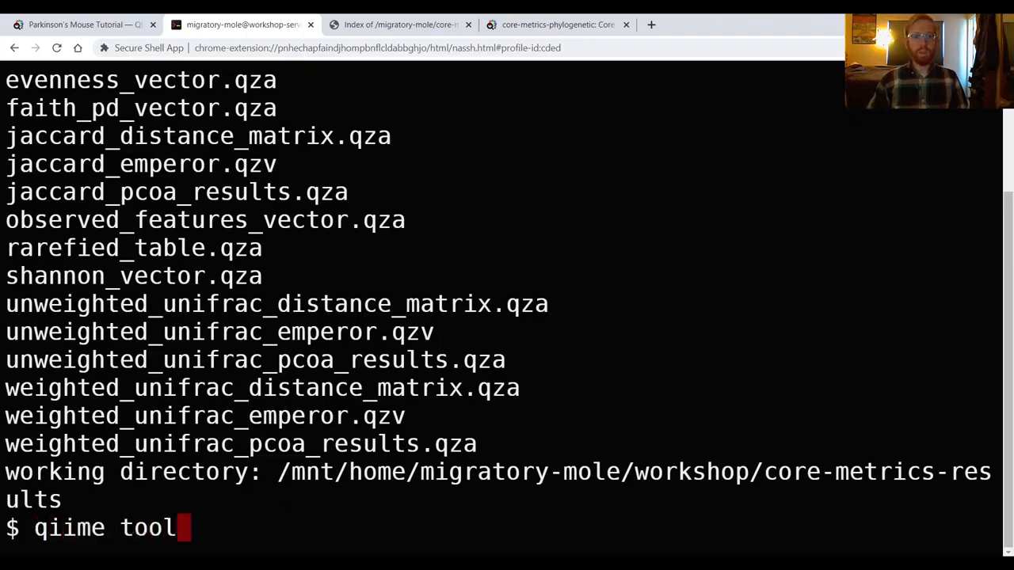
pyautogui.write('s peek')
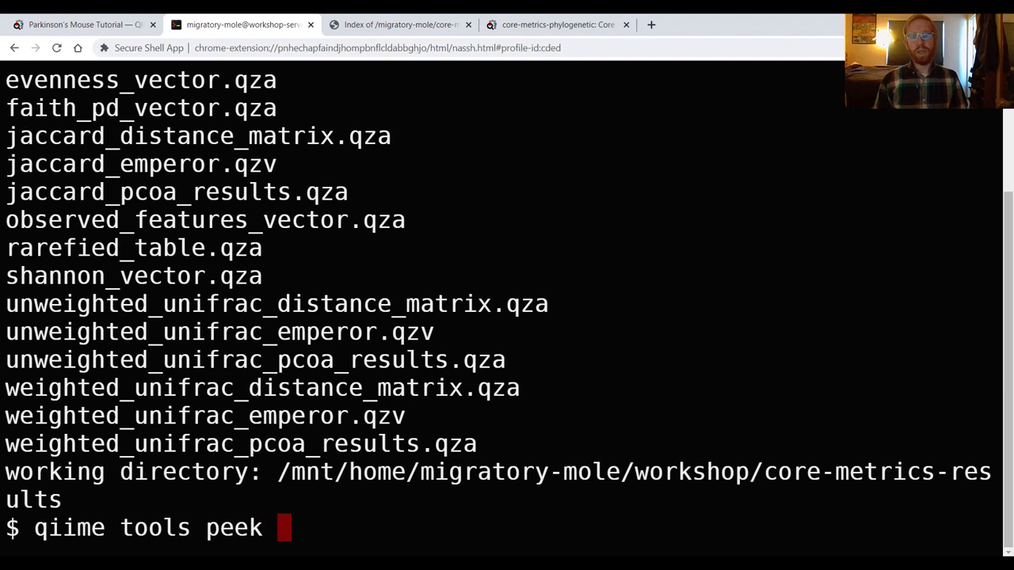
pyautogui.write('rarefied_table.qza')
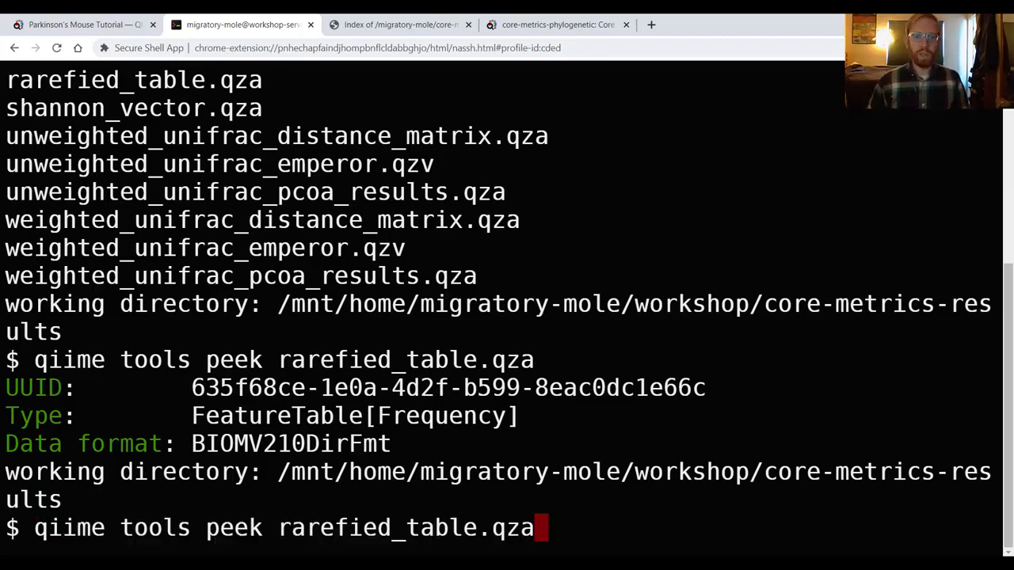
pyautogui.press('Backspace')
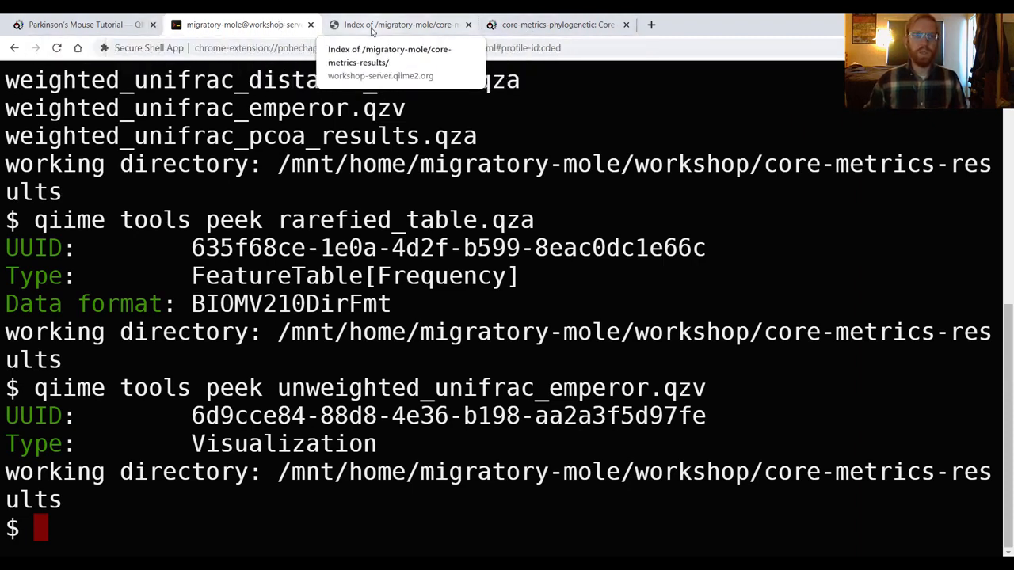
# - Return to the core-metrics-results directory index and bring up link options for rarefied_table.qza
pyautogui.click(399, 26)
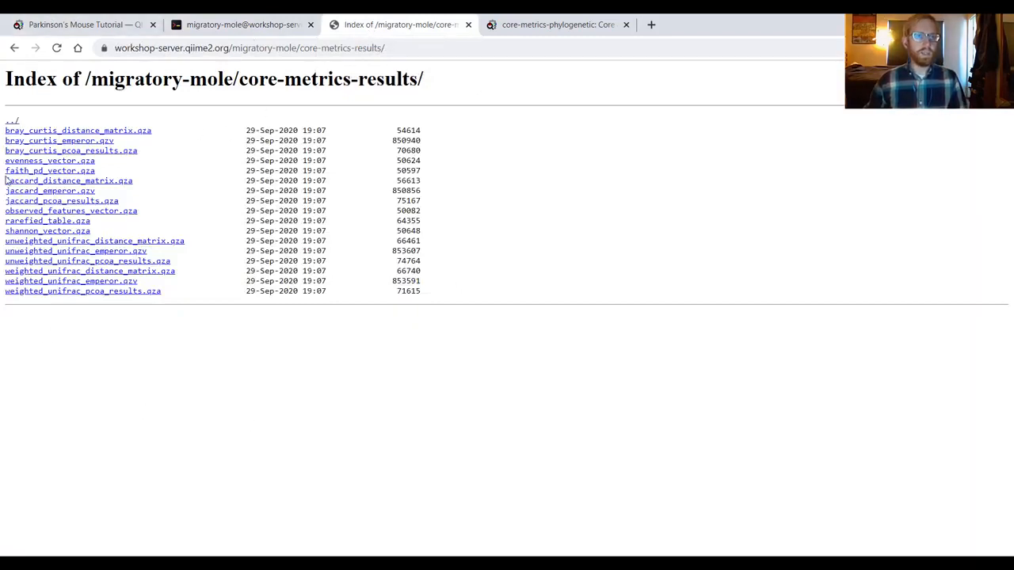
pyautogui.moveTo(110, 180)
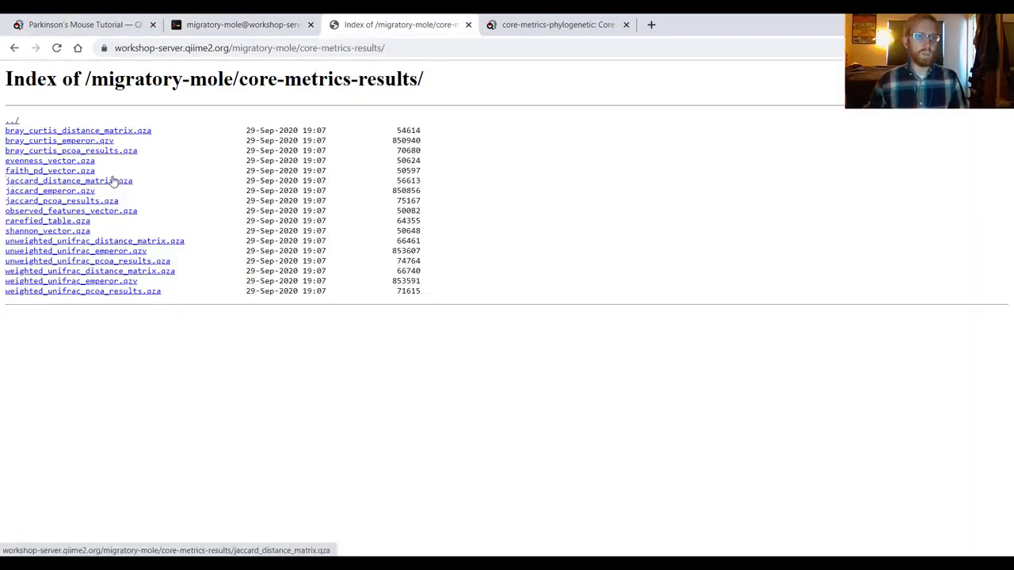
pyautogui.moveTo(177, 161)
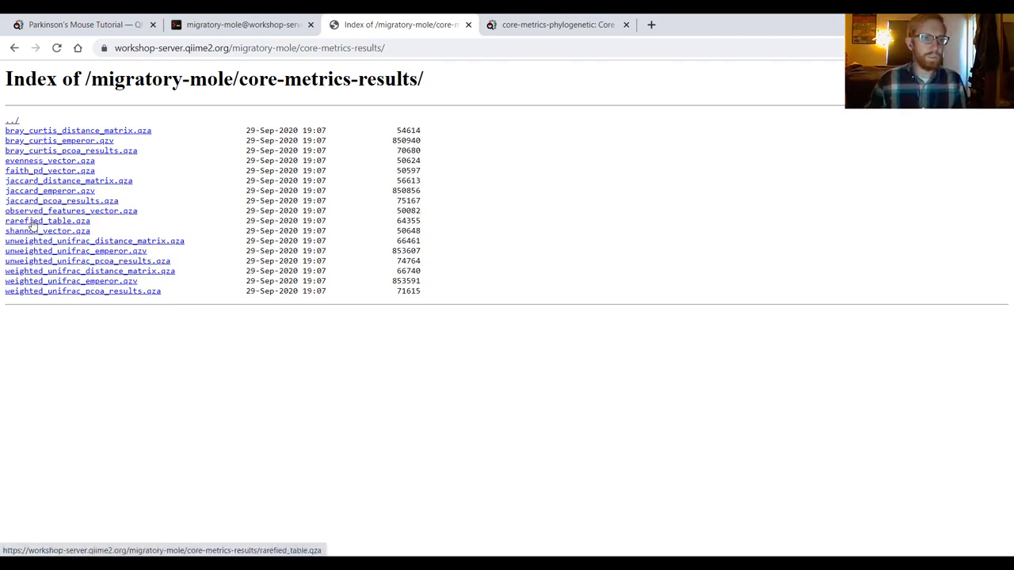
pyautogui.rightClick(48, 220)
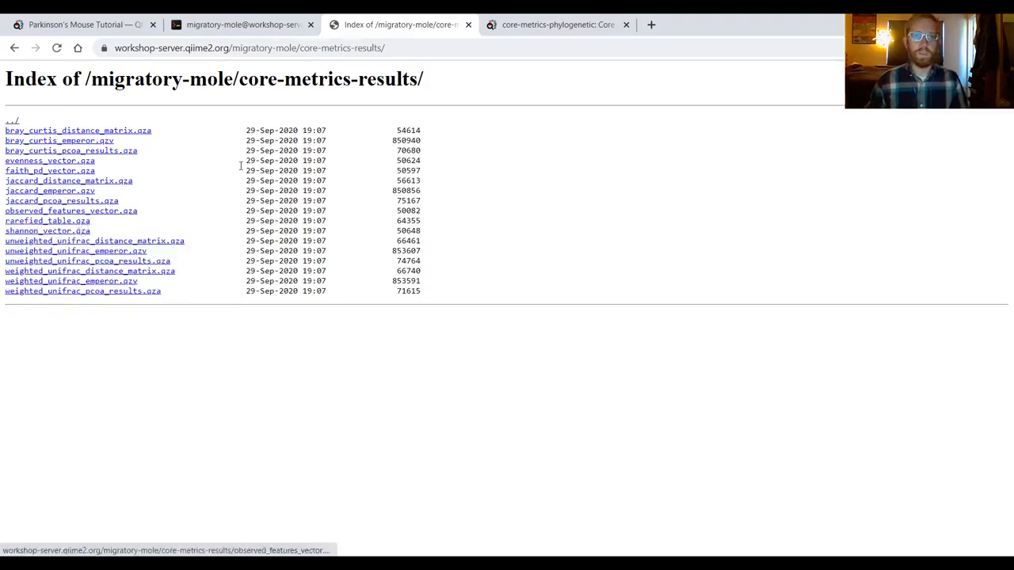
# - In a new tab at view.qiime2.org, choose 'file from the web' and enter the workshop-server rarefied_table.qza URL
pyautogui.click(808, 25)
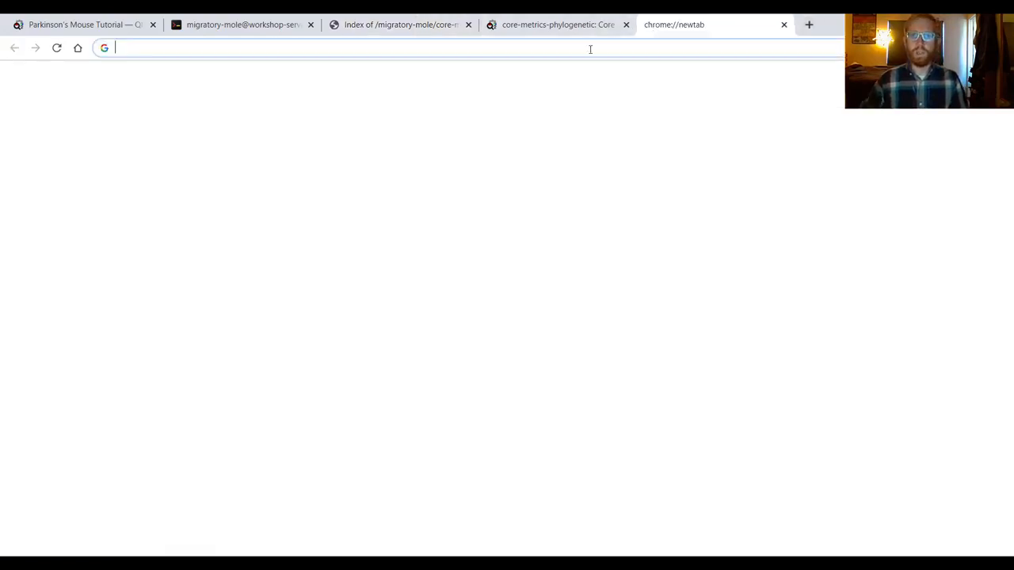
pyautogui.write('view.qiime2.org')
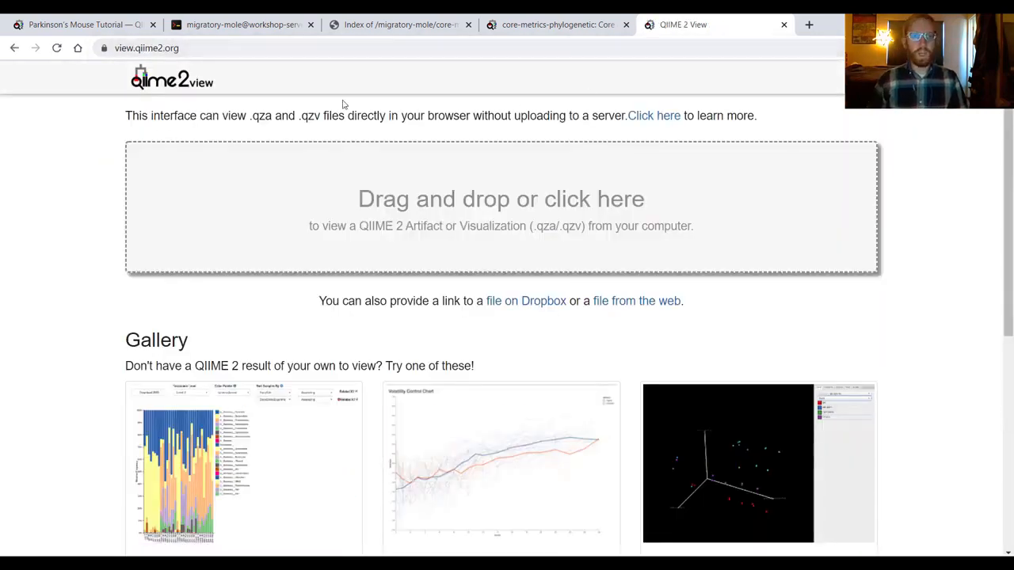
pyautogui.moveTo(525, 301)
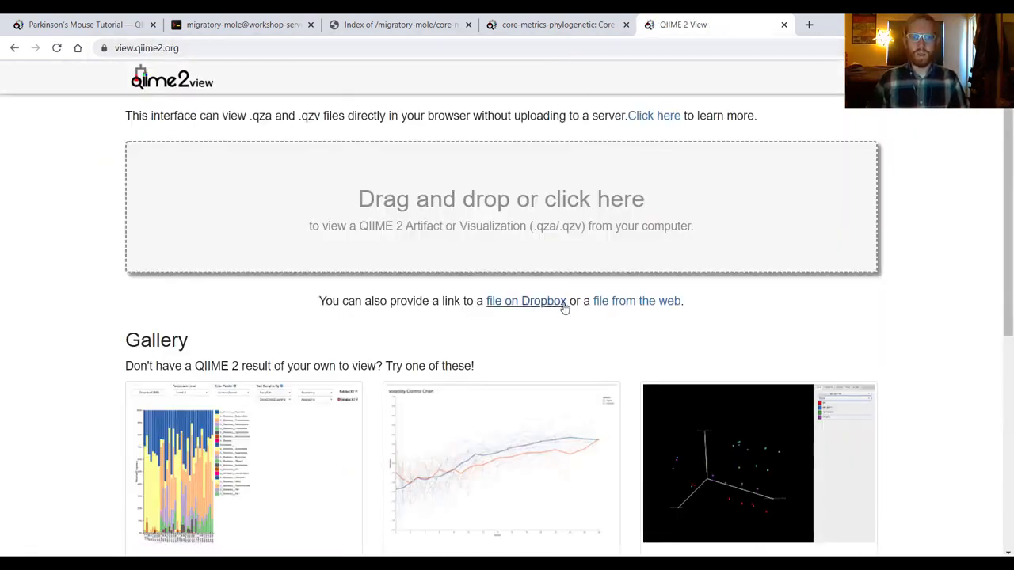
pyautogui.click(637, 301)
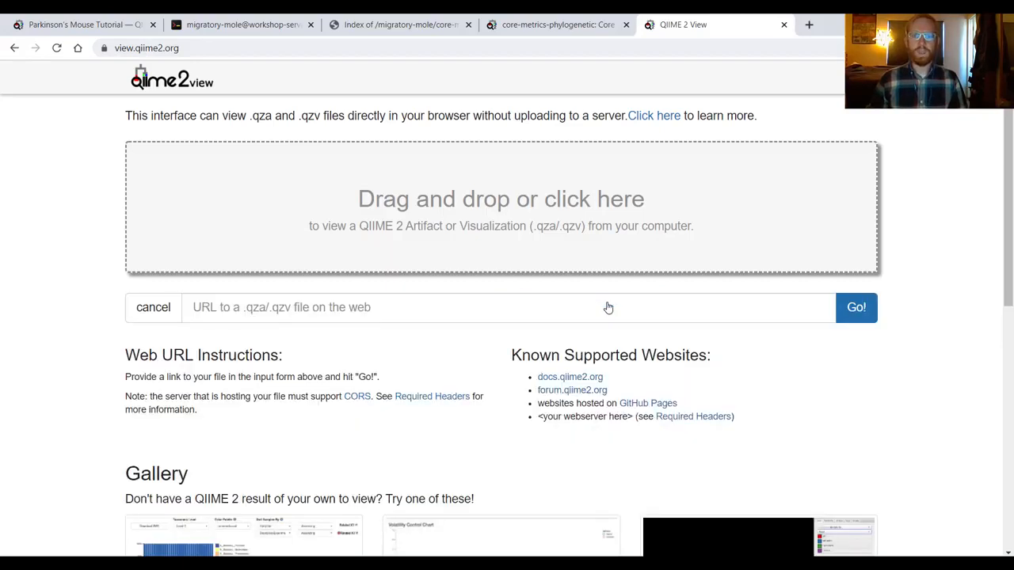
pyautogui.click(507, 307)
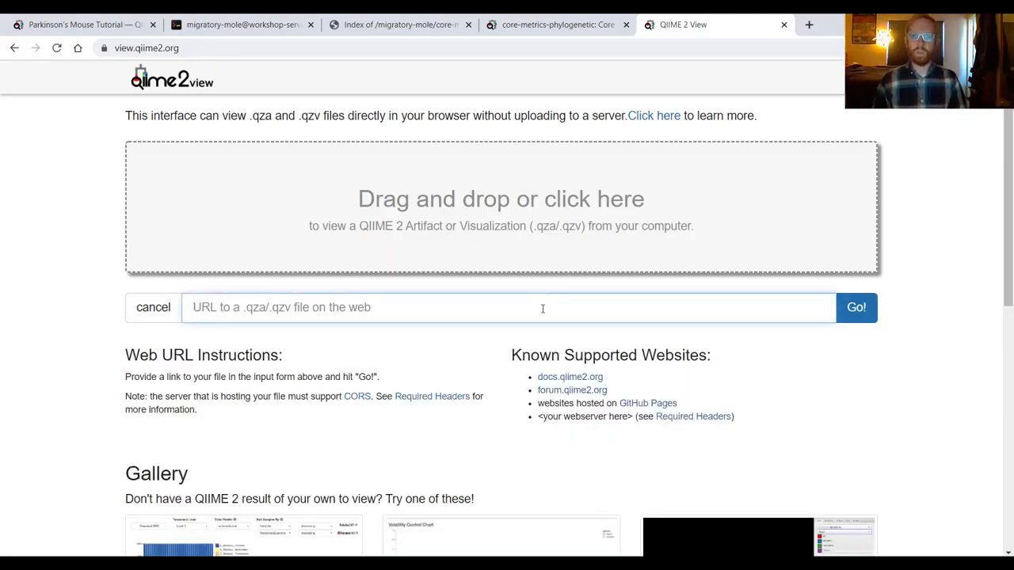
pyautogui.write('https://workshop-server.qiime2.org/migratory-mole/core-metrics-results/rarefied_table.qza')
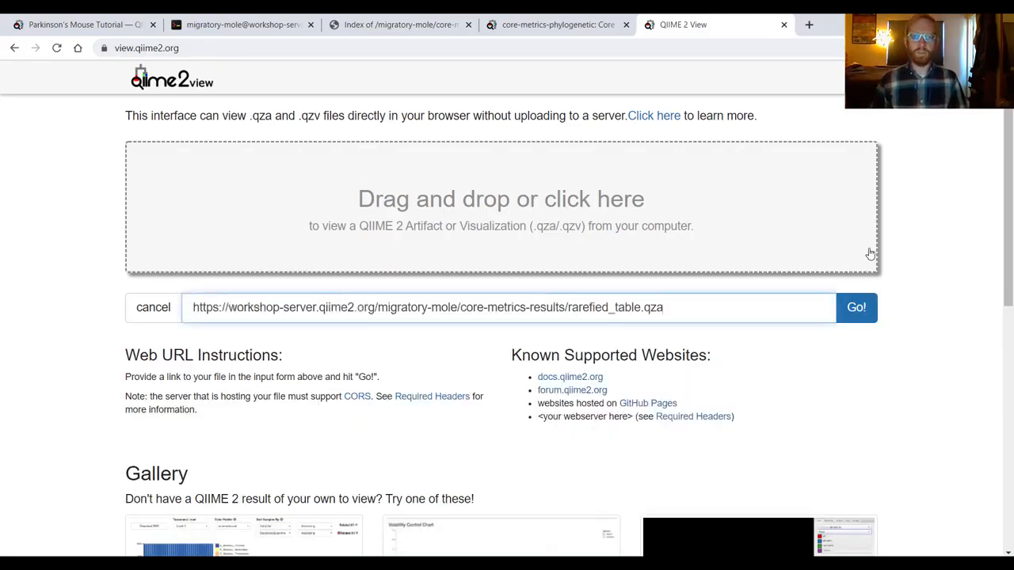
# - Load rarefied_table.qza and review its details: UUID, FeatureTable[Frequency] type, BIOMV210DirFmt format
pyautogui.click(855, 307)
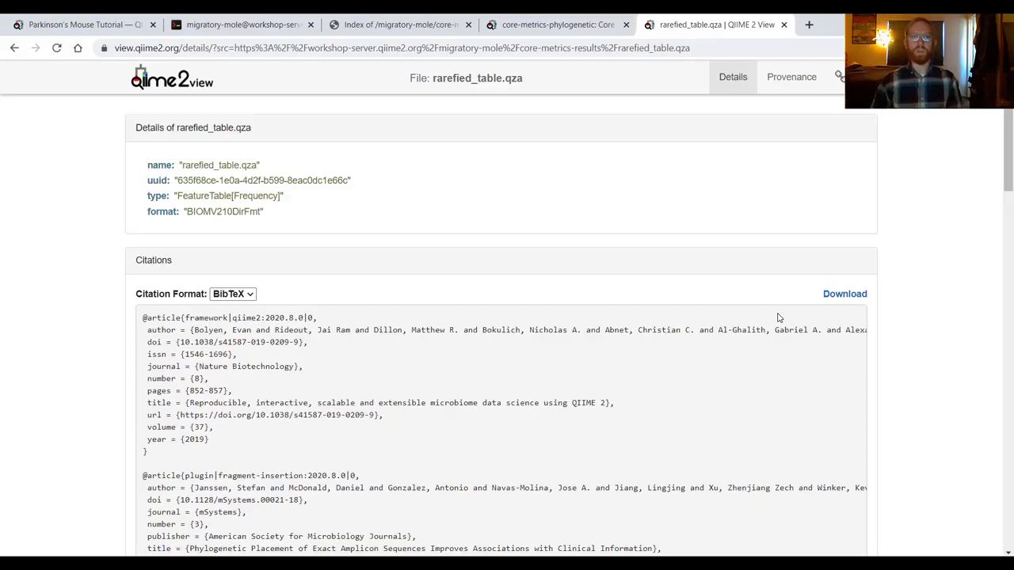
pyautogui.moveTo(87, 276)
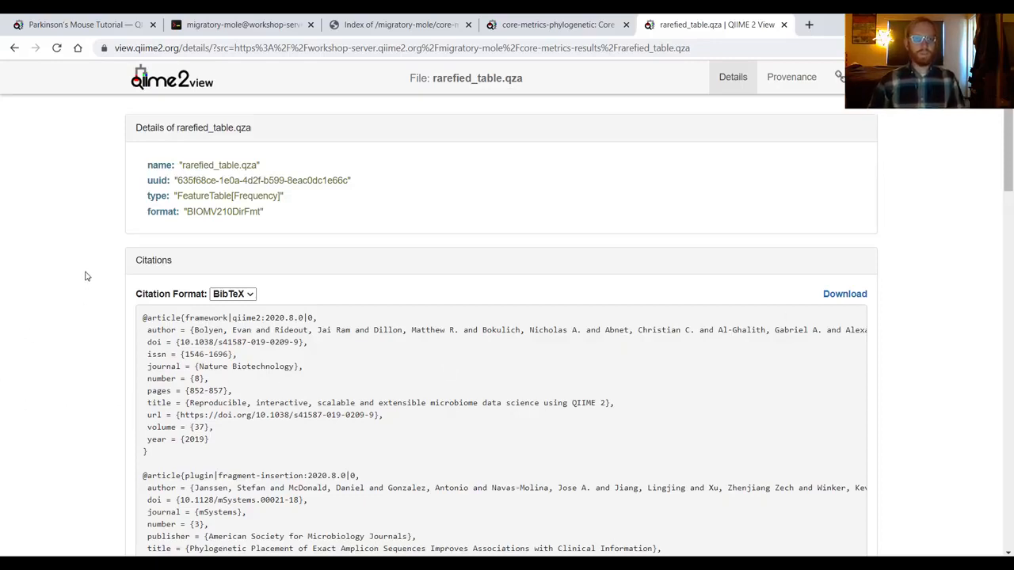
pyautogui.scroll(-3)
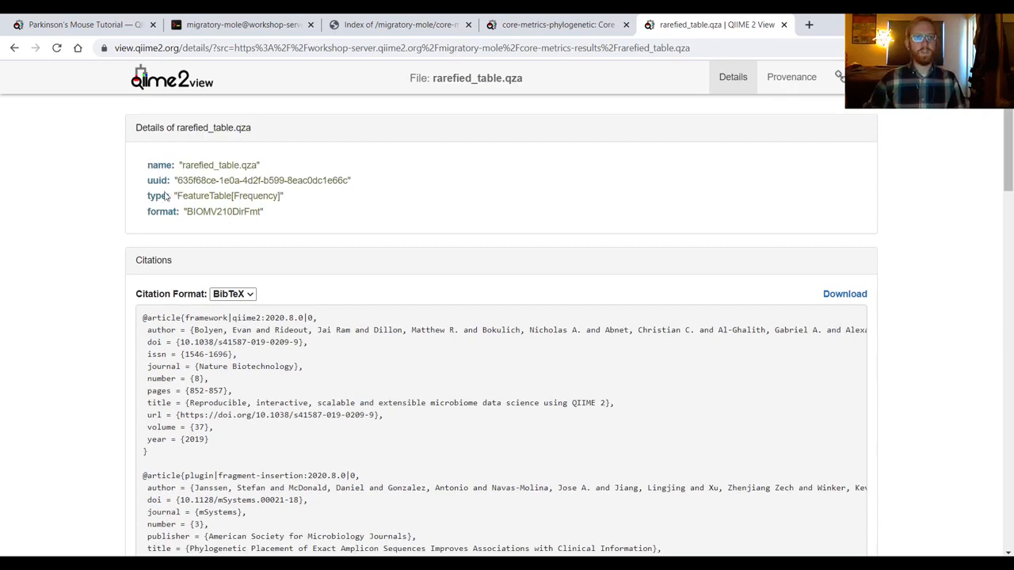
pyautogui.moveTo(298, 221)
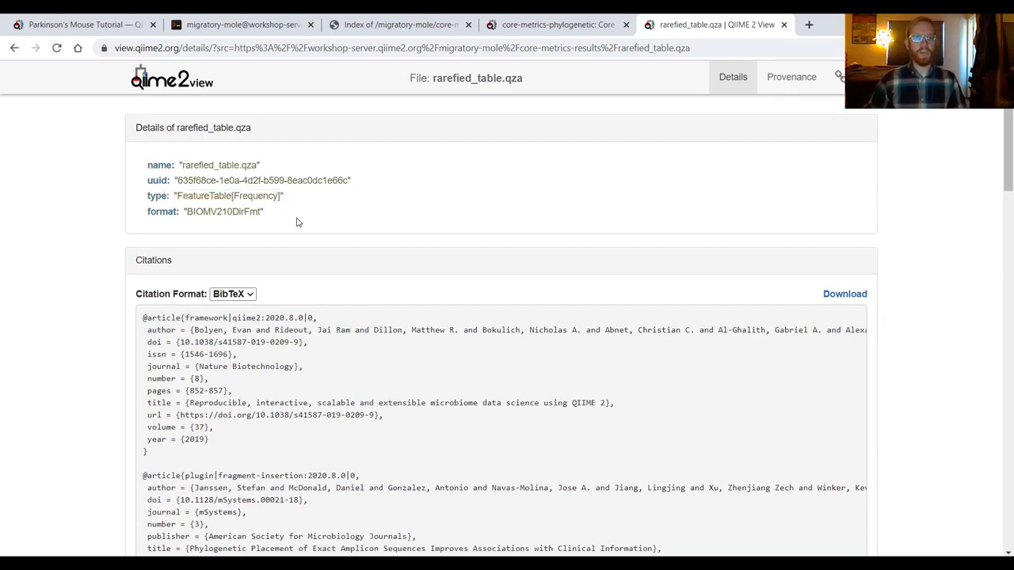
pyautogui.moveTo(295, 120)
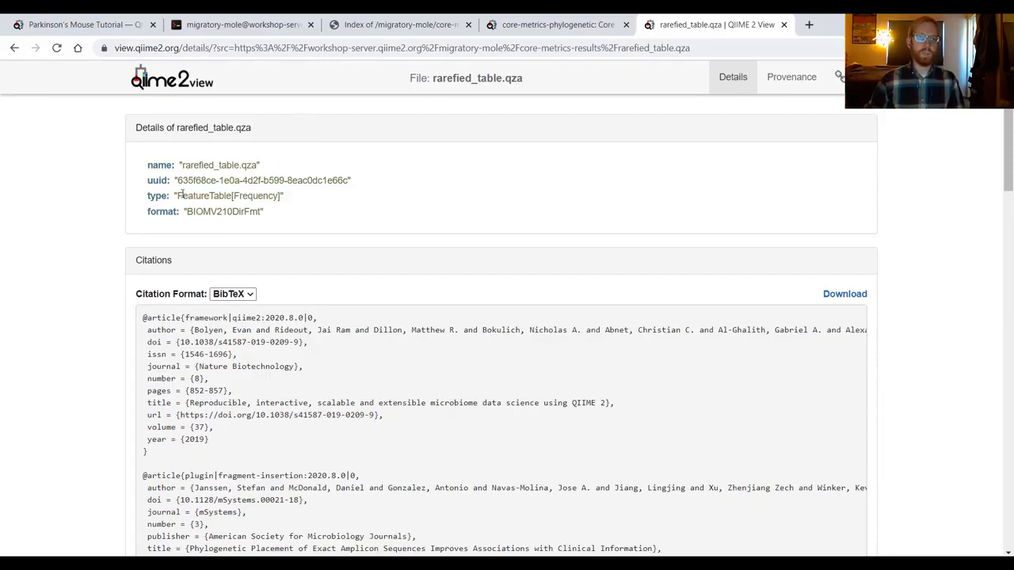
pyautogui.moveTo(291, 193)
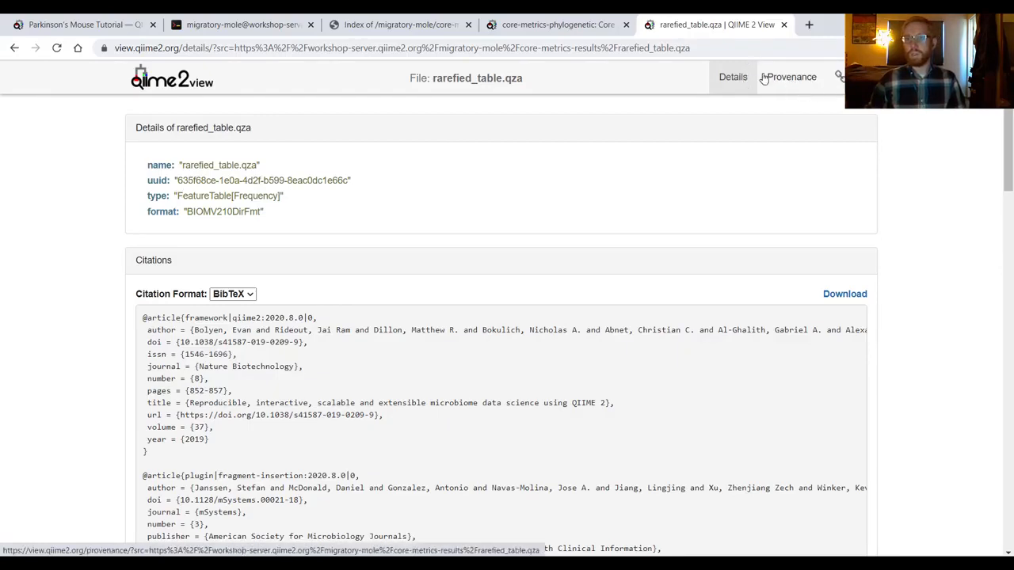
# - View the rarefied table's provenance graph and inspect the import, denoise_single and final nodes
pyautogui.click(791, 76)
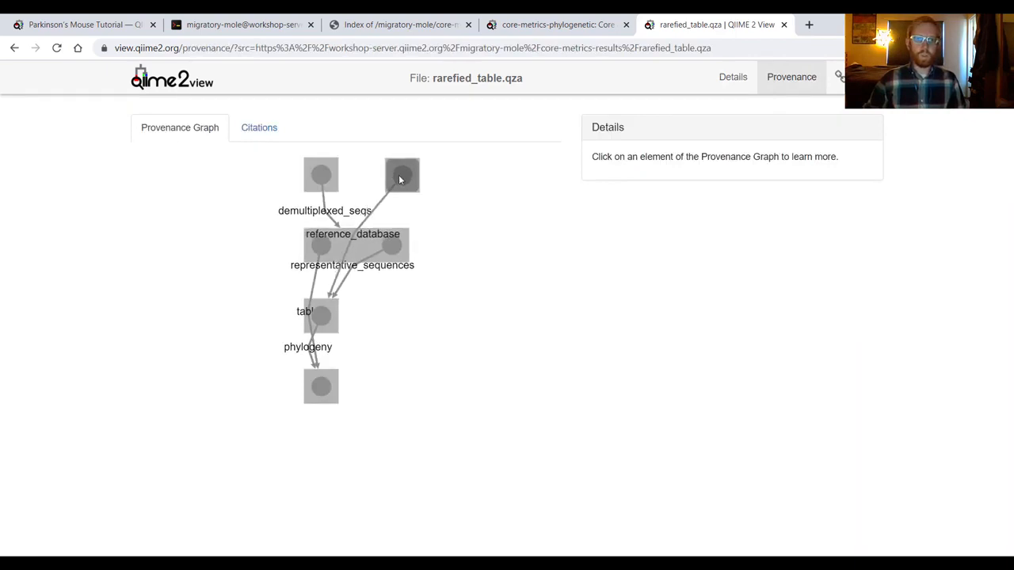
pyautogui.moveTo(402, 174); pyautogui.dragTo(523, 197)
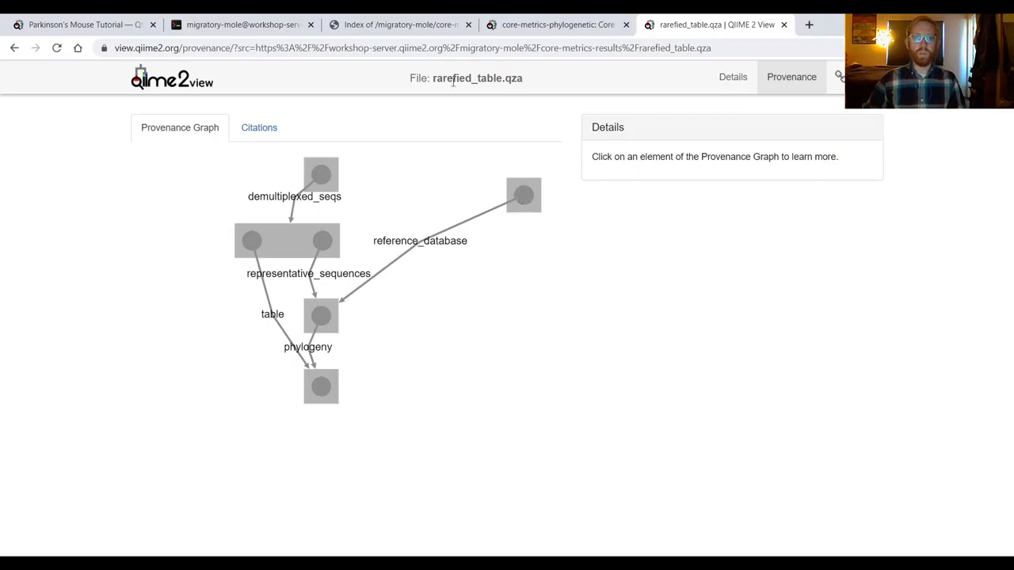
pyautogui.moveTo(316, 174)
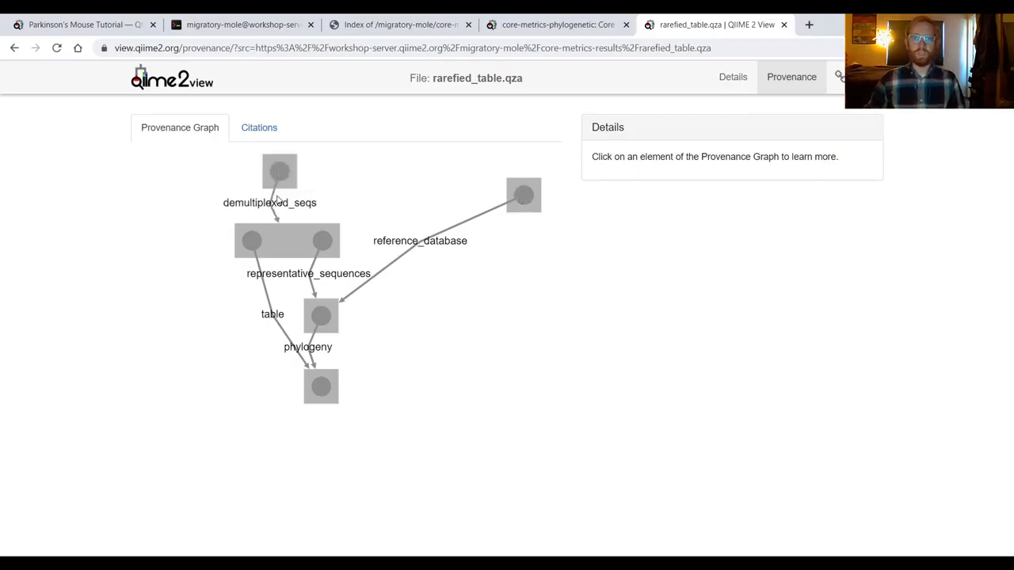
pyautogui.click(279, 171)
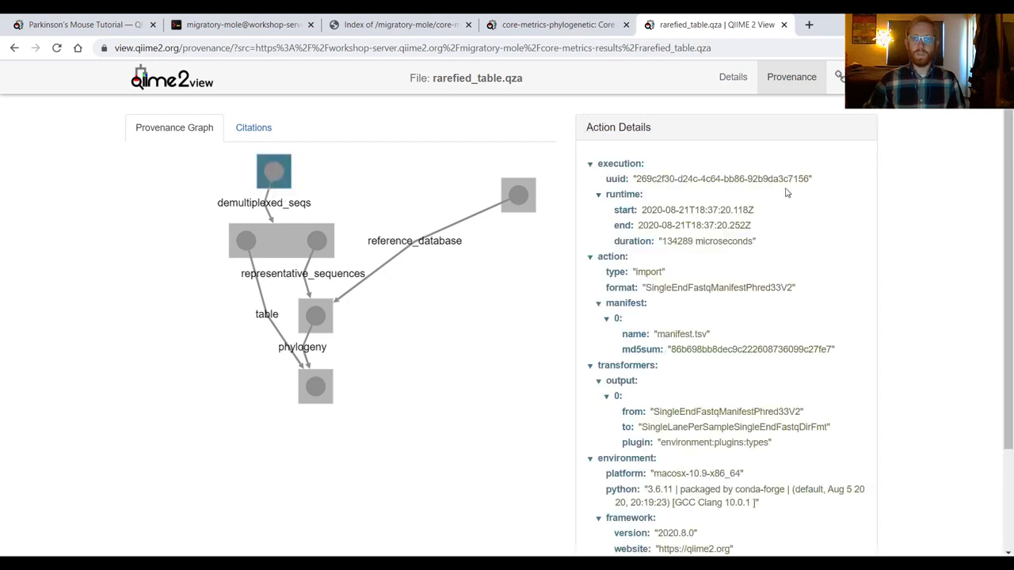
pyautogui.moveTo(633, 276)
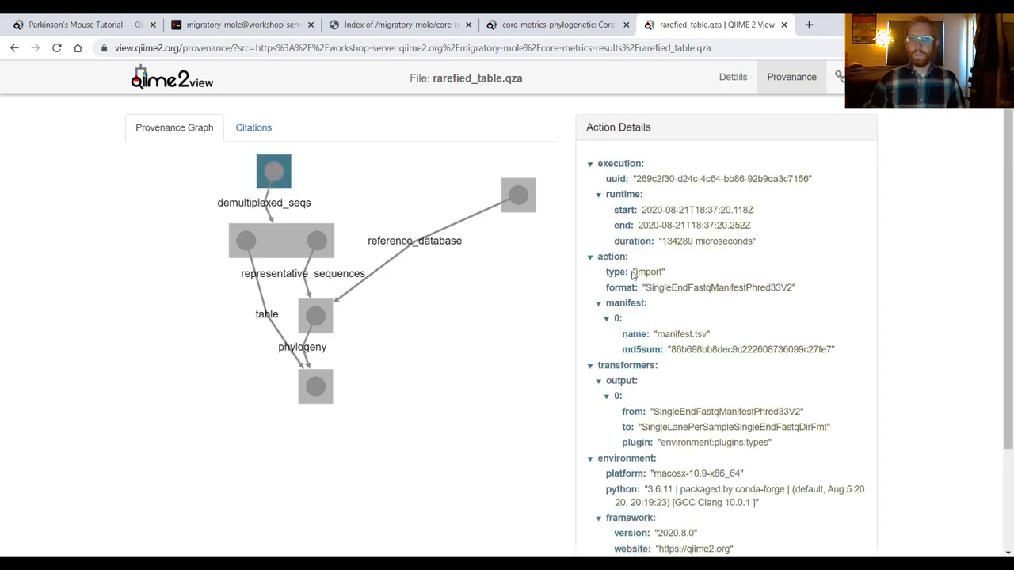
pyautogui.moveTo(658, 276)
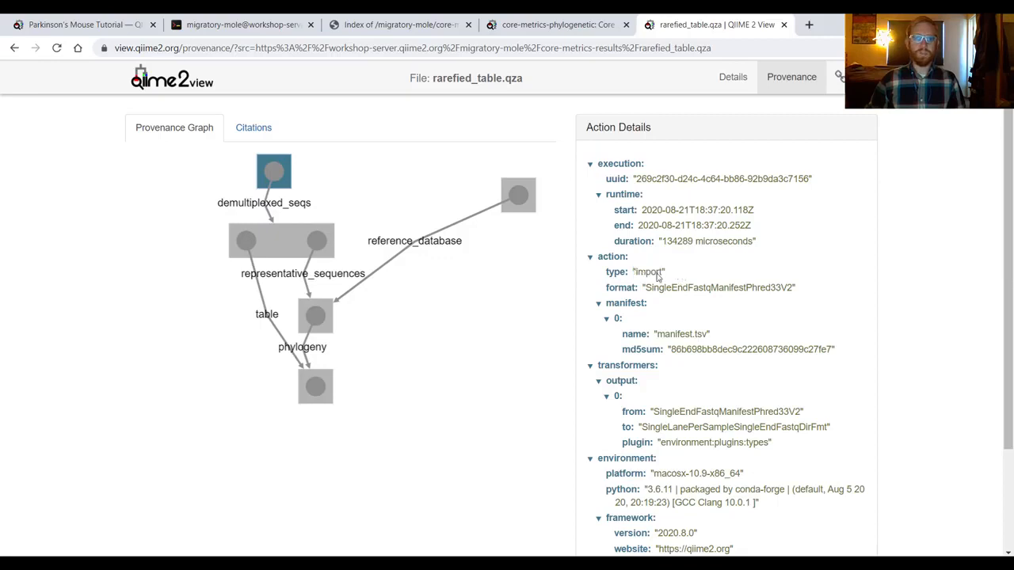
pyautogui.click(281, 240)
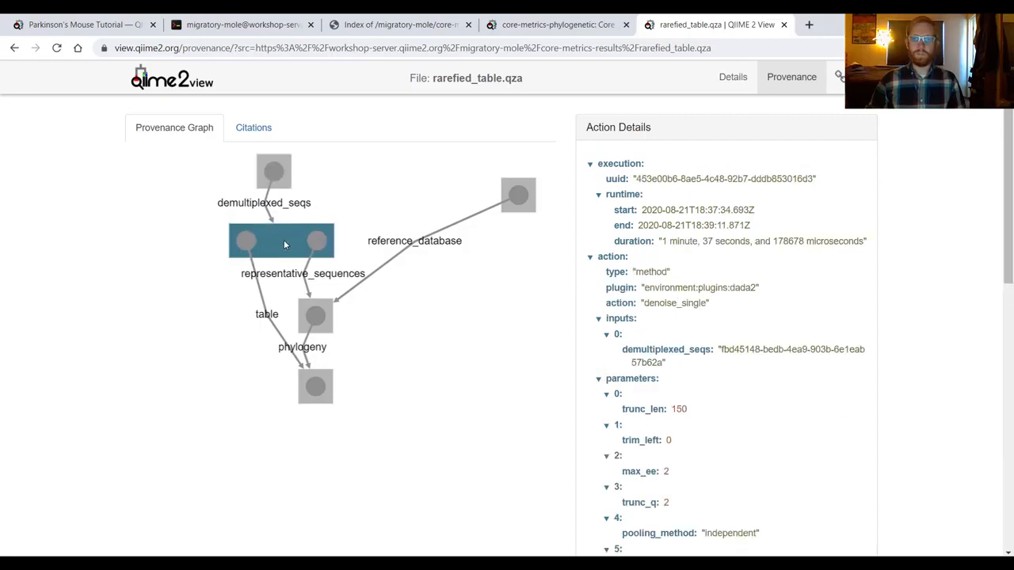
pyautogui.moveTo(741, 286)
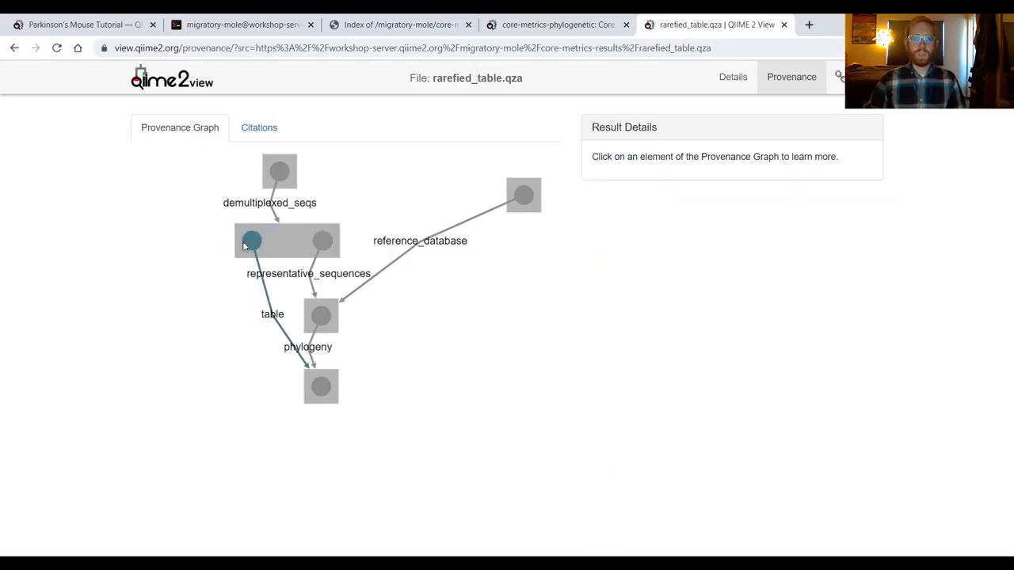
pyautogui.click(323, 241)
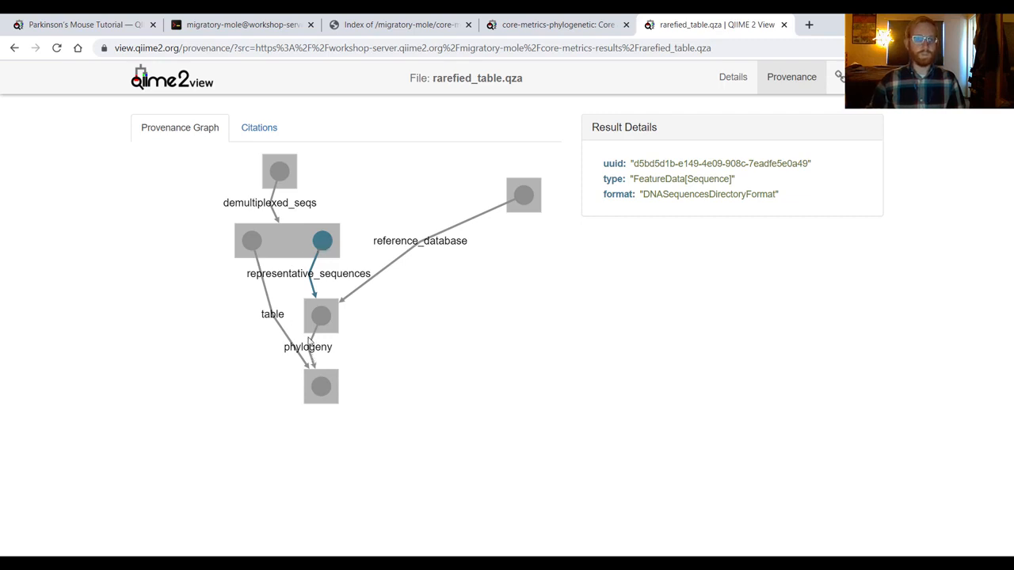
pyautogui.moveTo(277, 176)
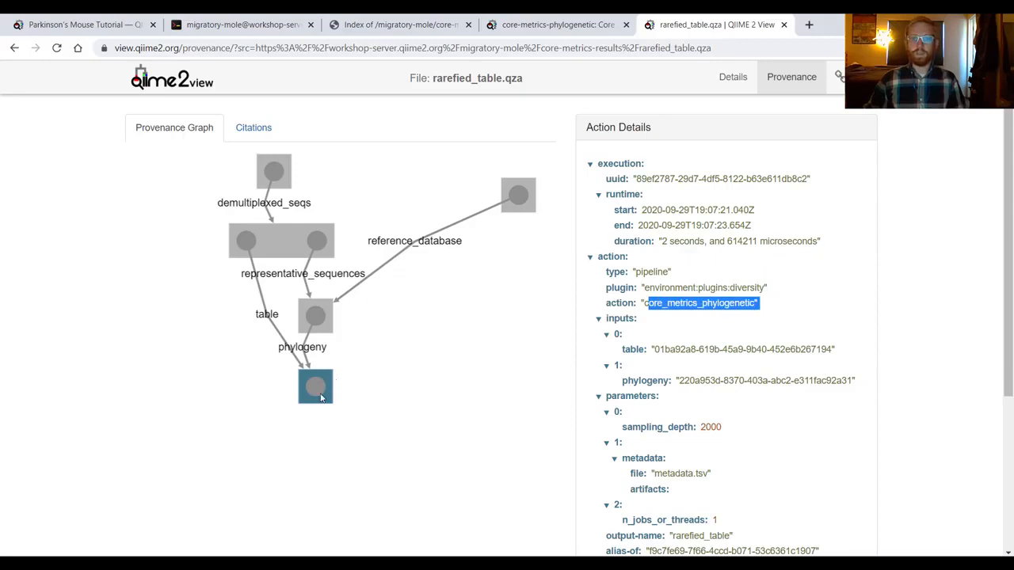
pyautogui.click(315, 386)
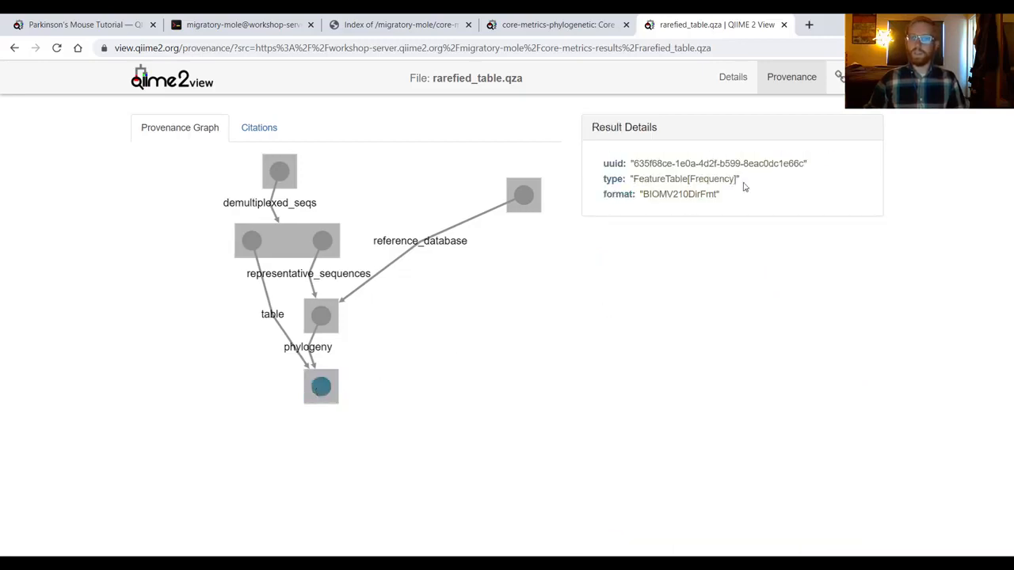
pyautogui.moveTo(686, 279)
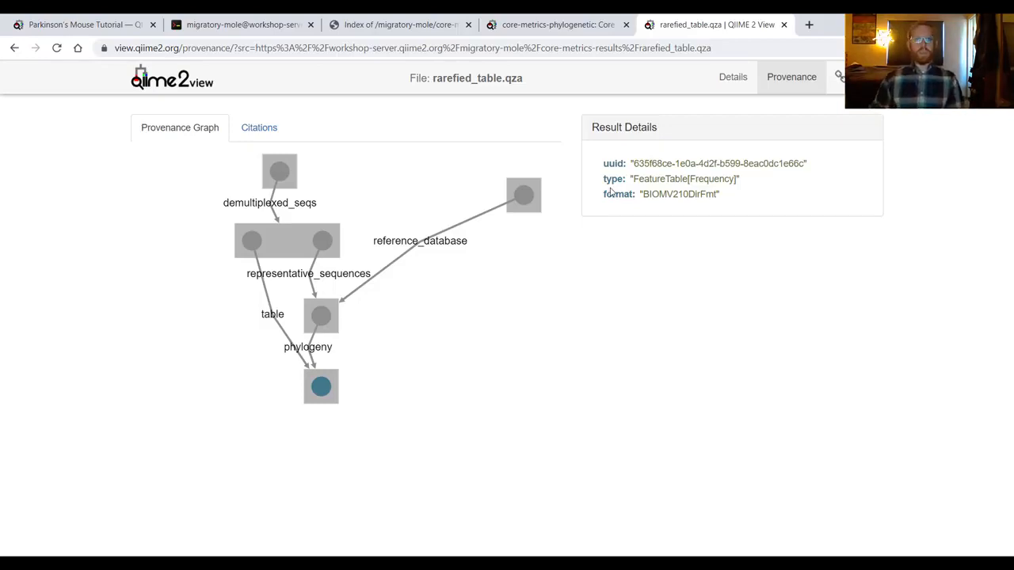
# - In Action Details for core_metrics_phylogenetic, highlight sampling_depth 2000 and the roughly 2-second duration
pyautogui.moveTo(523, 195); pyautogui.dragTo(443, 179)
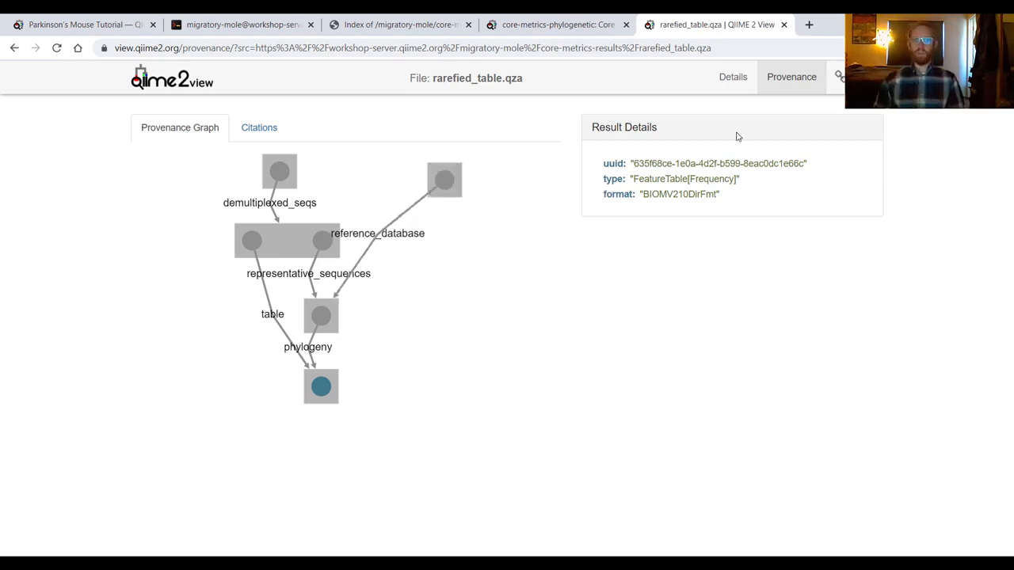
pyautogui.moveTo(173, 213)
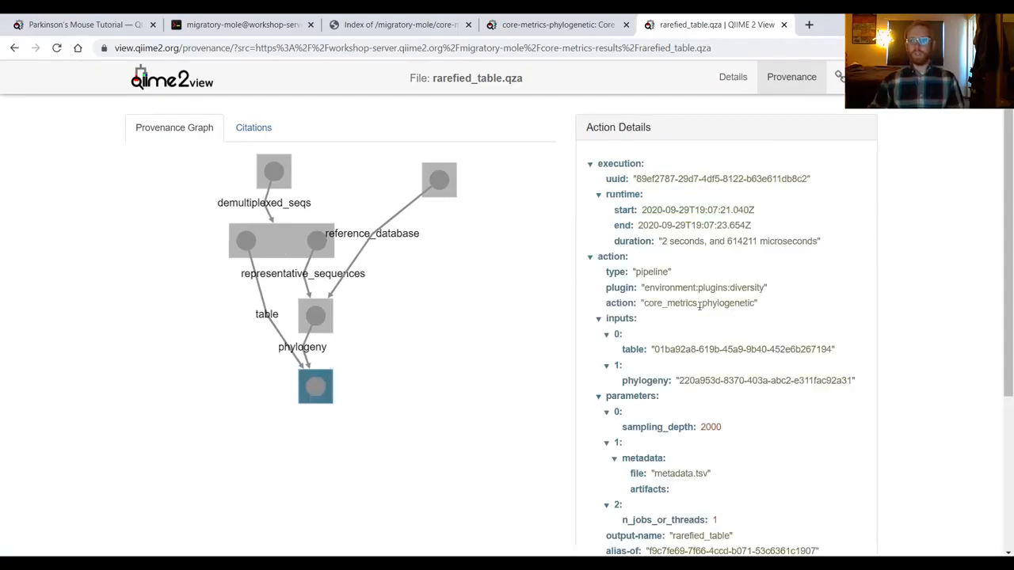
pyautogui.scroll(-3)
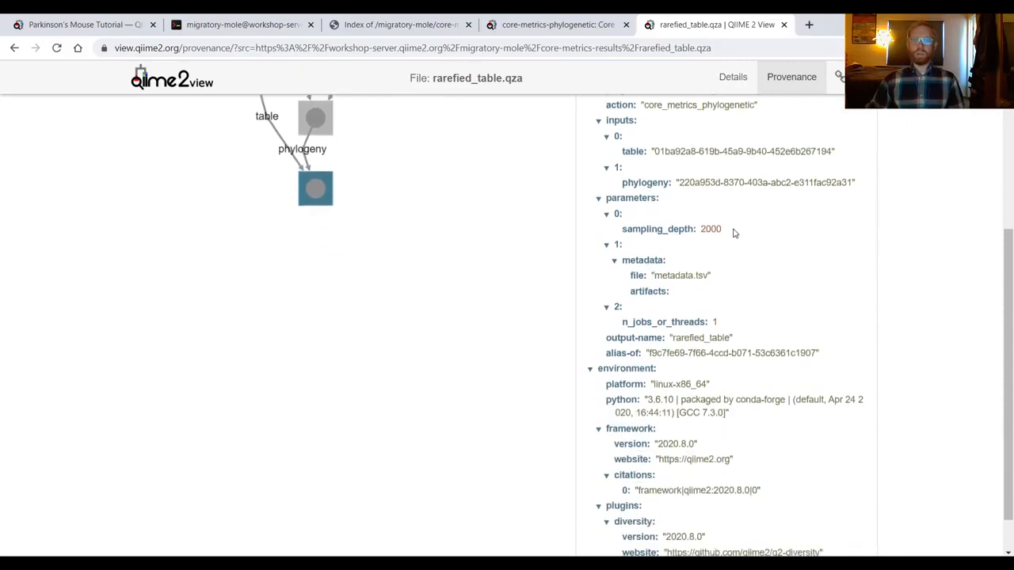
pyautogui.doubleClick(710, 228)
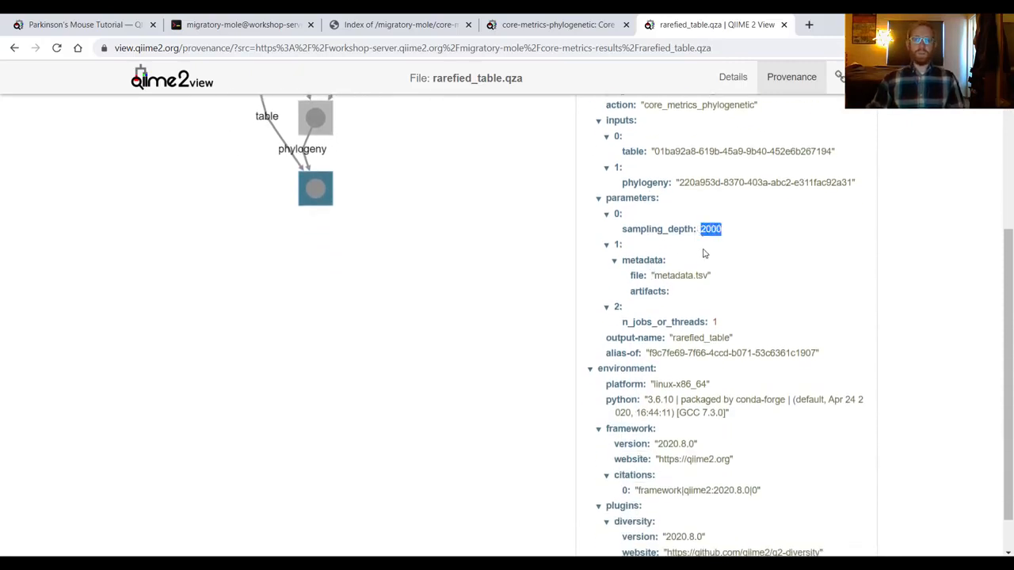
pyautogui.moveTo(653, 250)
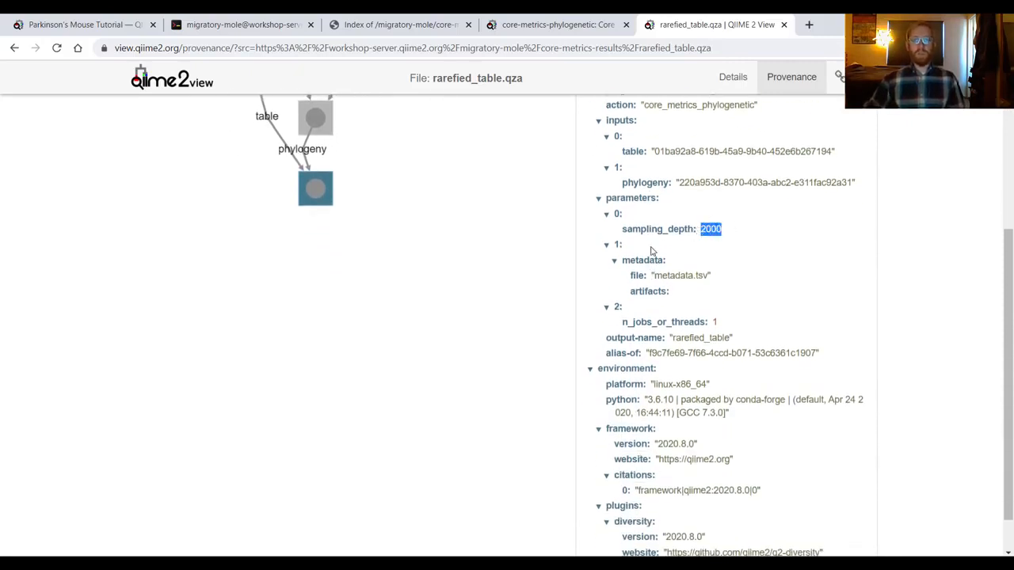
pyautogui.click(726, 238)
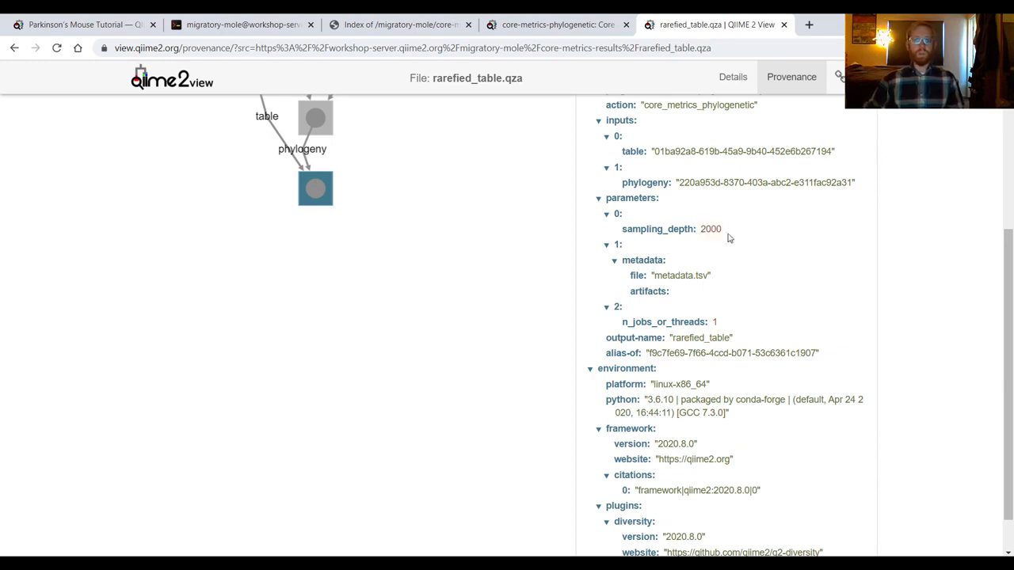
pyautogui.moveTo(716, 271)
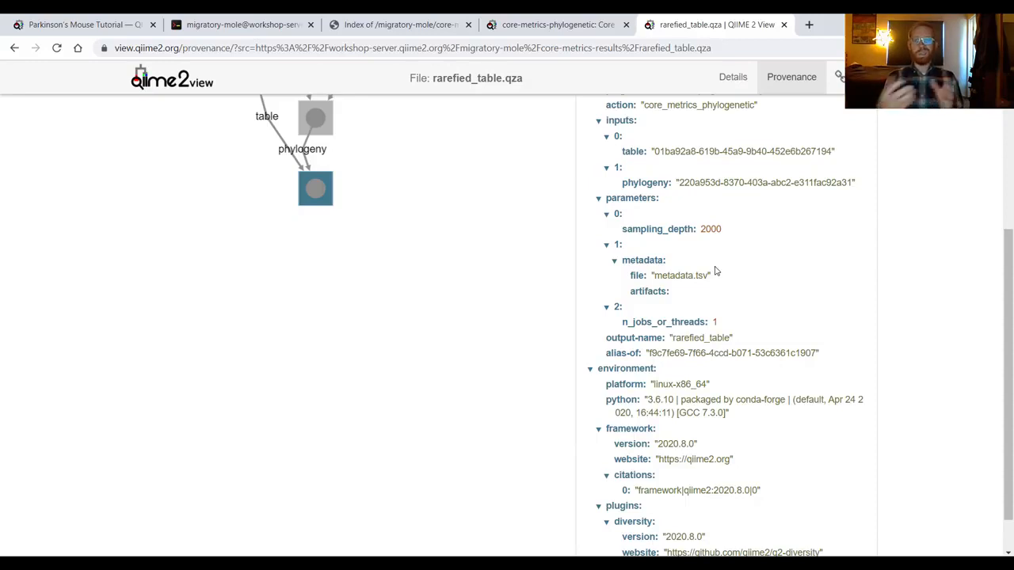
pyautogui.moveTo(507, 456)
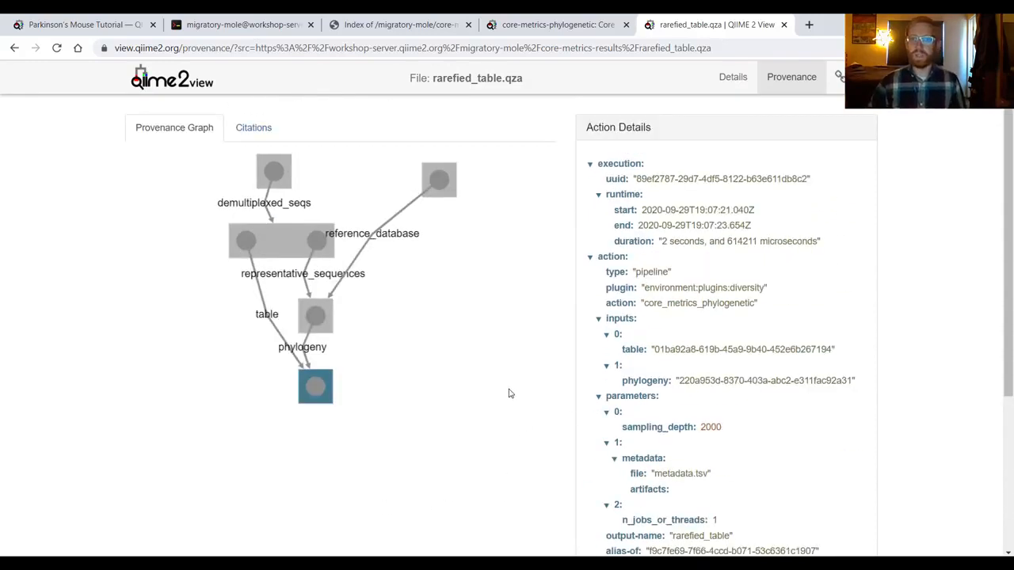
pyautogui.moveTo(511, 393)
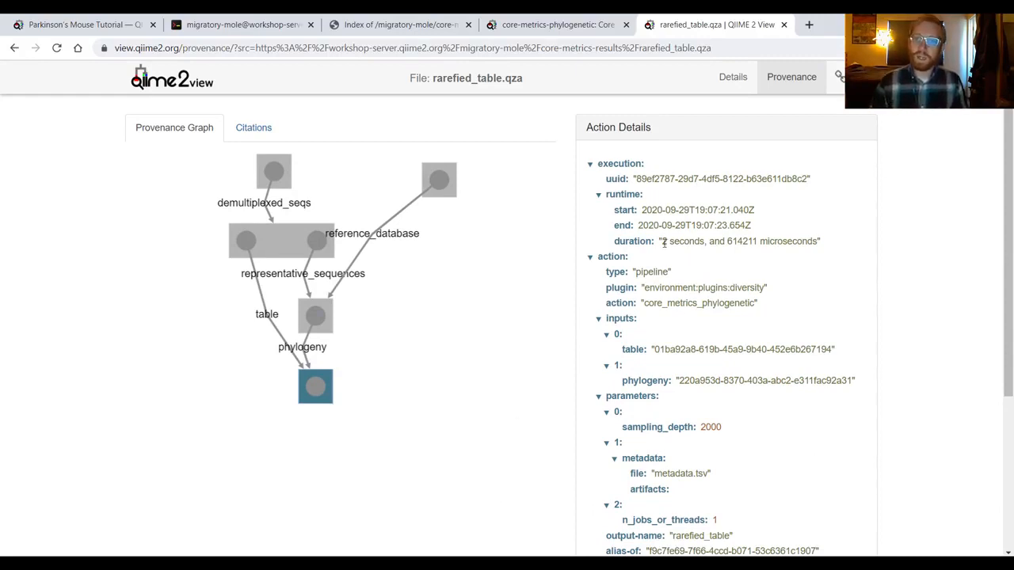
pyautogui.moveTo(659, 241); pyautogui.dragTo(779, 241)
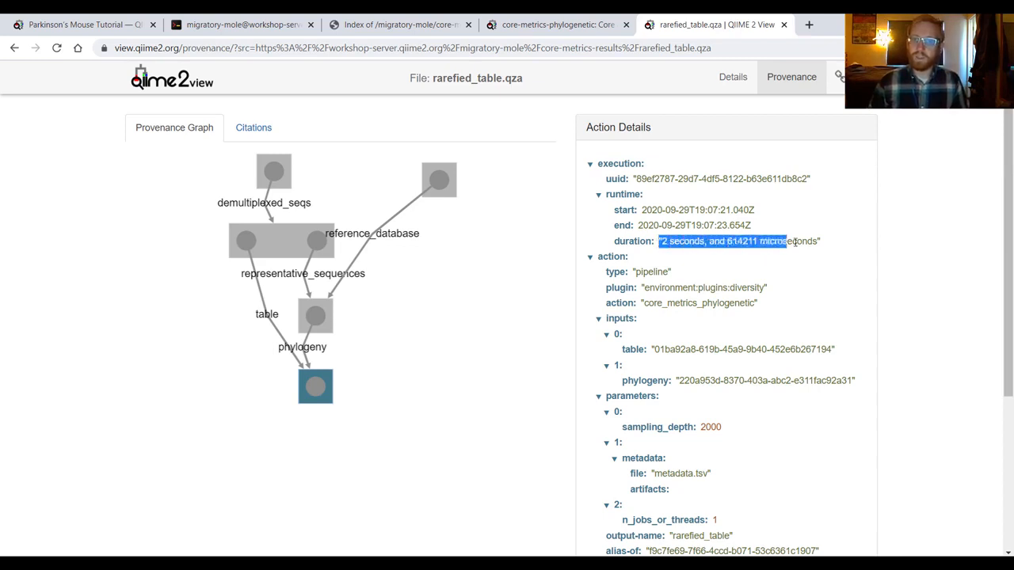
pyautogui.click(827, 241)
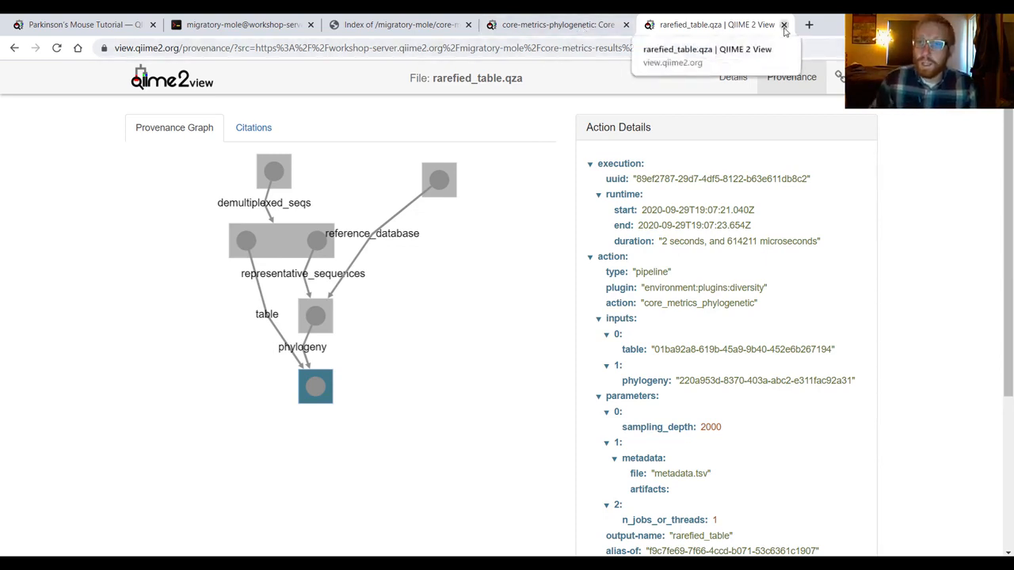
# - Close the rarefied_table.qza viewer tab and return to the core-metrics-phylogenetic docs page
pyautogui.click(782, 26)
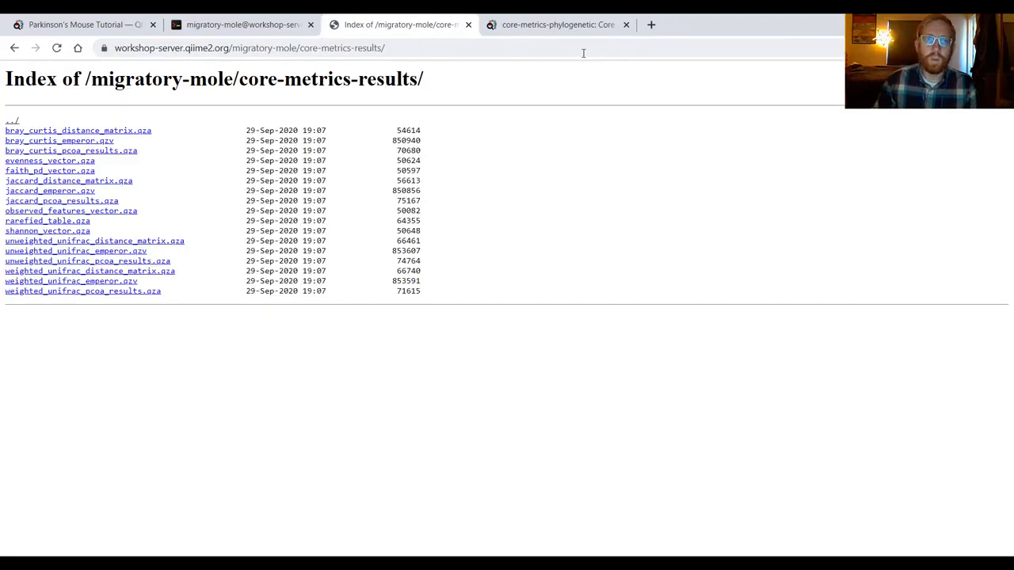
pyautogui.moveTo(96, 345)
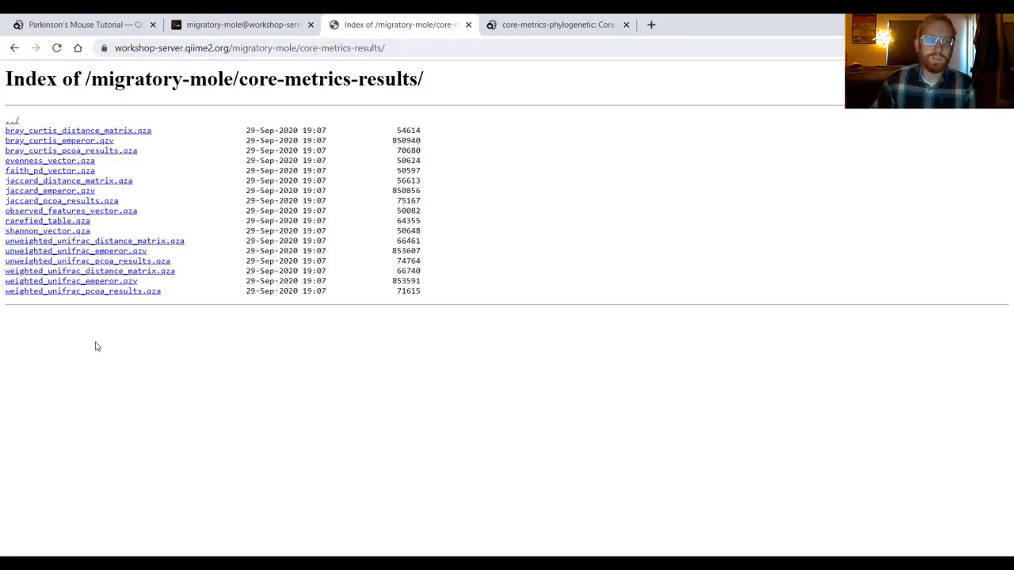
pyautogui.moveTo(95, 309)
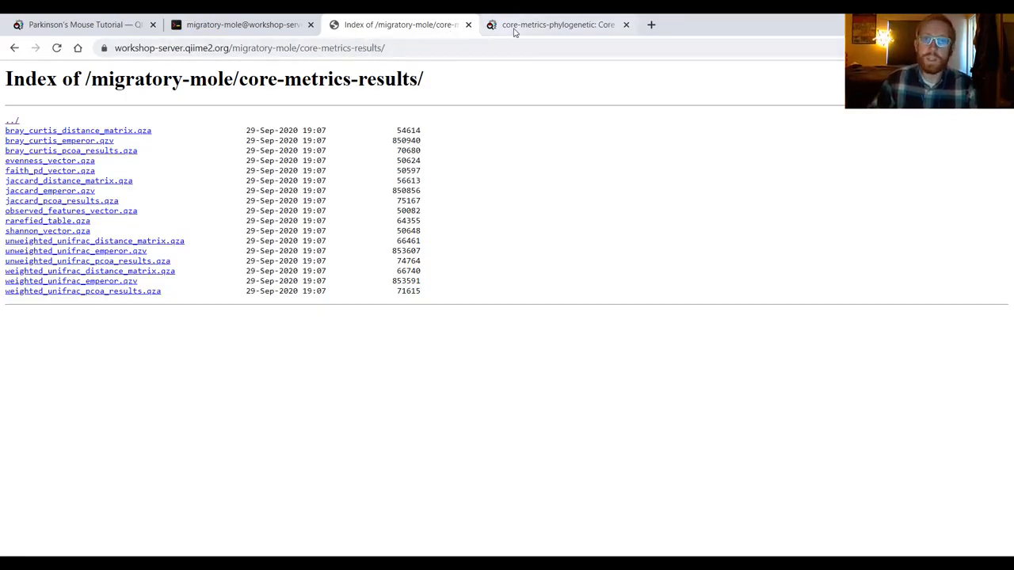
pyautogui.click(557, 26)
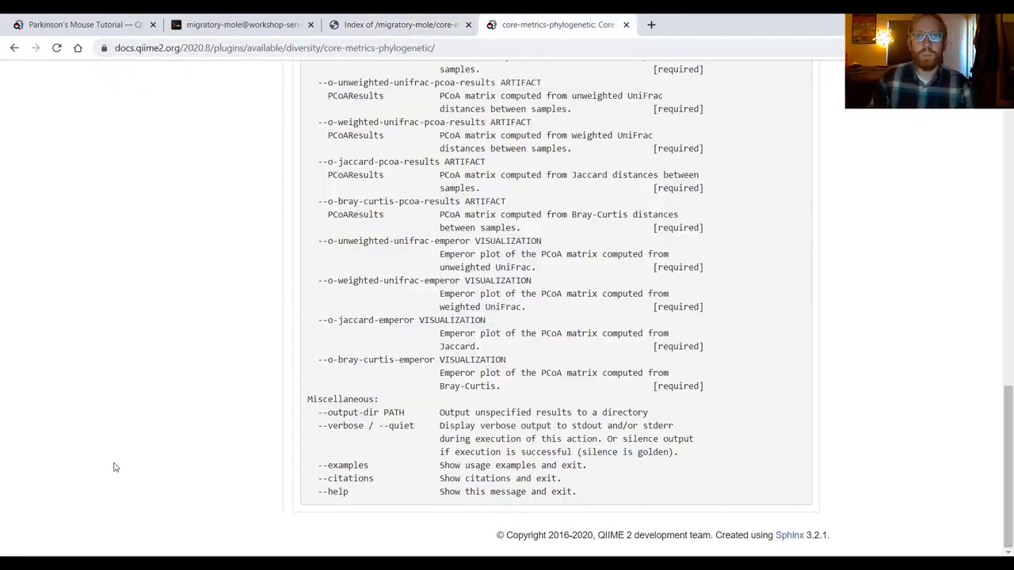
pyautogui.moveTo(199, 76)
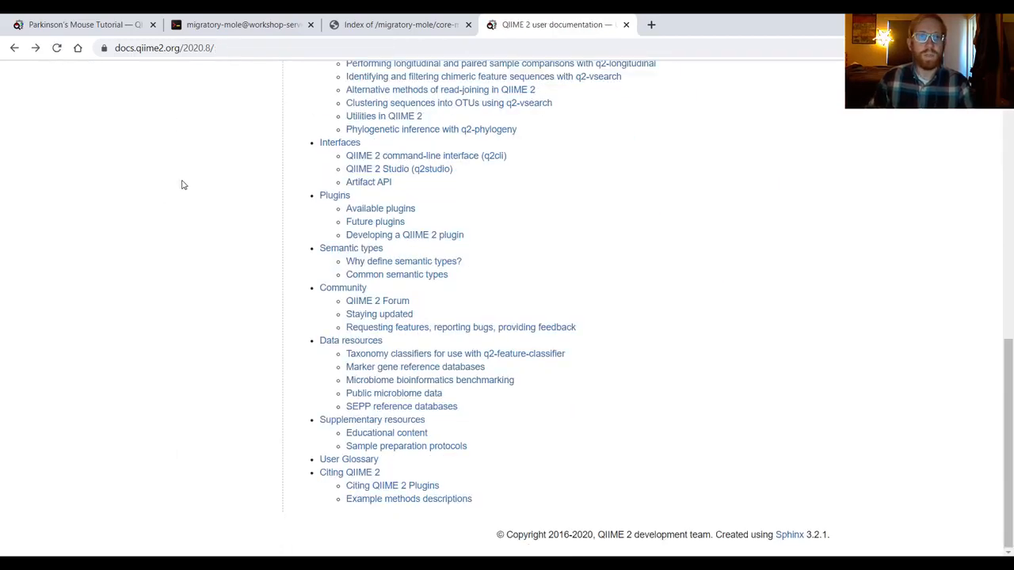
# - From the docs home, go through Available plugins to the diversity core-metrics-phylogenetic reference page
pyautogui.scroll(3)
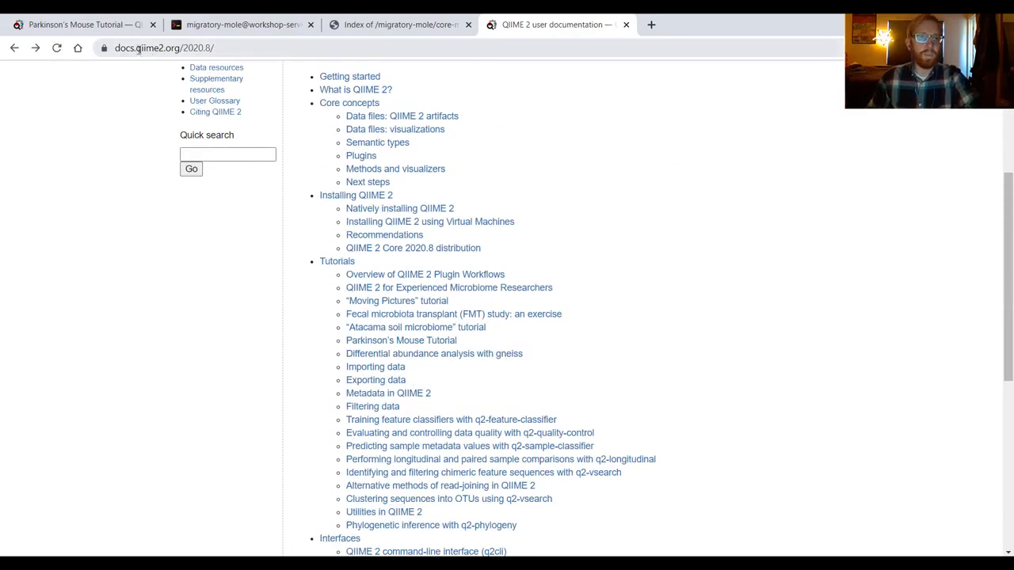
pyautogui.click(158, 47)
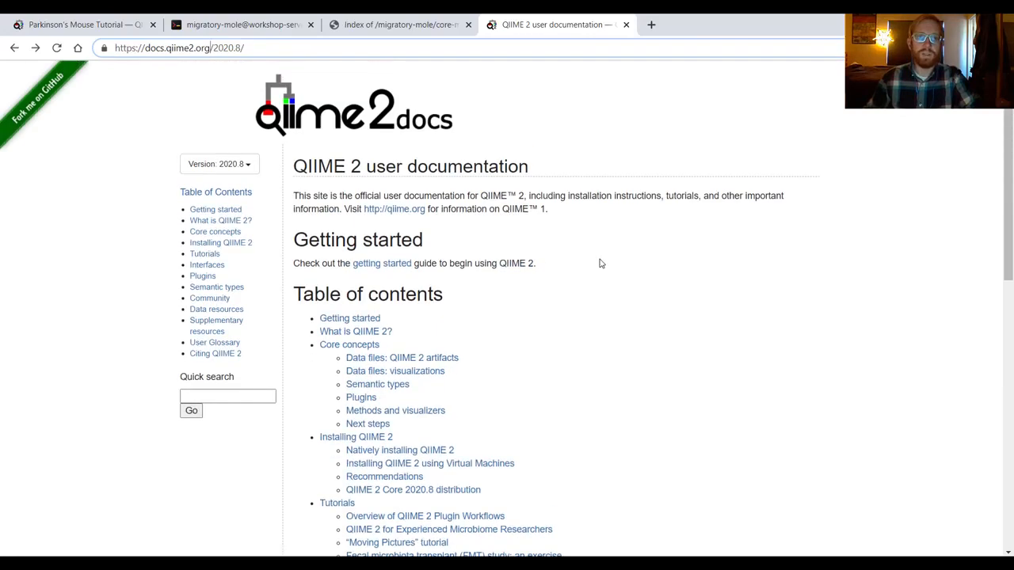
pyautogui.scroll(-3)
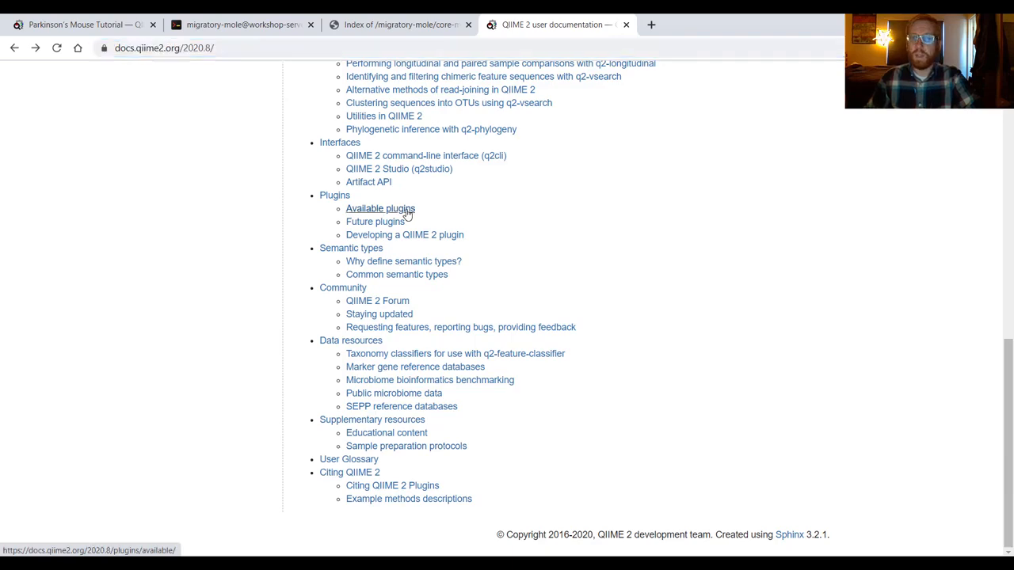
pyautogui.click(380, 209)
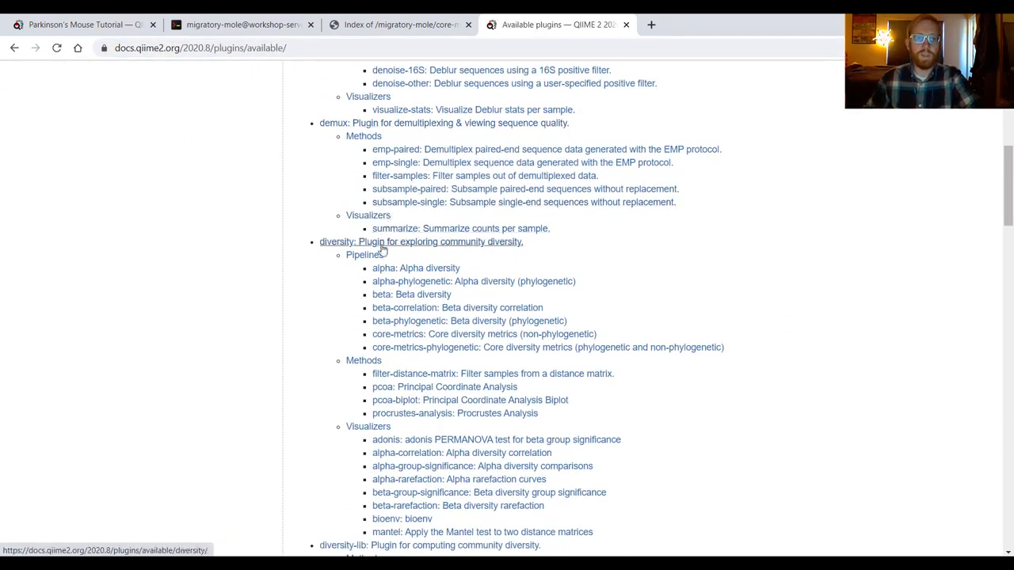
pyautogui.moveTo(400, 389)
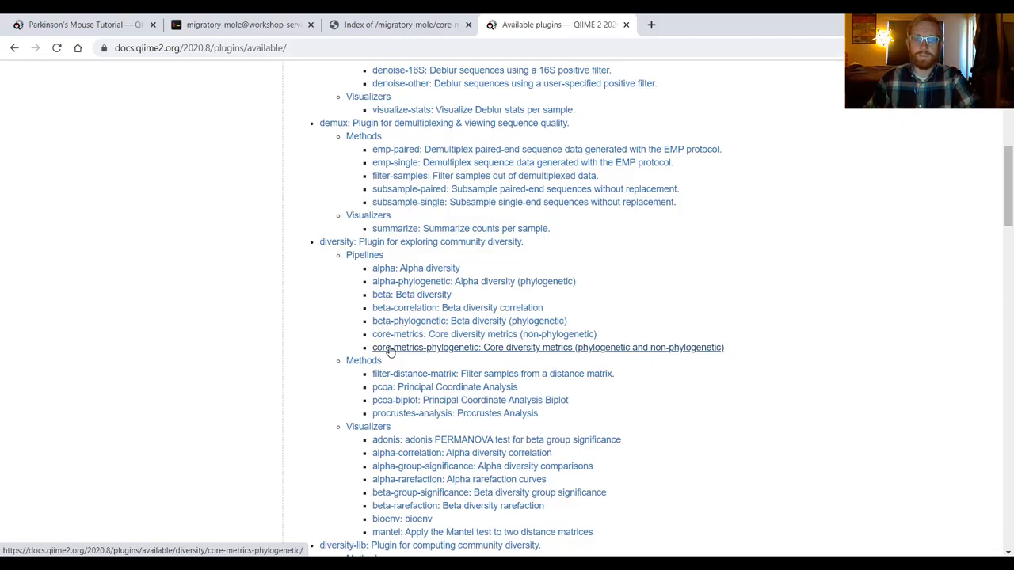
pyautogui.moveTo(345, 346)
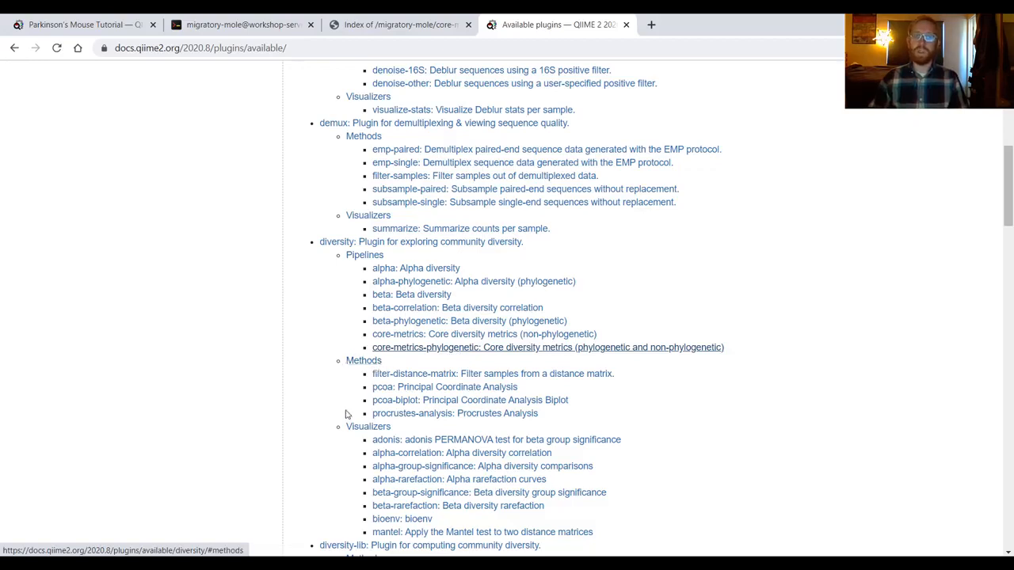
pyautogui.moveTo(466, 355)
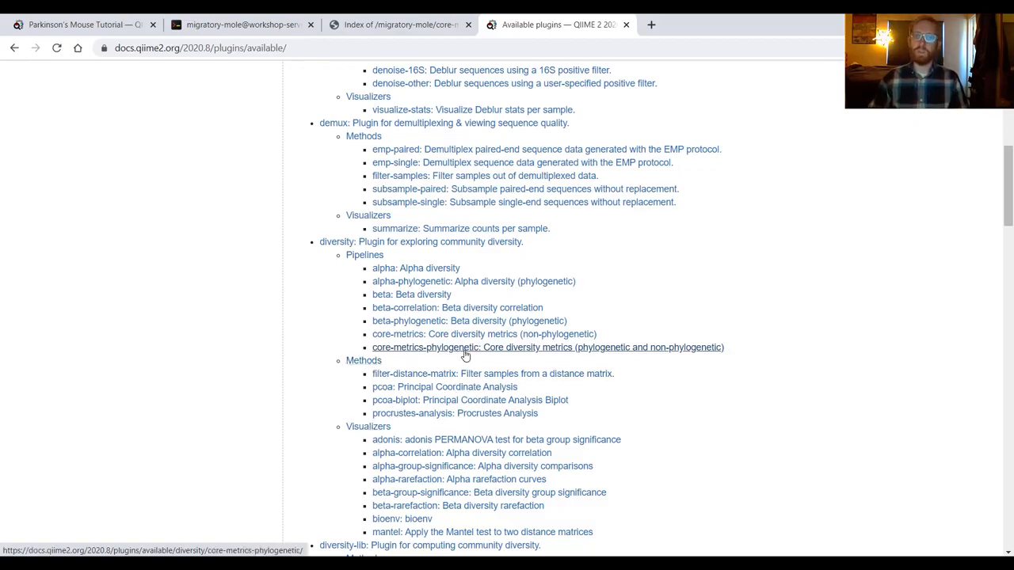
pyautogui.click(548, 346)
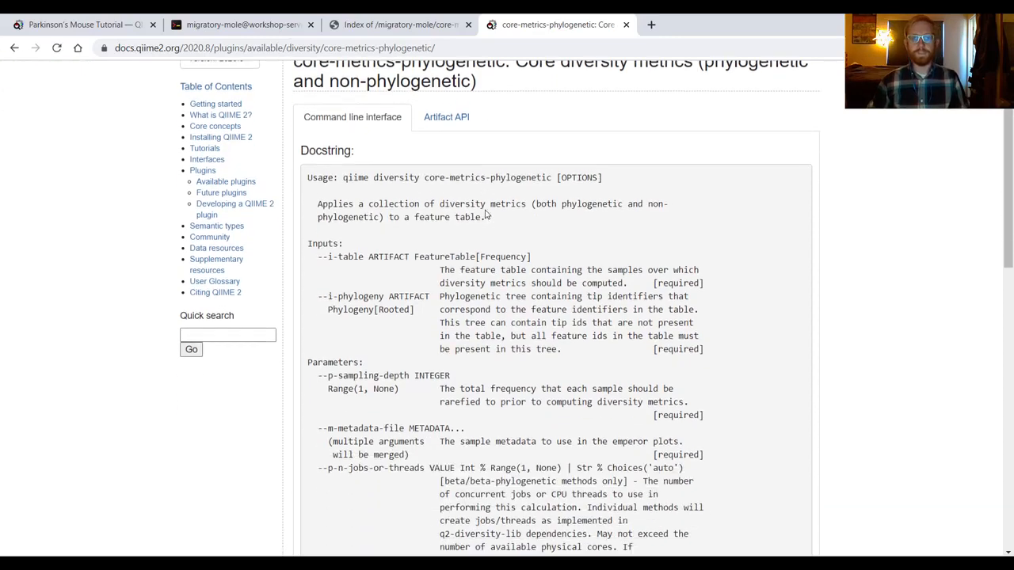
pyautogui.scroll(-3)
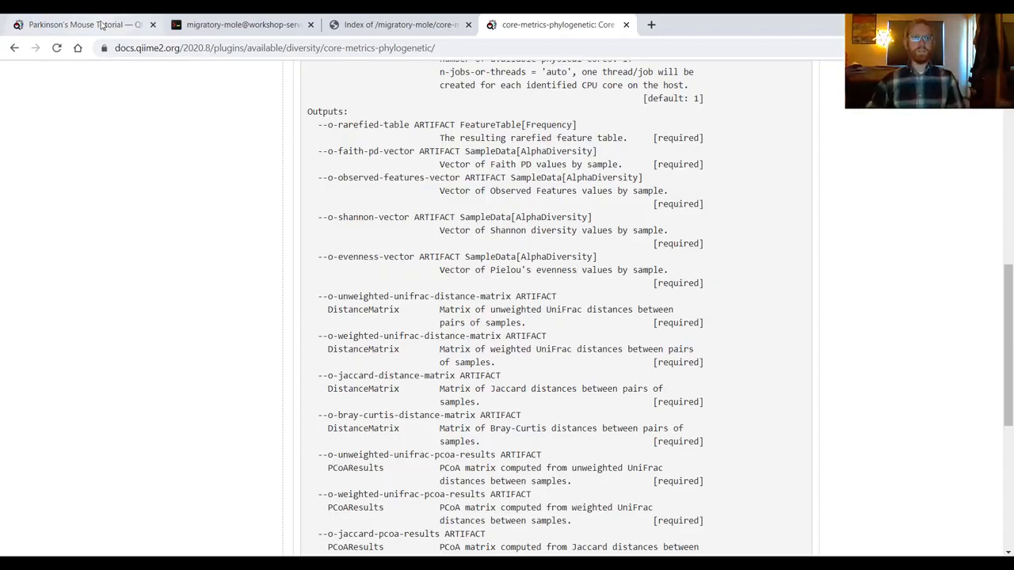
# - Return to the Parkinson's Mouse Tutorial at its core diversity metrics section
pyautogui.click(79, 25)
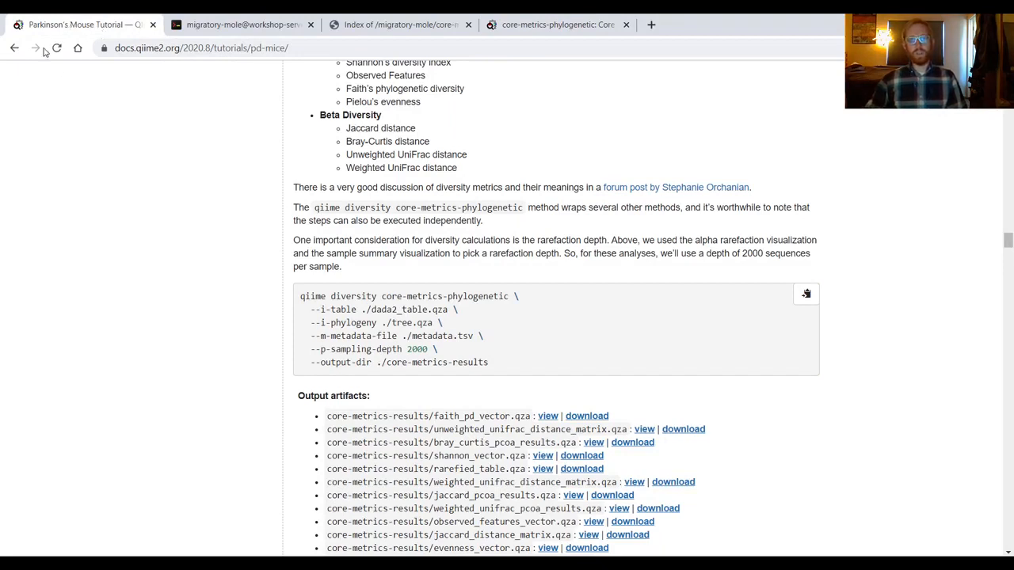
pyautogui.moveTo(235, 228)
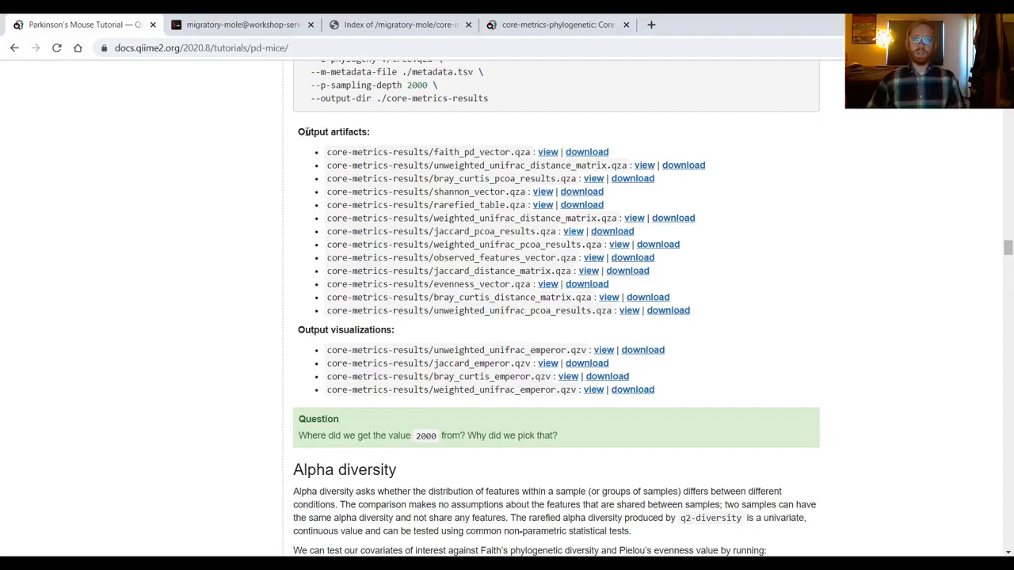
pyautogui.doubleClick(333, 131)
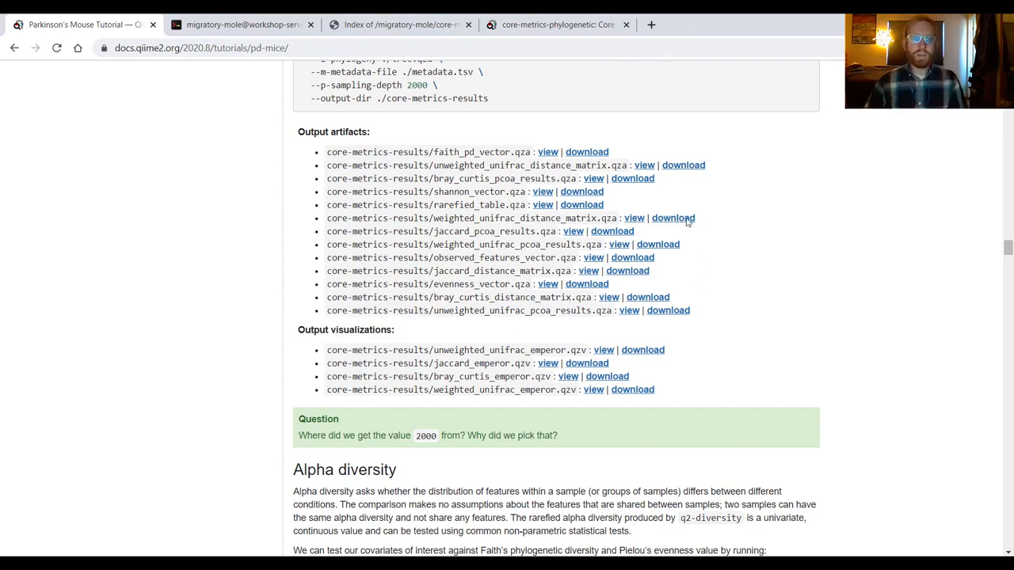
pyautogui.moveTo(630, 162)
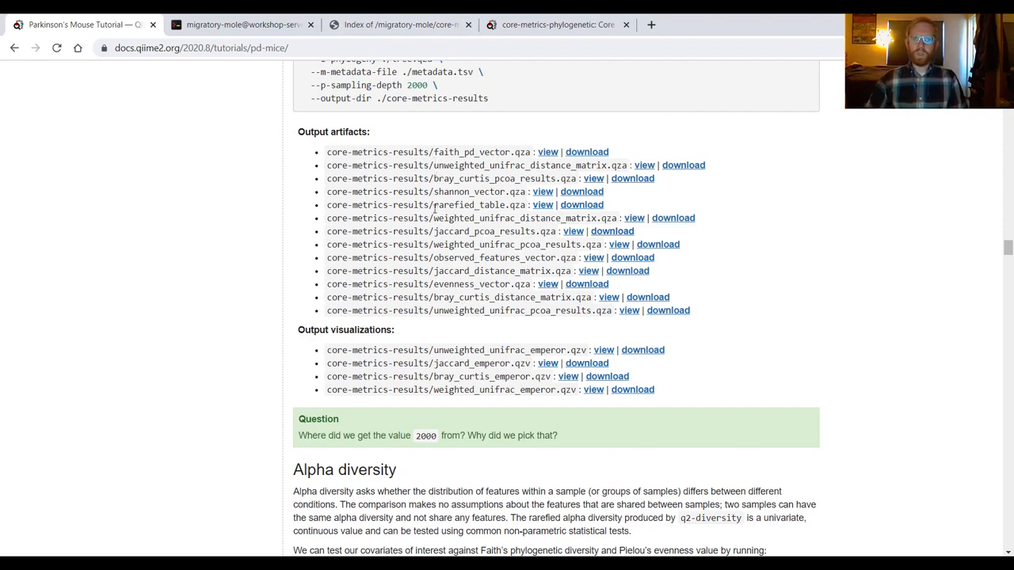
pyautogui.doubleClick(451, 204)
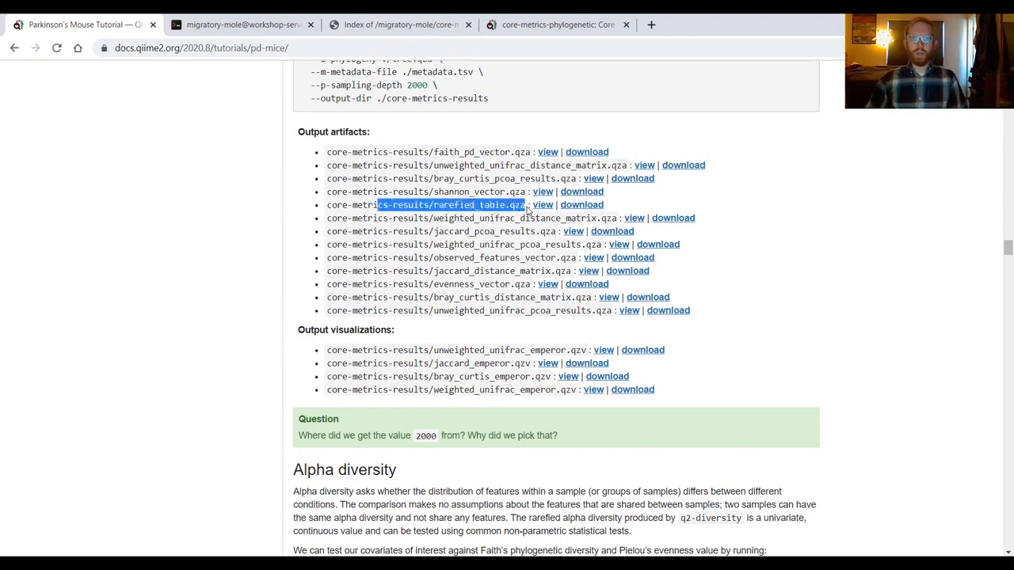
pyautogui.moveTo(529, 207)
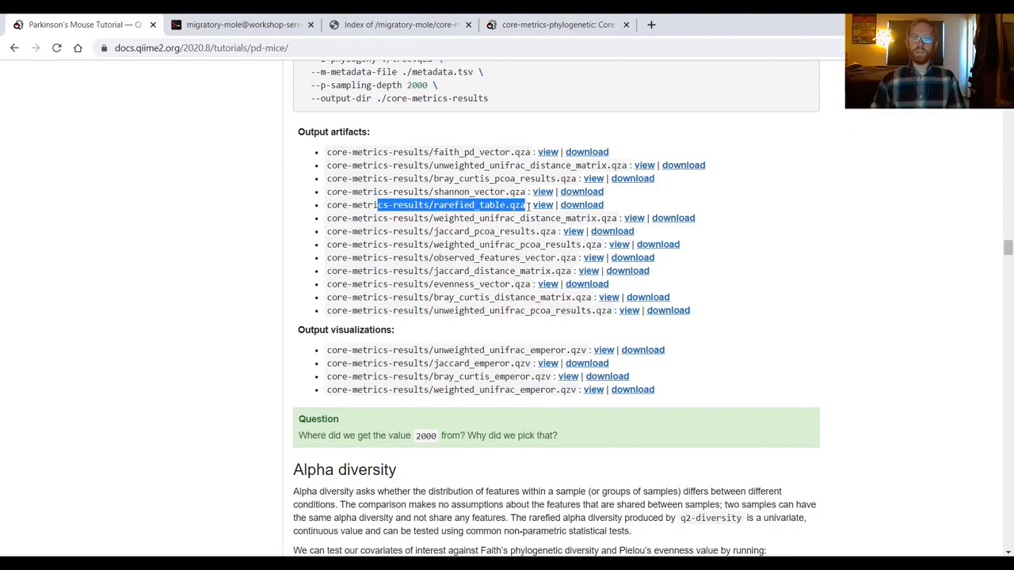
pyautogui.click(324, 204)
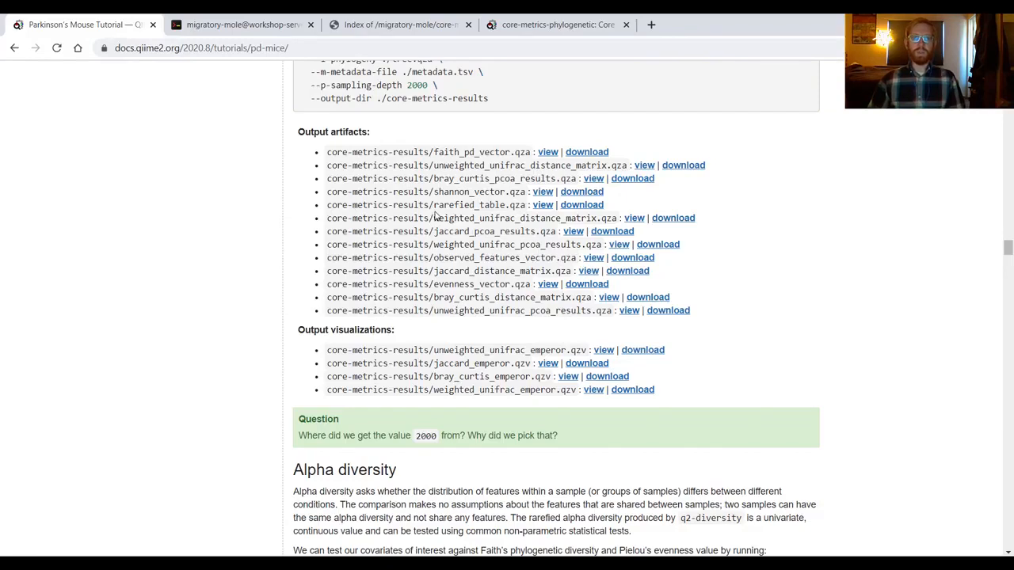
pyautogui.moveTo(415, 307)
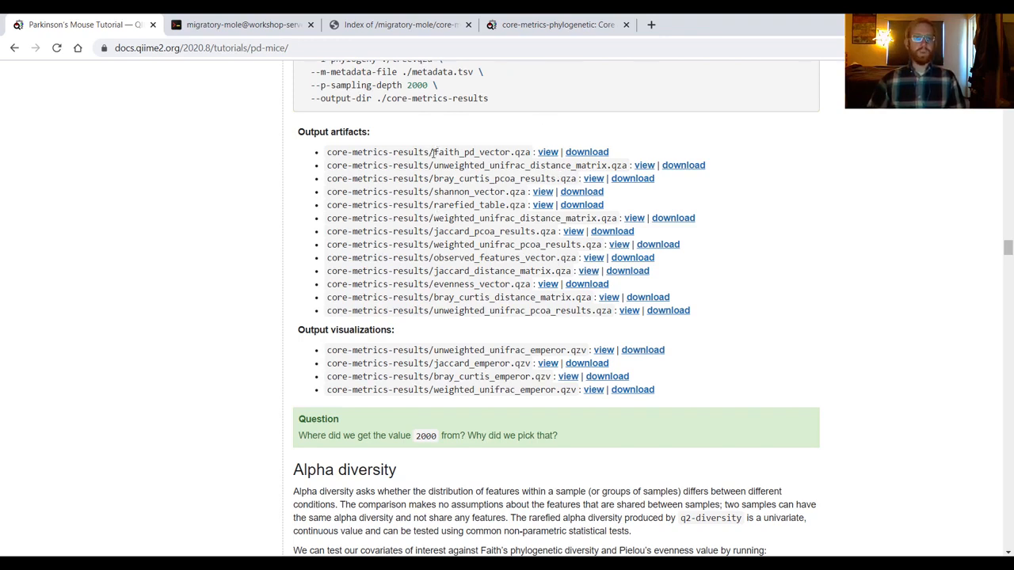
pyautogui.moveTo(505, 152)
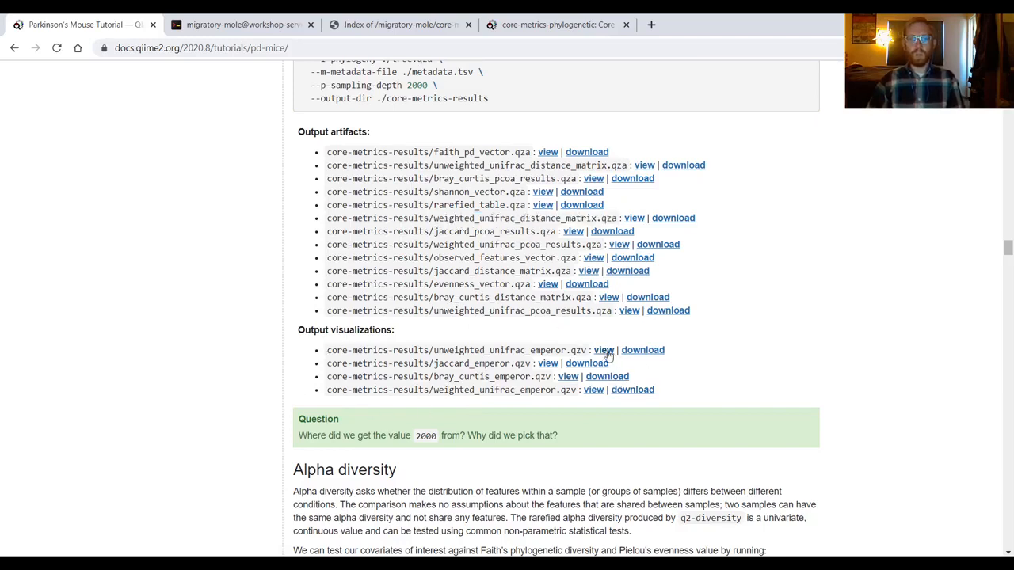
pyautogui.doubleClick(578, 350)
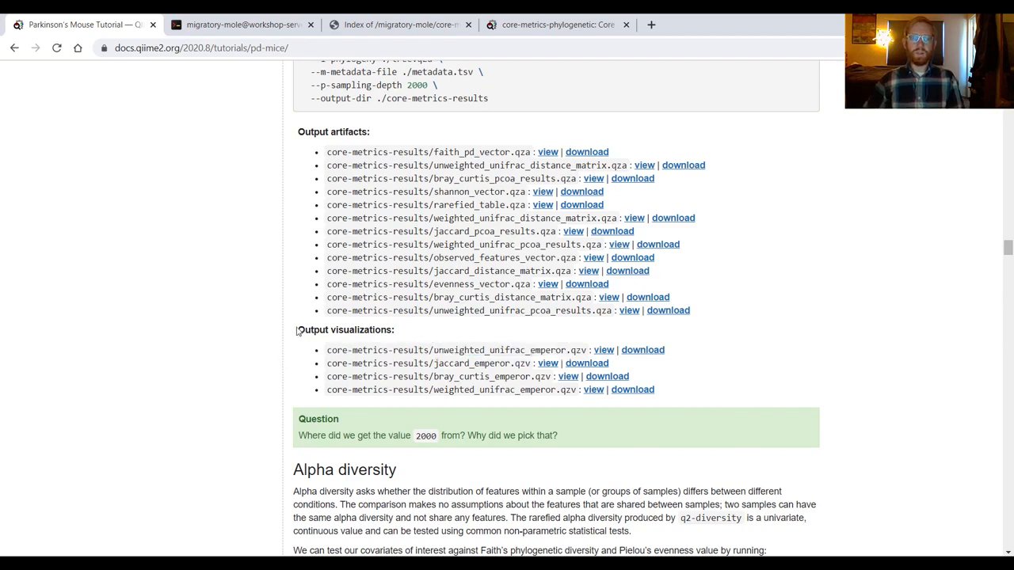
pyautogui.moveTo(220, 365)
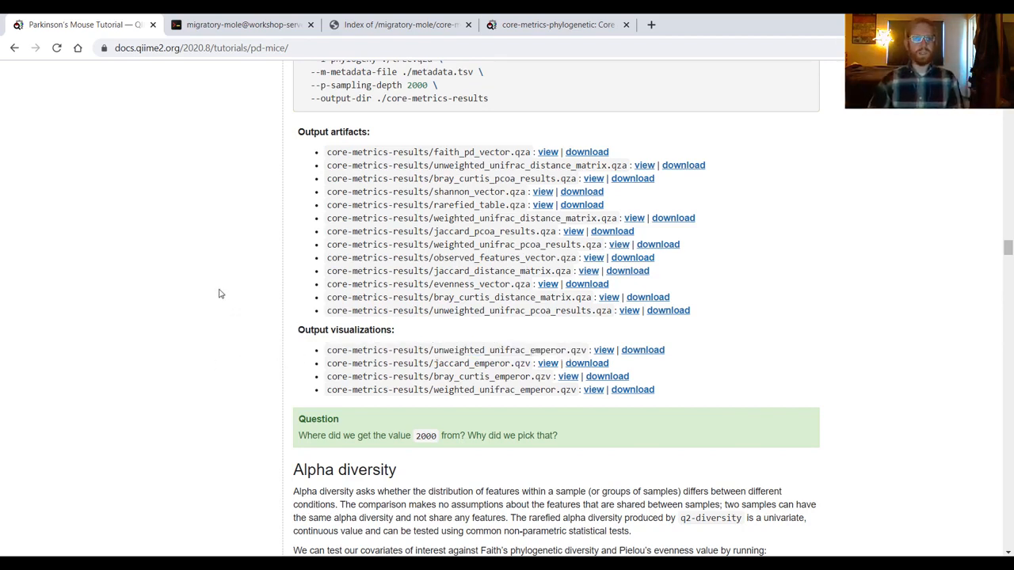
pyautogui.moveTo(269, 136)
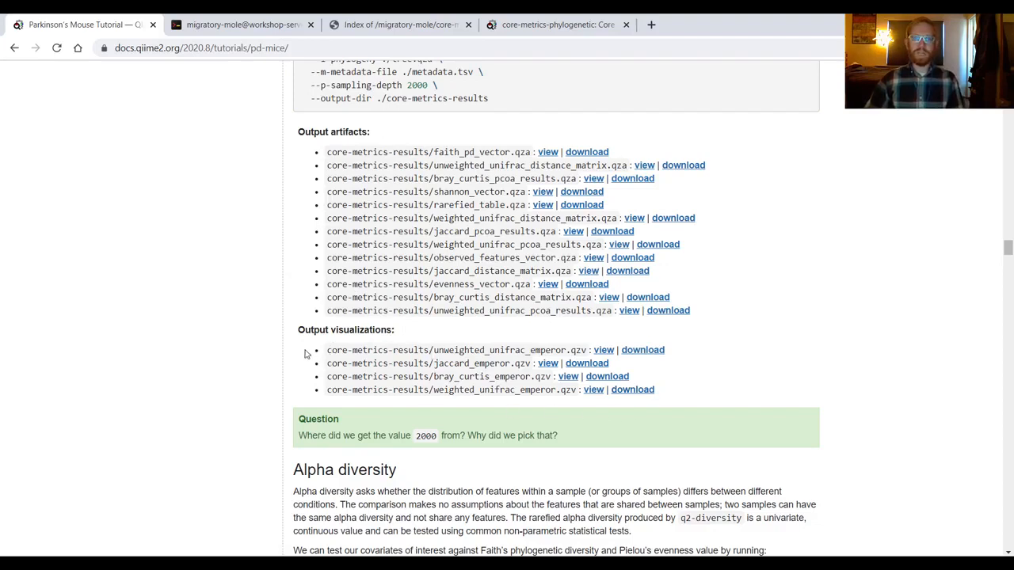
pyautogui.moveTo(305, 361)
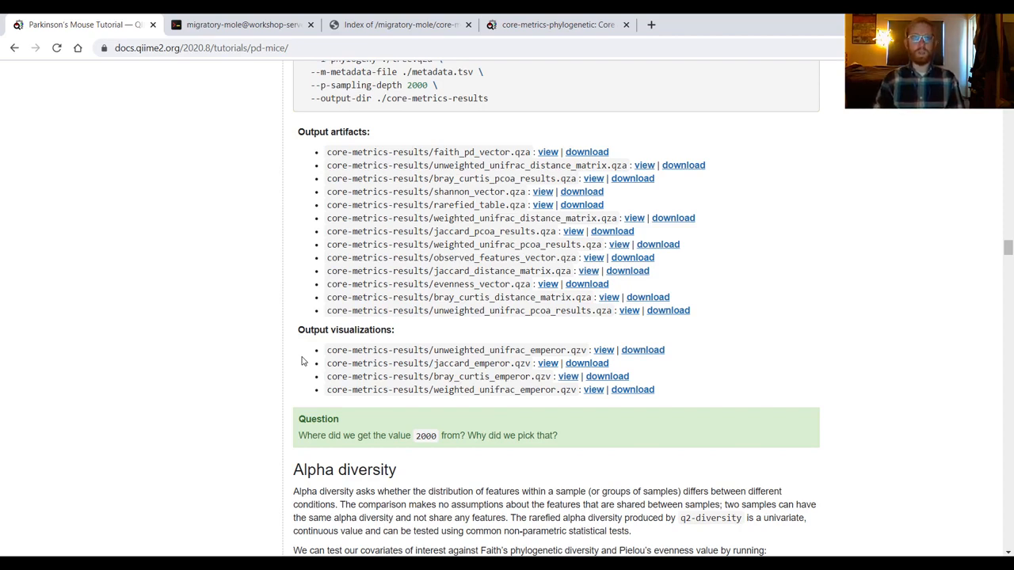
pyautogui.moveTo(230, 32)
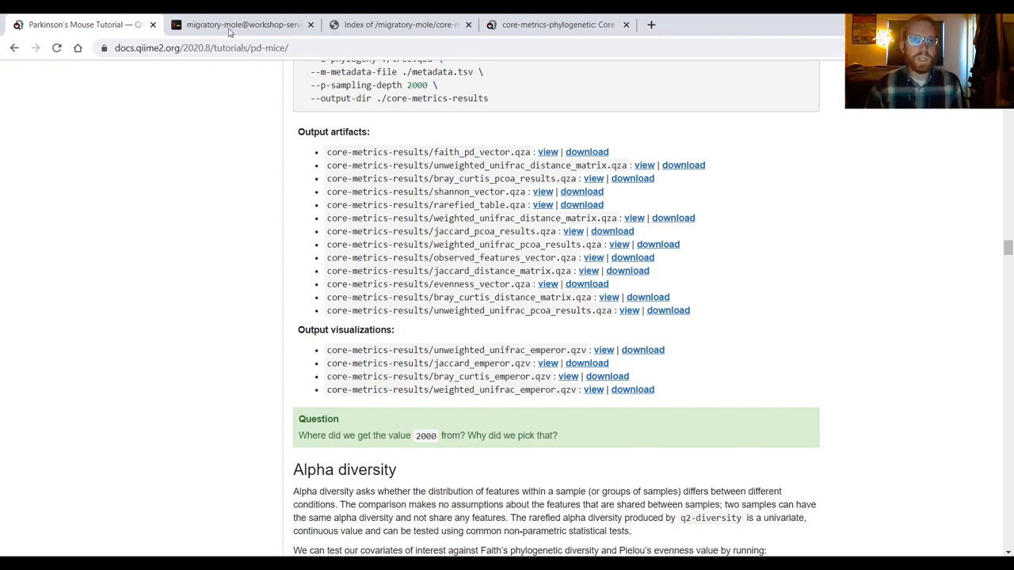
pyautogui.moveTo(240, 26)
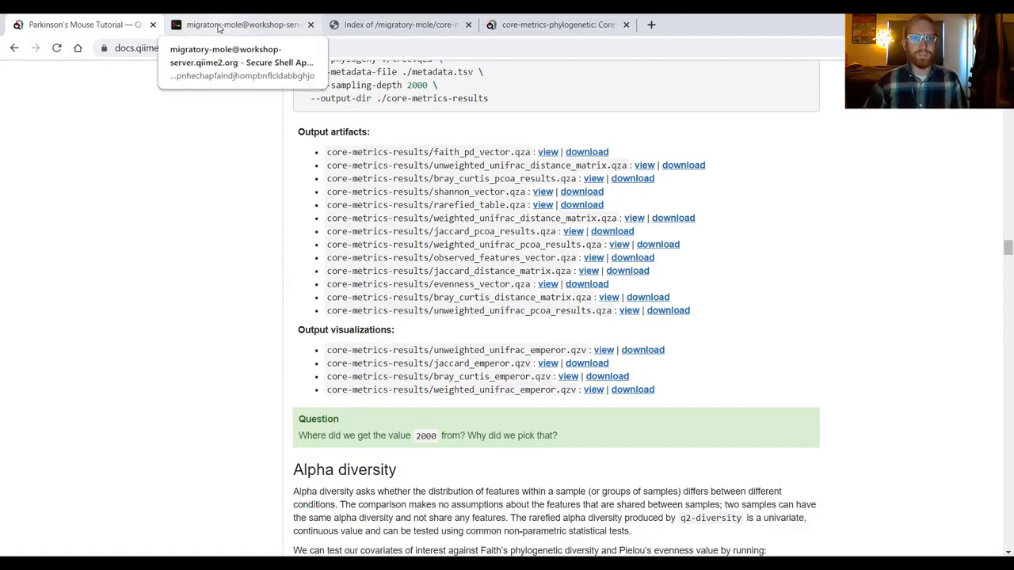
# - Copy the unweighted_unifrac_emperor.qzv link address from the core-metrics-results index and start a fresh tab
pyautogui.click(399, 26)
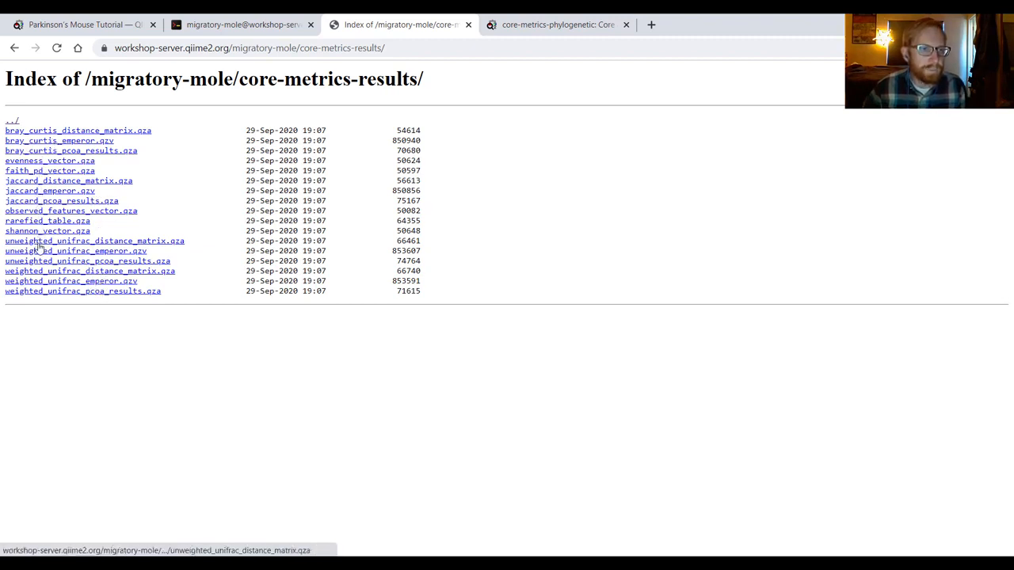
pyautogui.moveTo(133, 260)
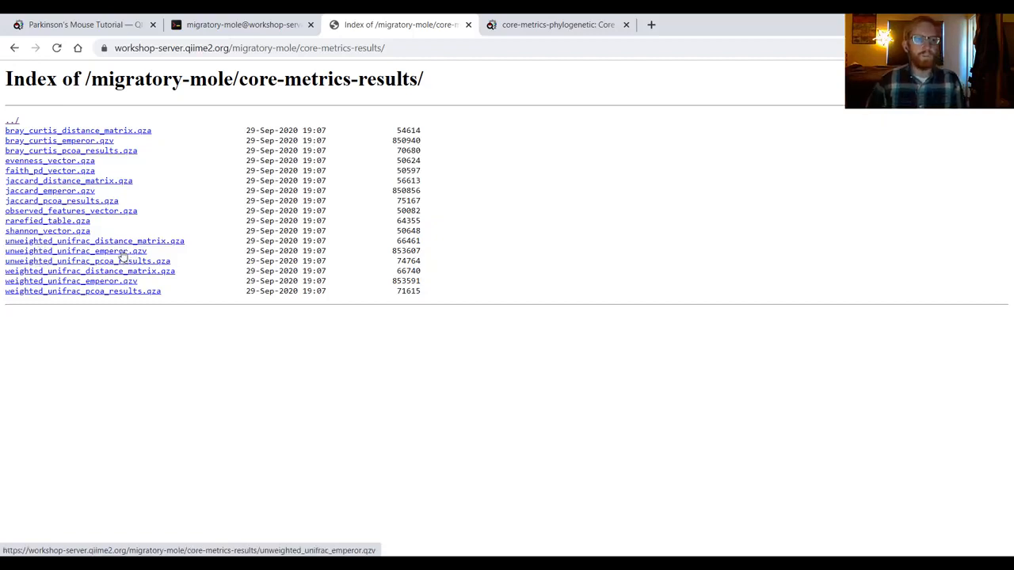
pyautogui.rightClick(63, 251)
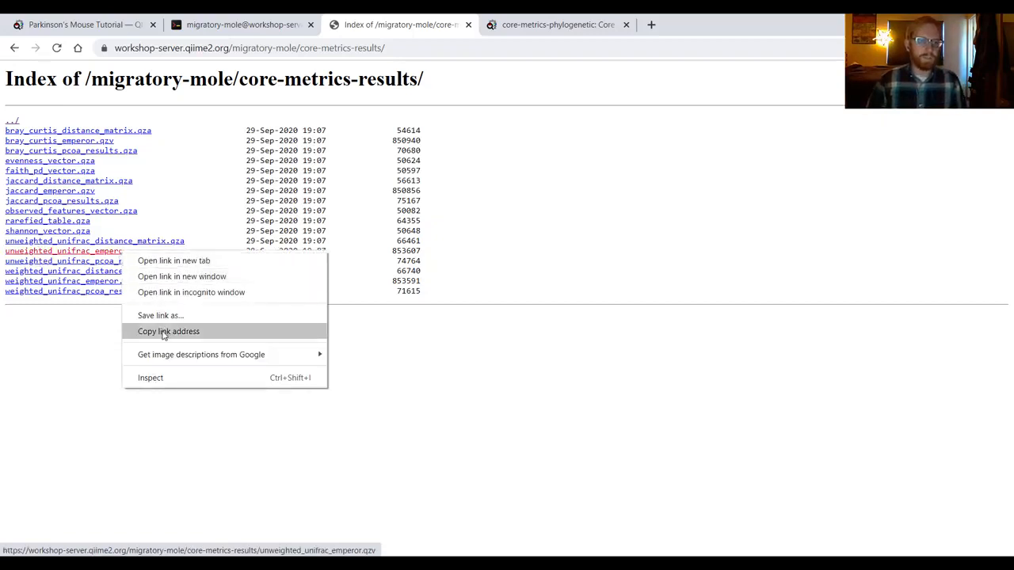
pyautogui.click(168, 331)
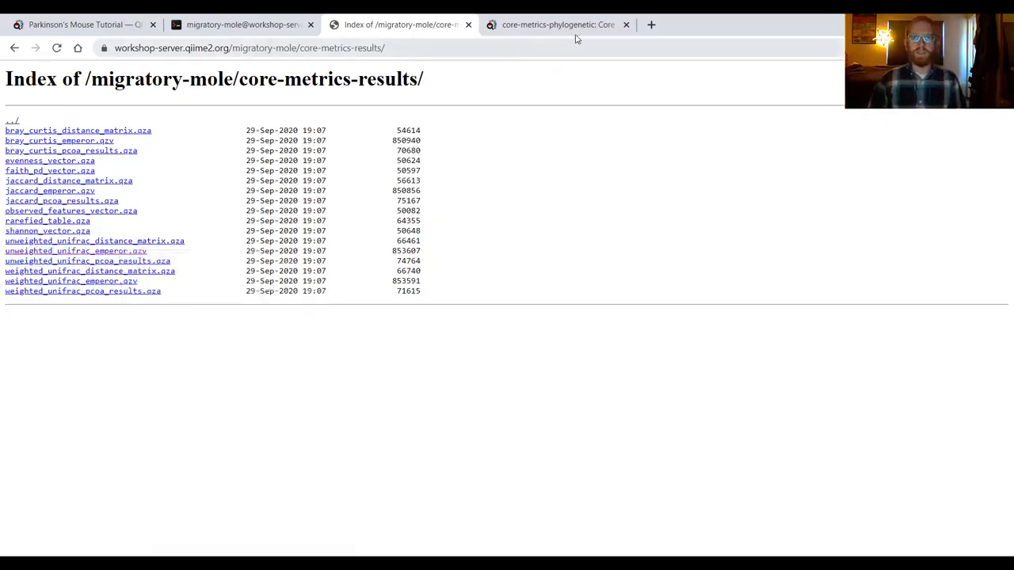
pyautogui.click(649, 25)
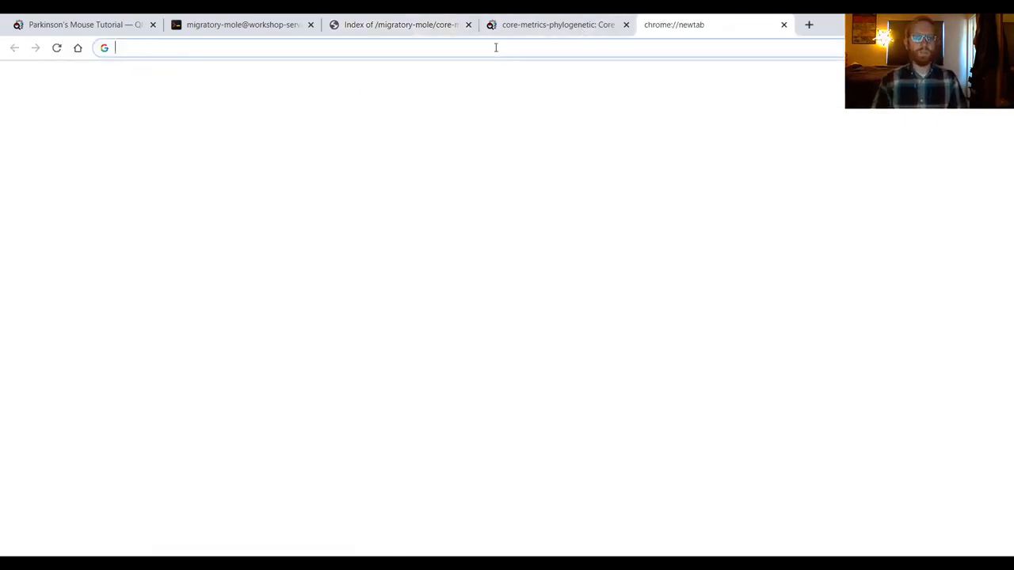
# - At view.qiime2.org, submit the workshop-server unweighted_unifrac_emperor.qzv URL as a file from the web
pyautogui.write('view.qiime2.org')
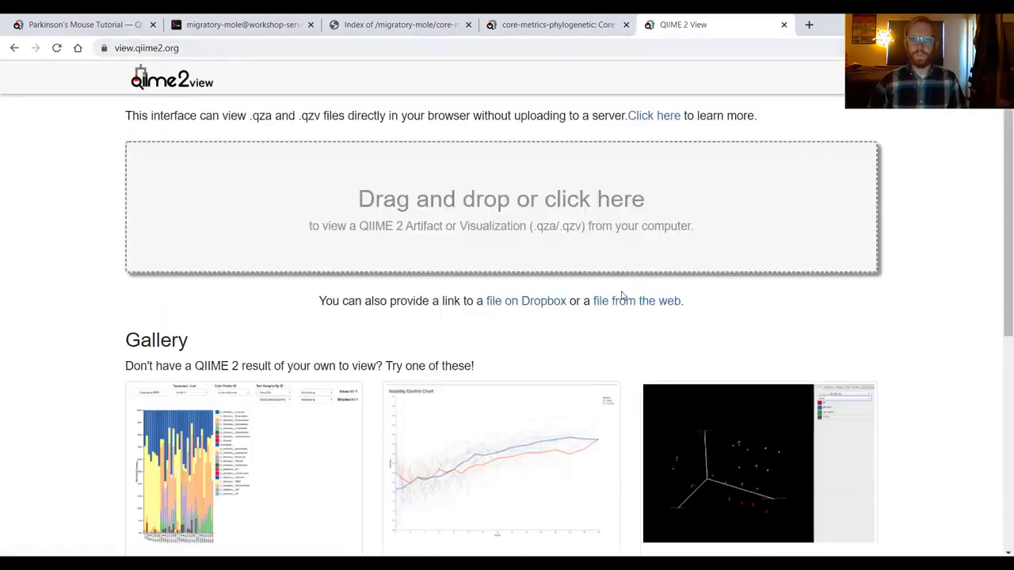
pyautogui.click(637, 301)
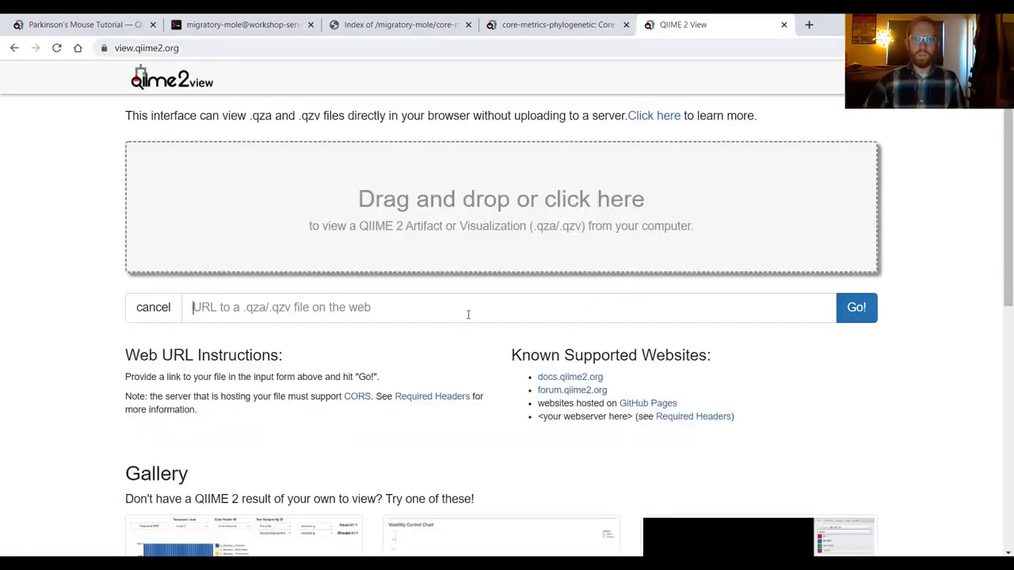
pyautogui.write('https://workshop-server.qiime2.org/migratory-mole/core-metrics-results/unweighted_unifrac_emperor.qzv')
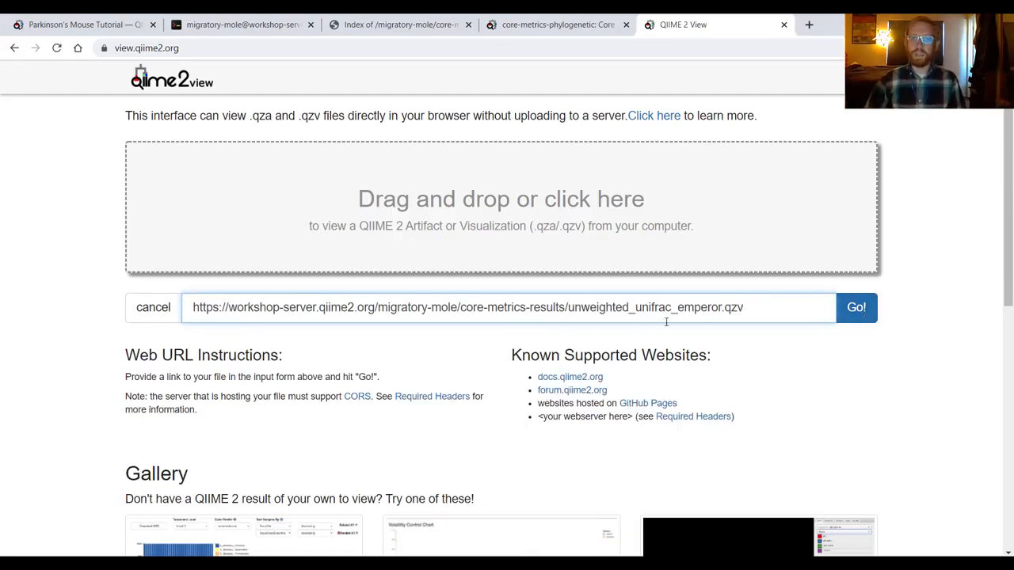
pyautogui.click(855, 308)
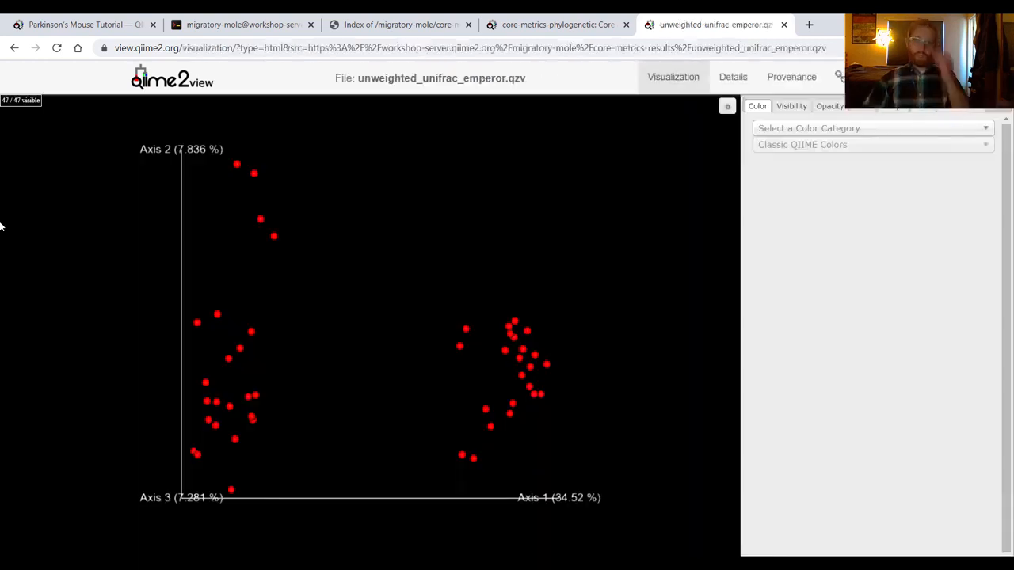
pyautogui.moveTo(223, 282)
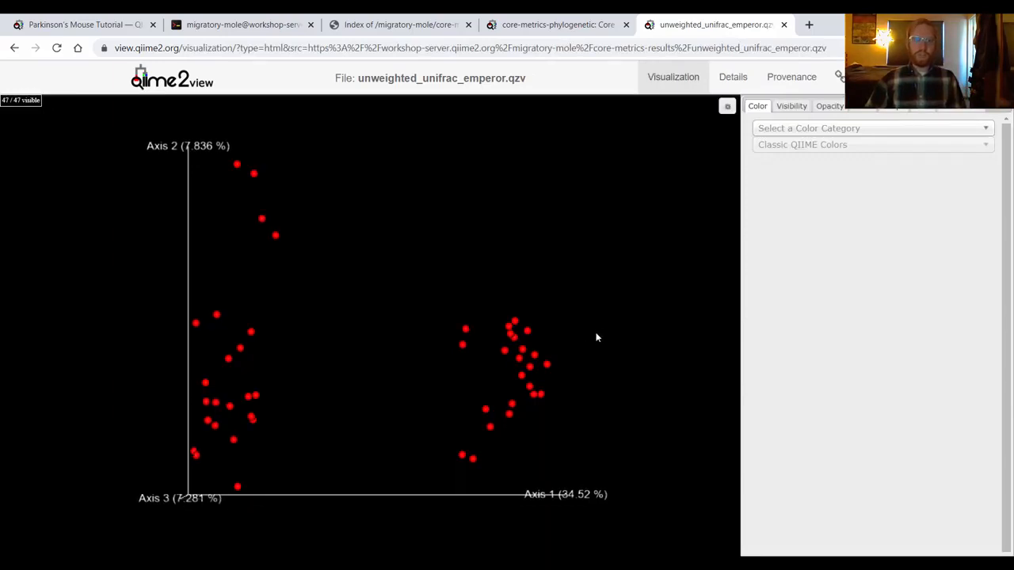
# - Rotate the unweighted UniFrac Emperor PCoA plot in 3D to inspect the two sample clusters
pyautogui.moveTo(597, 337); pyautogui.dragTo(400, 371)
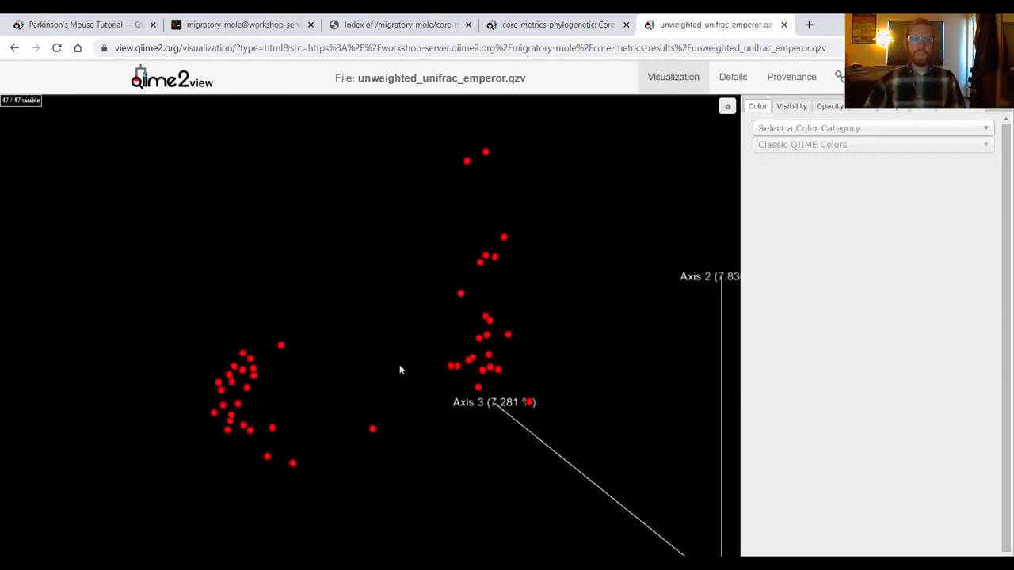
pyautogui.moveTo(399, 371); pyautogui.dragTo(225, 339)
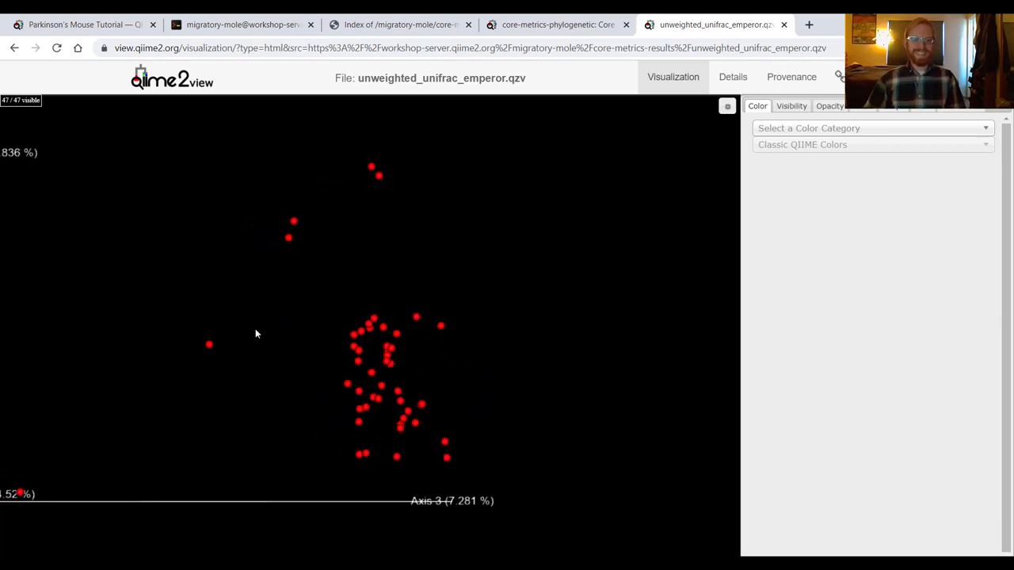
pyautogui.moveTo(443, 318)
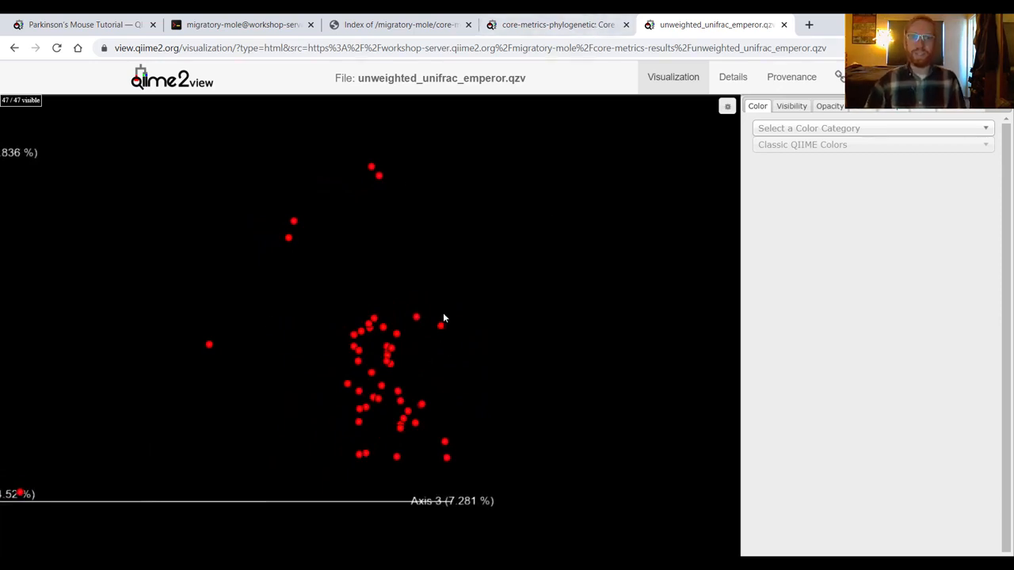
pyautogui.moveTo(491, 285)
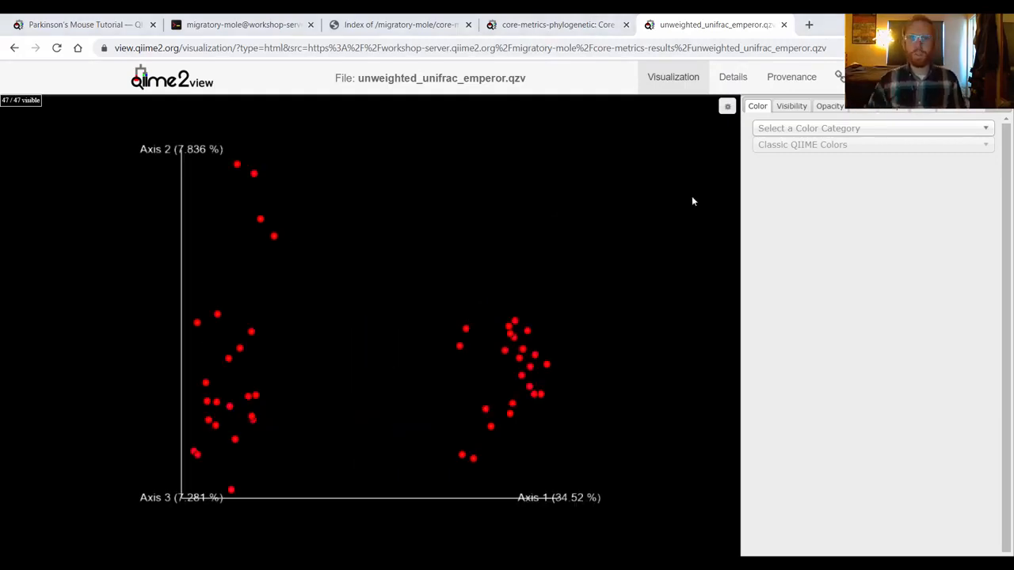
pyautogui.moveTo(641, 159)
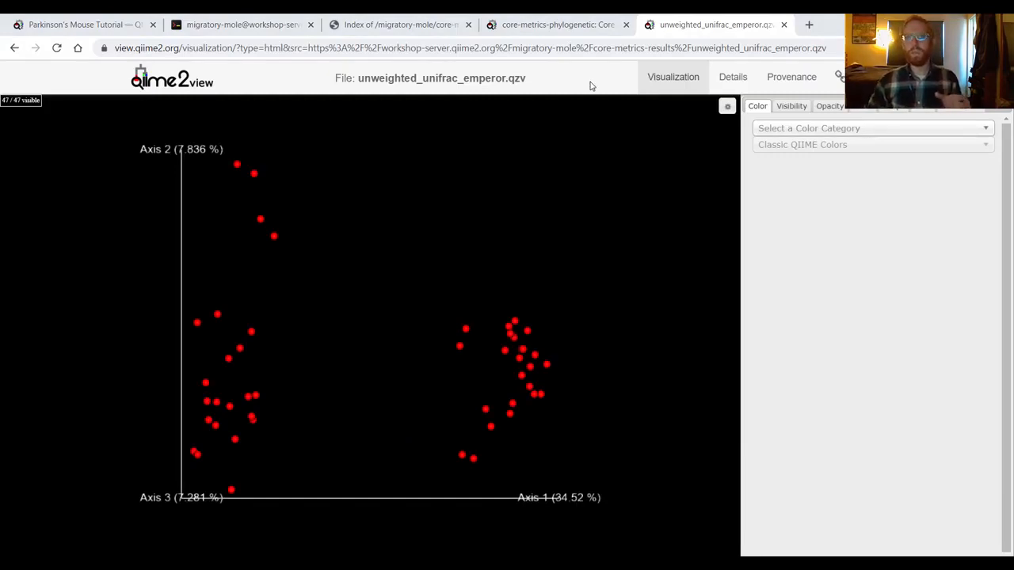
pyautogui.moveTo(554, 26)
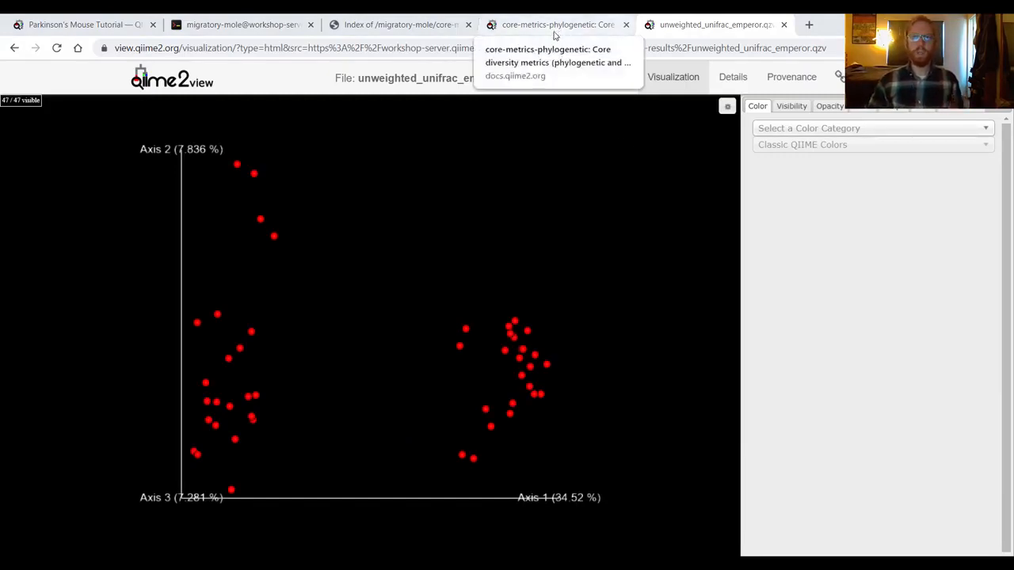
# - Return to the Parkinson's Mouse Tutorial tab and scroll to its Diversity analysis section listing default metrics
pyautogui.click(399, 25)
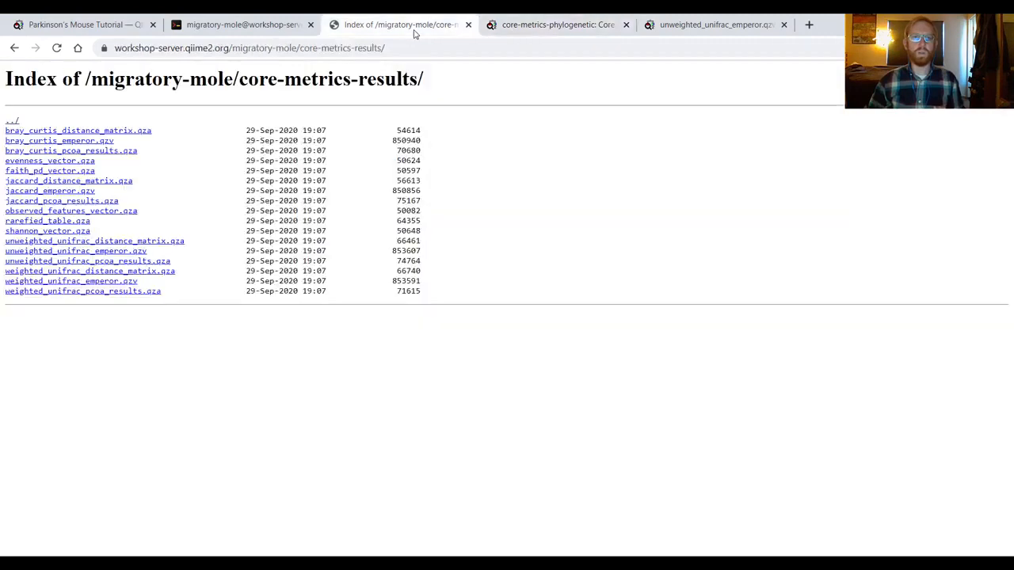
pyautogui.click(557, 26)
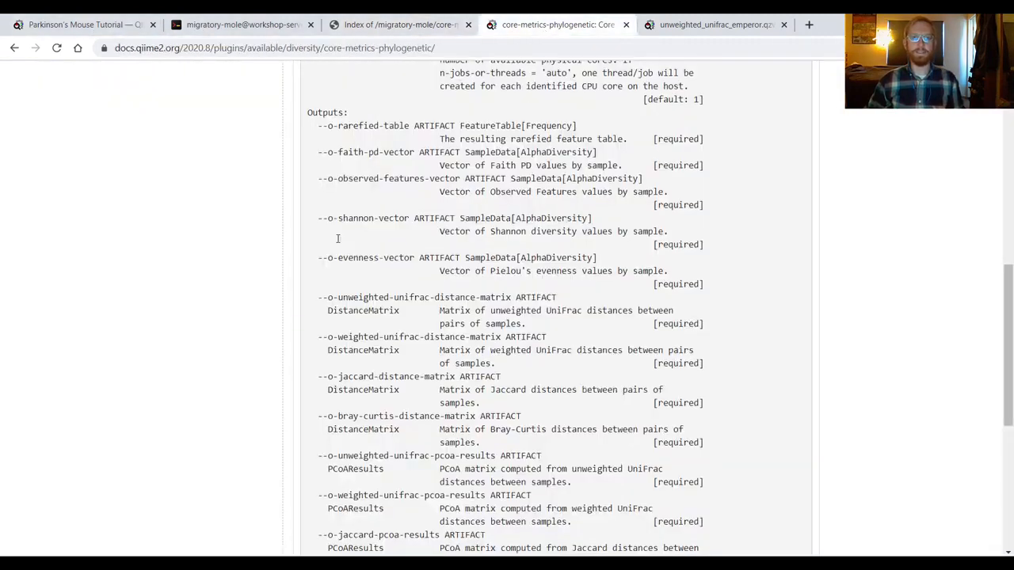
pyautogui.click(79, 25)
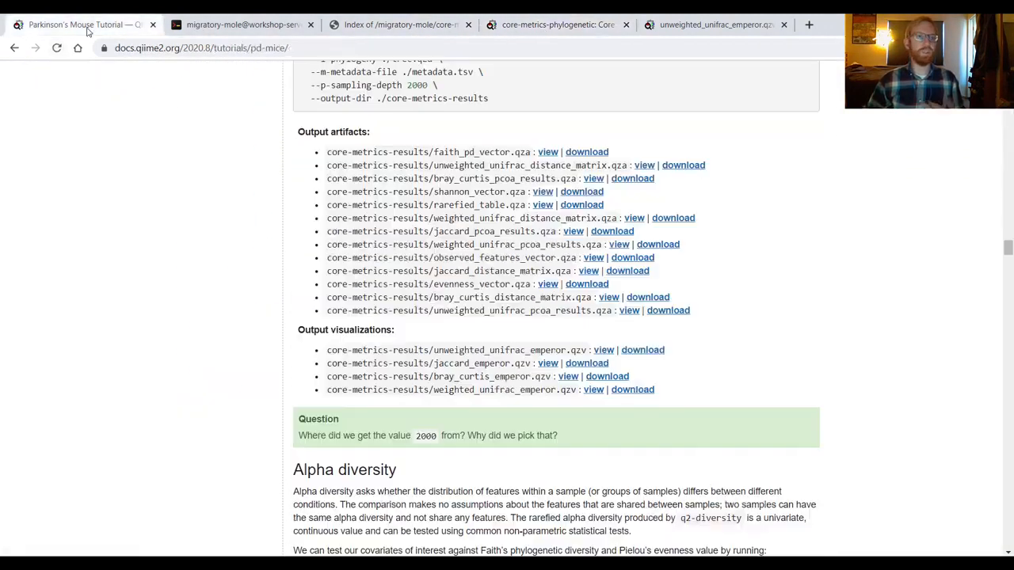
pyautogui.scroll(3)
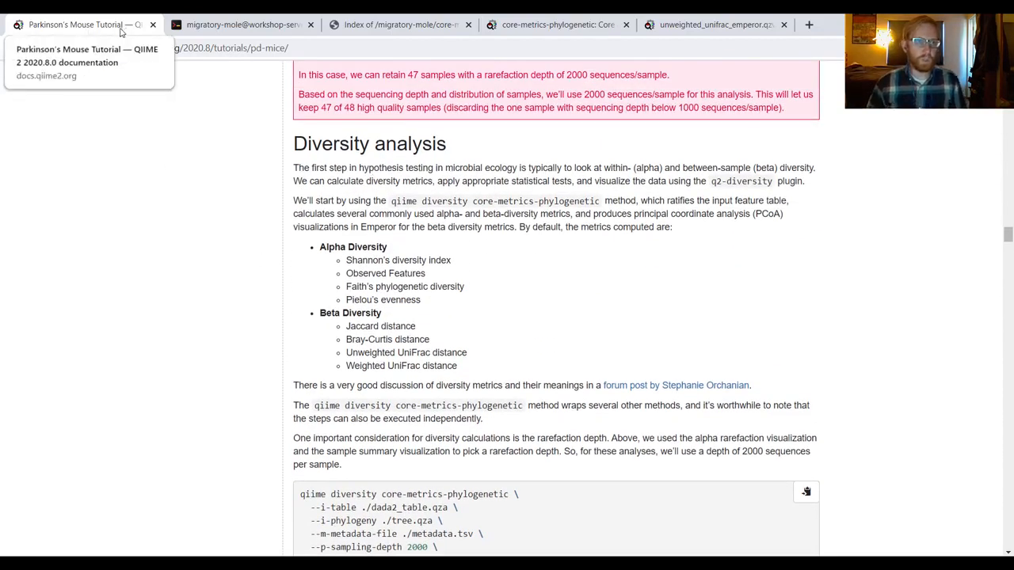
pyautogui.moveTo(485, 372)
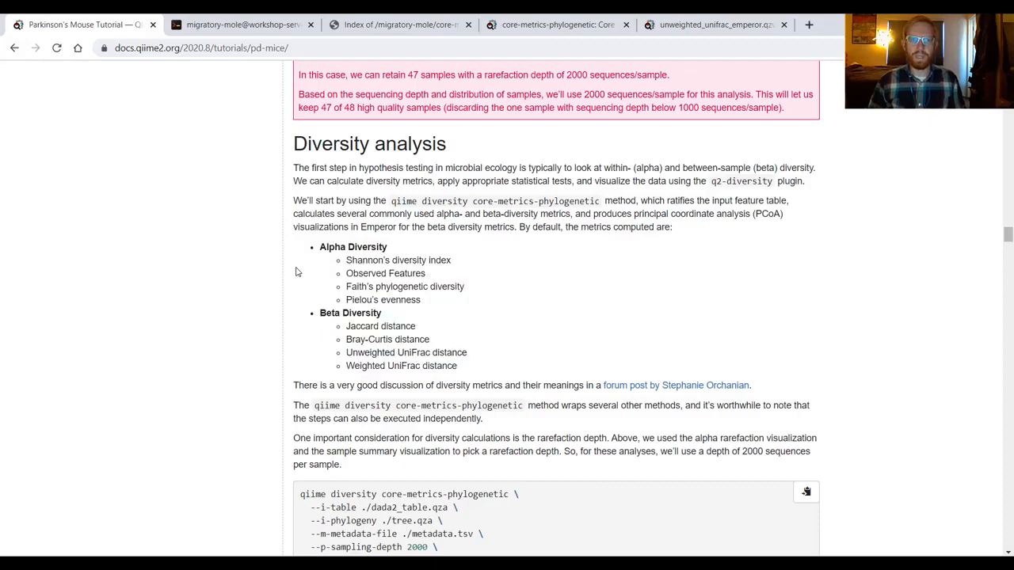
pyautogui.moveTo(292, 283)
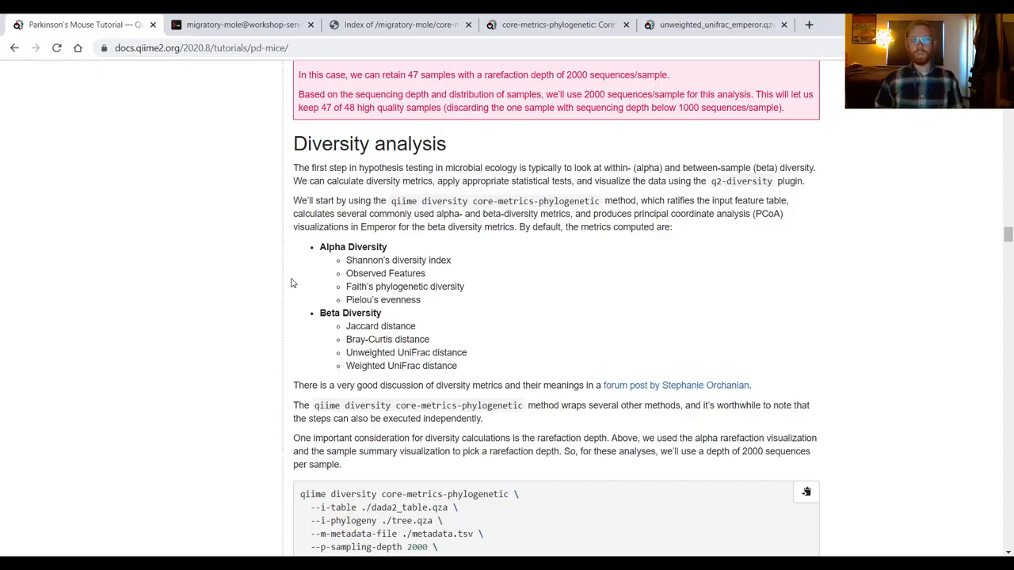
pyautogui.moveTo(198, 163)
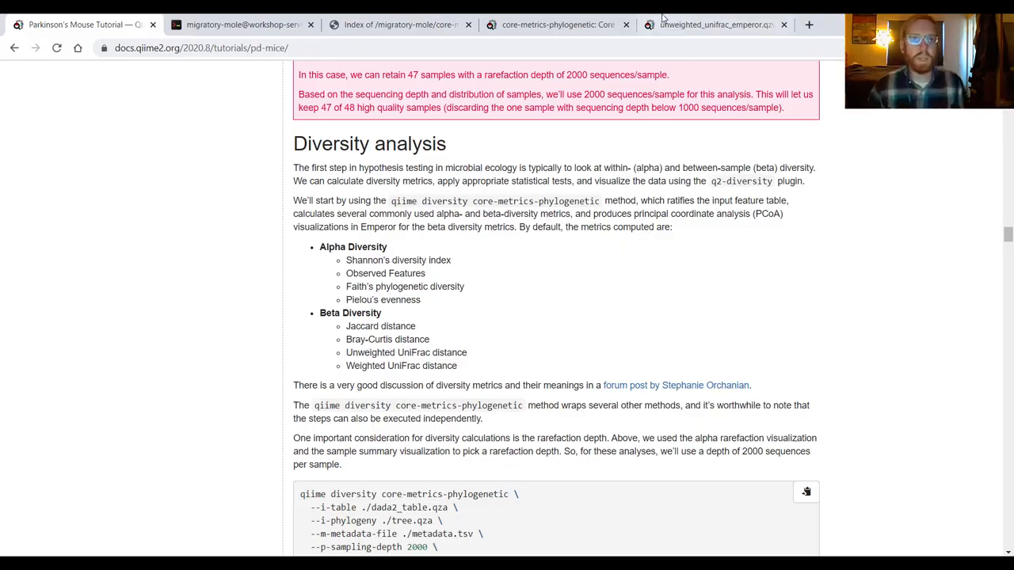
# - Review the diversity plugin's pipelines, methods and visualizers down through diversity-lib to emperor
pyautogui.click(557, 25)
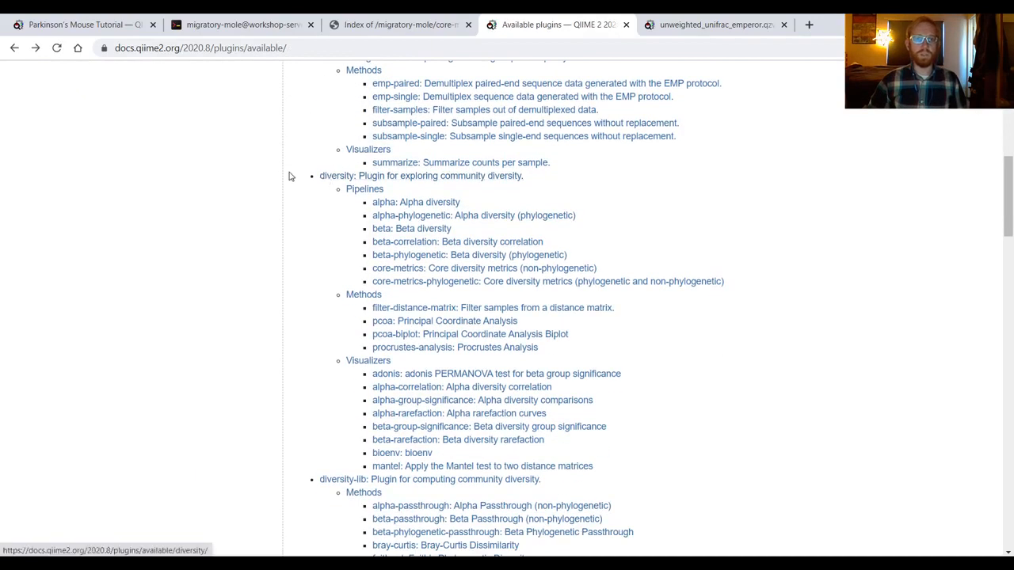
pyautogui.moveTo(453, 184)
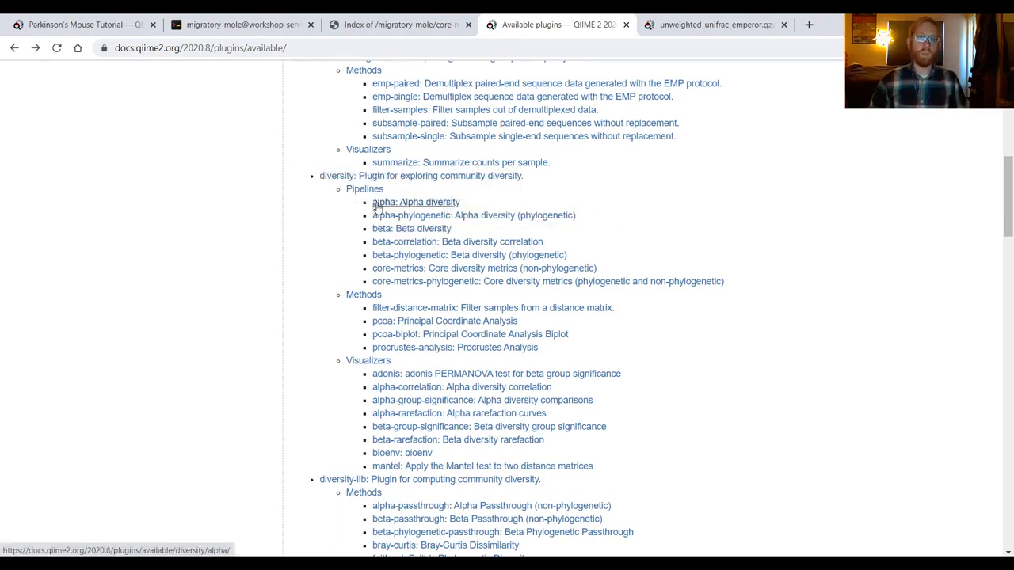
pyautogui.moveTo(393, 228)
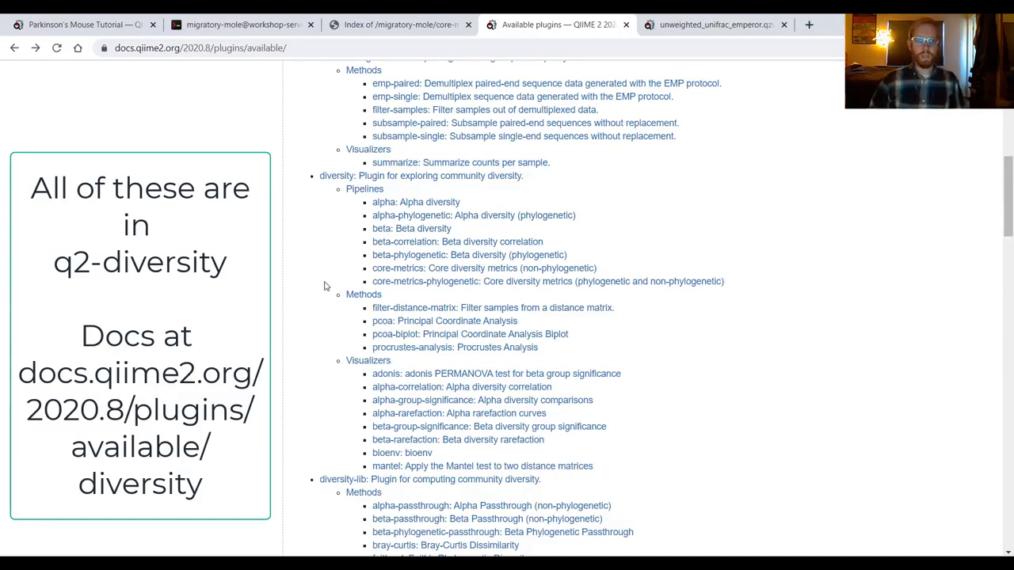
pyautogui.scroll(-3)
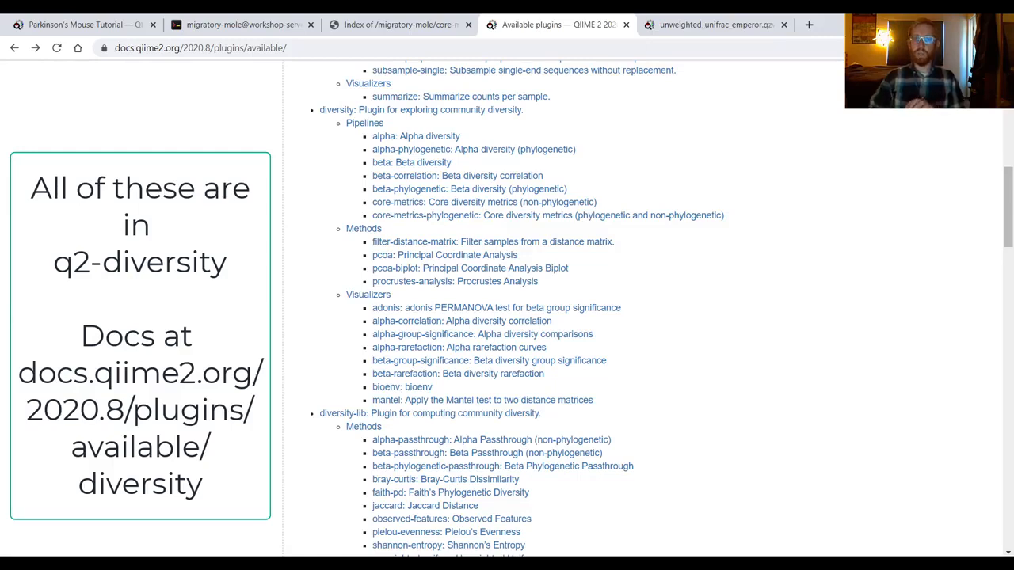
pyautogui.scroll(-3)
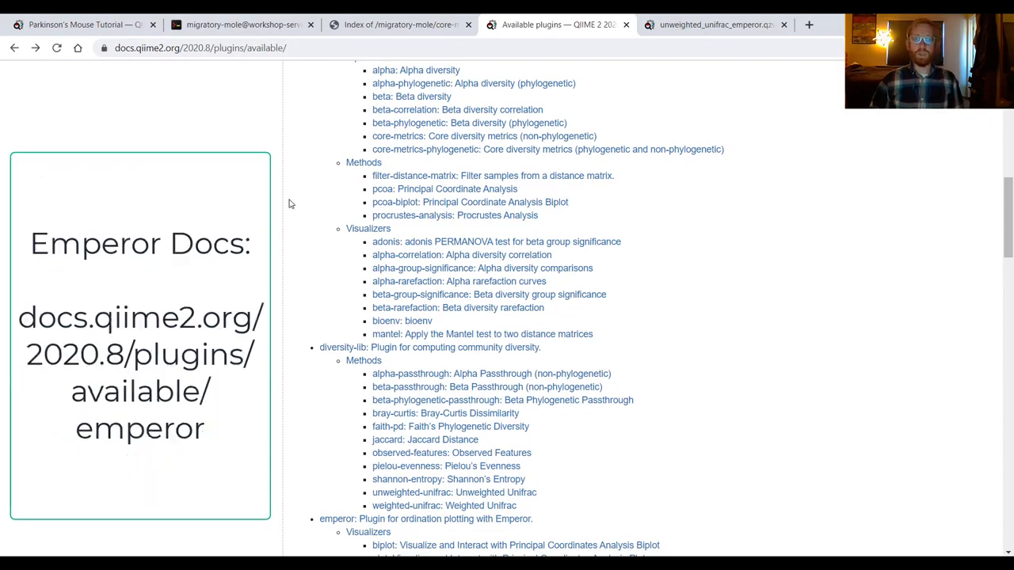
pyautogui.scroll(-3)
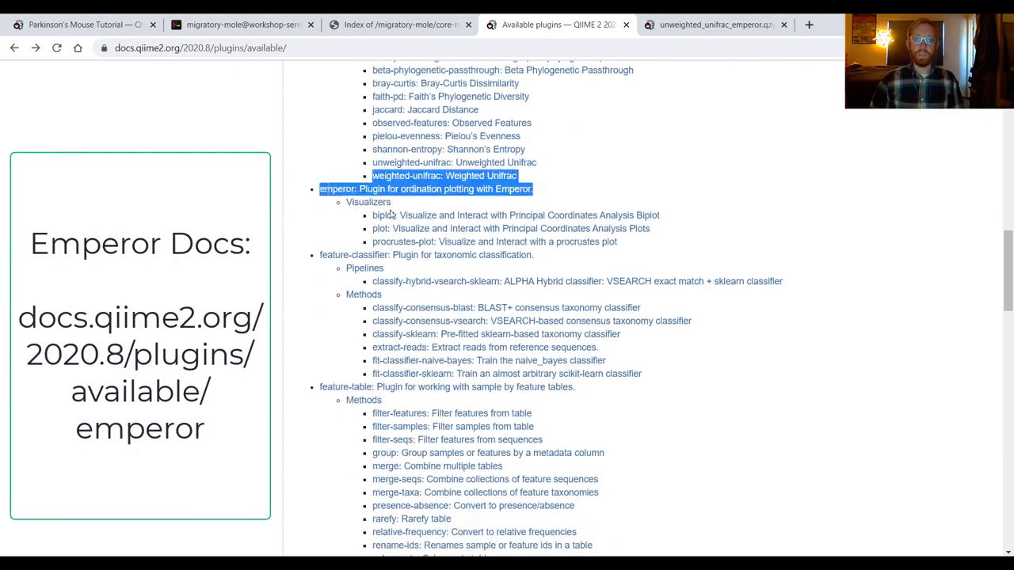
pyautogui.moveTo(388, 215)
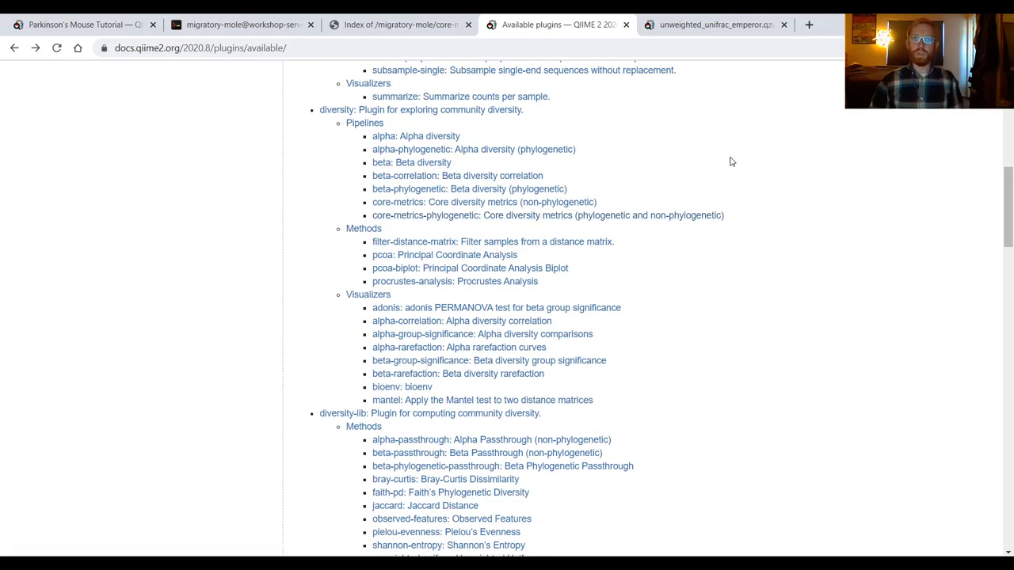
pyautogui.moveTo(697, 155)
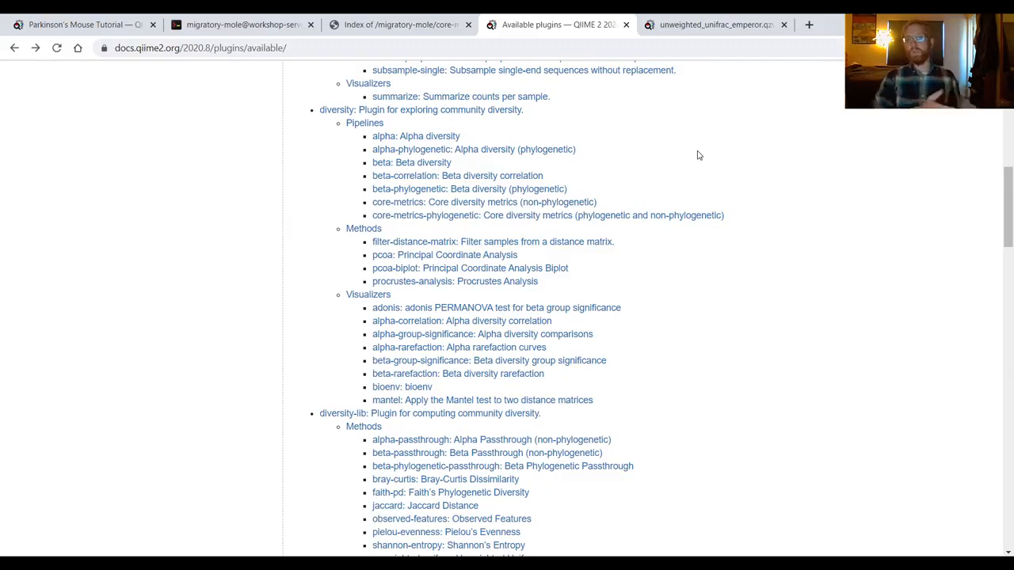
pyautogui.moveTo(679, 153)
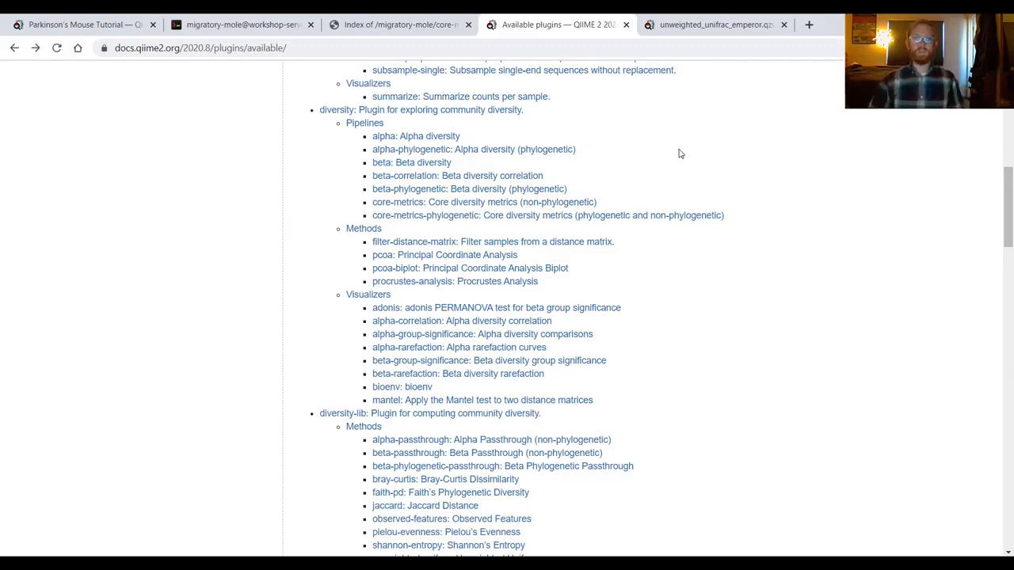
pyautogui.moveTo(633, 136)
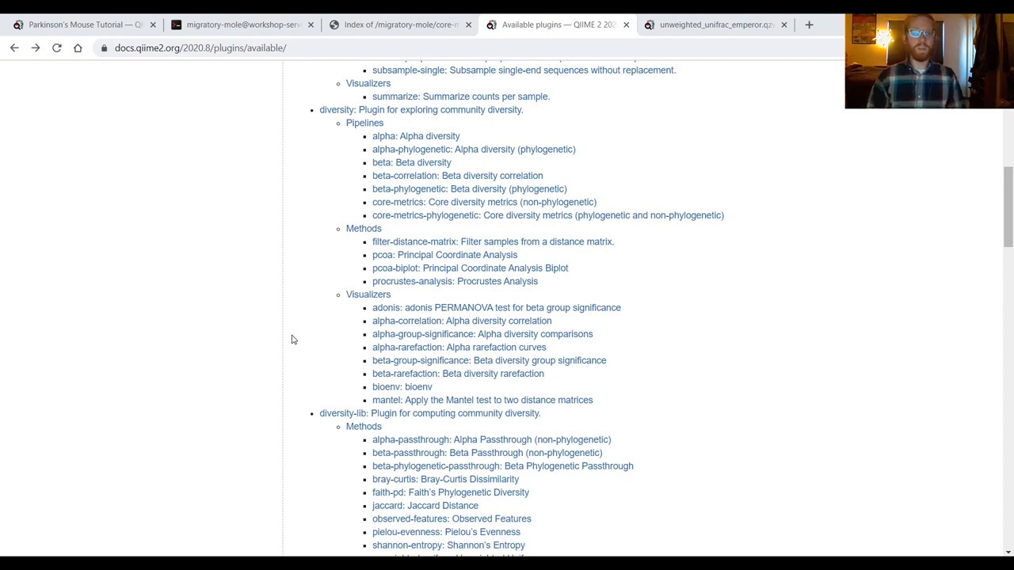
pyautogui.moveTo(423, 320)
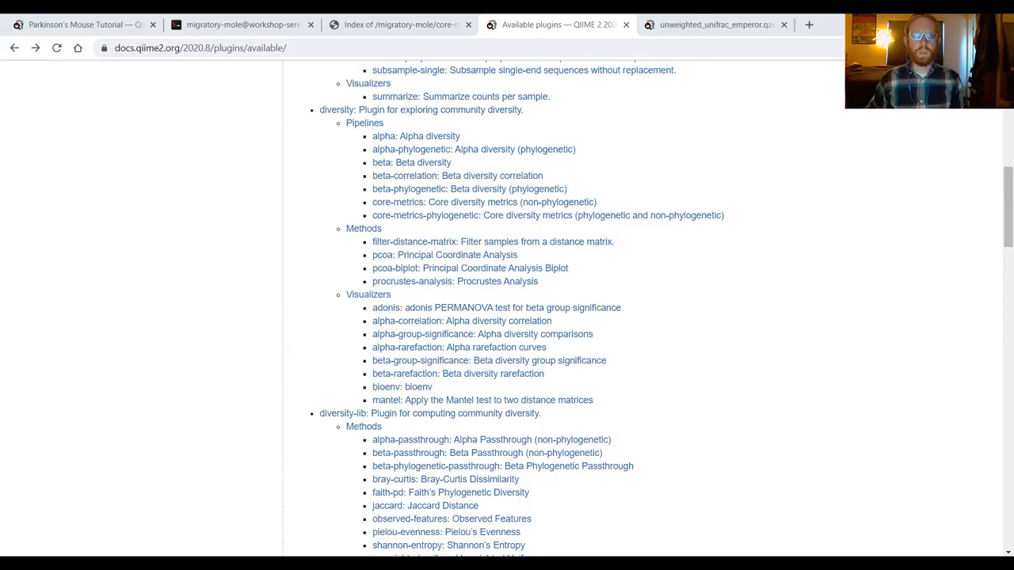
pyautogui.moveTo(958, 319)
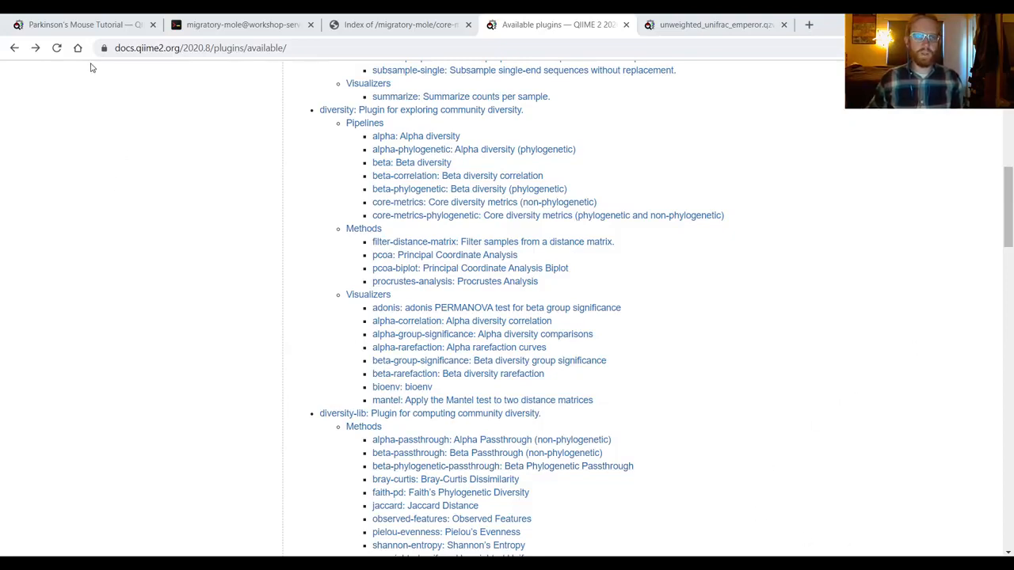
# - Highlight the --p-sampling-depth 2000 line of the core-metrics-phylogenetic command in the Parkinson's Mouse Tutorial
pyautogui.click(79, 25)
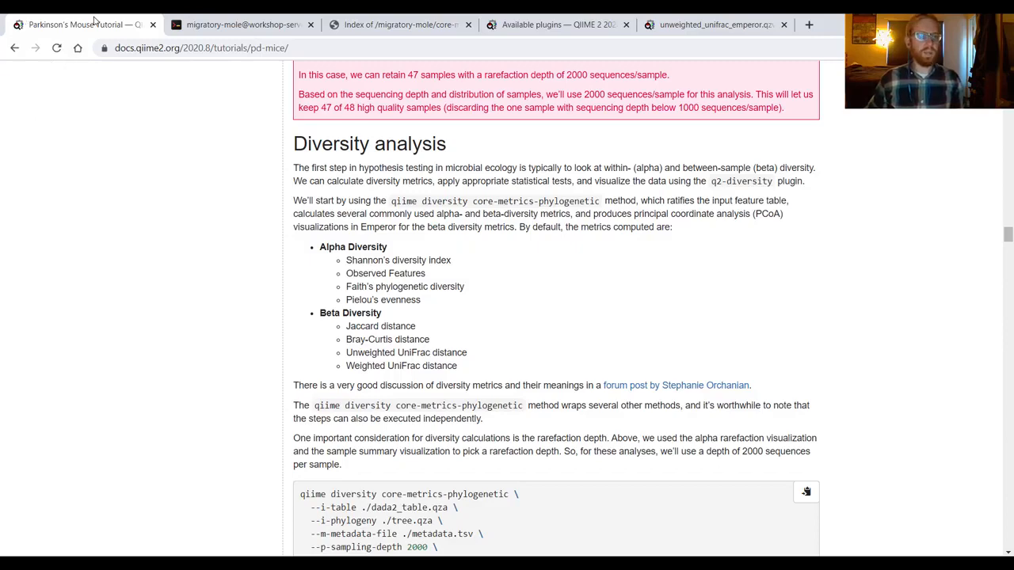
pyautogui.moveTo(212, 250)
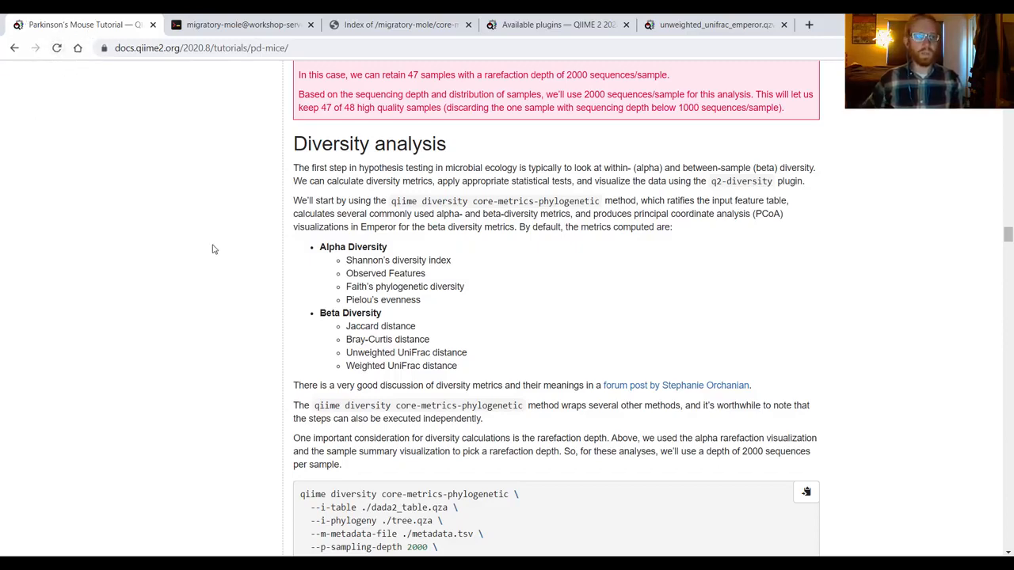
pyautogui.scroll(-3)
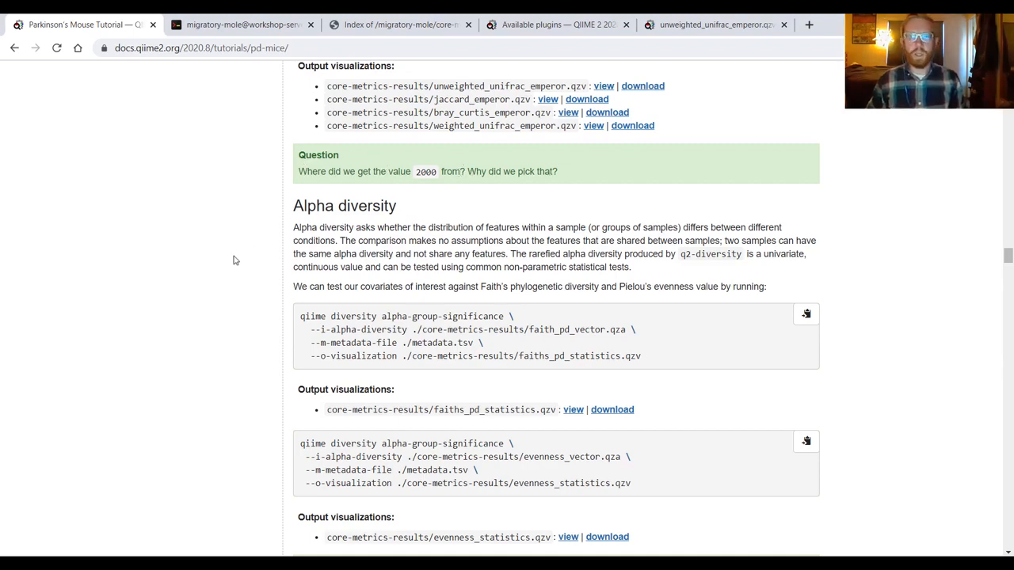
pyautogui.scroll(3)
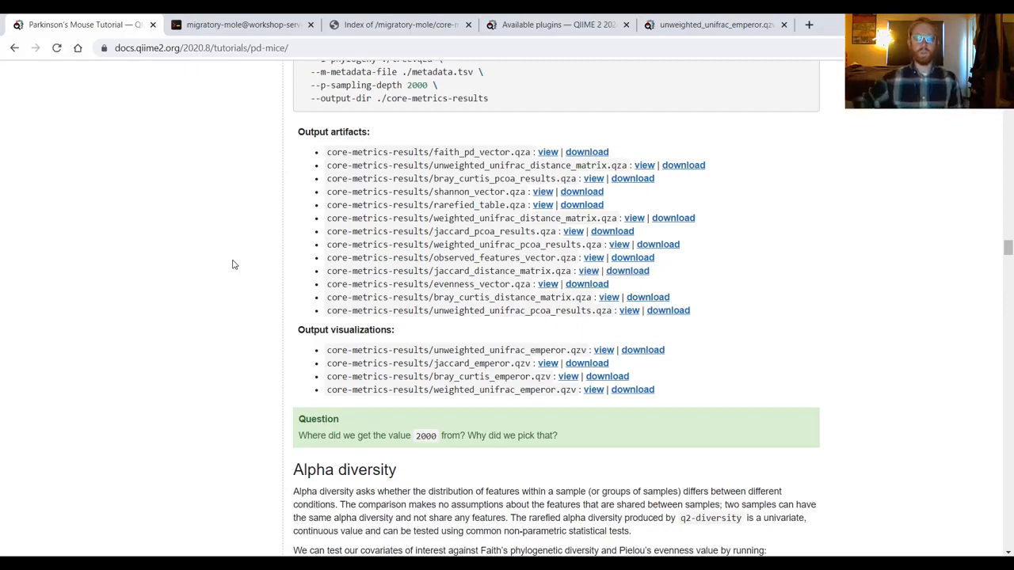
pyautogui.moveTo(367, 434); pyautogui.dragTo(462, 434)
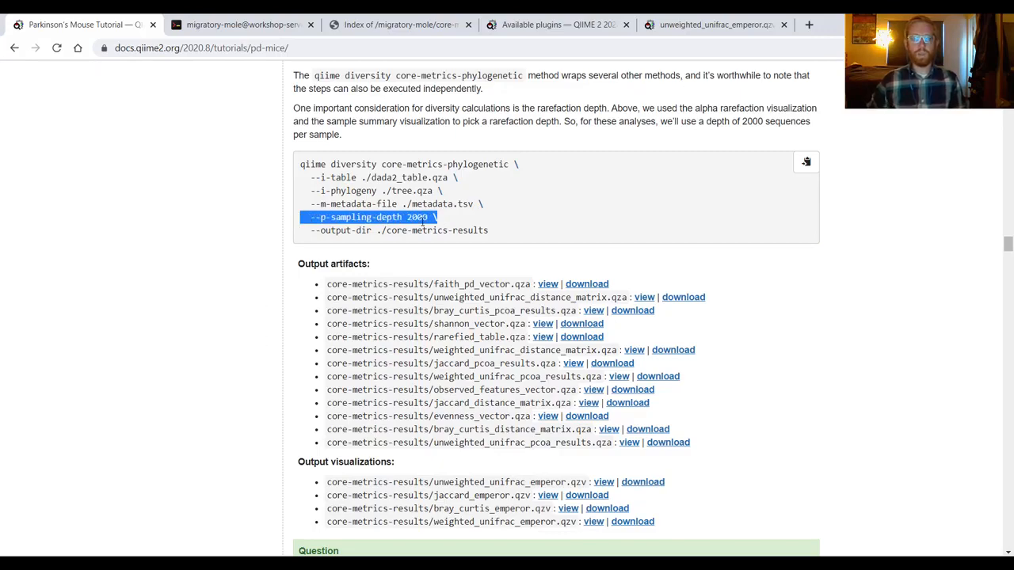
pyautogui.moveTo(237, 323)
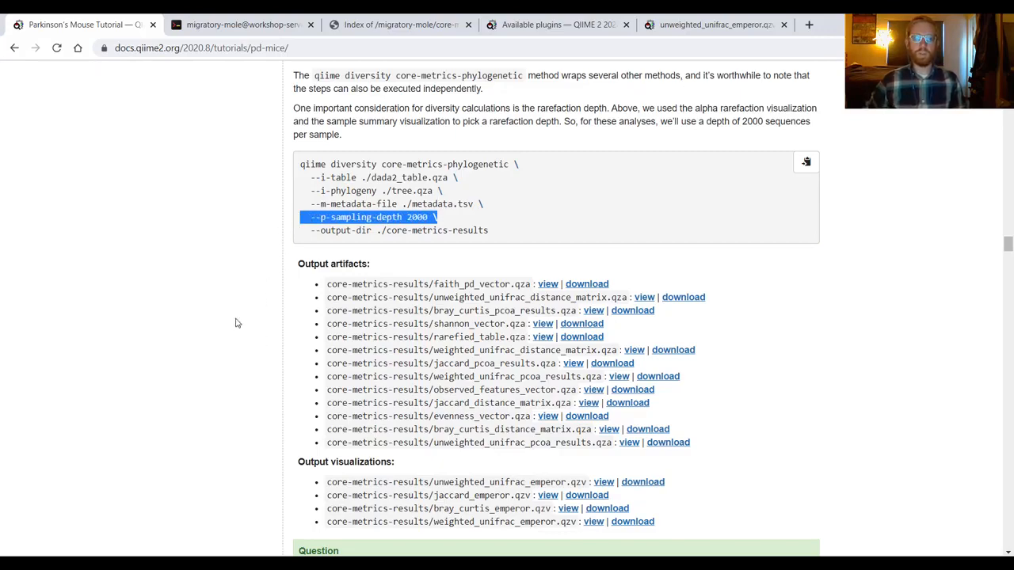
pyautogui.scroll(3)
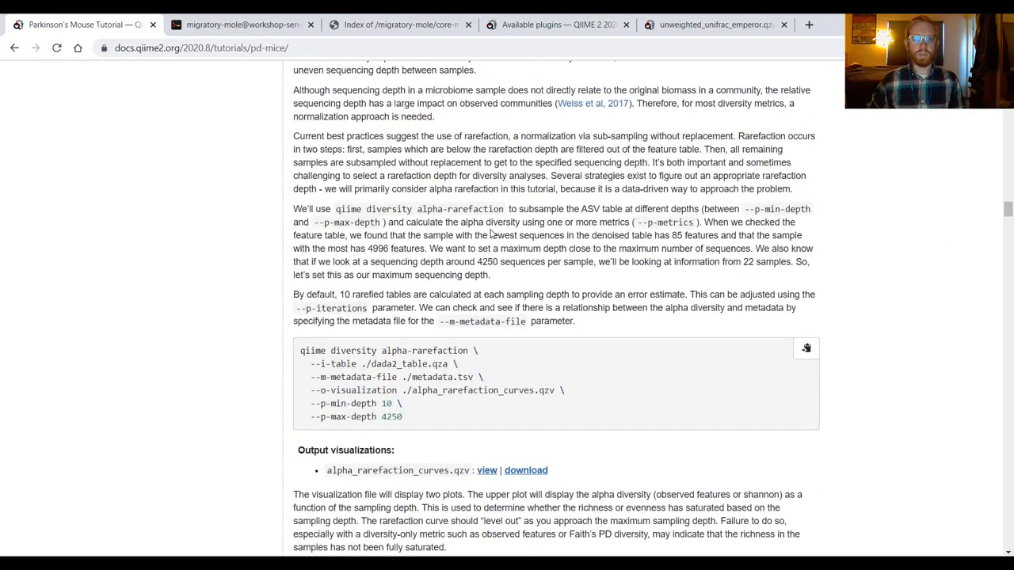
pyautogui.scroll(-3)
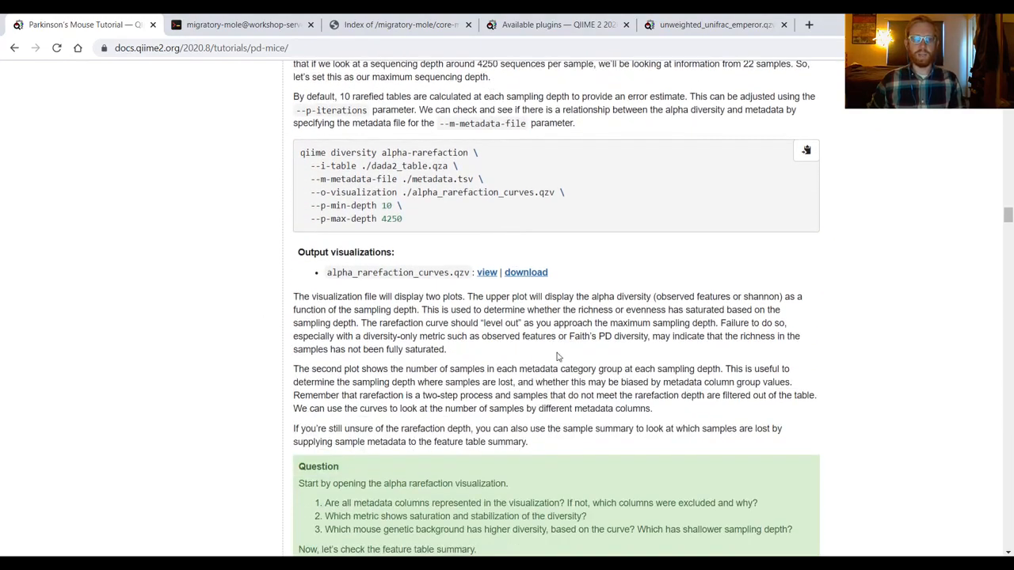
pyautogui.moveTo(133, 323)
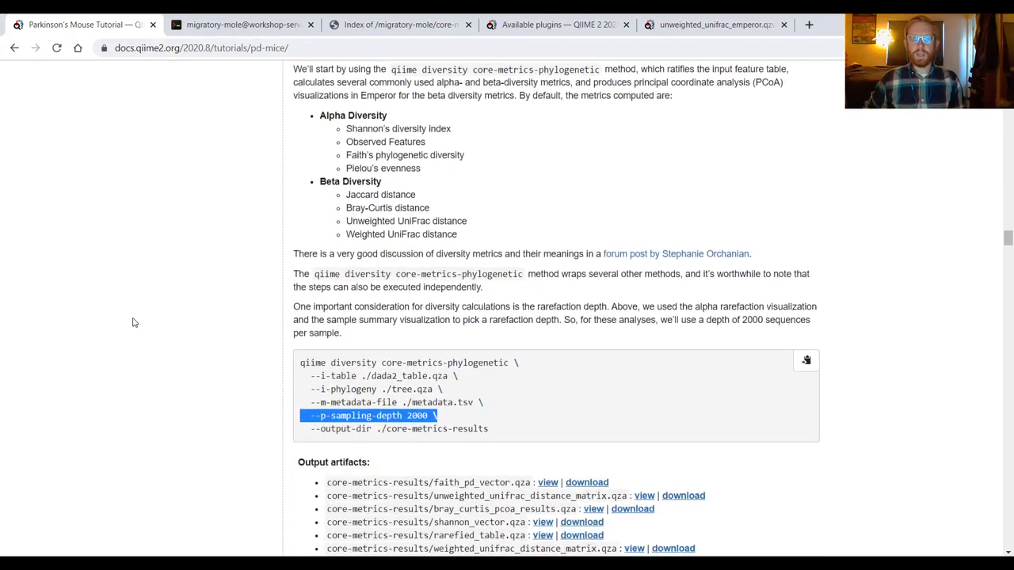
pyautogui.scroll(-3)
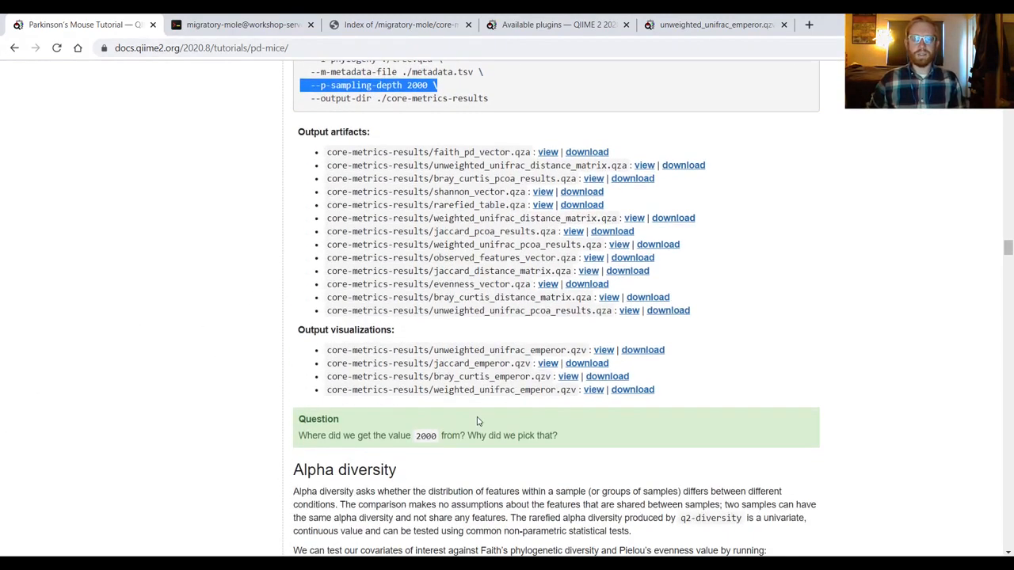